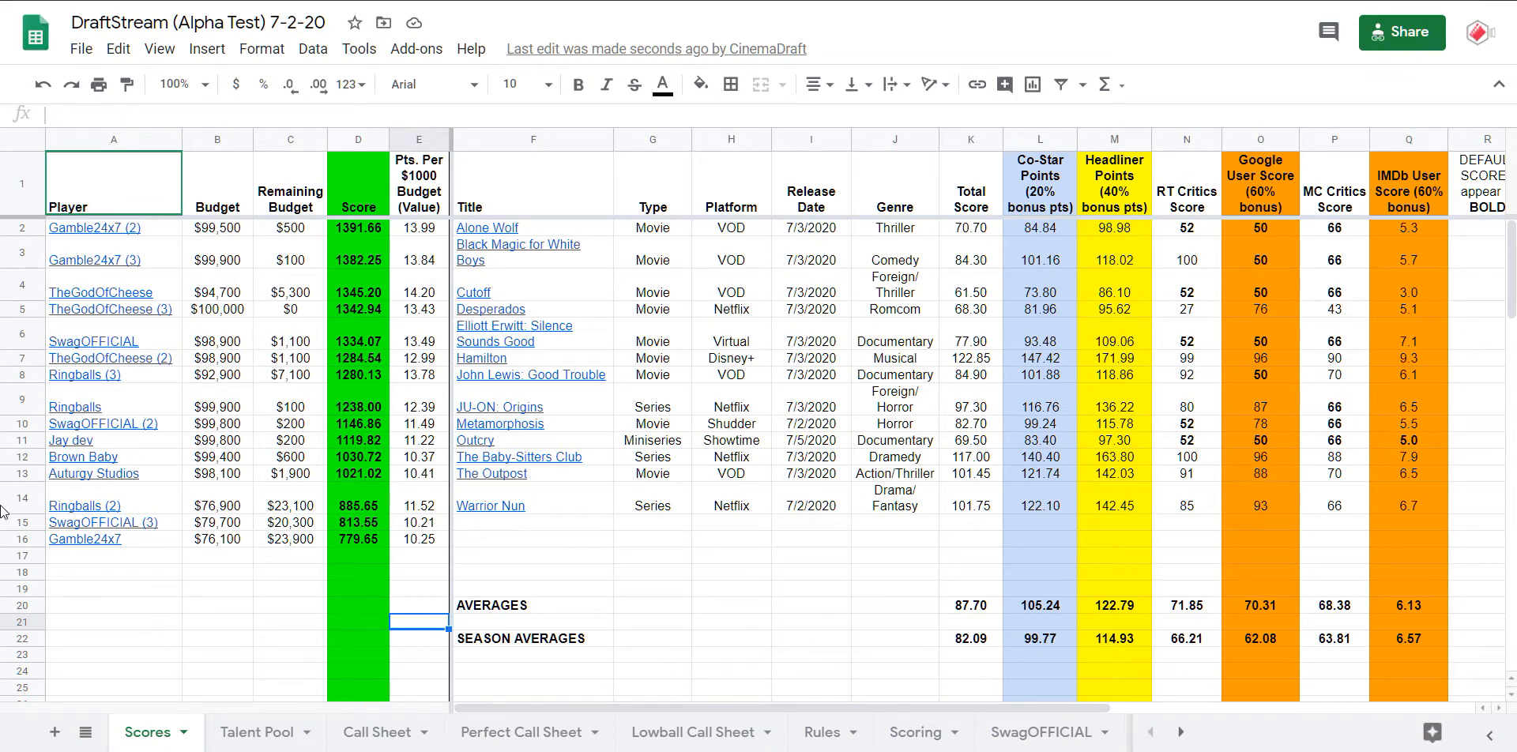
mouse_move(724, 509)
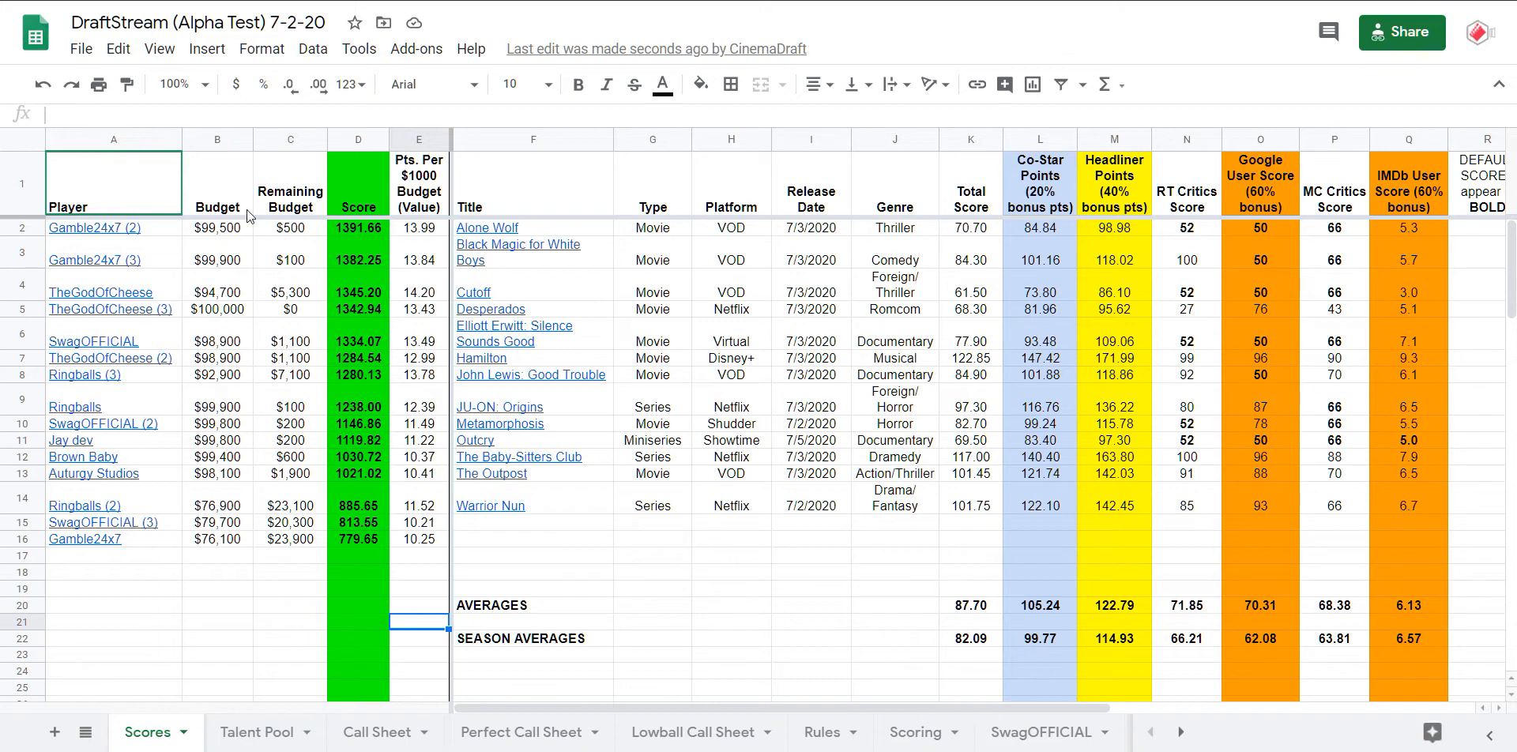
- Preview the name links for the top, second, fifth and last players on the Scores leaderboard
click(94, 228)
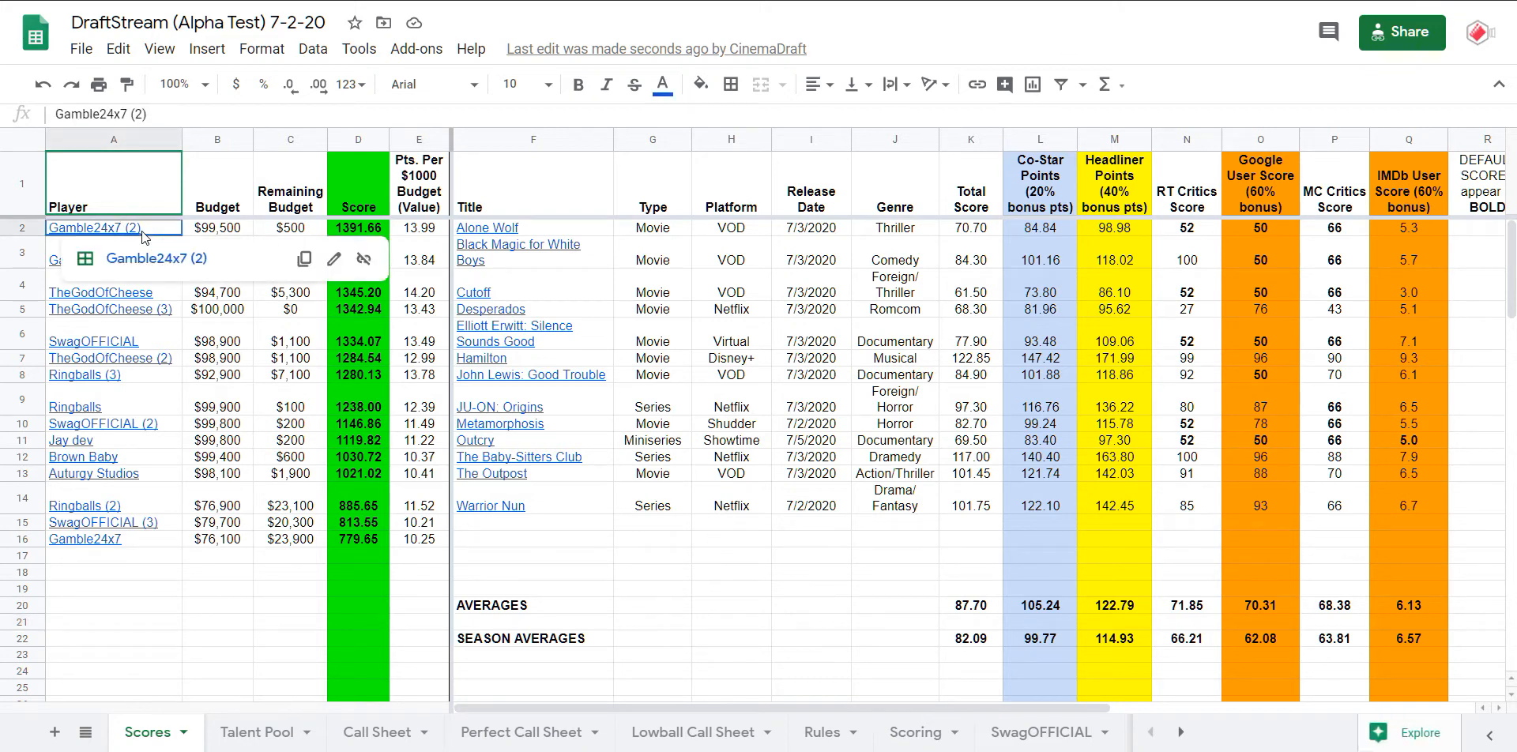
click(113, 557)
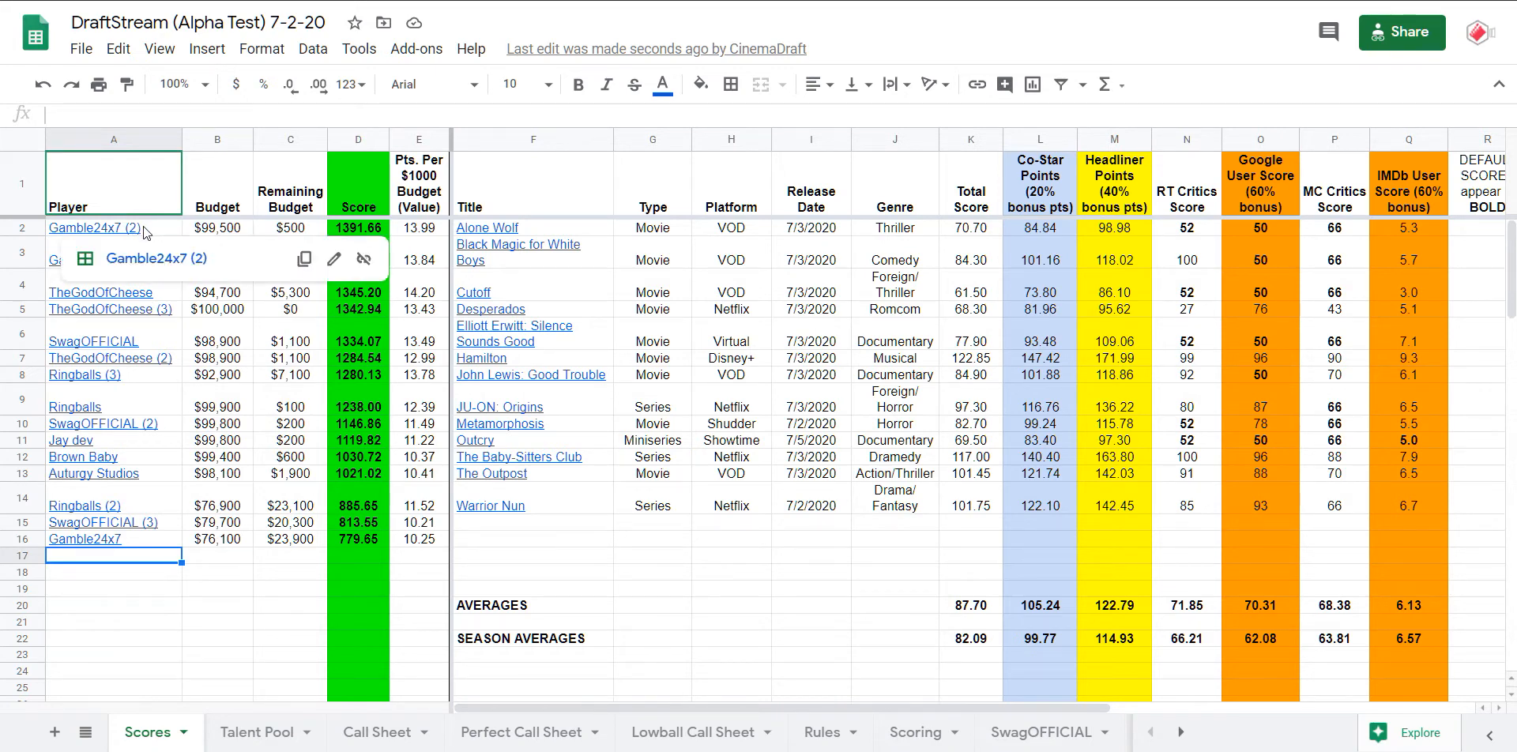
click(94, 228)
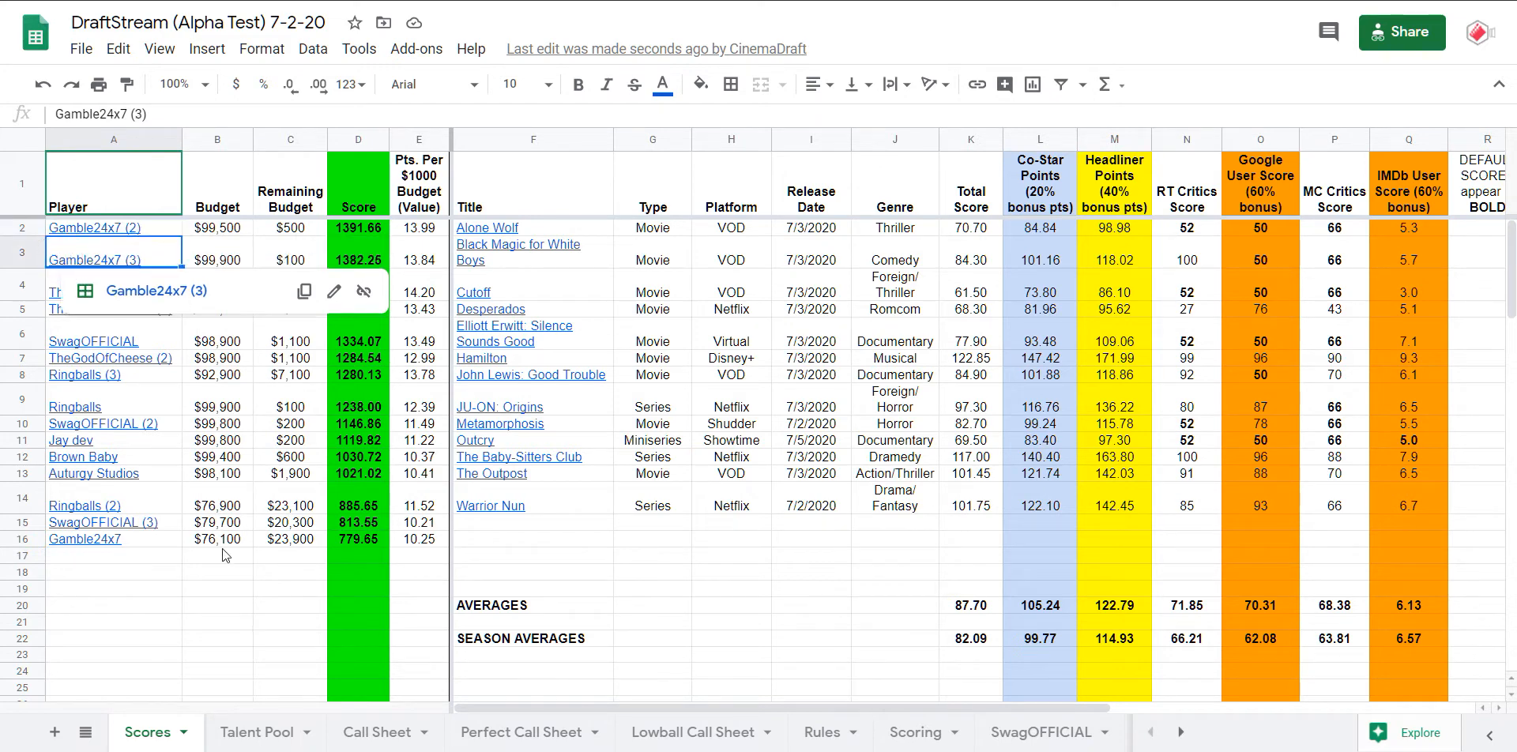
click(84, 539)
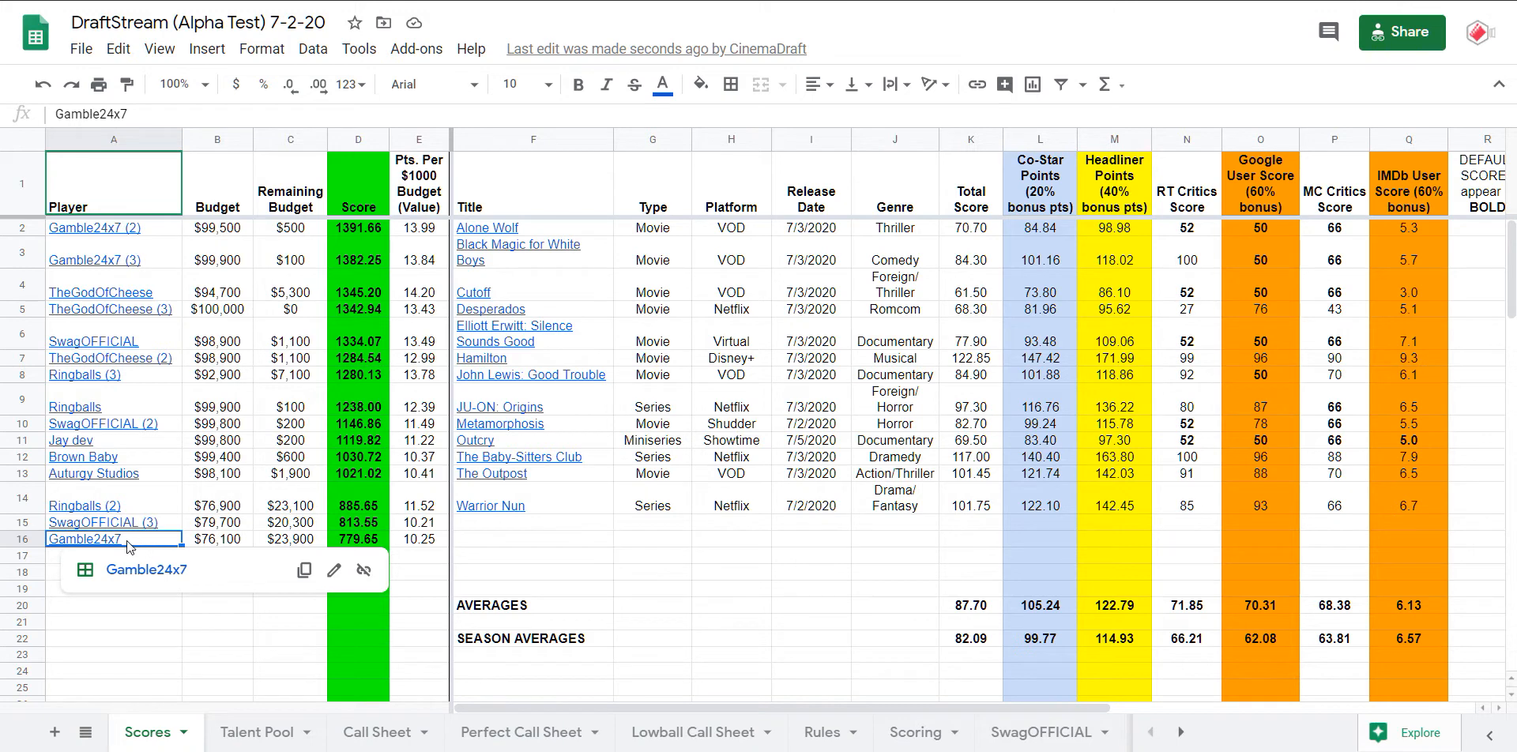
mouse_move(136, 596)
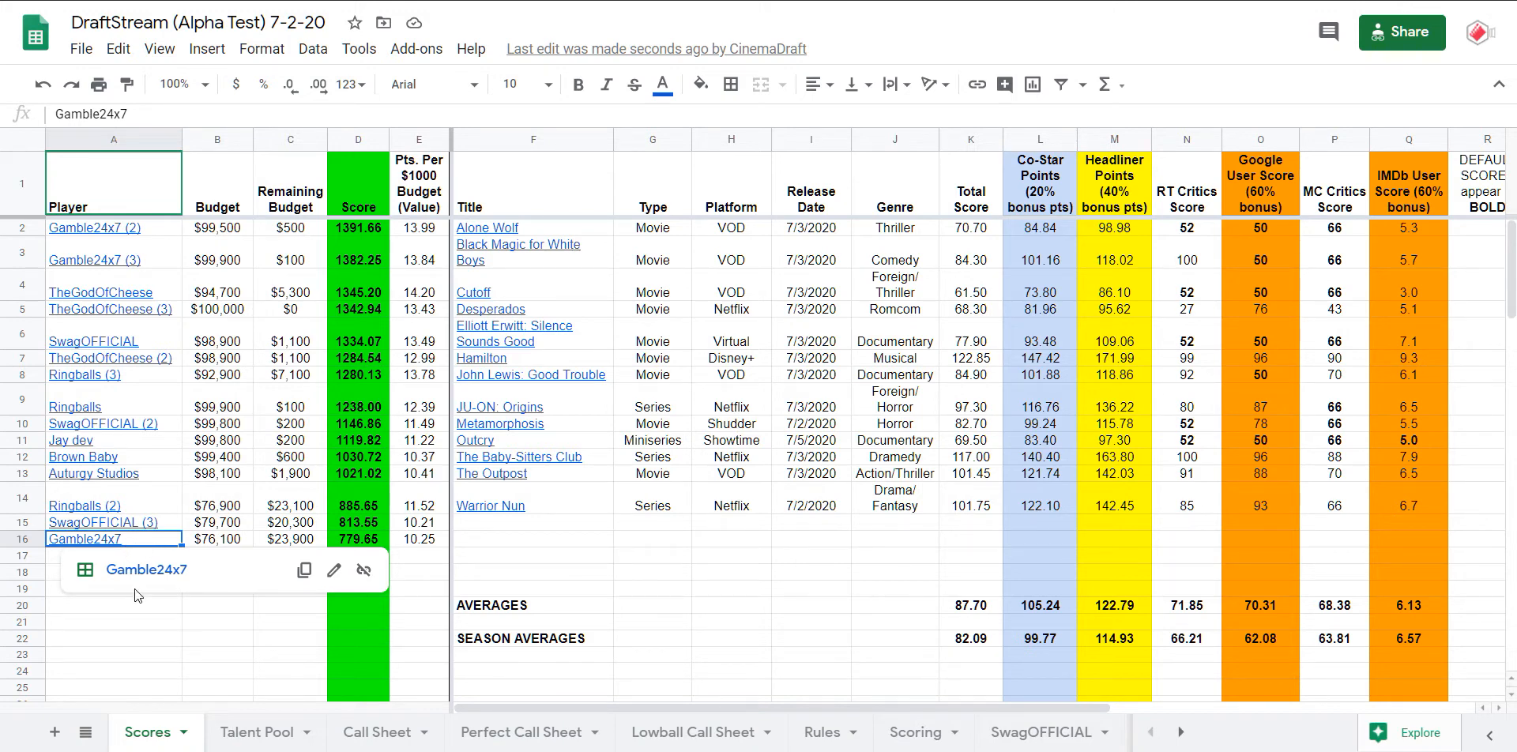
click(112, 621)
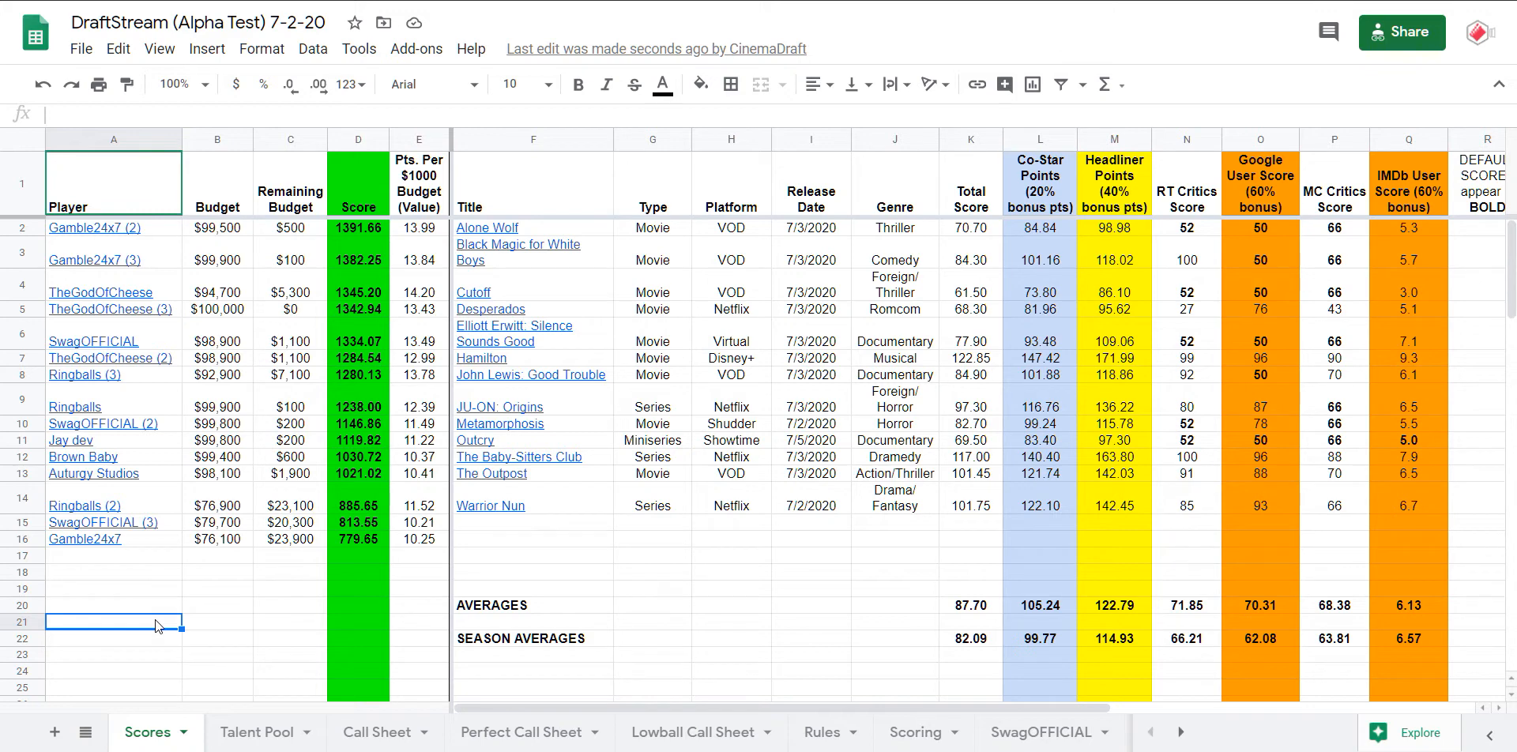
mouse_move(166, 583)
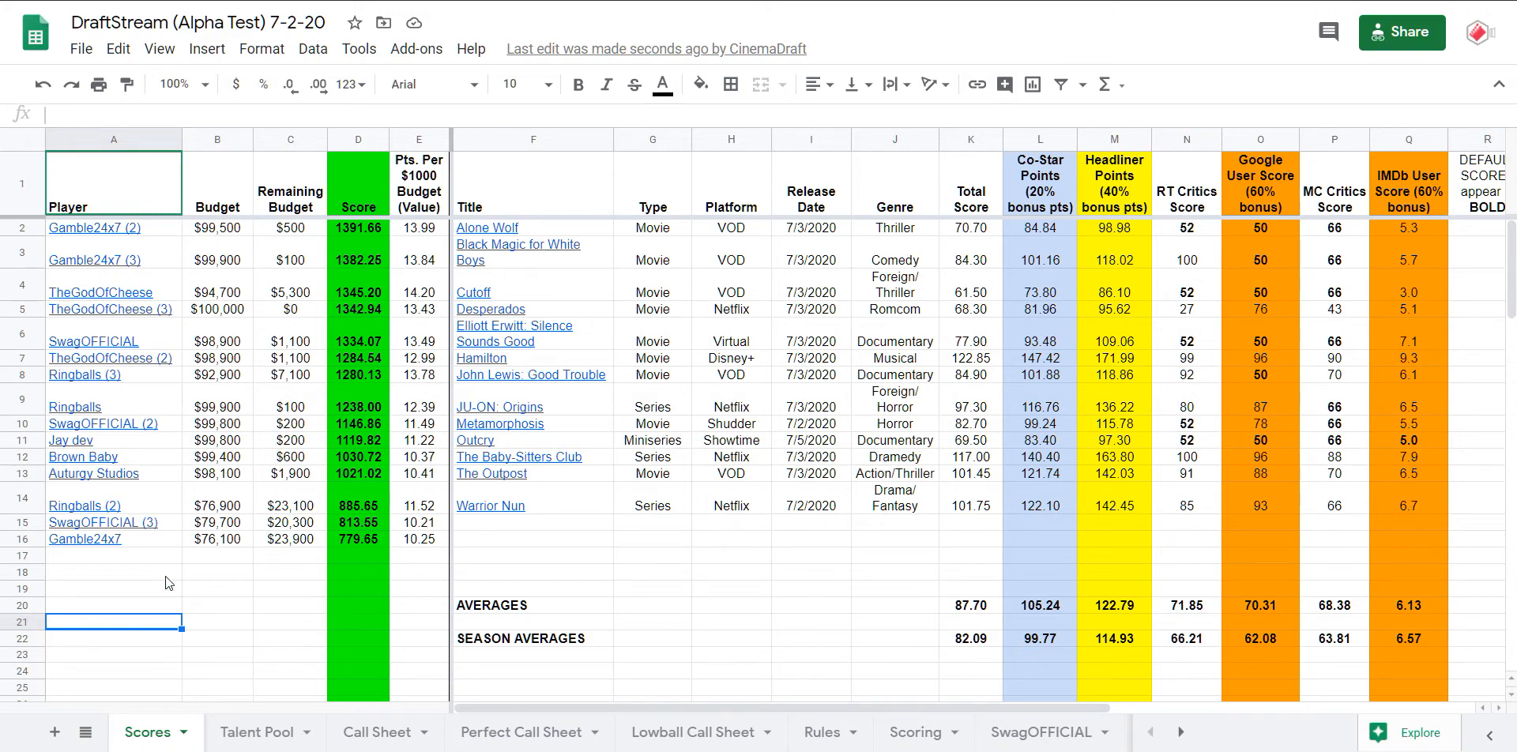
click(94, 342)
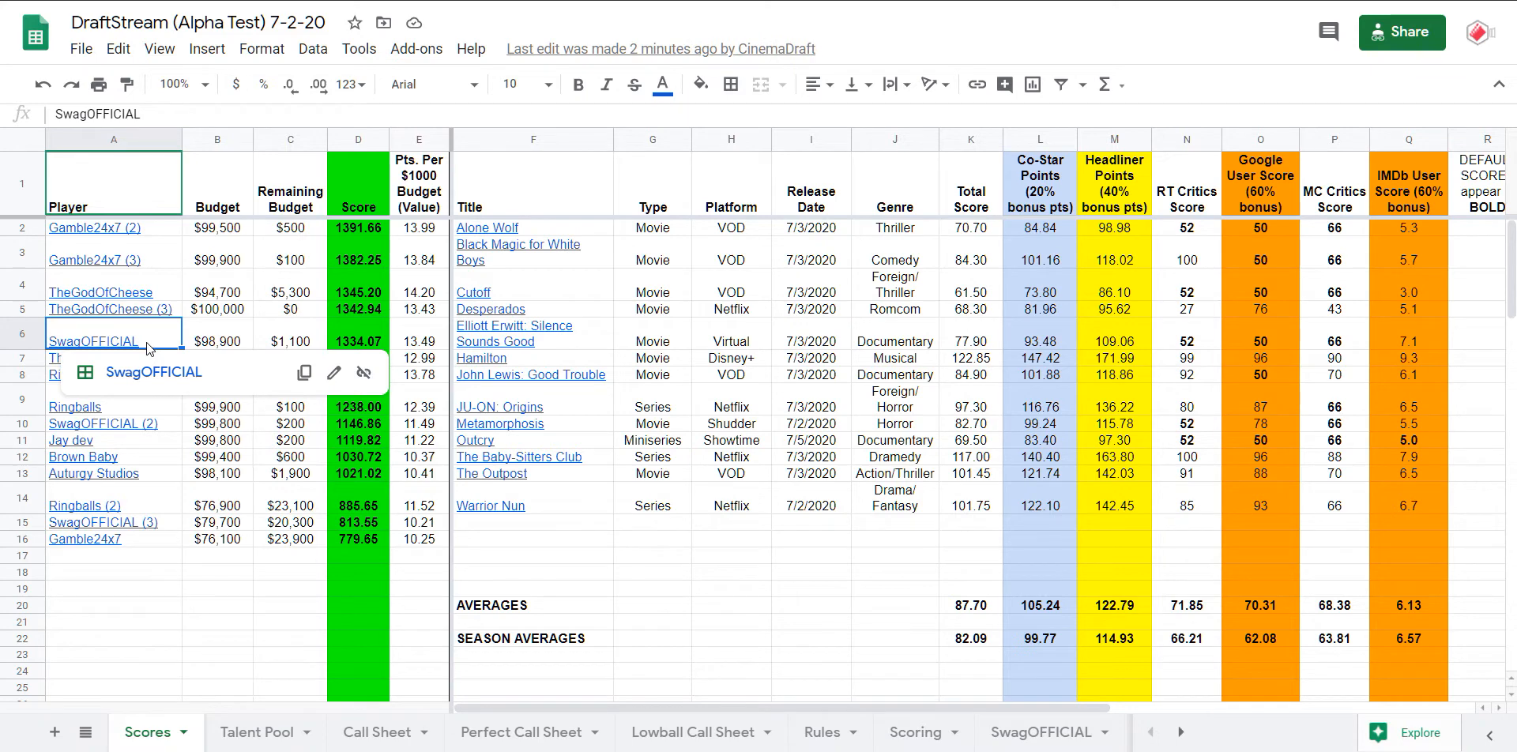
mouse_move(972, 513)
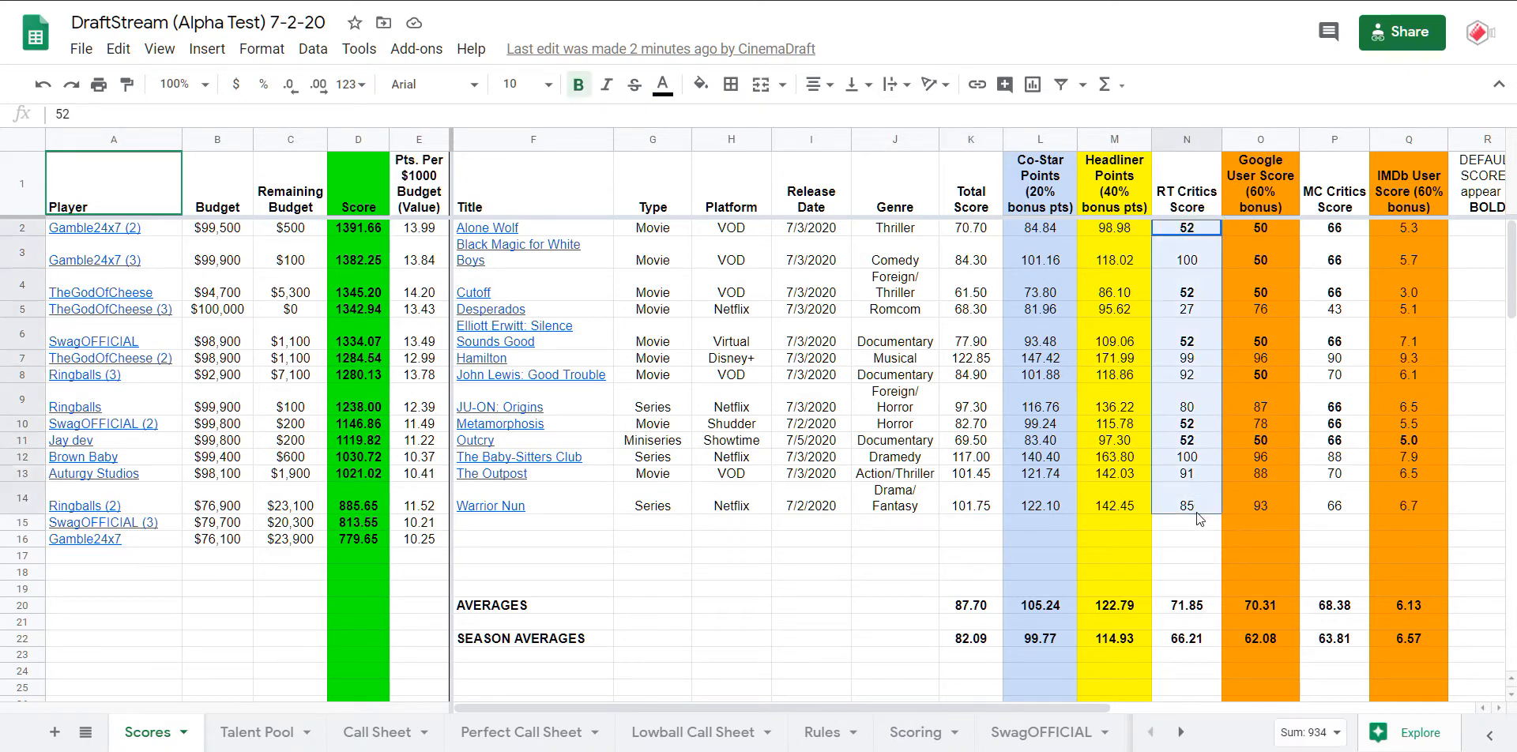
- Check the Google and IMDb User Score values and the row 12 Total Score formula
click(1260, 228)
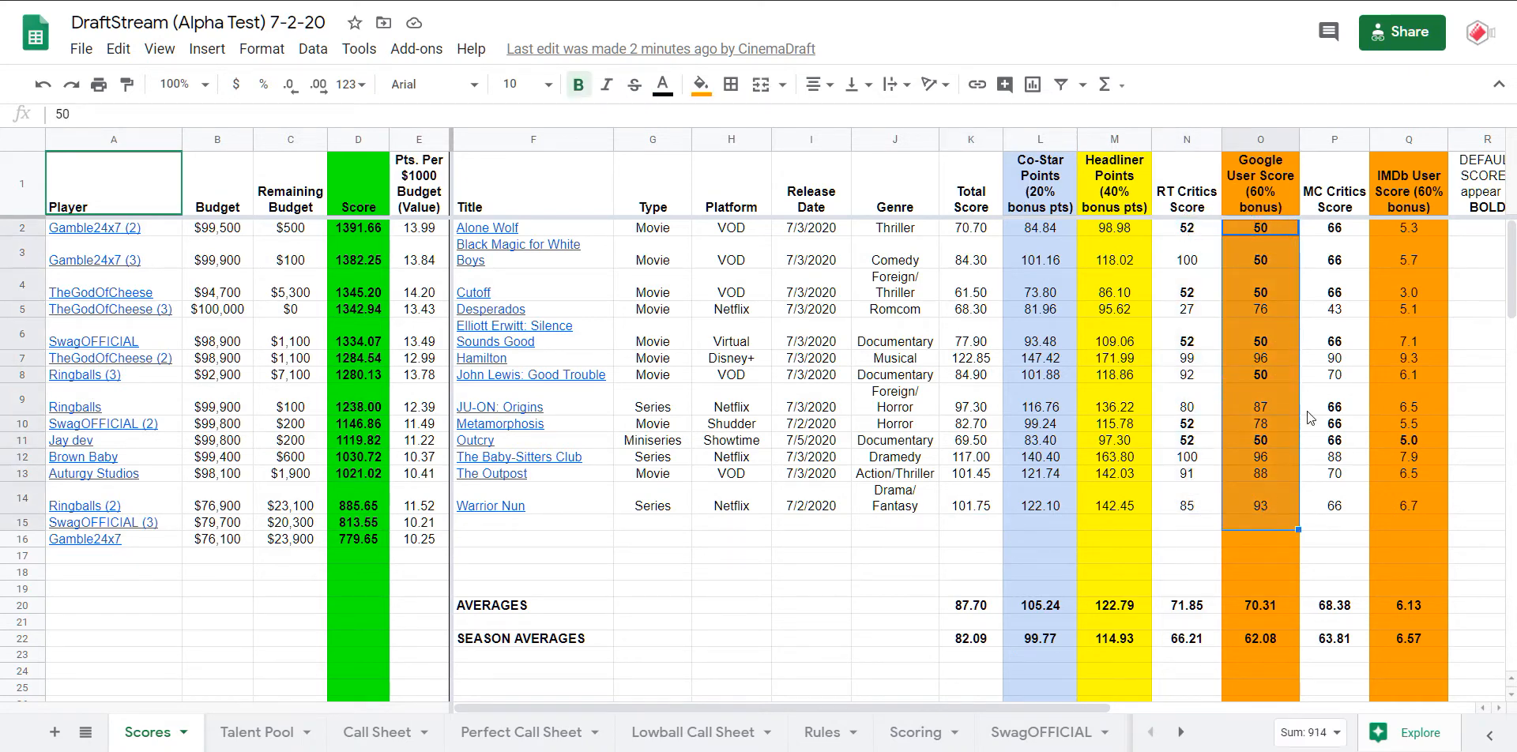
click(1408, 259)
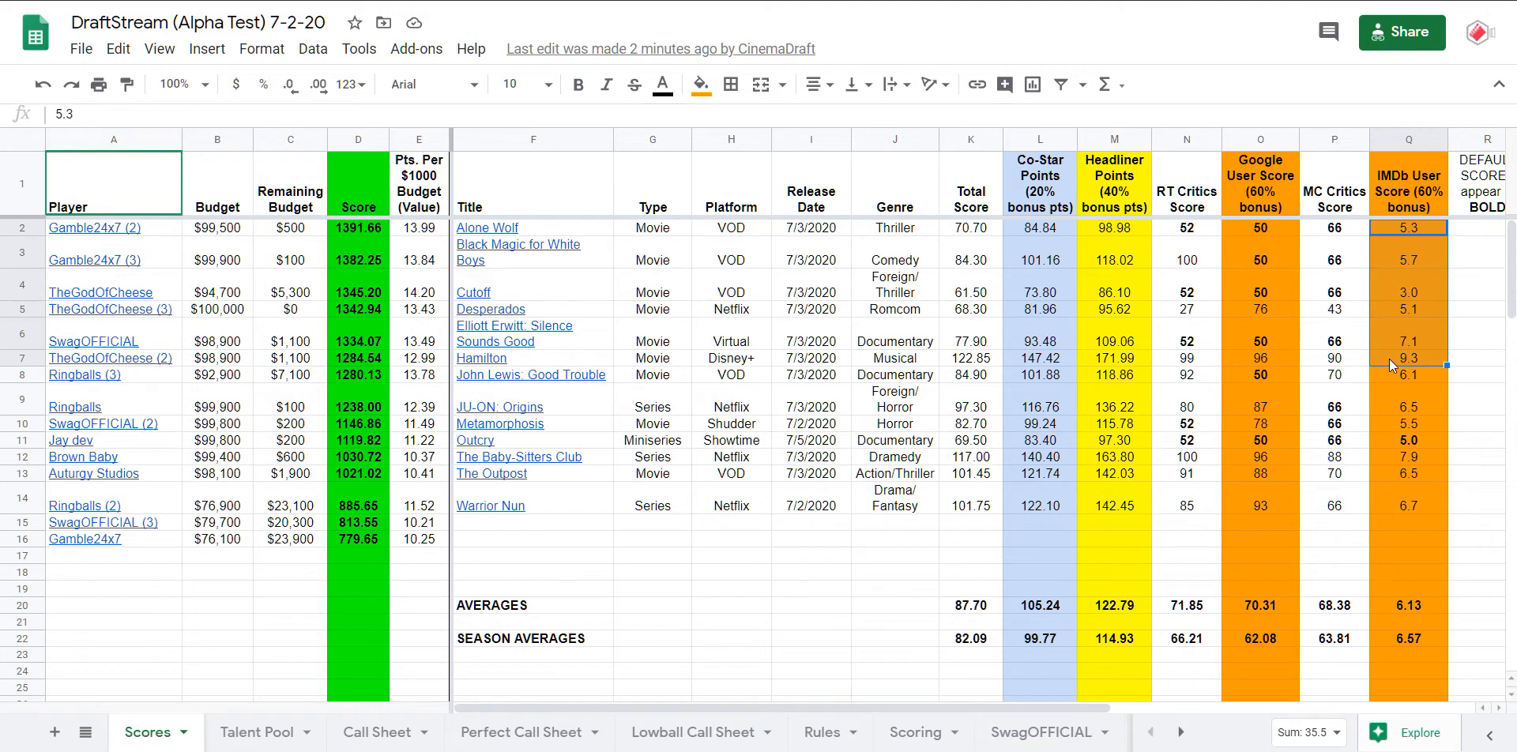
click(1408, 399)
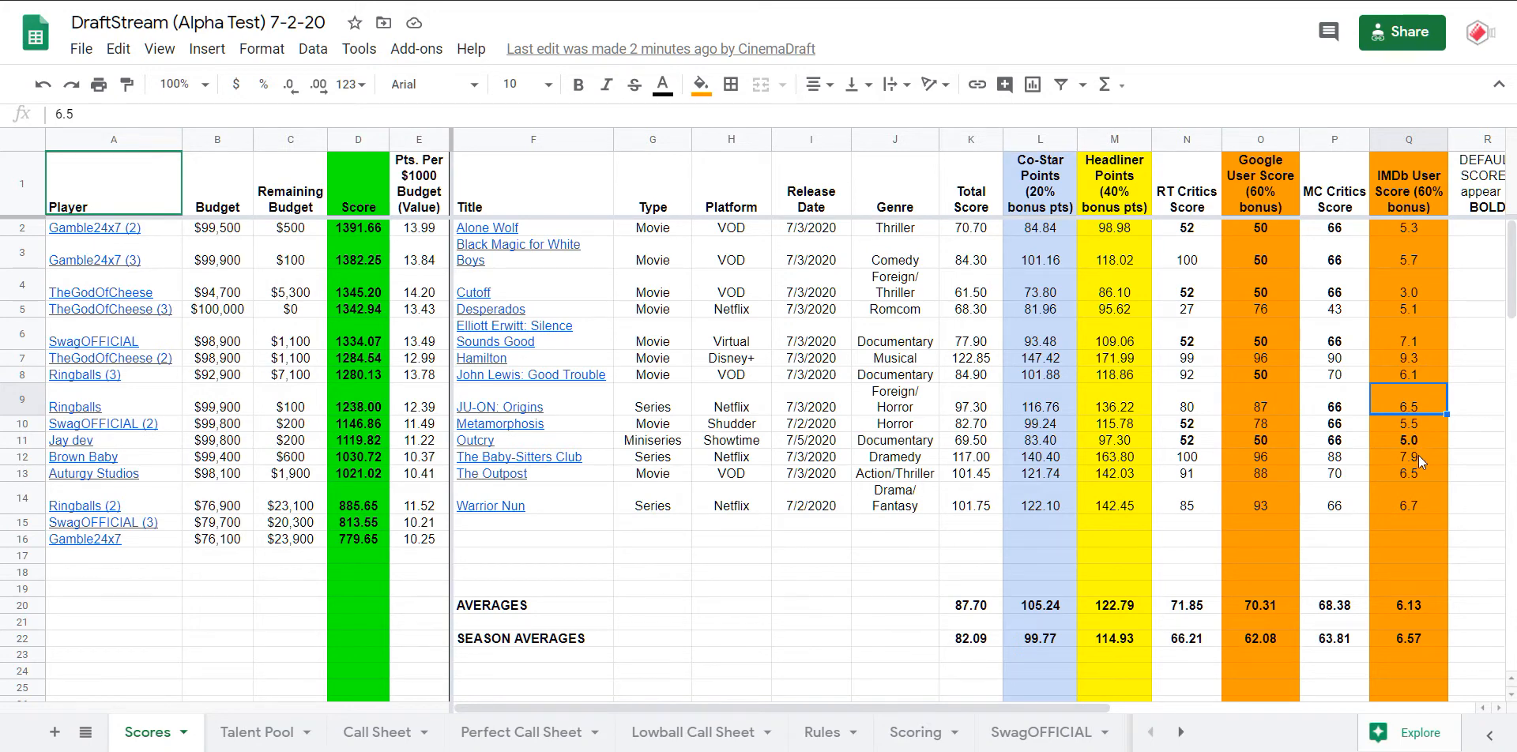
click(1408, 457)
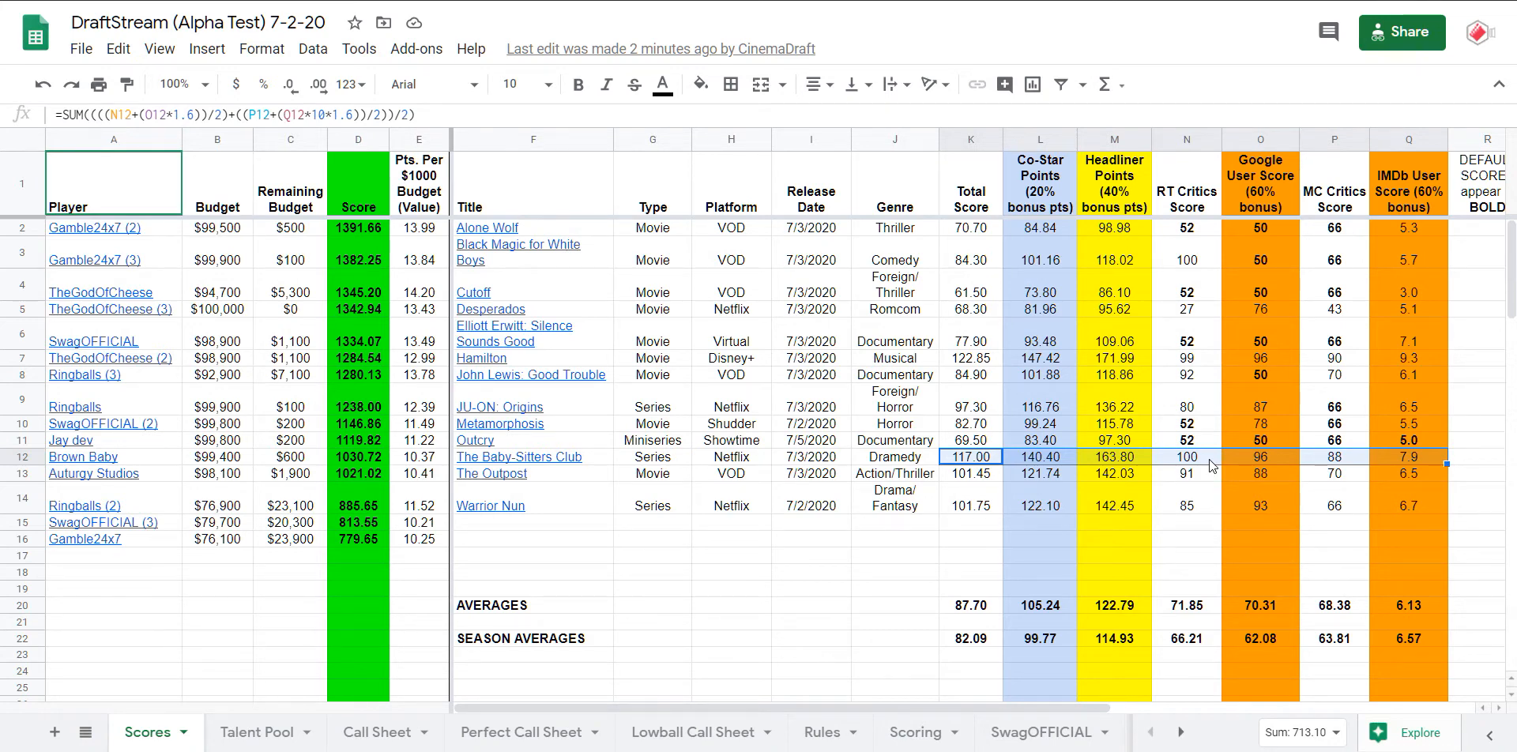
mouse_move(421, 355)
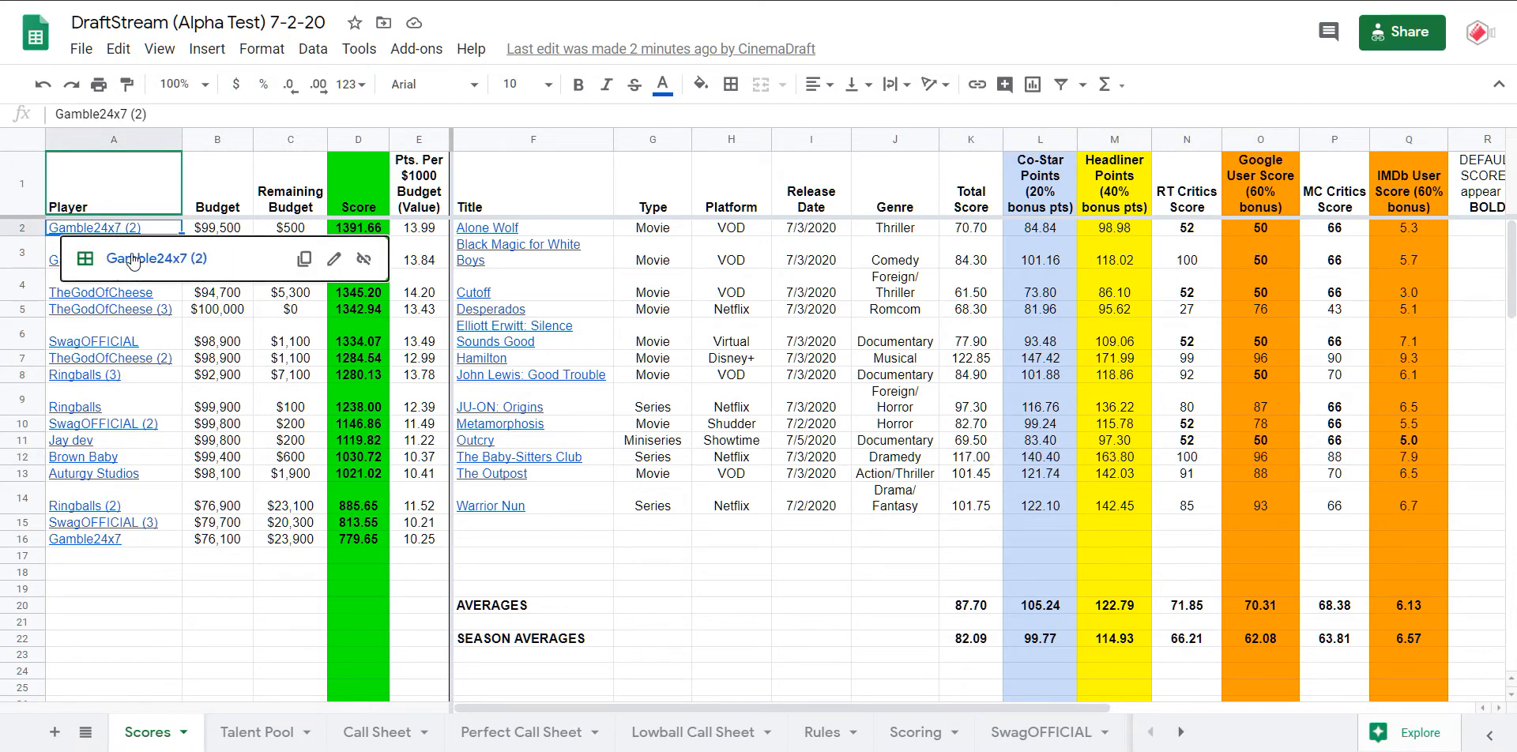
- Review the Gamble24x7 (2) call sheet's Baby-Sitters Club titles, salaries, first actor and Outcry IMDb link
click(980, 732)
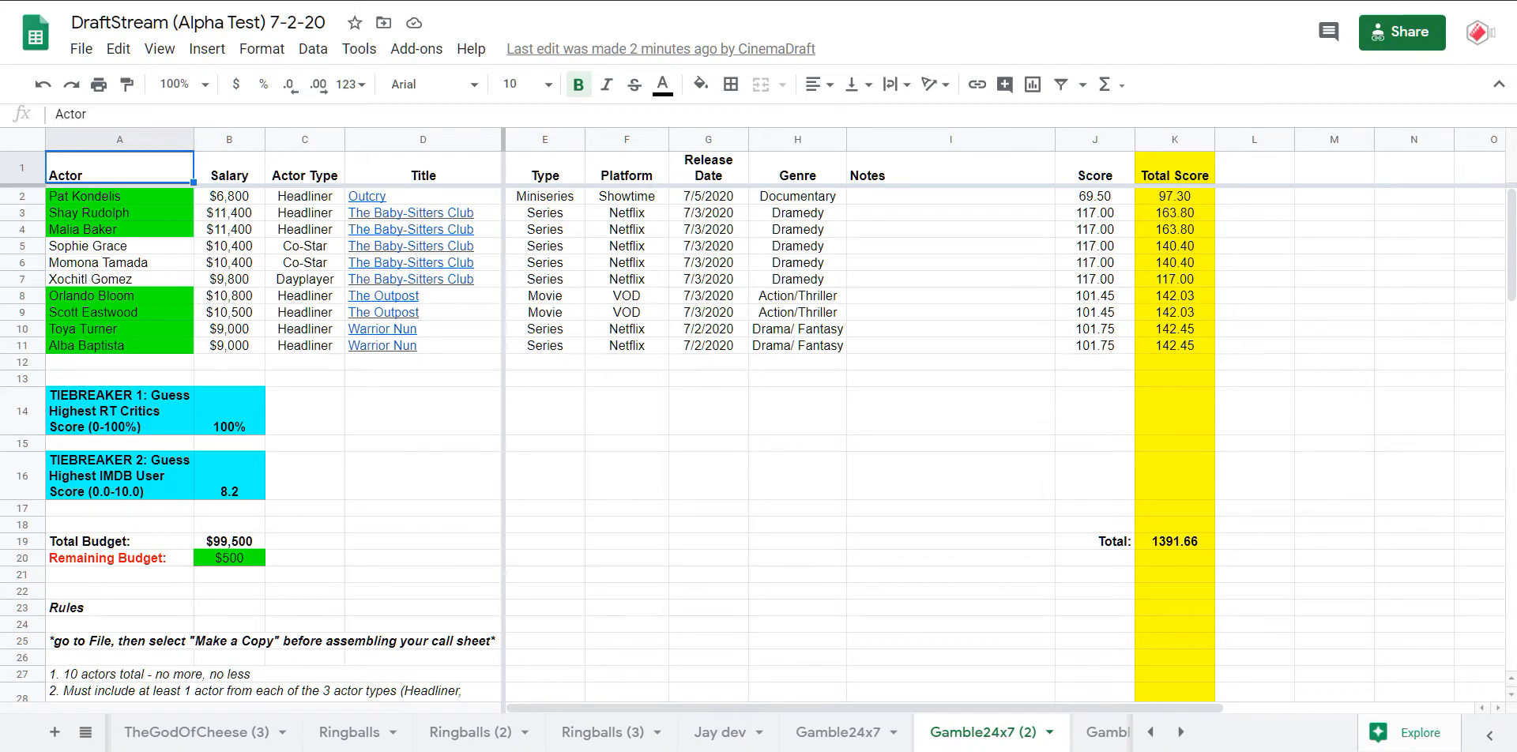
mouse_move(299, 305)
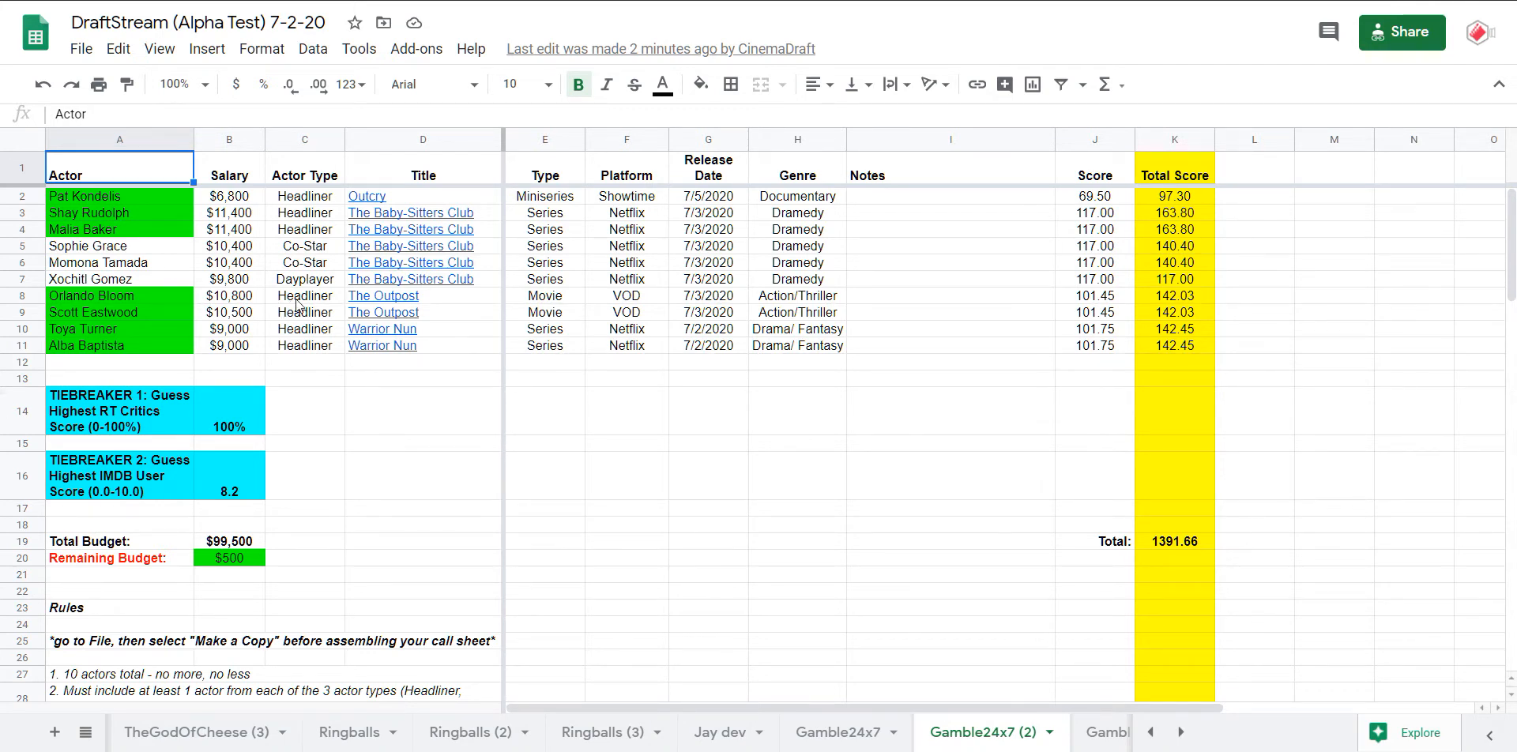
mouse_move(365, 227)
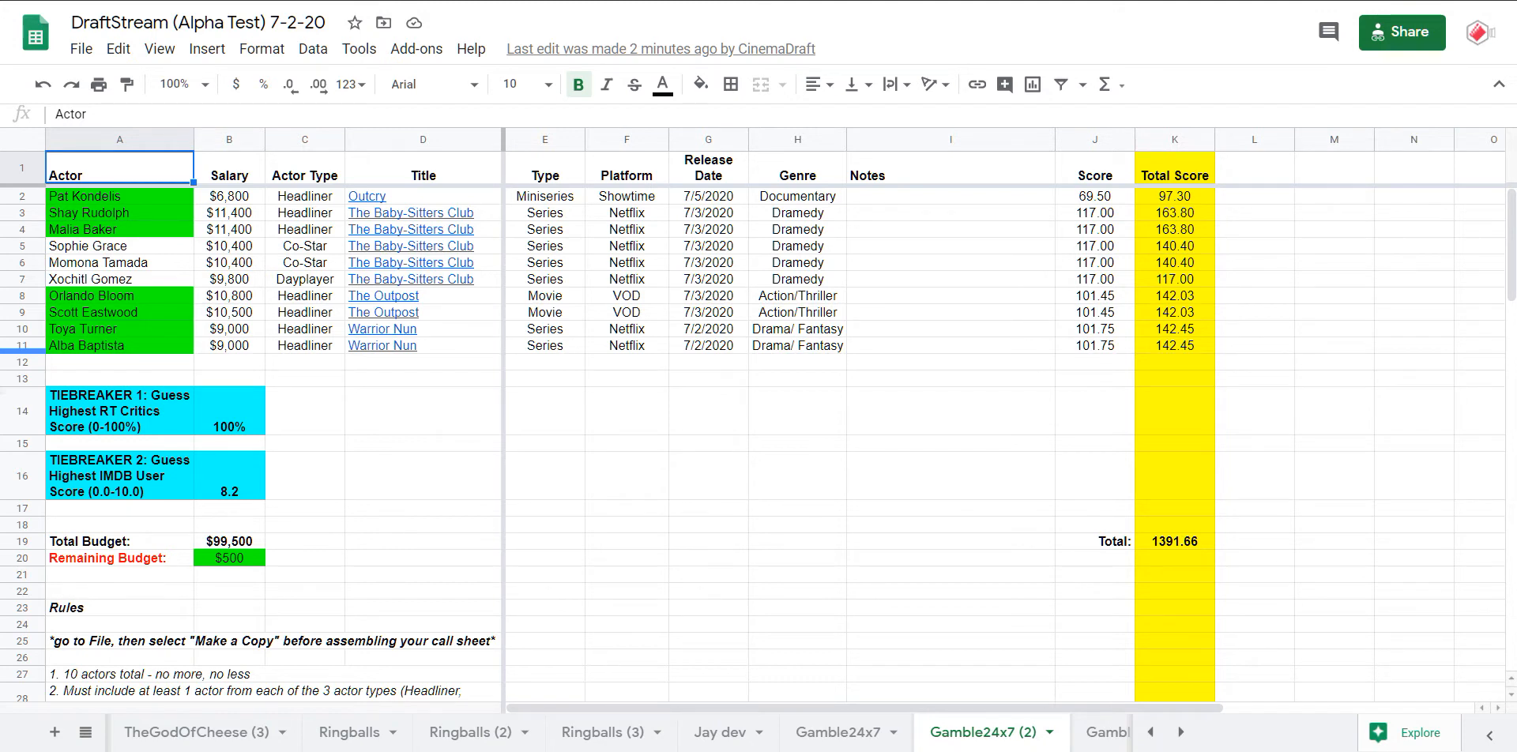
mouse_move(438, 239)
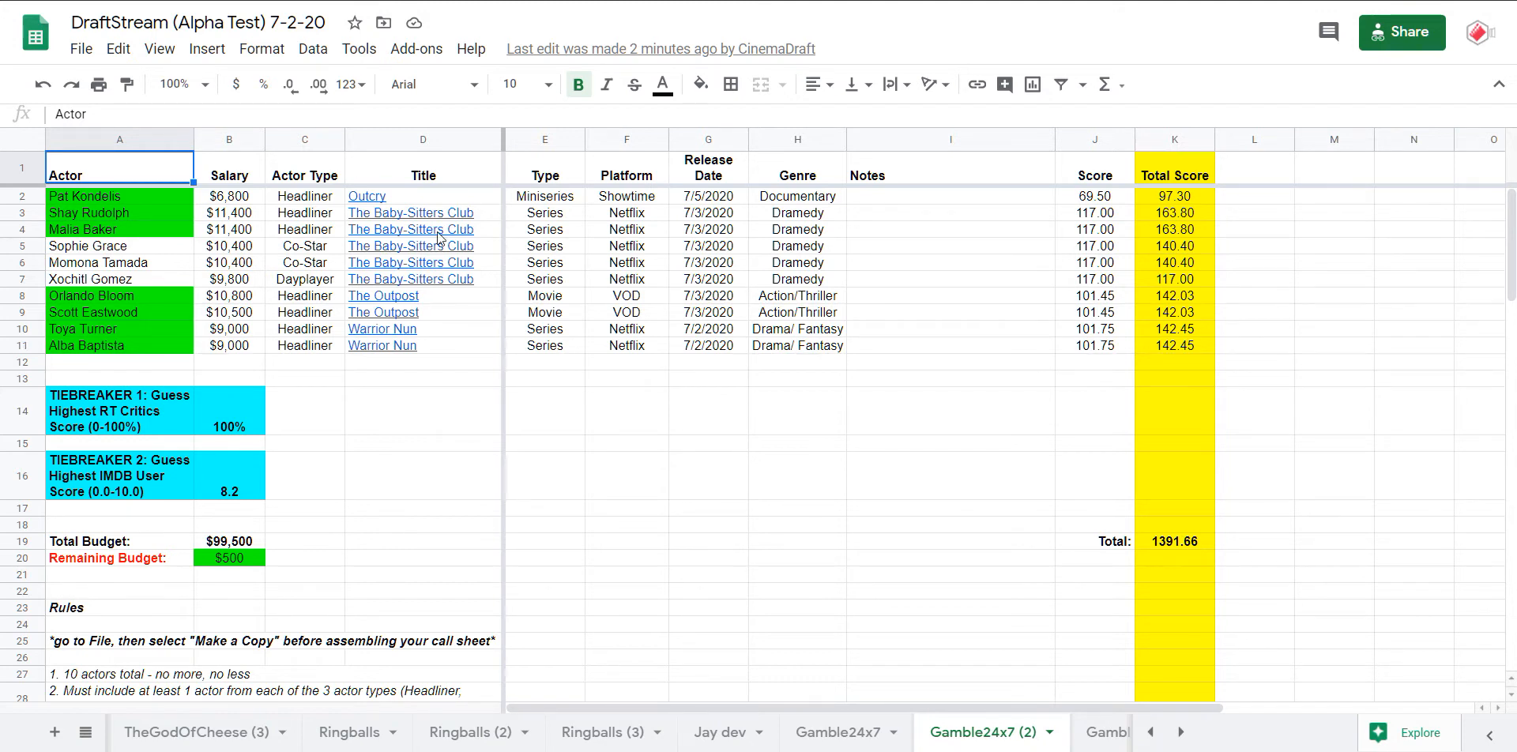
mouse_move(411, 229)
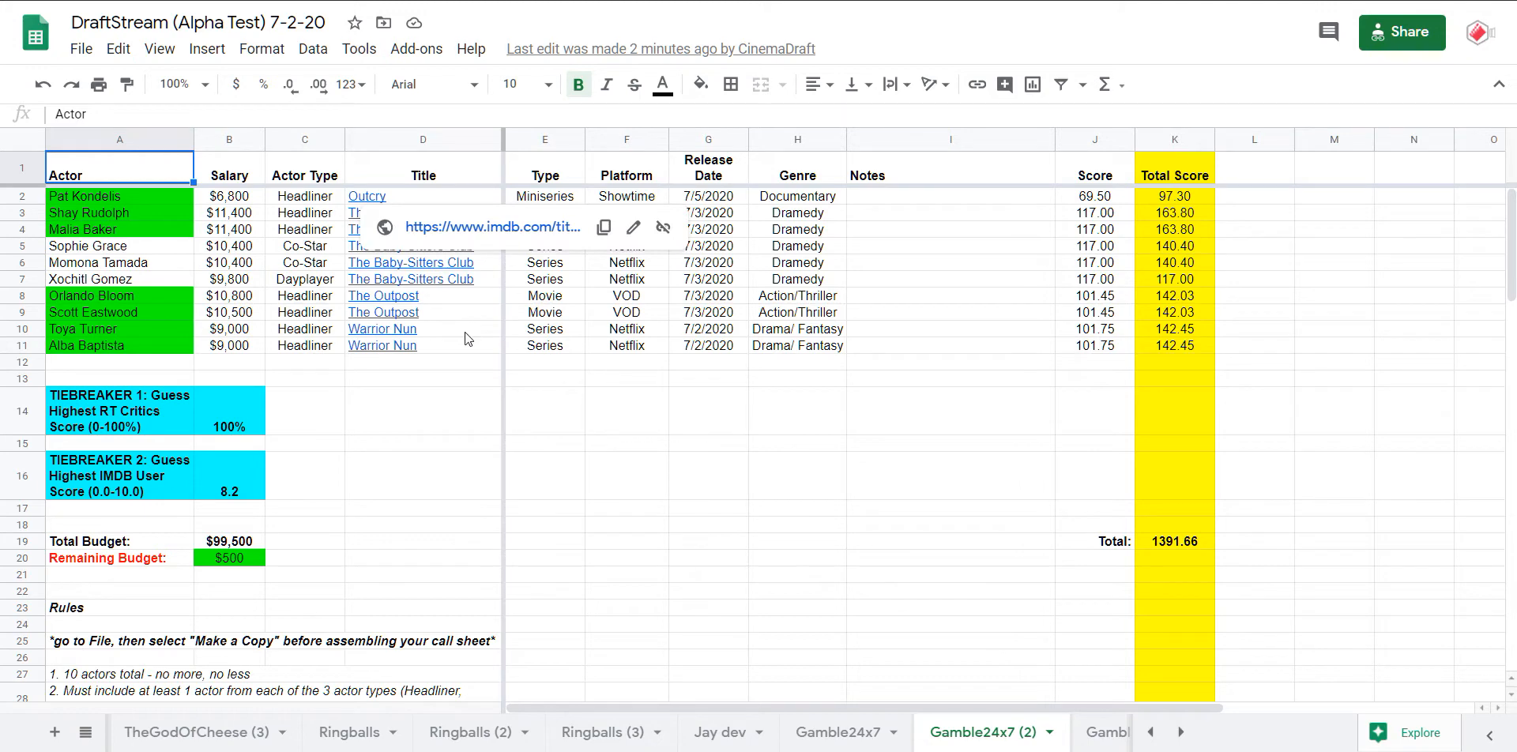
click(423, 328)
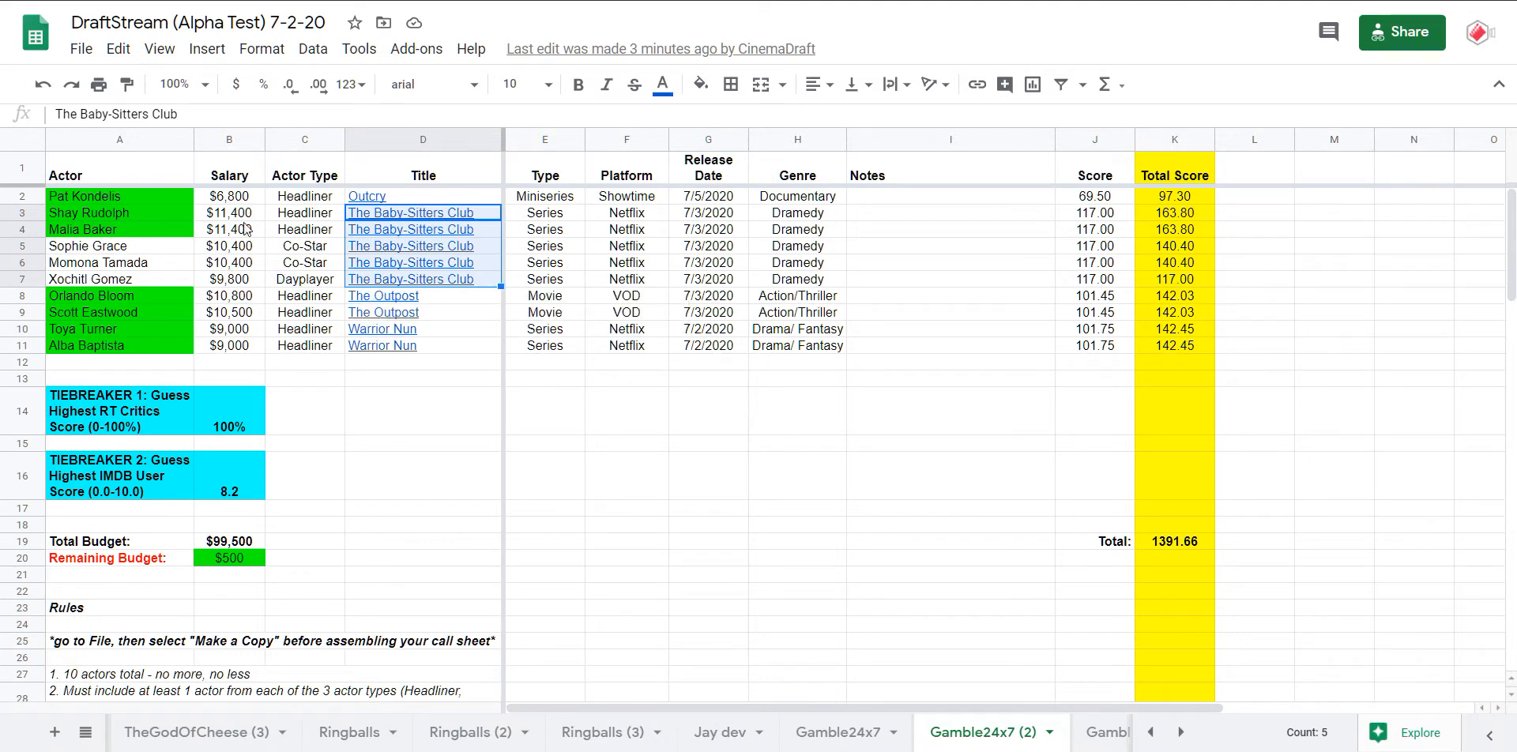
click(230, 278)
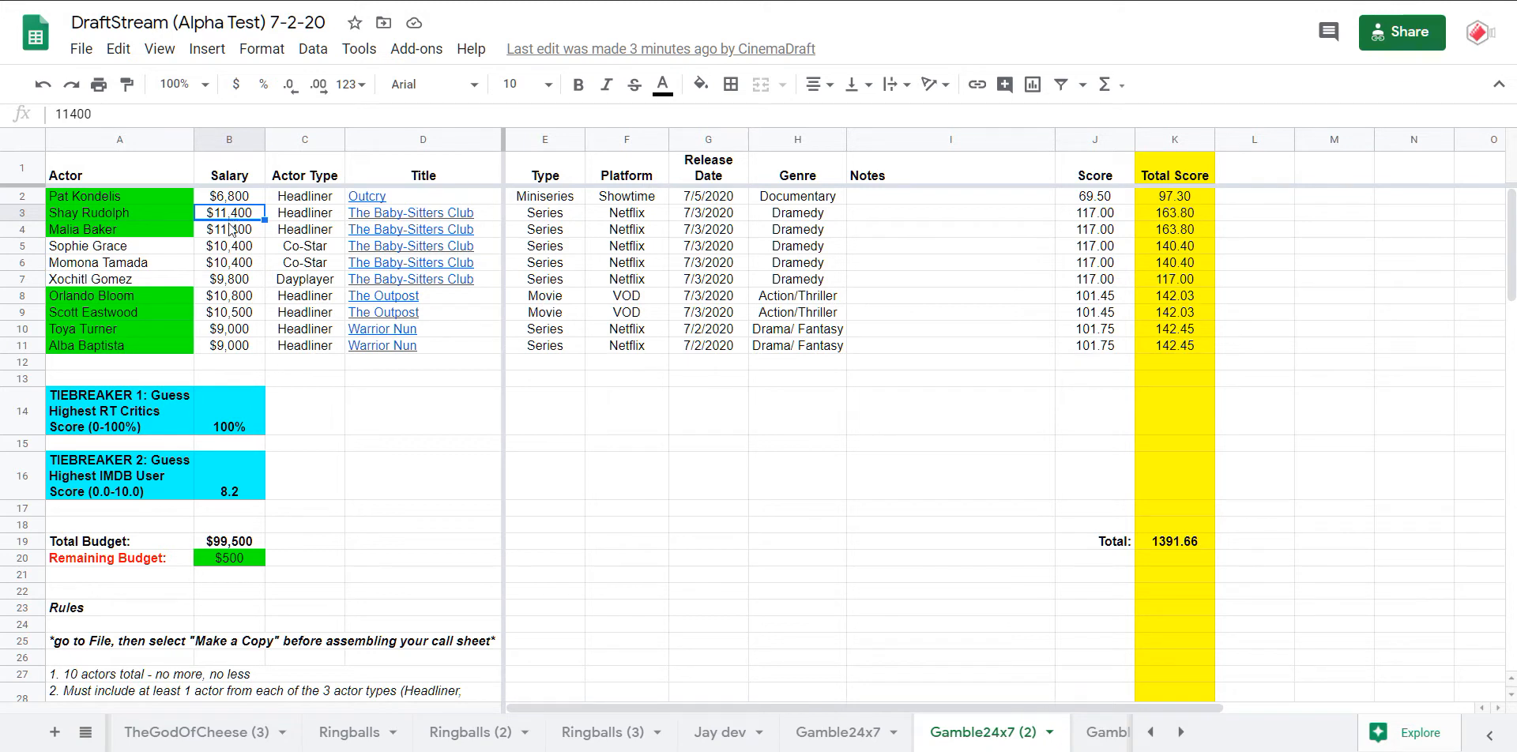
mouse_move(256, 204)
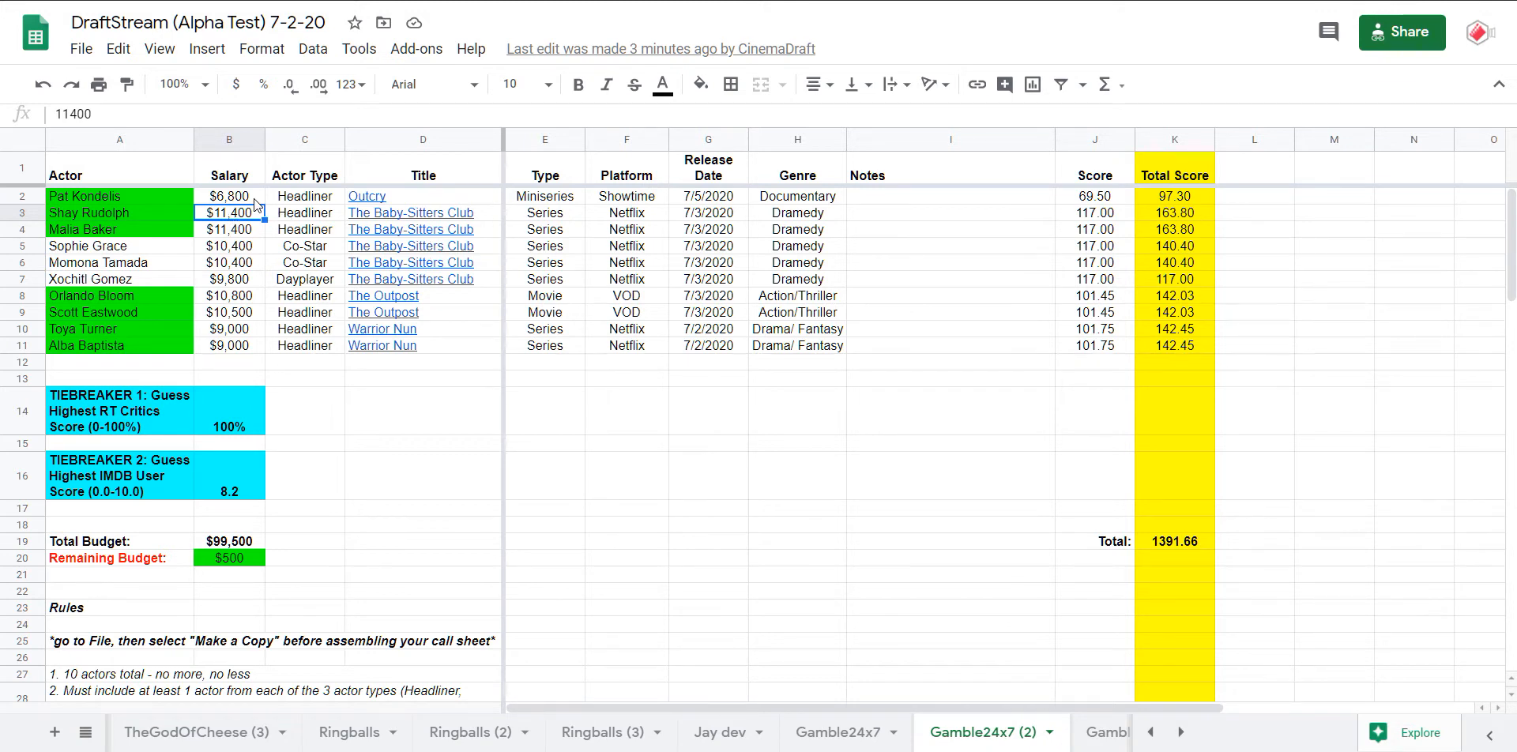
click(229, 196)
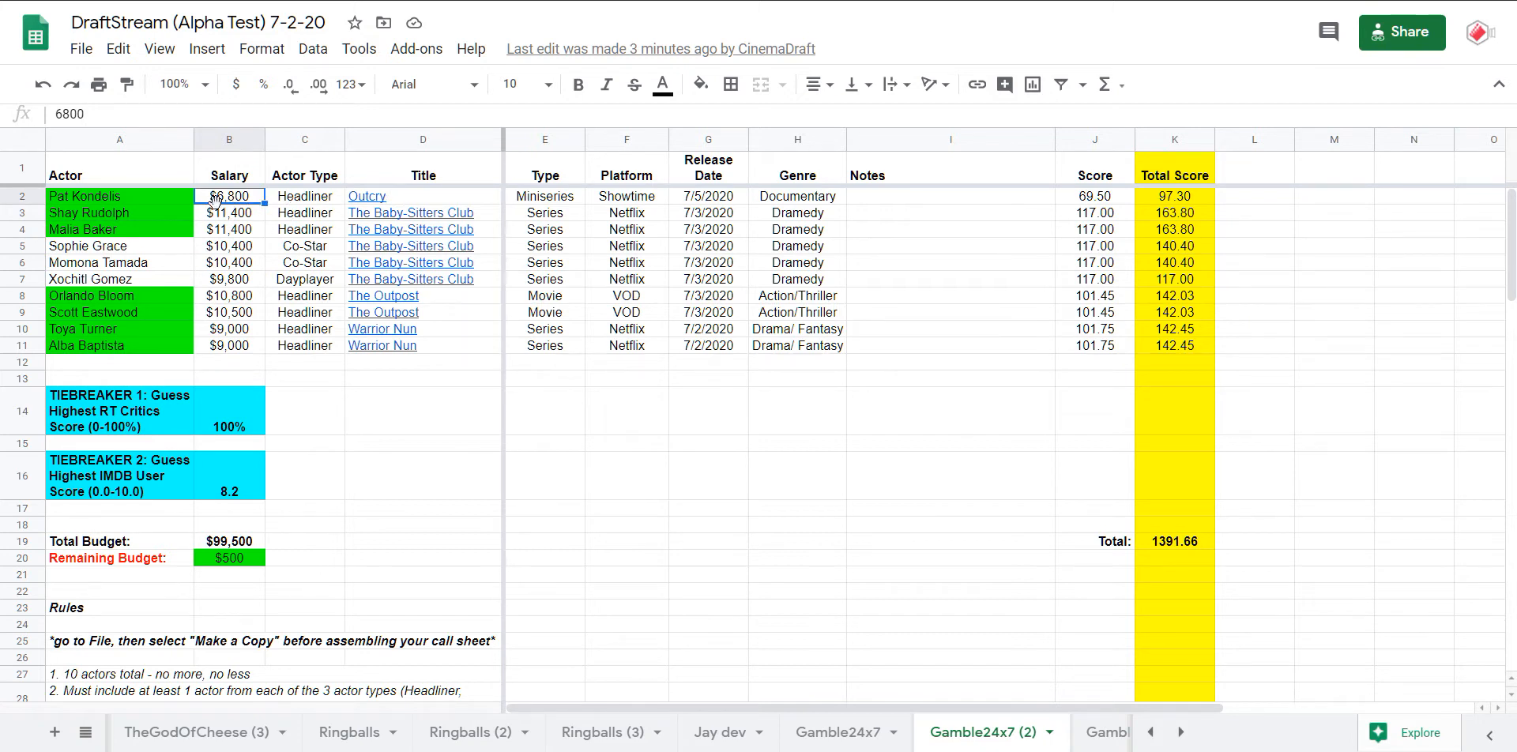
click(85, 196)
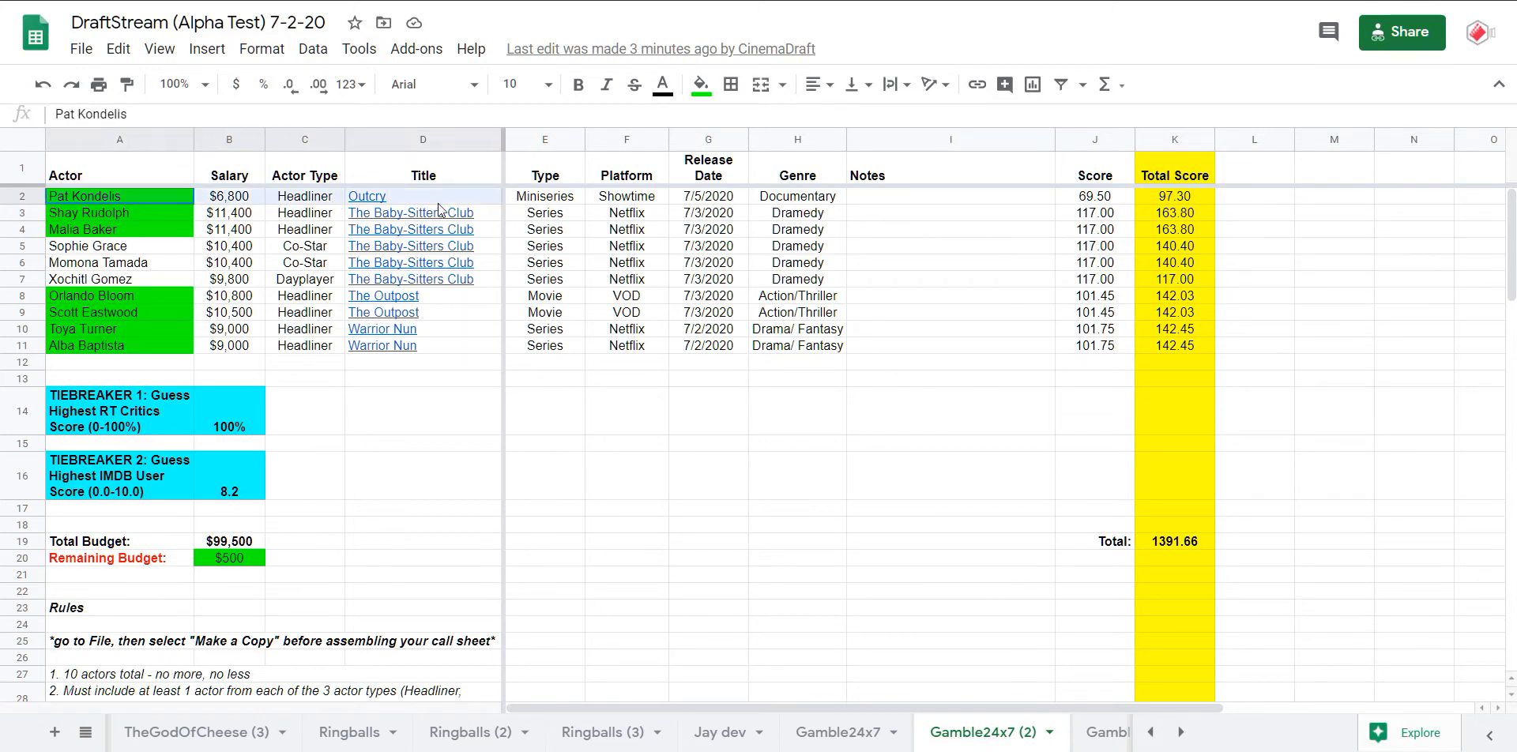
click(544, 196)
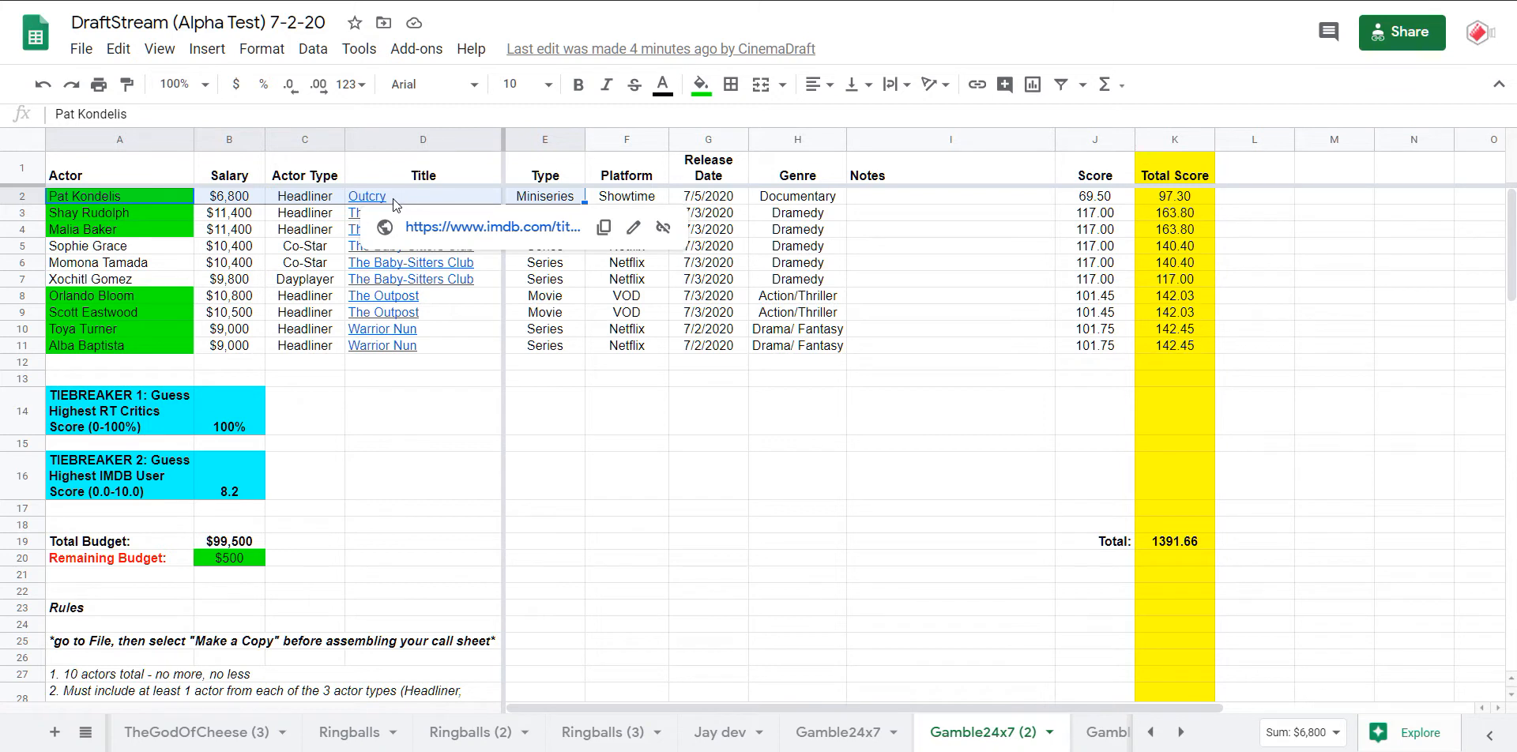
mouse_move(302, 346)
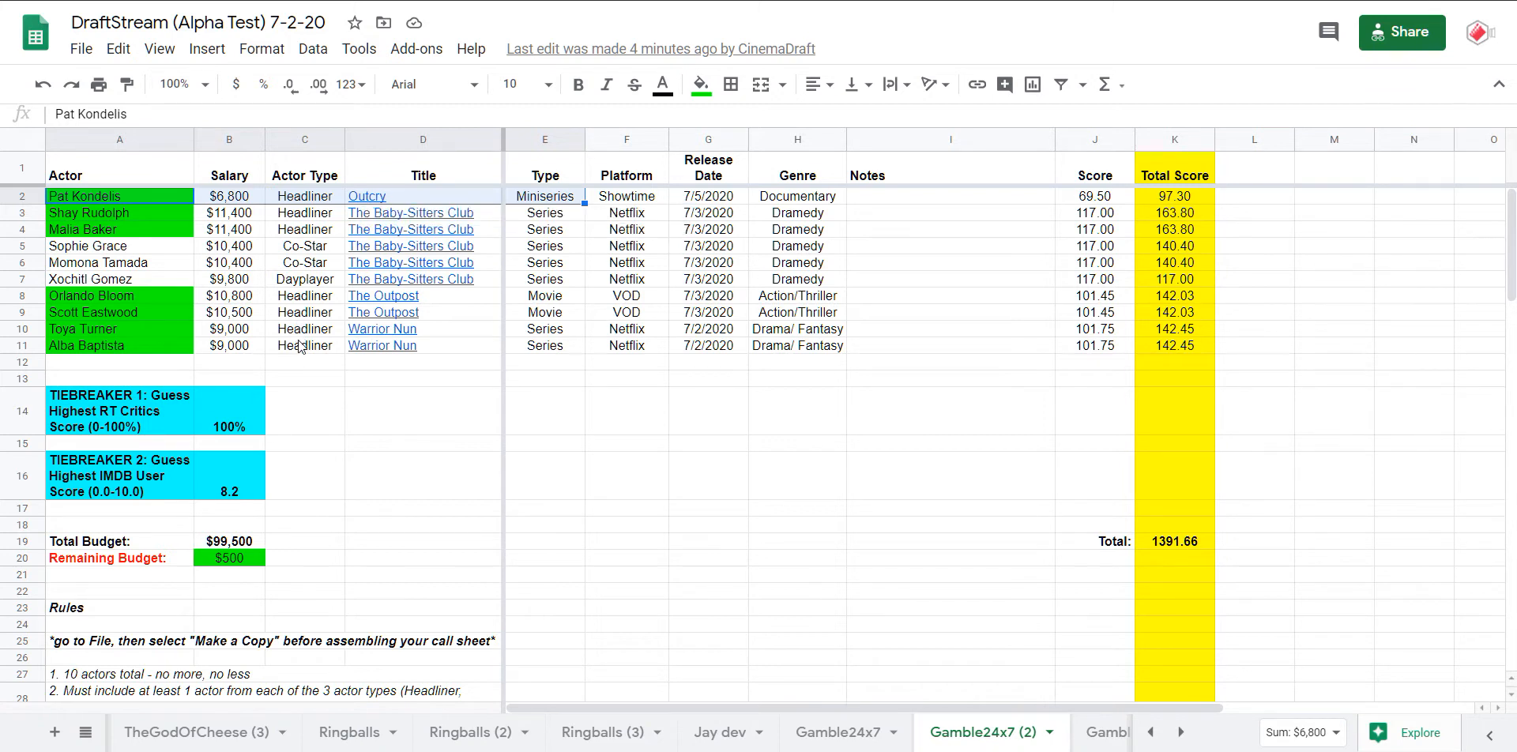
click(304, 347)
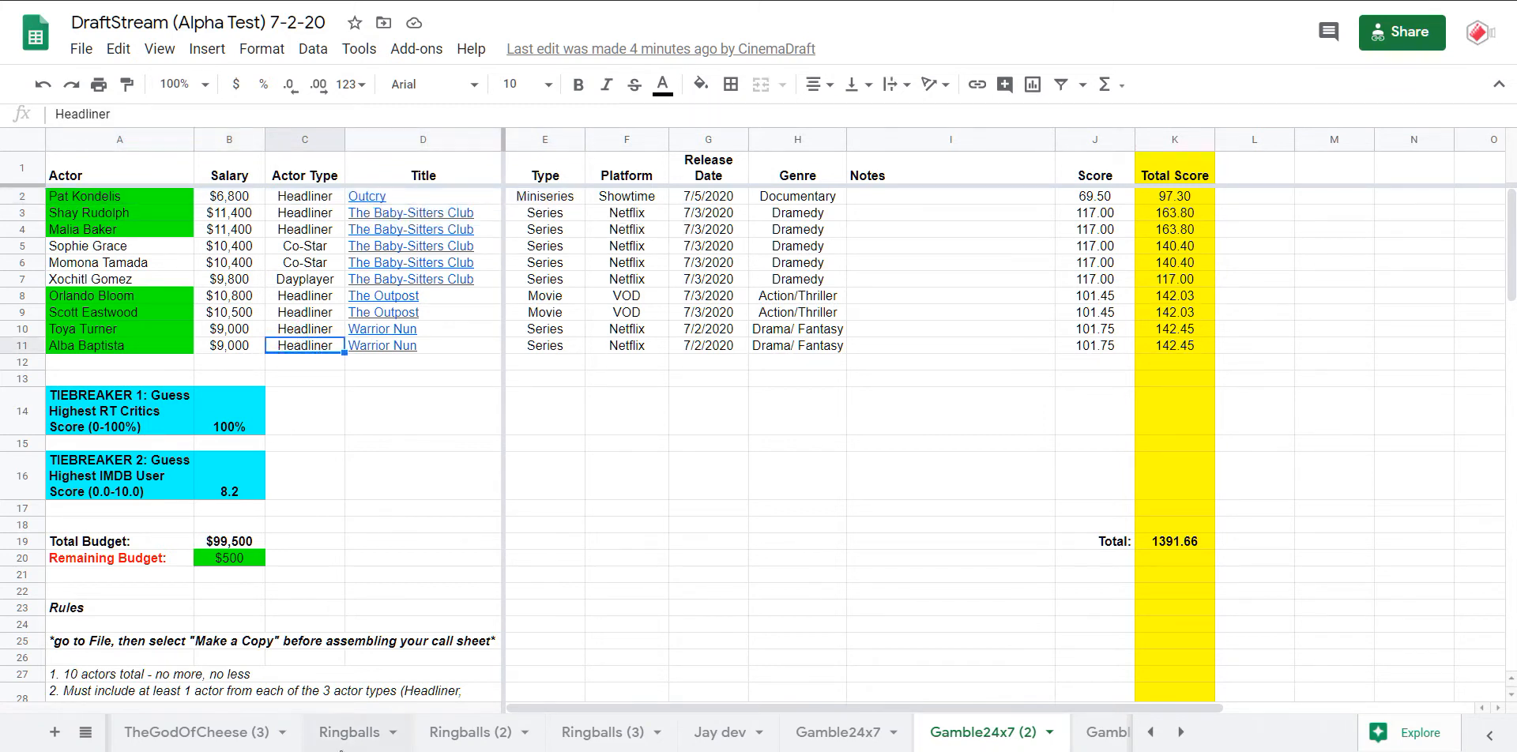
mouse_move(650, 663)
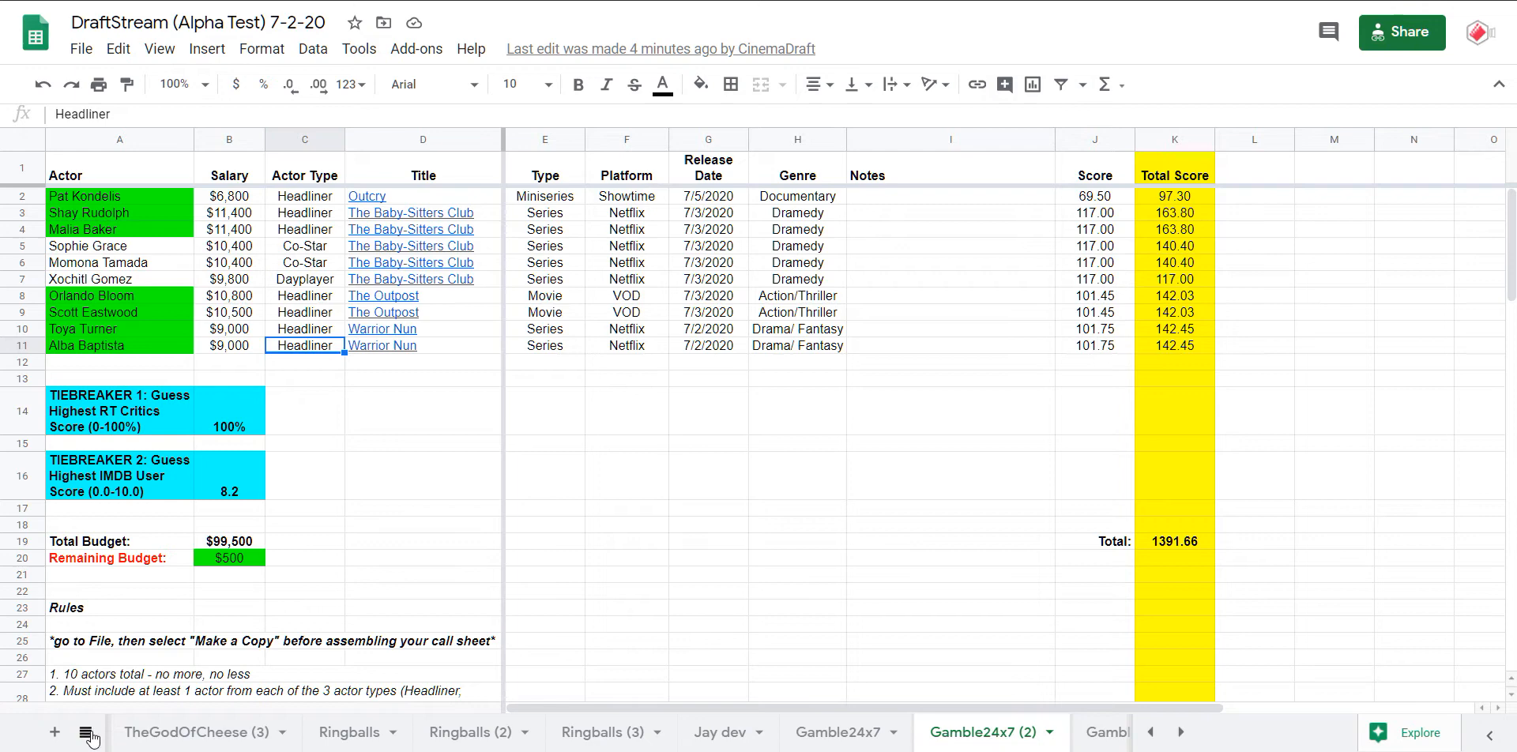
mouse_move(85, 732)
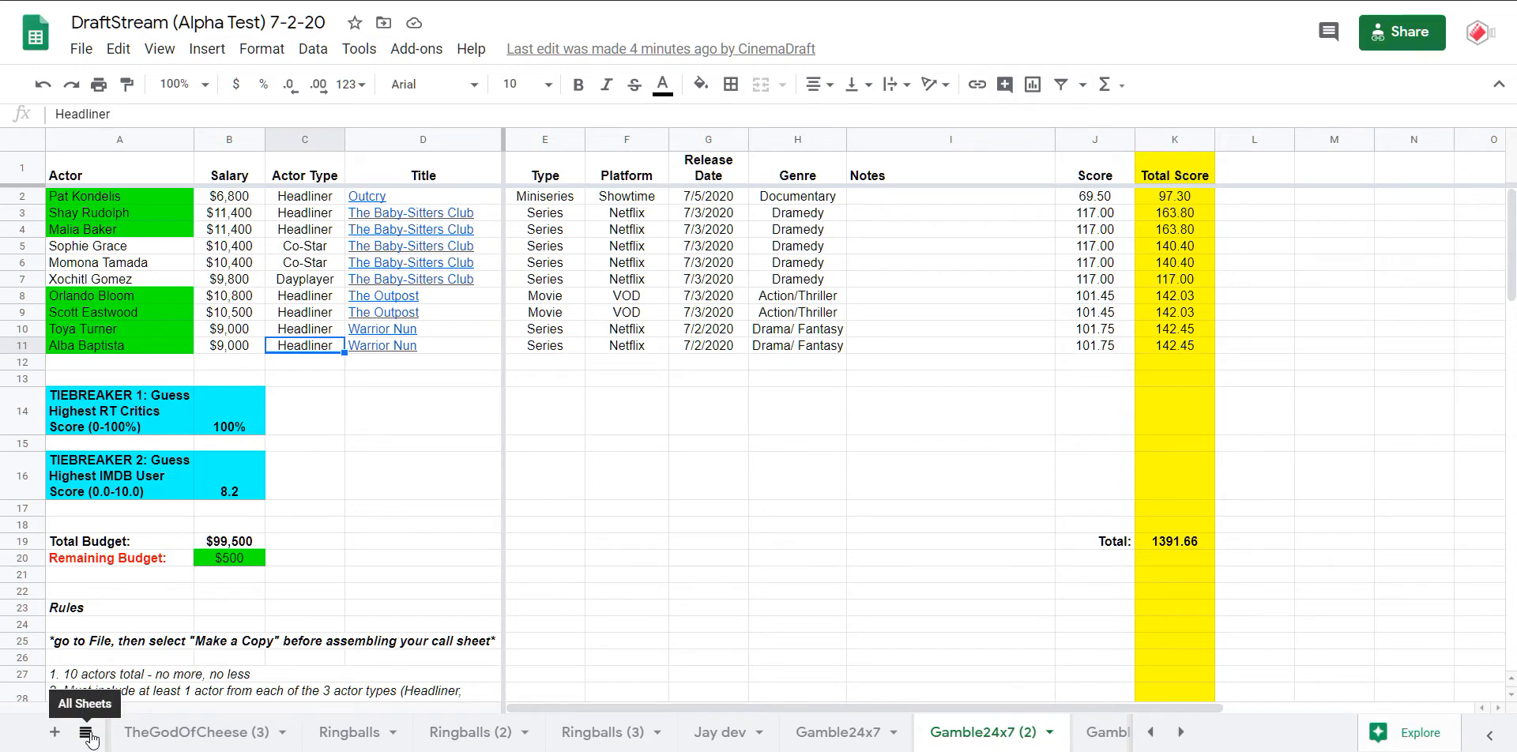
- Return to Scores via the All Sheets list and follow the Gamble24x7 (3) link in A3
click(87, 732)
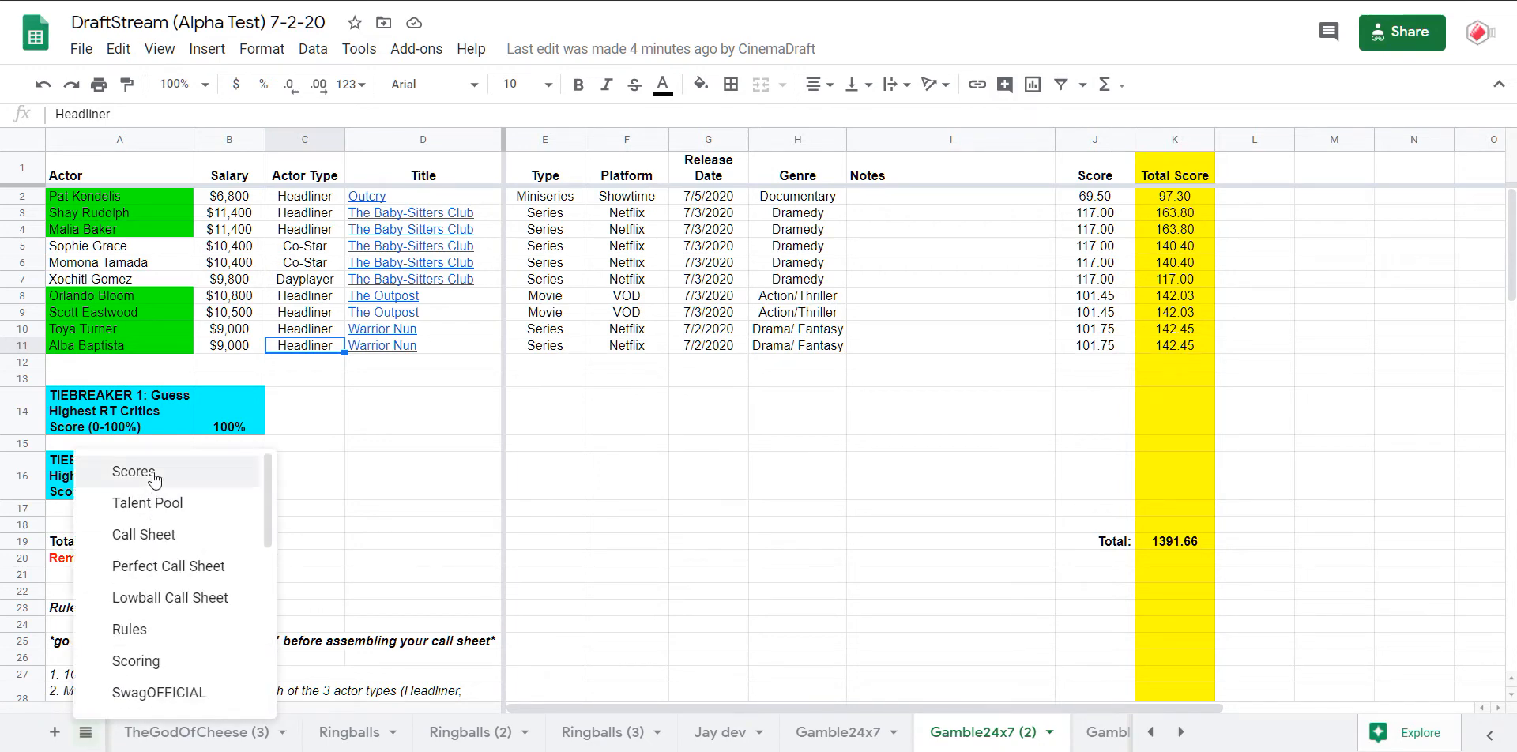
click(133, 472)
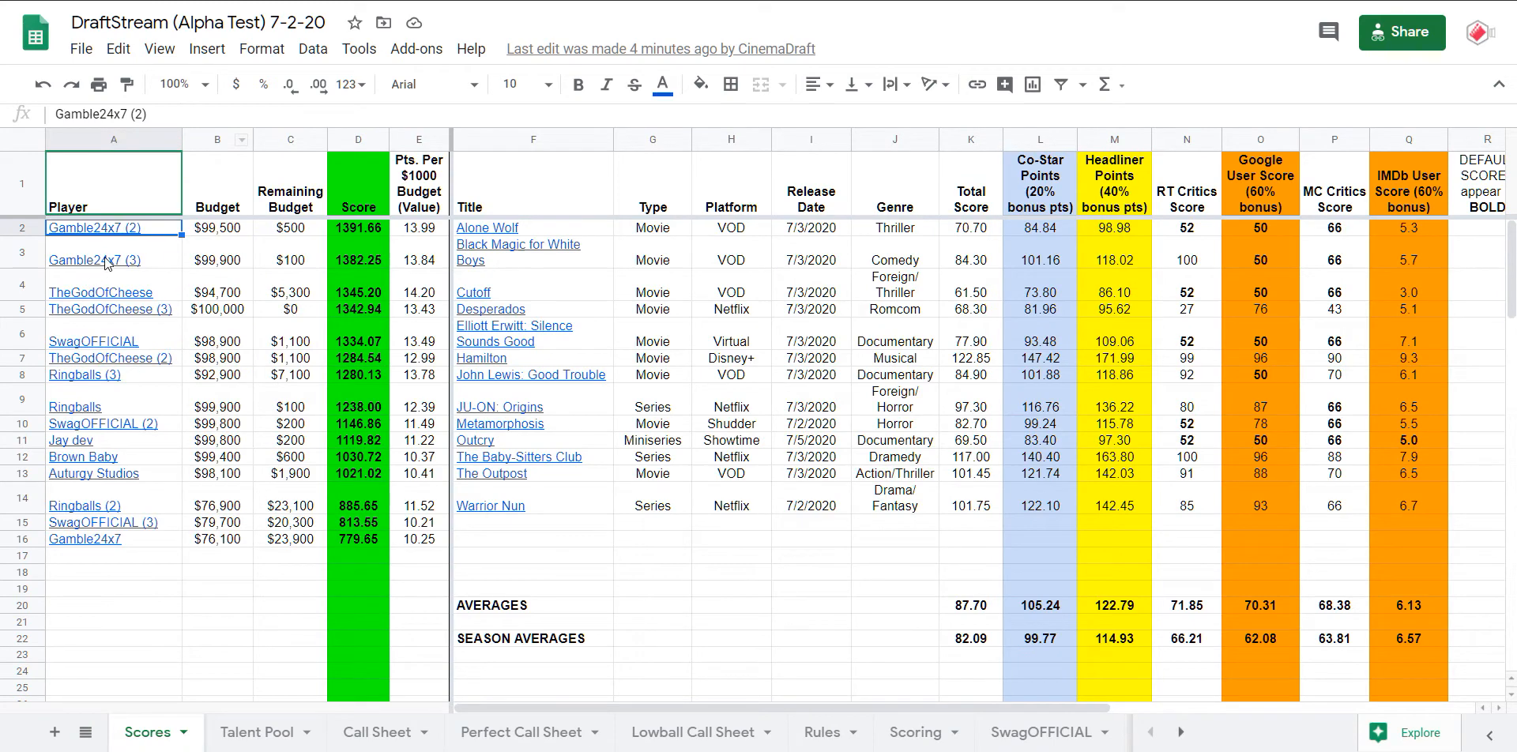
click(112, 259)
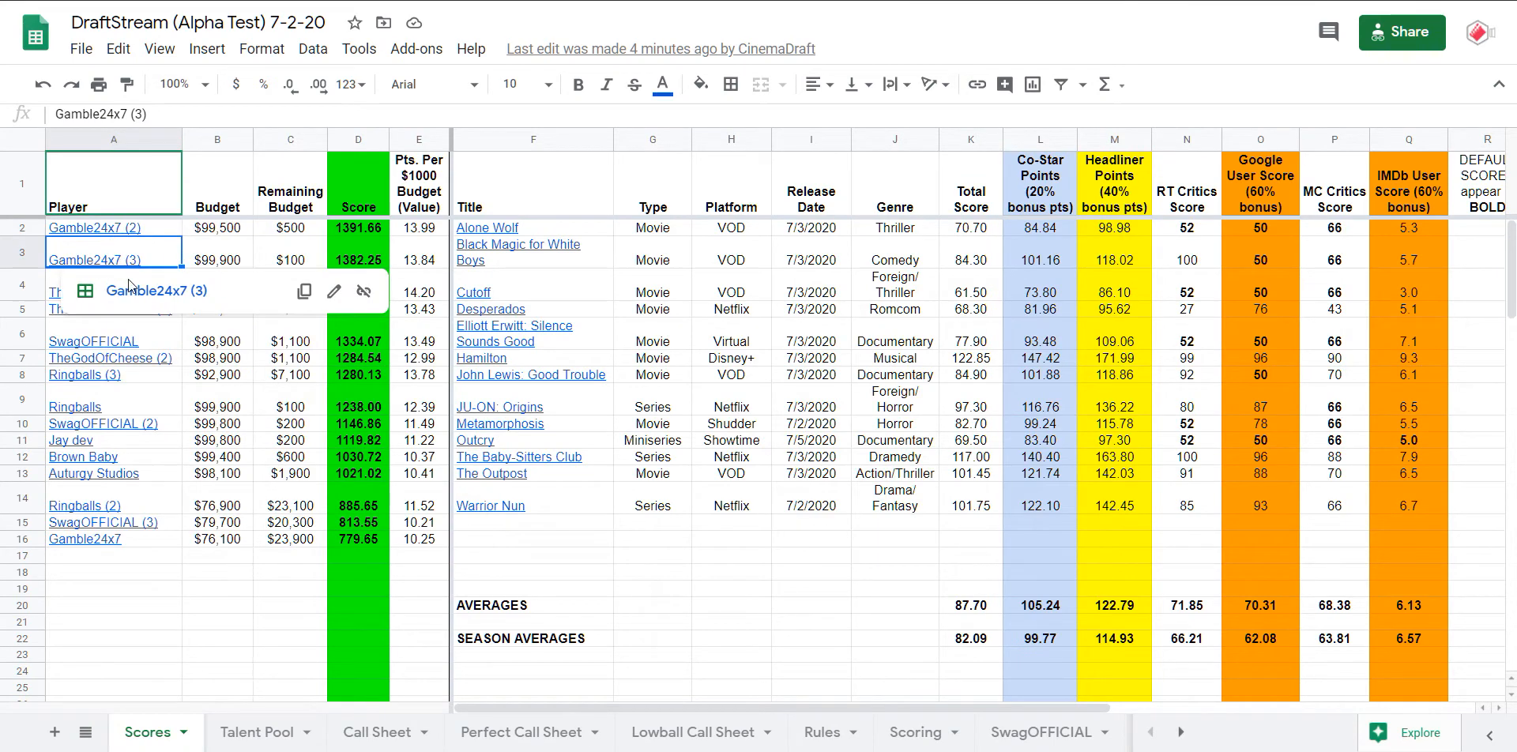
click(941, 732)
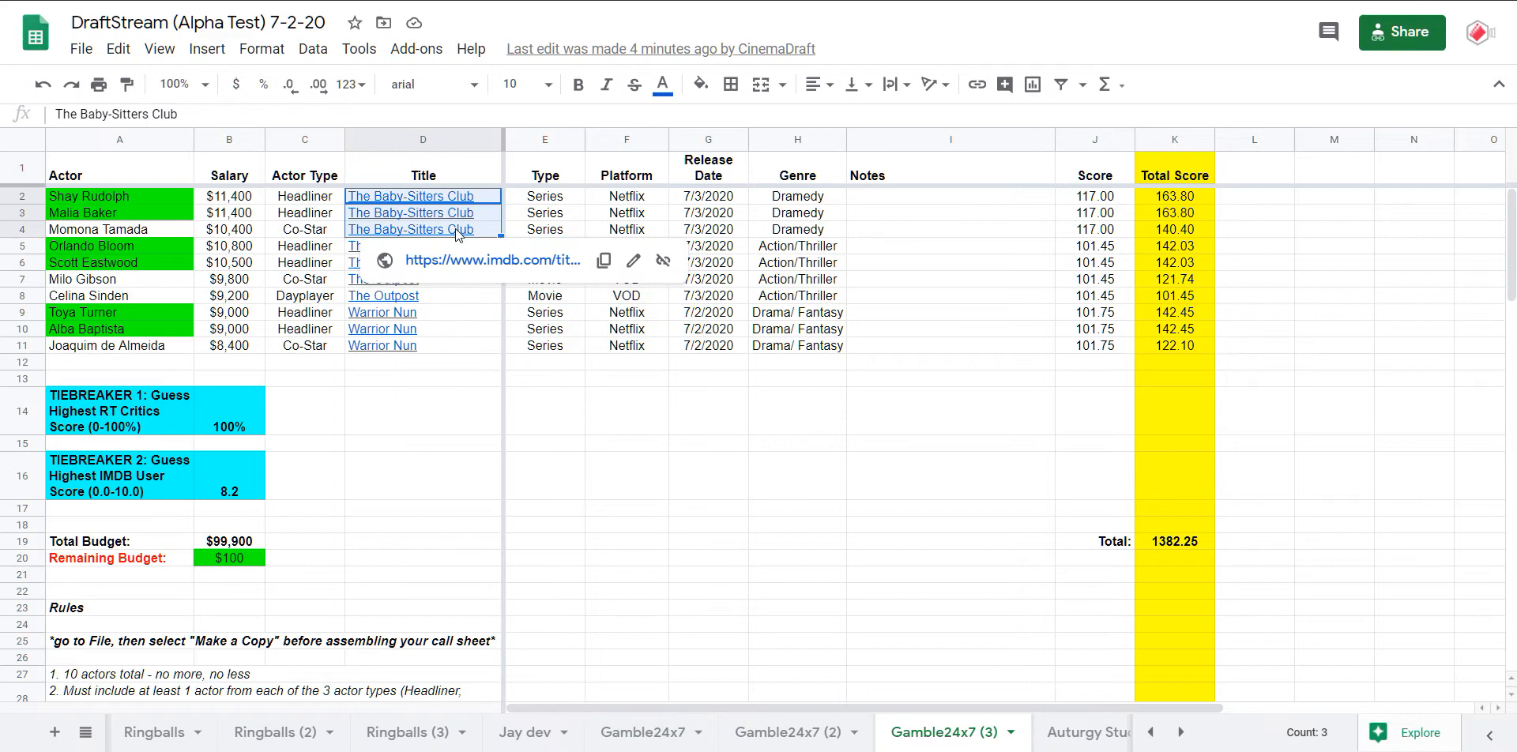
- Check the Warrior Nun title cells on the Gamble24x7 (3) call sheet
click(383, 246)
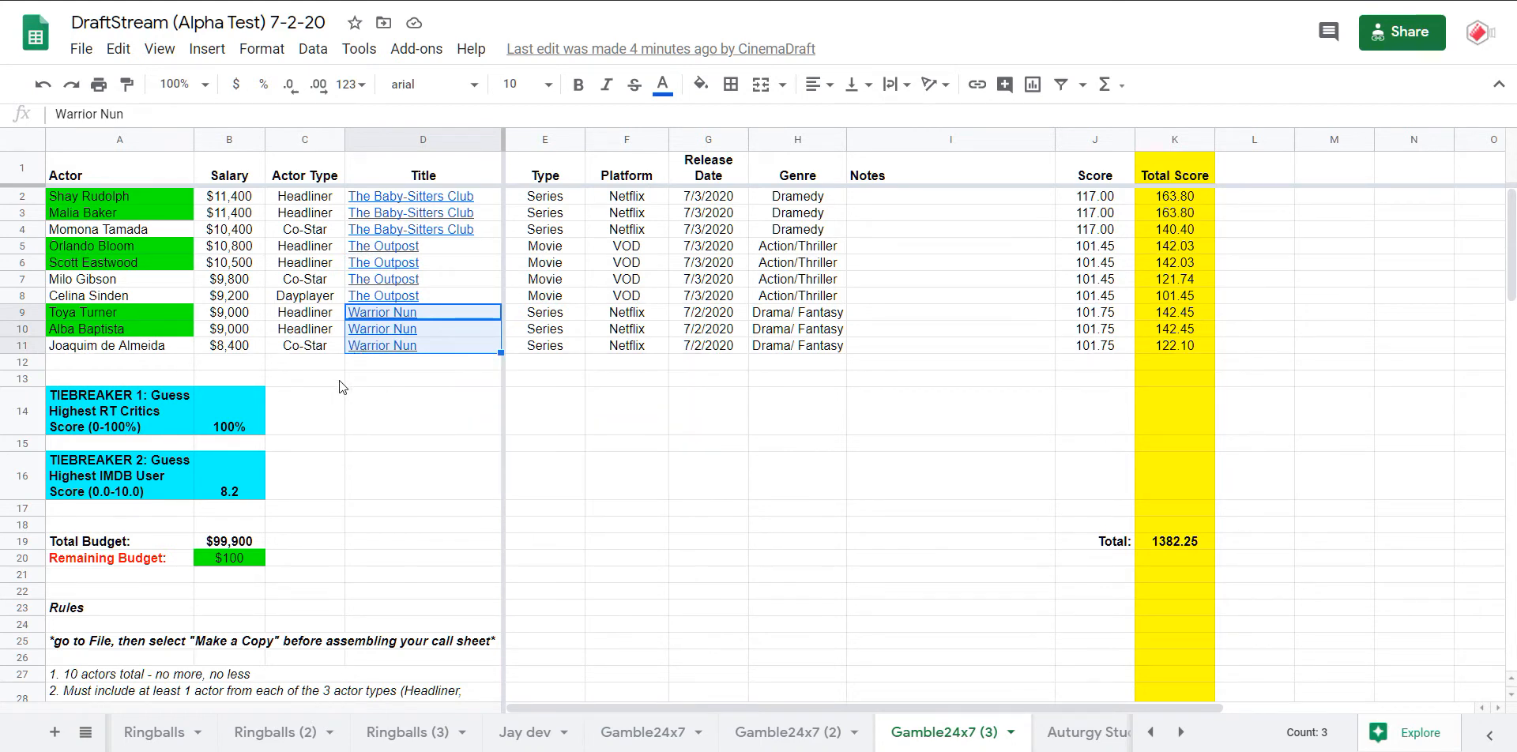
mouse_move(335, 378)
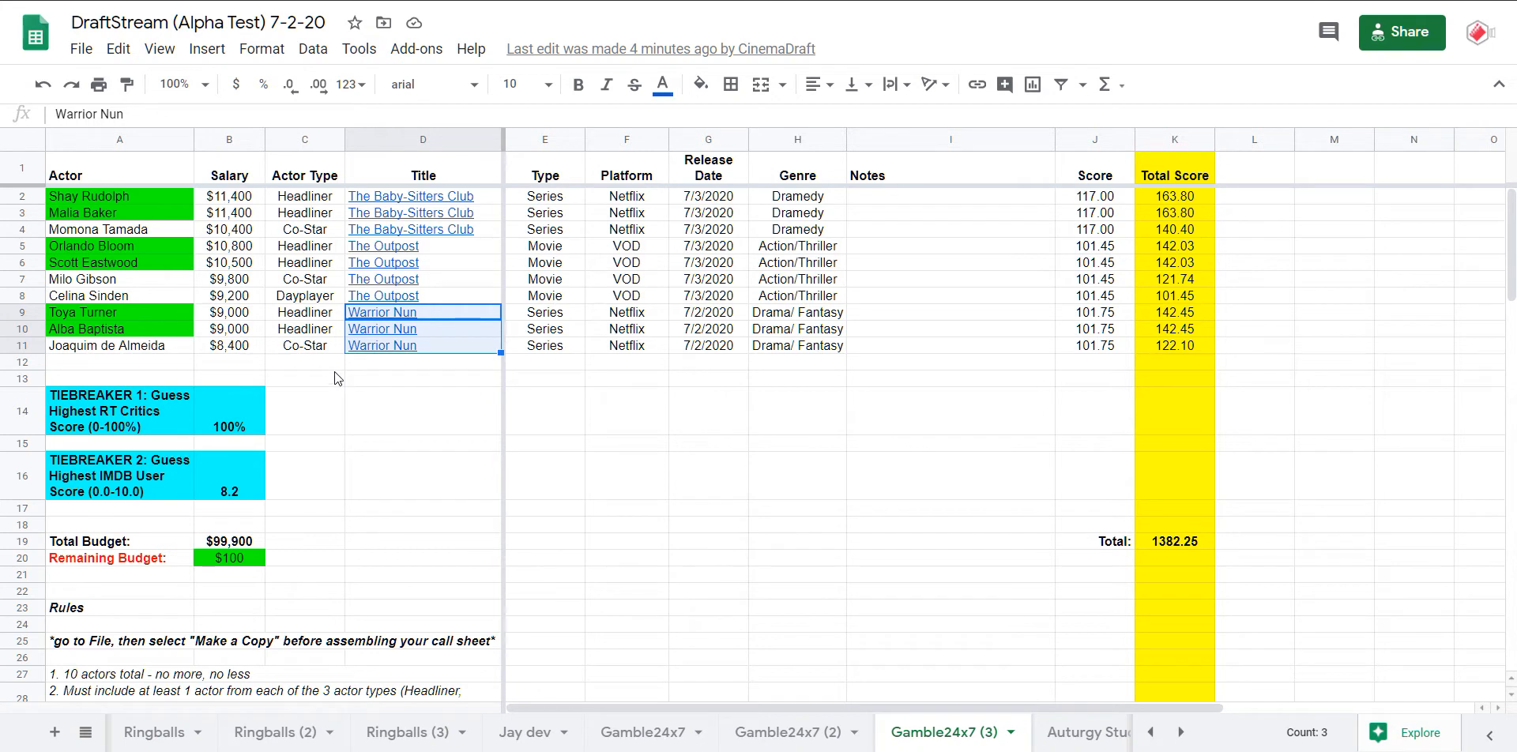
mouse_move(579, 373)
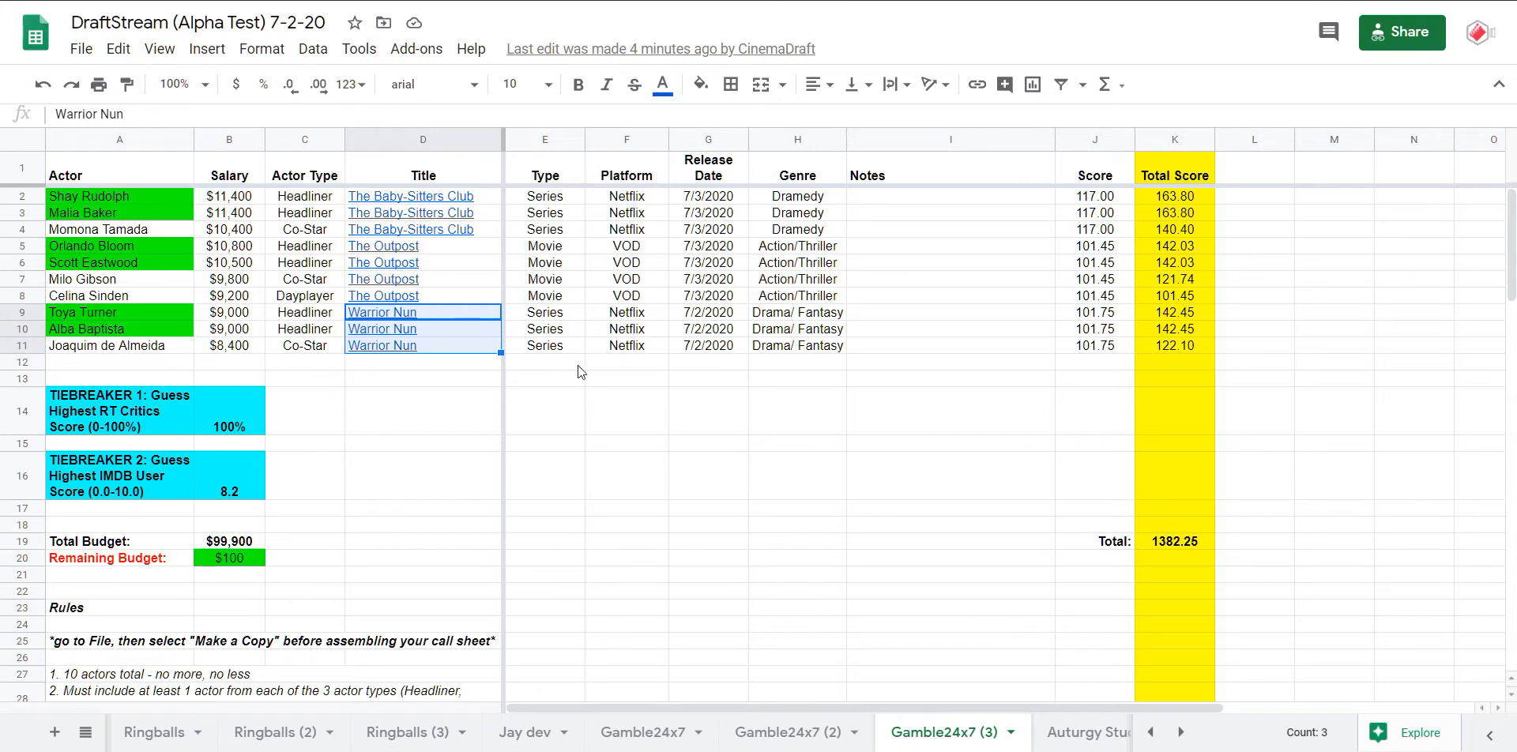
mouse_move(555, 349)
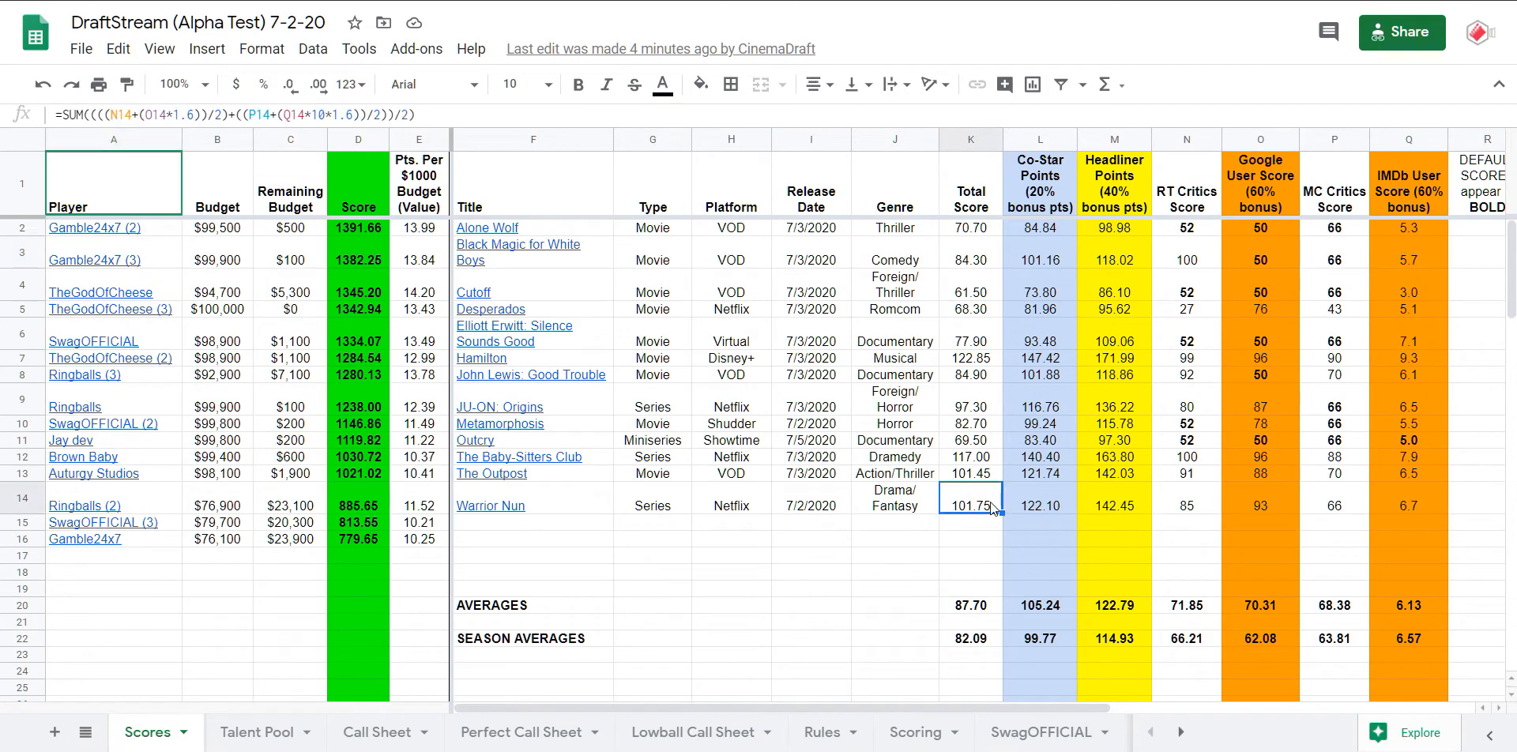
mouse_move(975, 609)
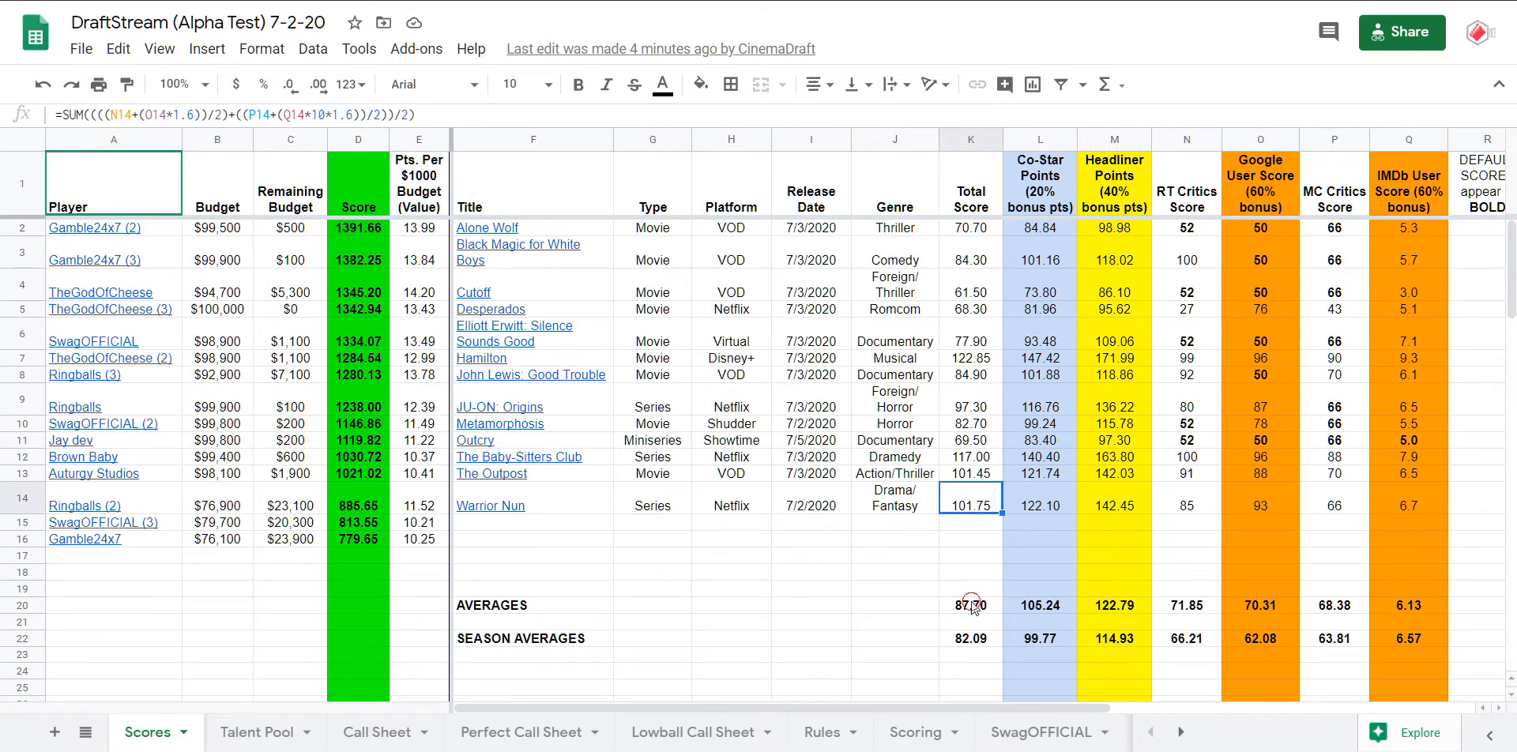
- Check the Total Score average formula and set Hamilton's Google User Score 98 and IMDb 9.5
click(971, 605)
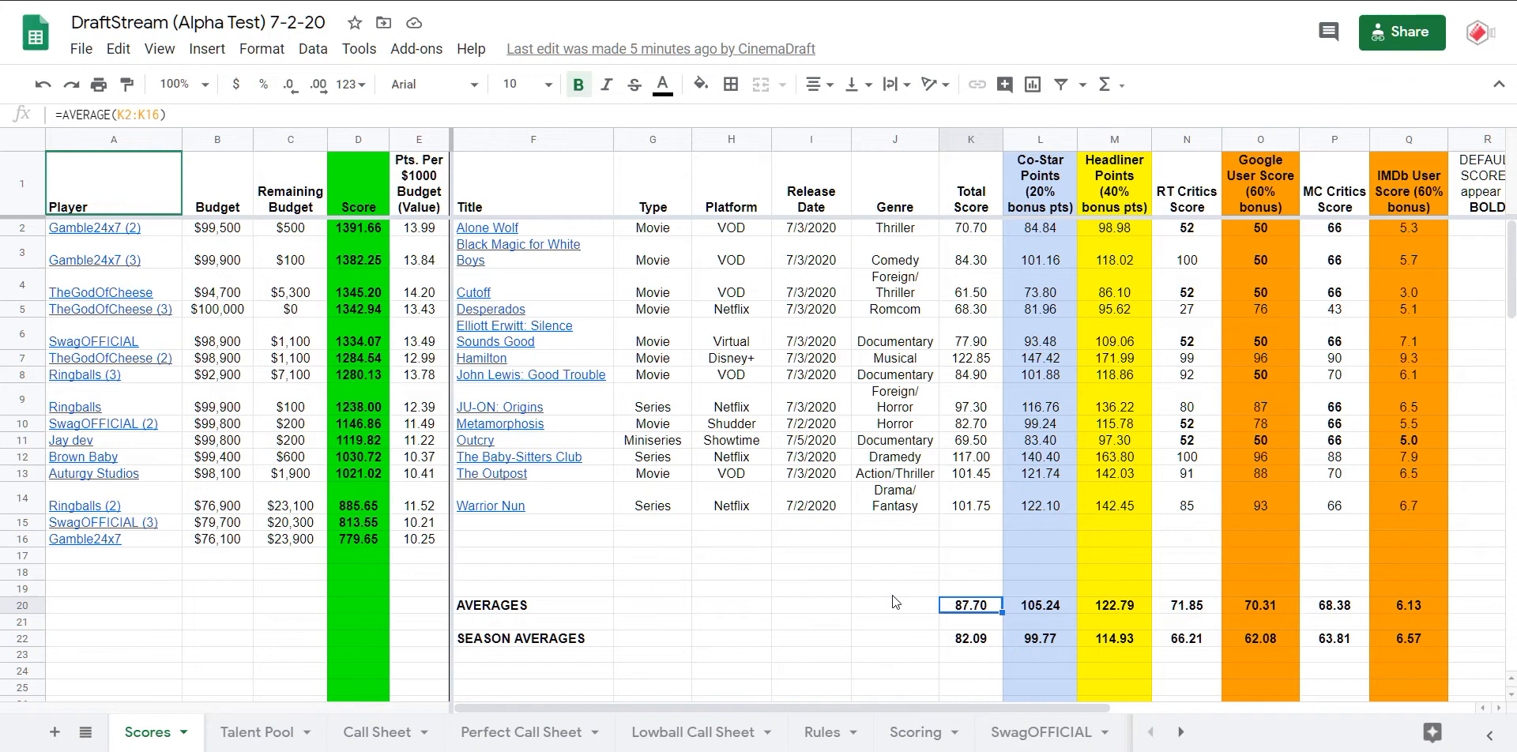
mouse_move(889, 594)
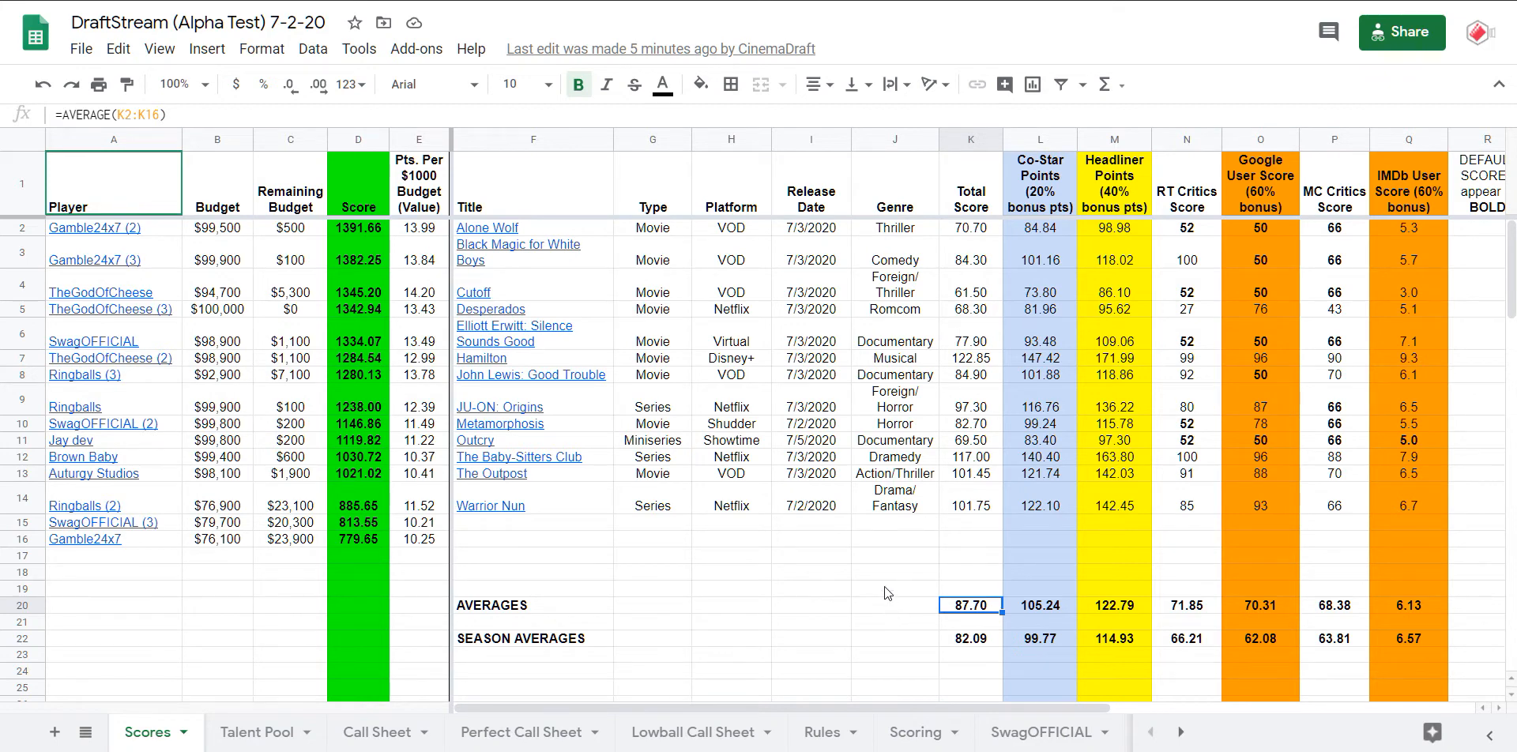
mouse_move(823, 543)
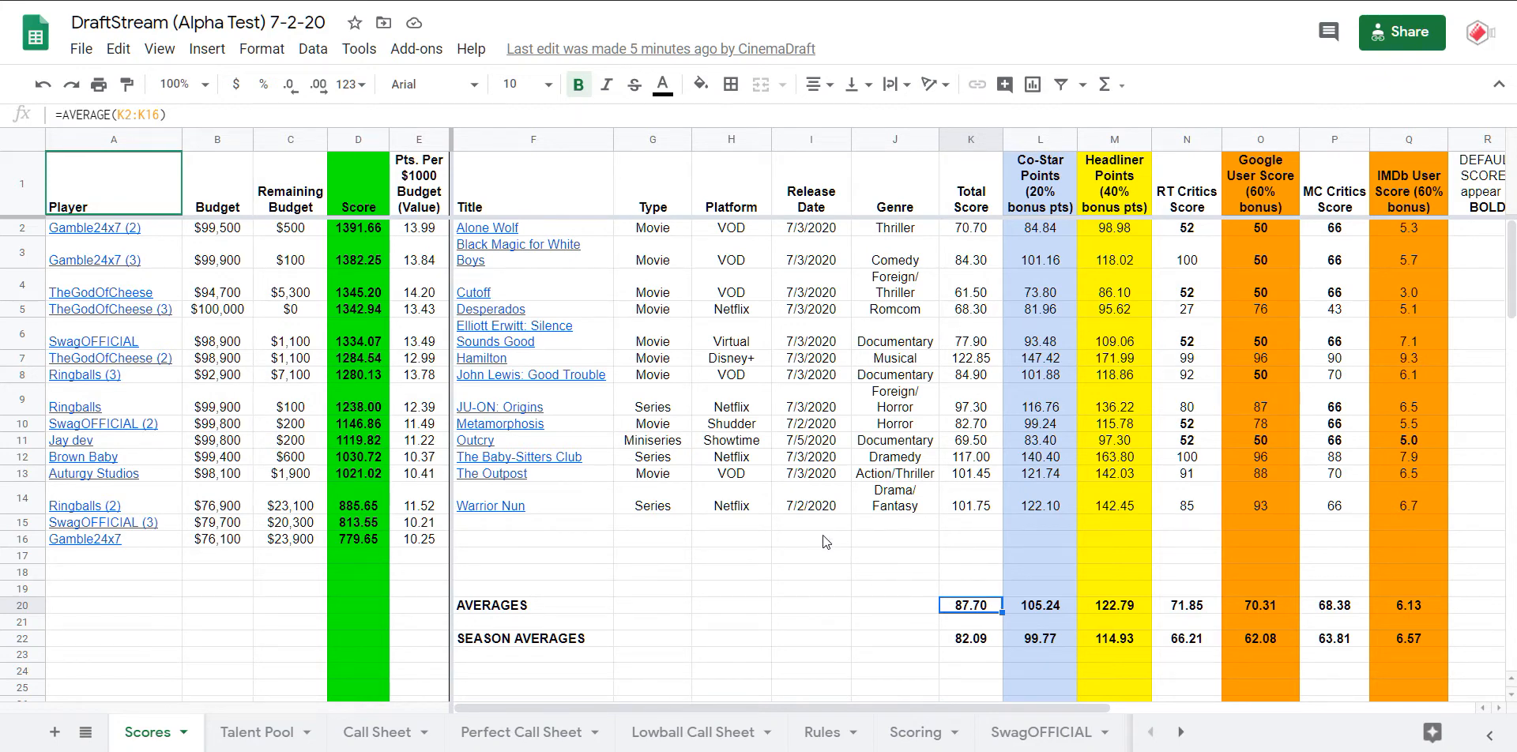
mouse_move(482, 358)
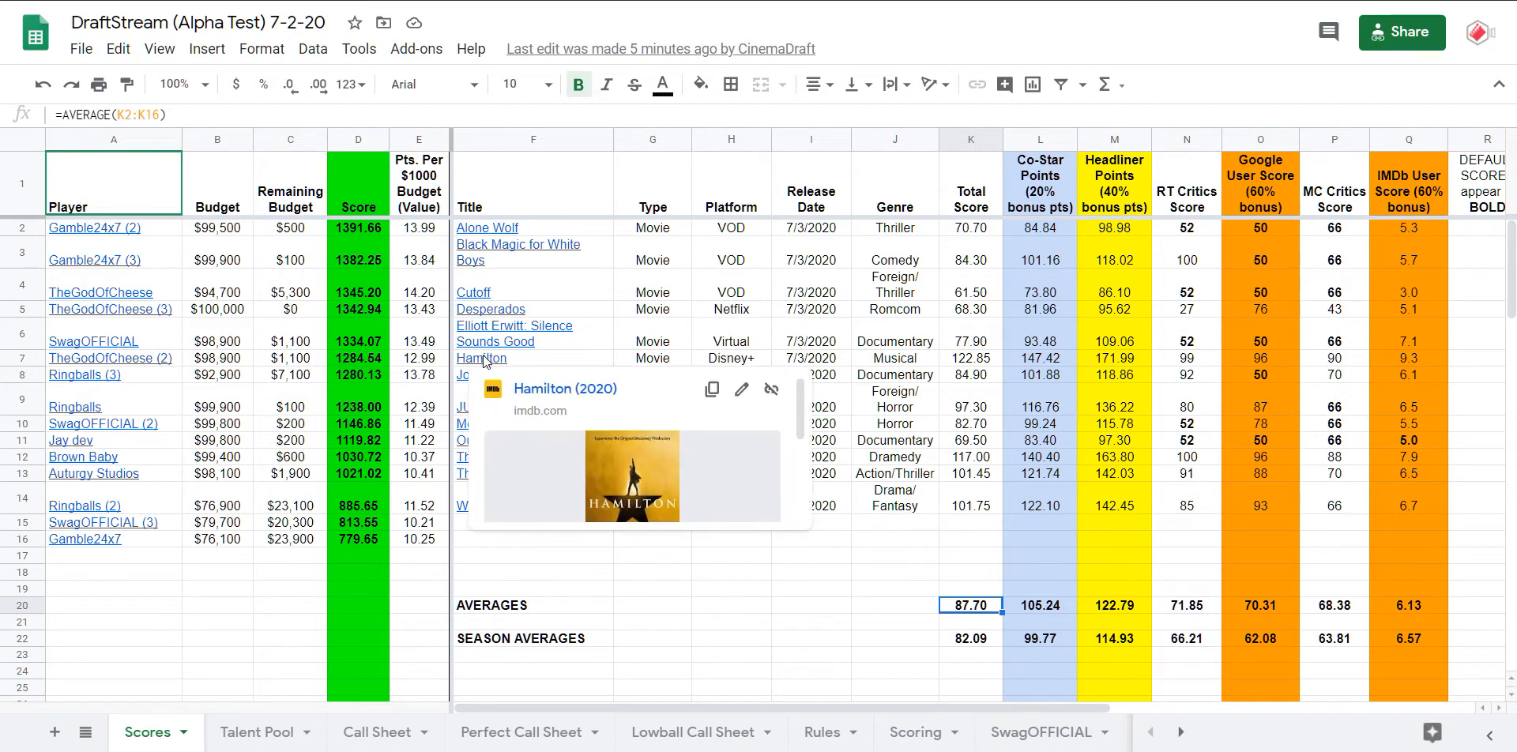
mouse_move(999, 365)
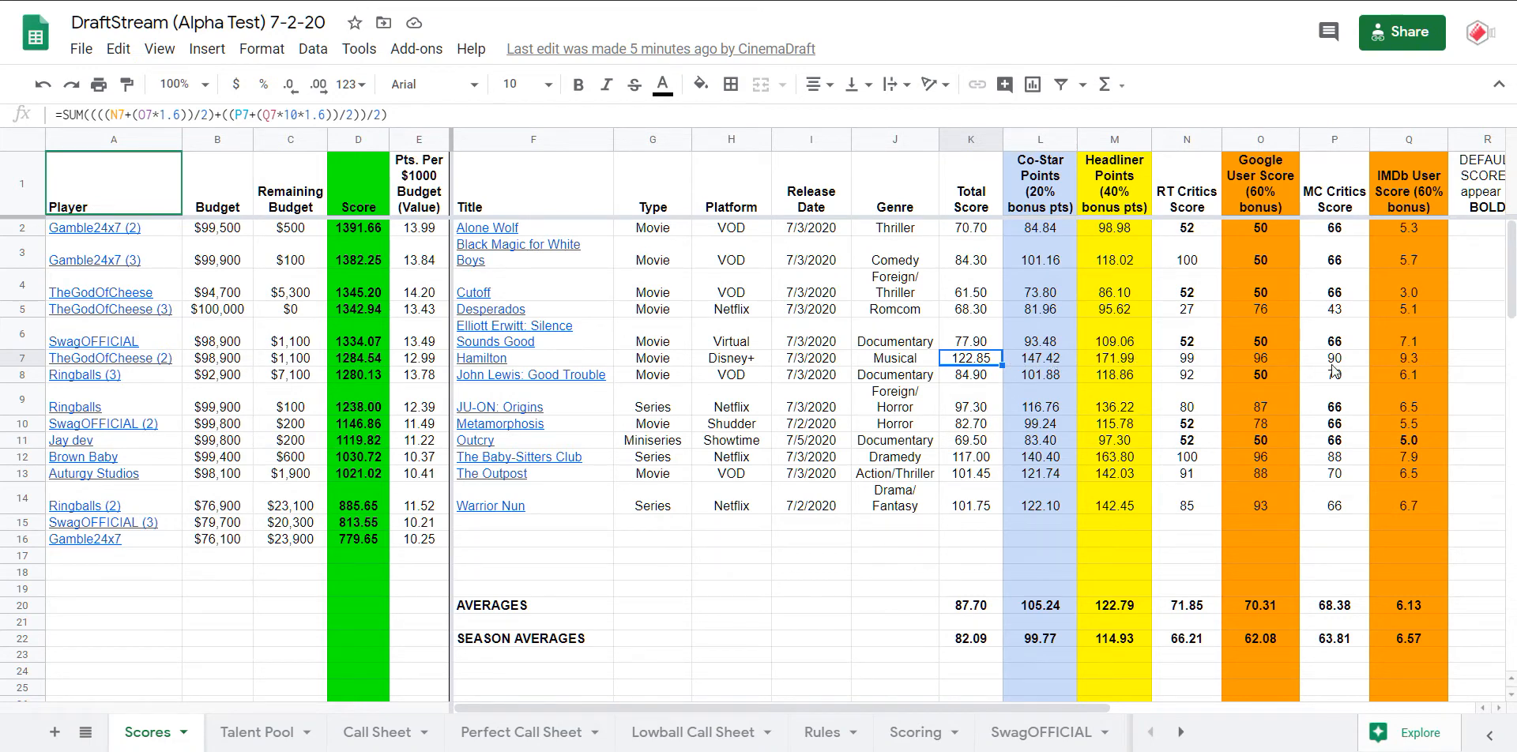
click(1259, 359)
text(98)
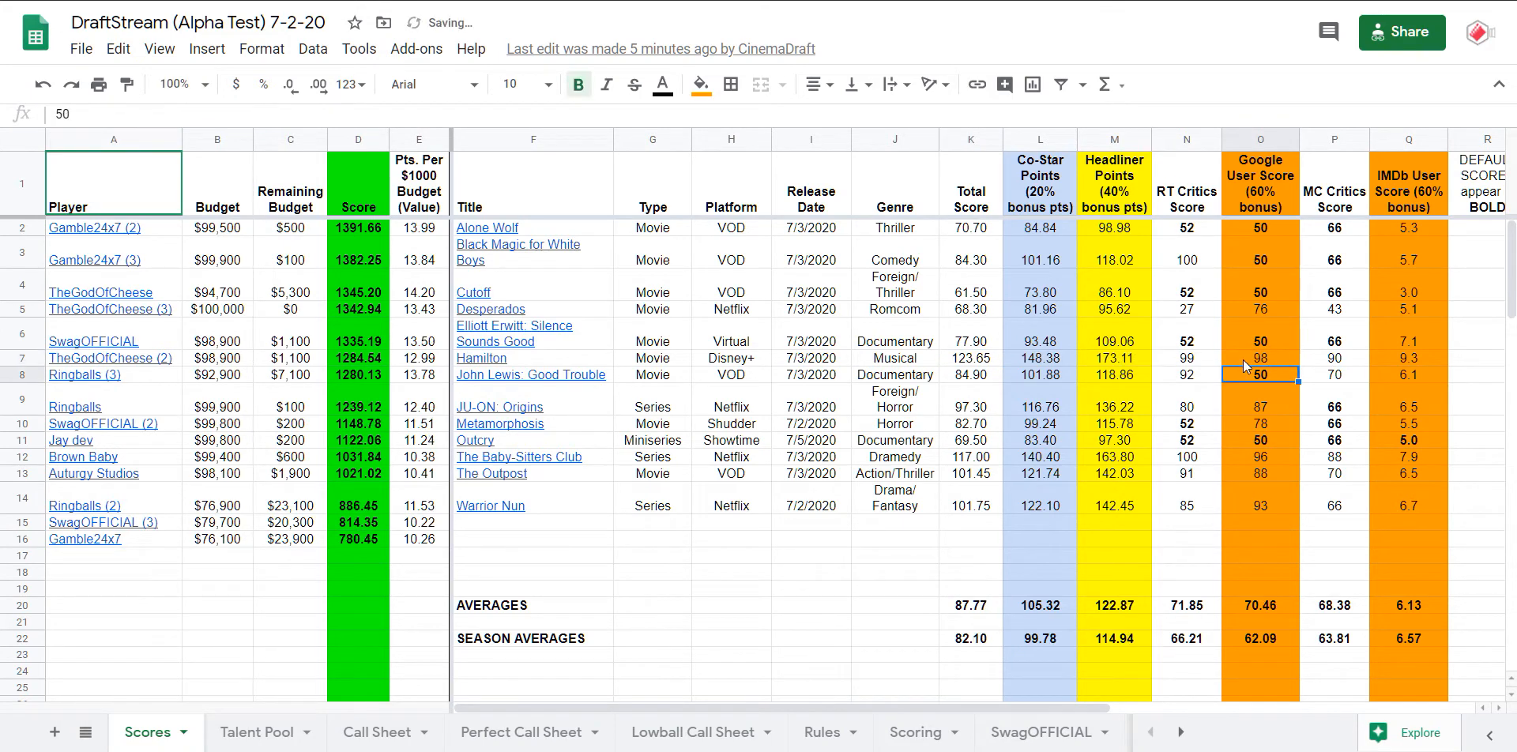
click(1408, 359)
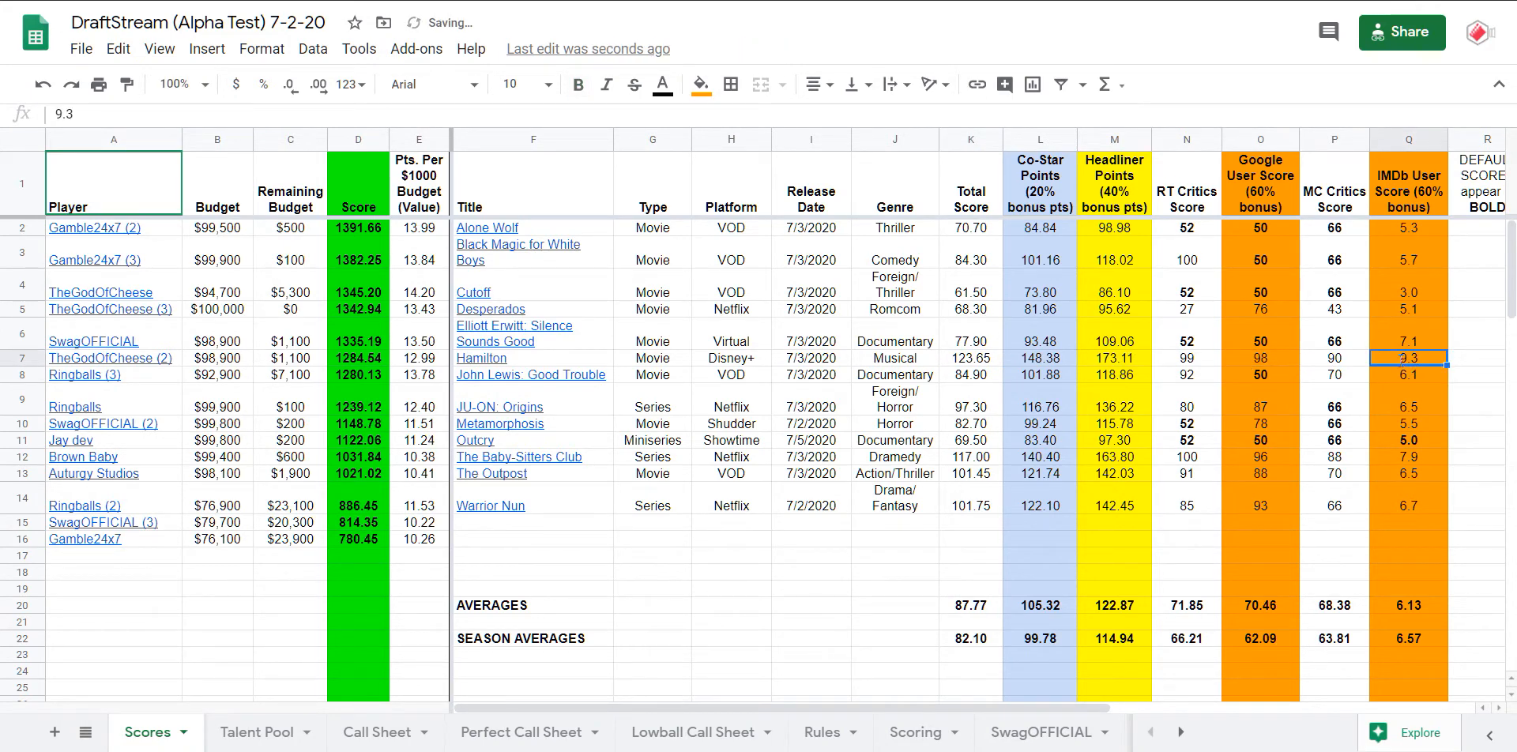
click(1409, 375)
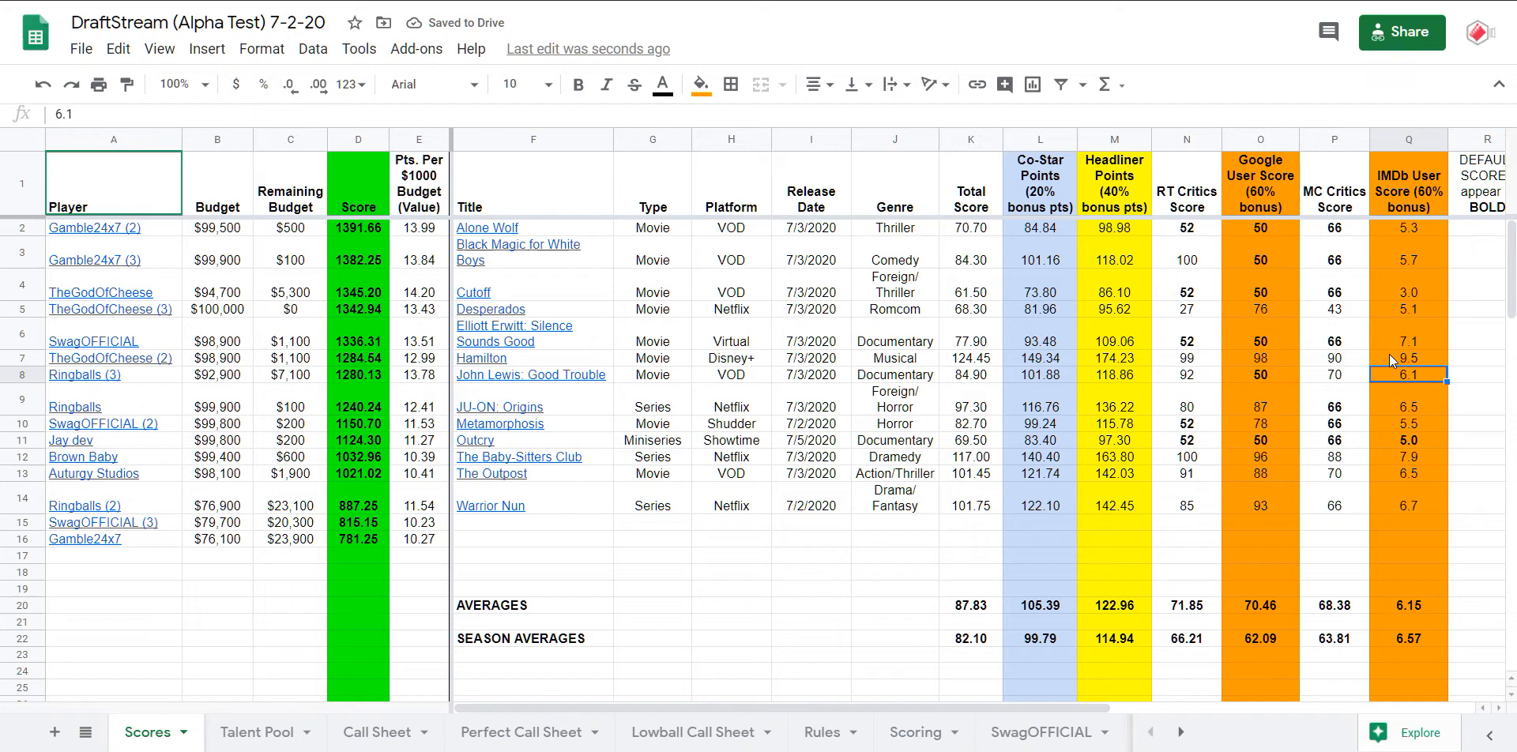
click(915, 731)
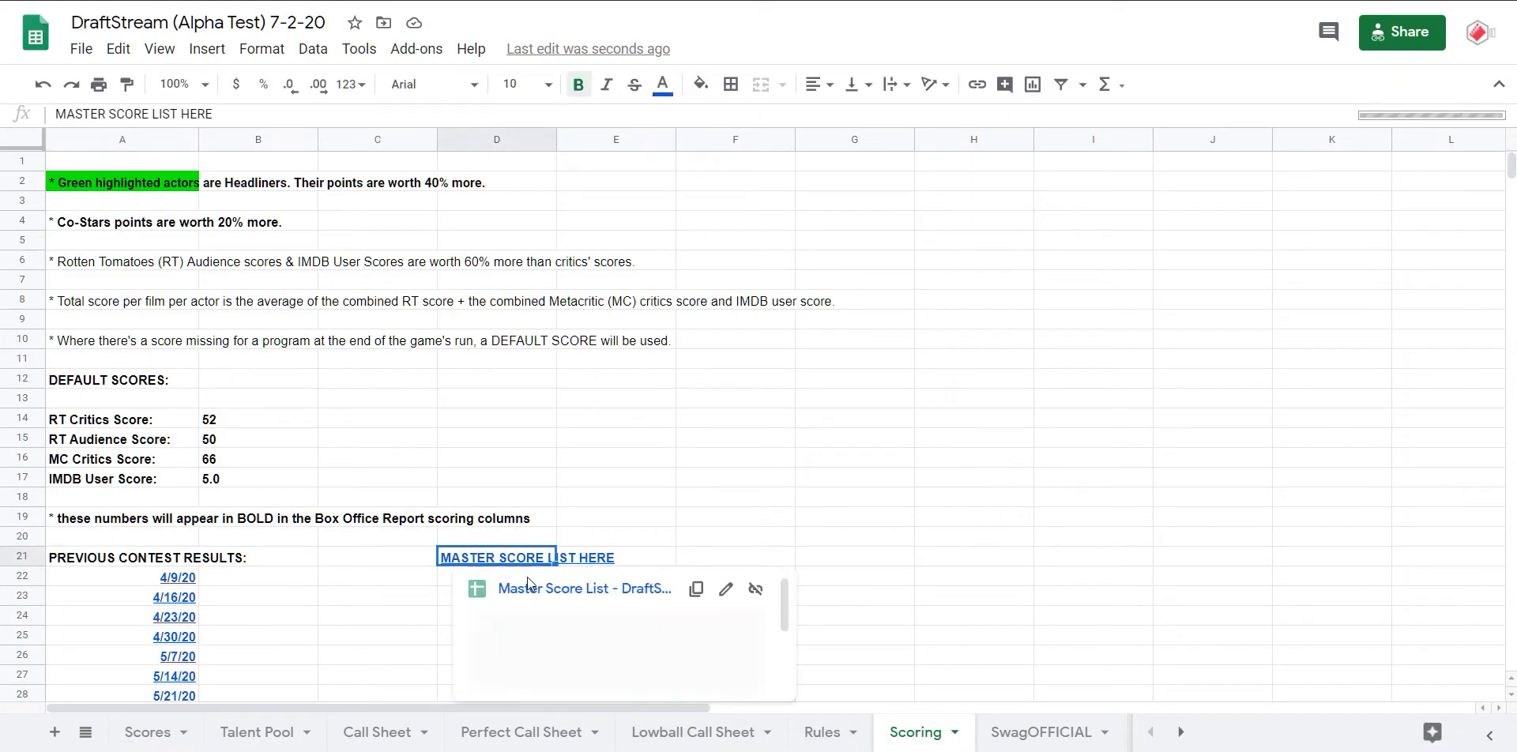
- Open the Master Score List and sort it by Total Score Z → A, led by The Last Dance
click(583, 588)
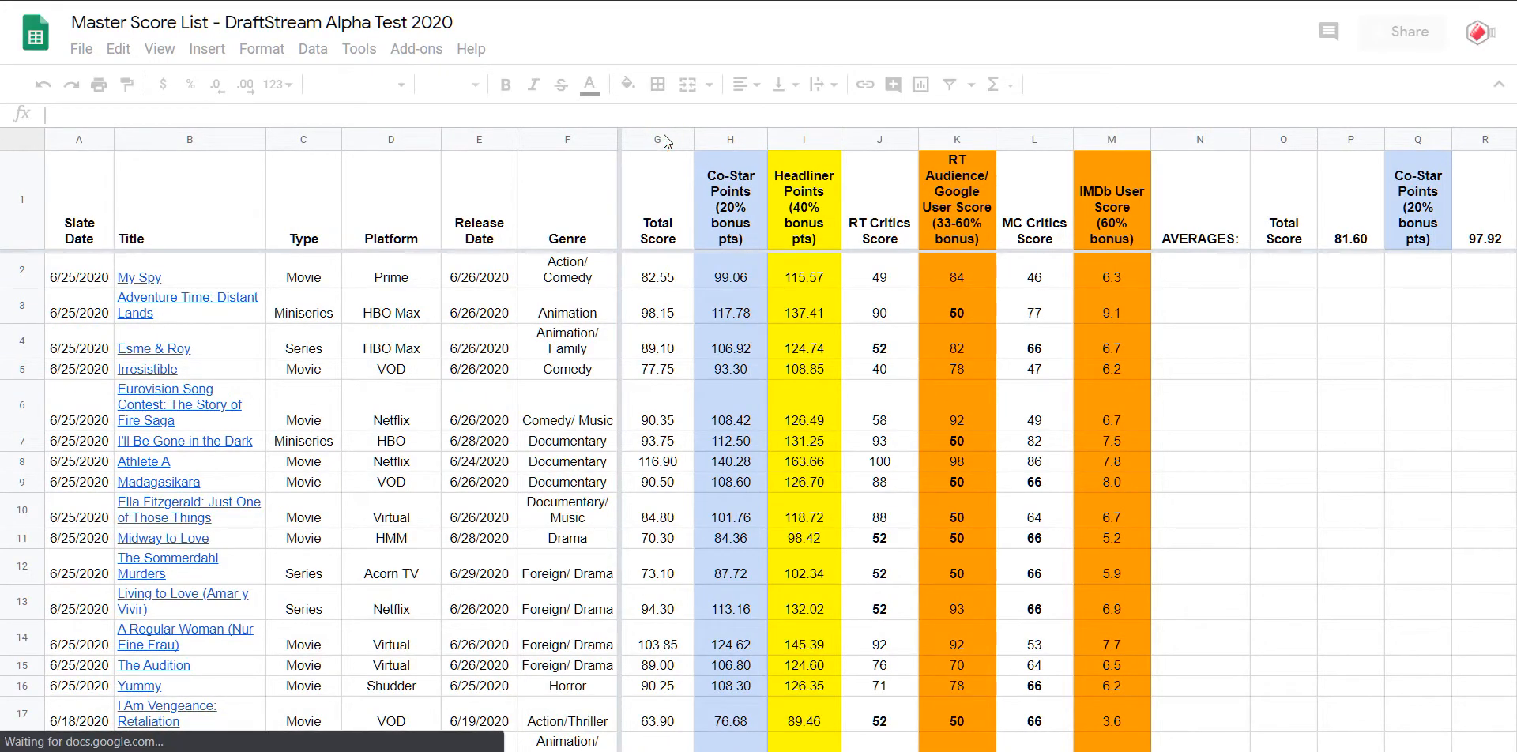
click(661, 139)
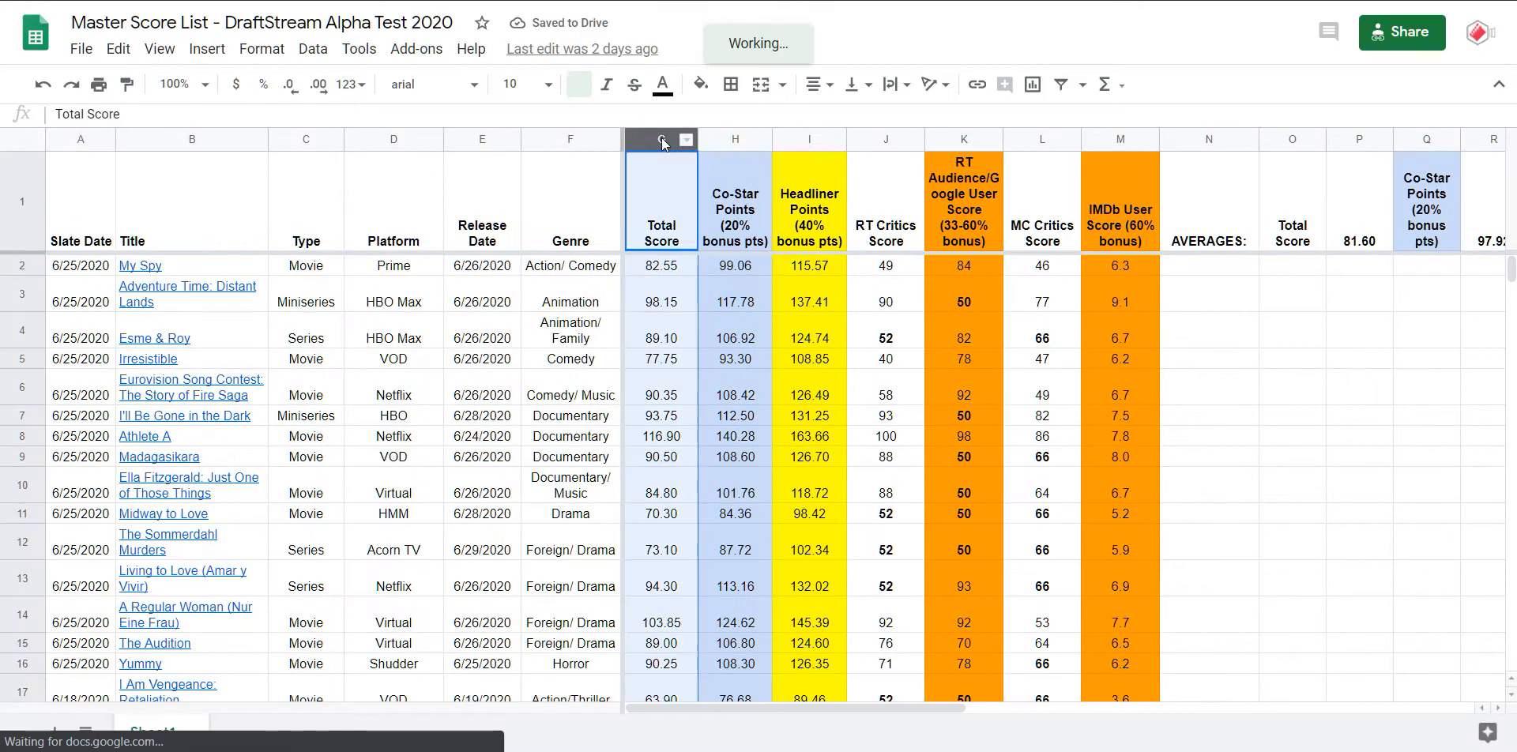
right_click(661, 139)
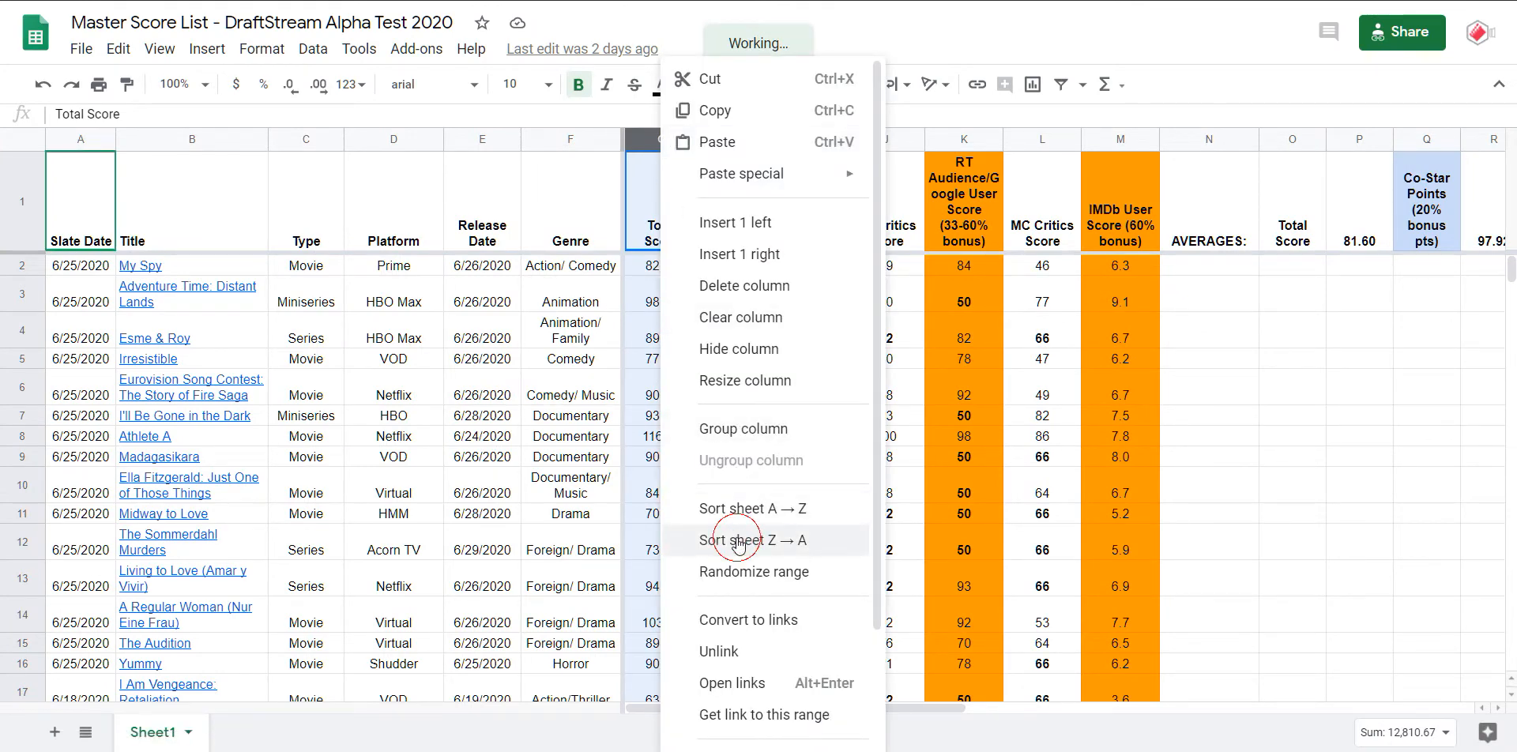
click(756, 541)
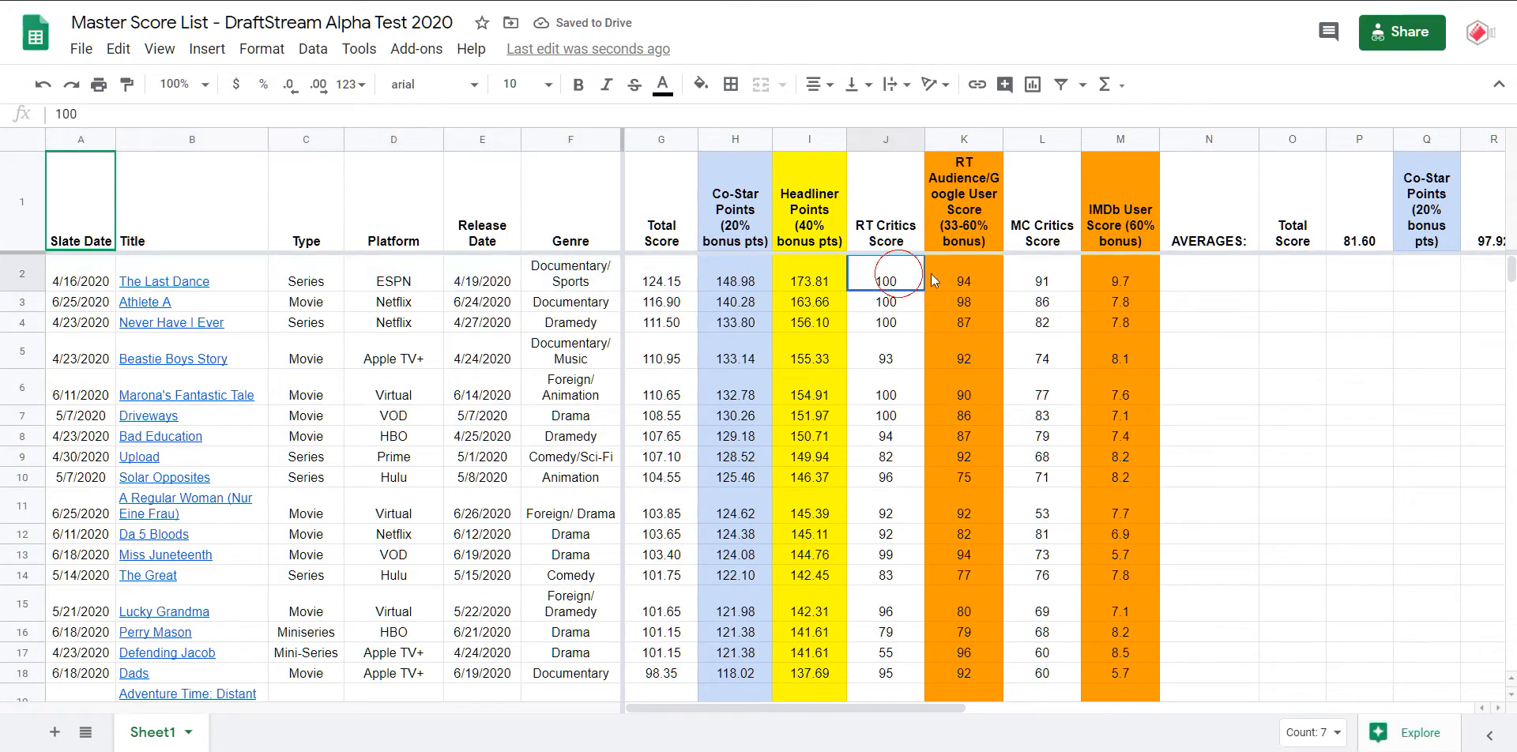
drag(886, 281, 1119, 281)
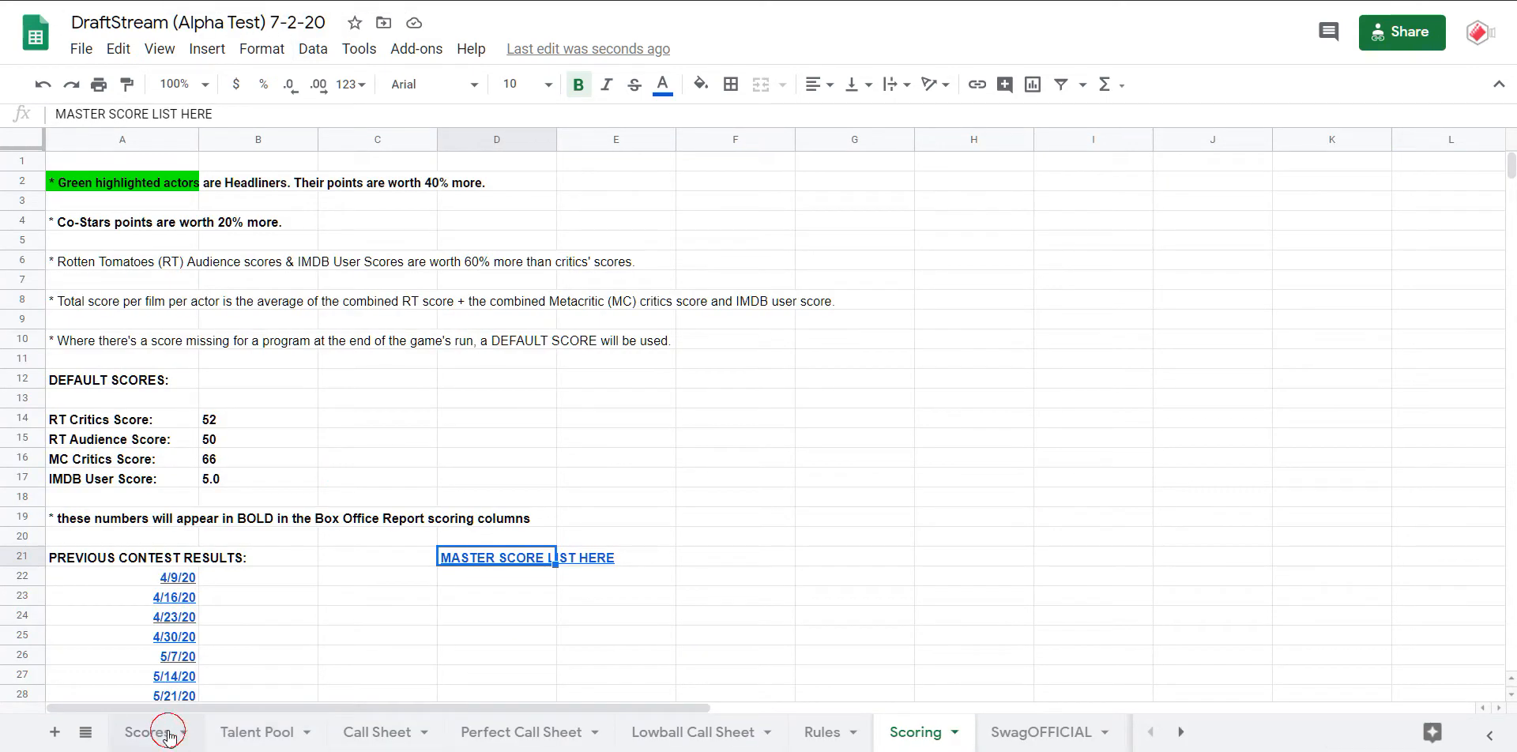
- Reopen the Scores leaderboard and follow Hamilton's link to its IMDb page
click(147, 731)
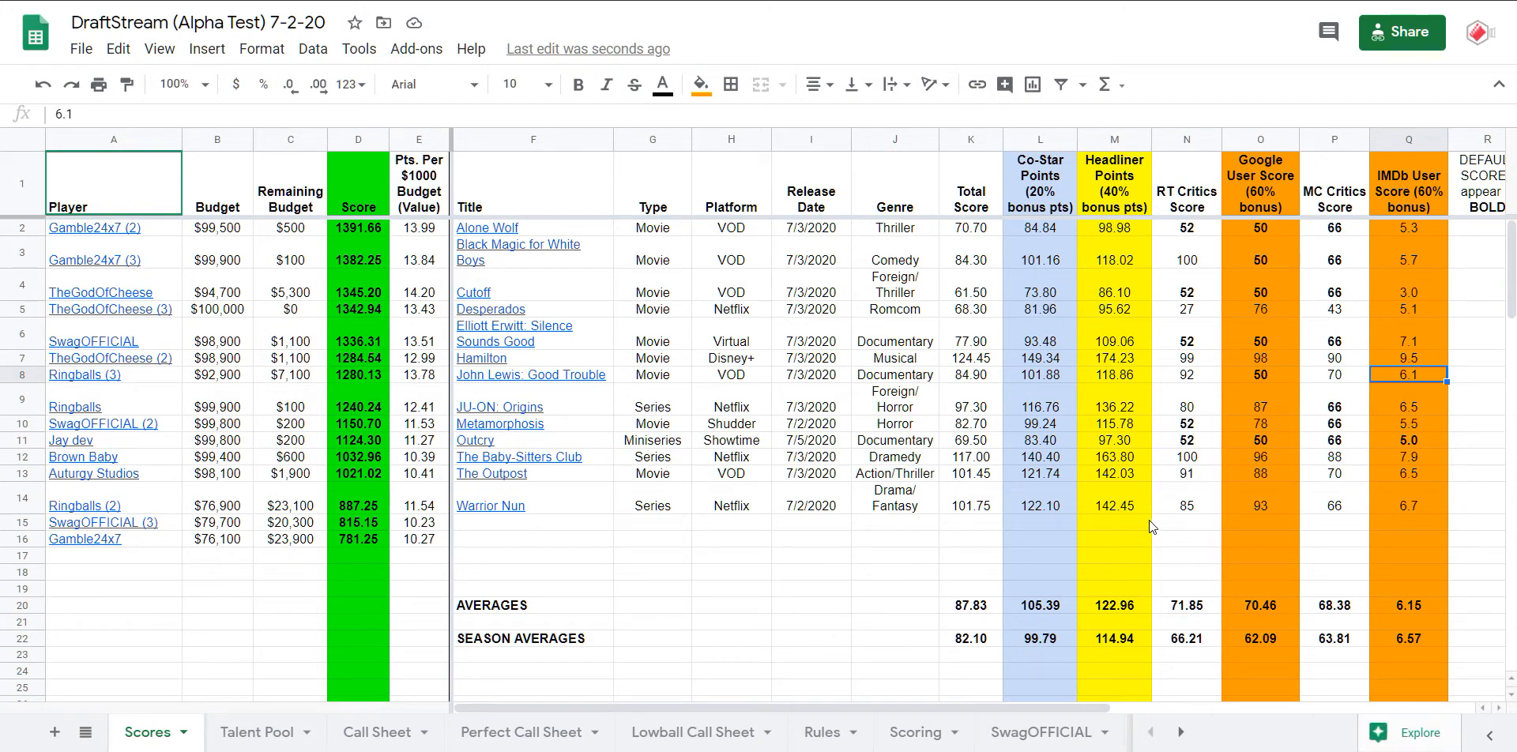
mouse_move(672, 426)
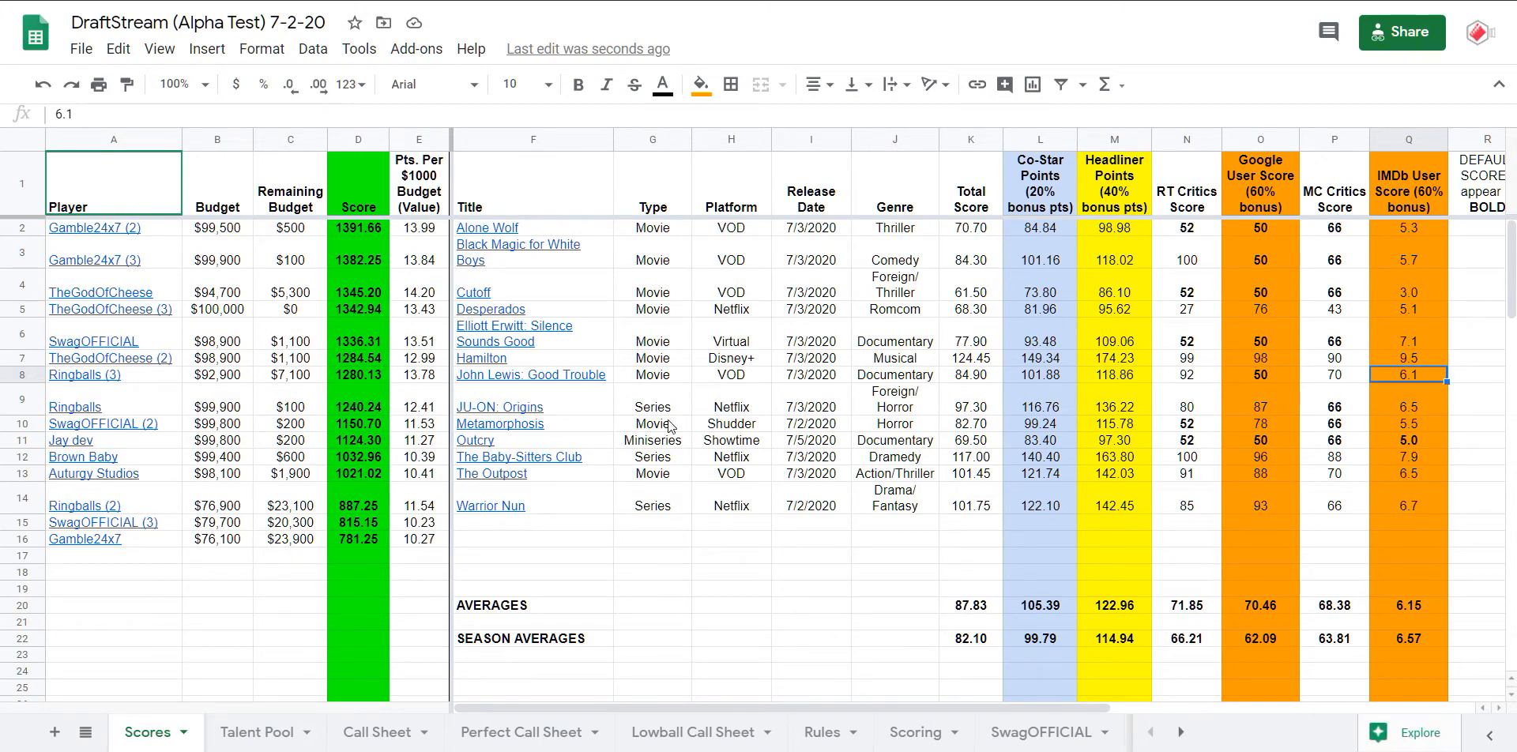
click(481, 359)
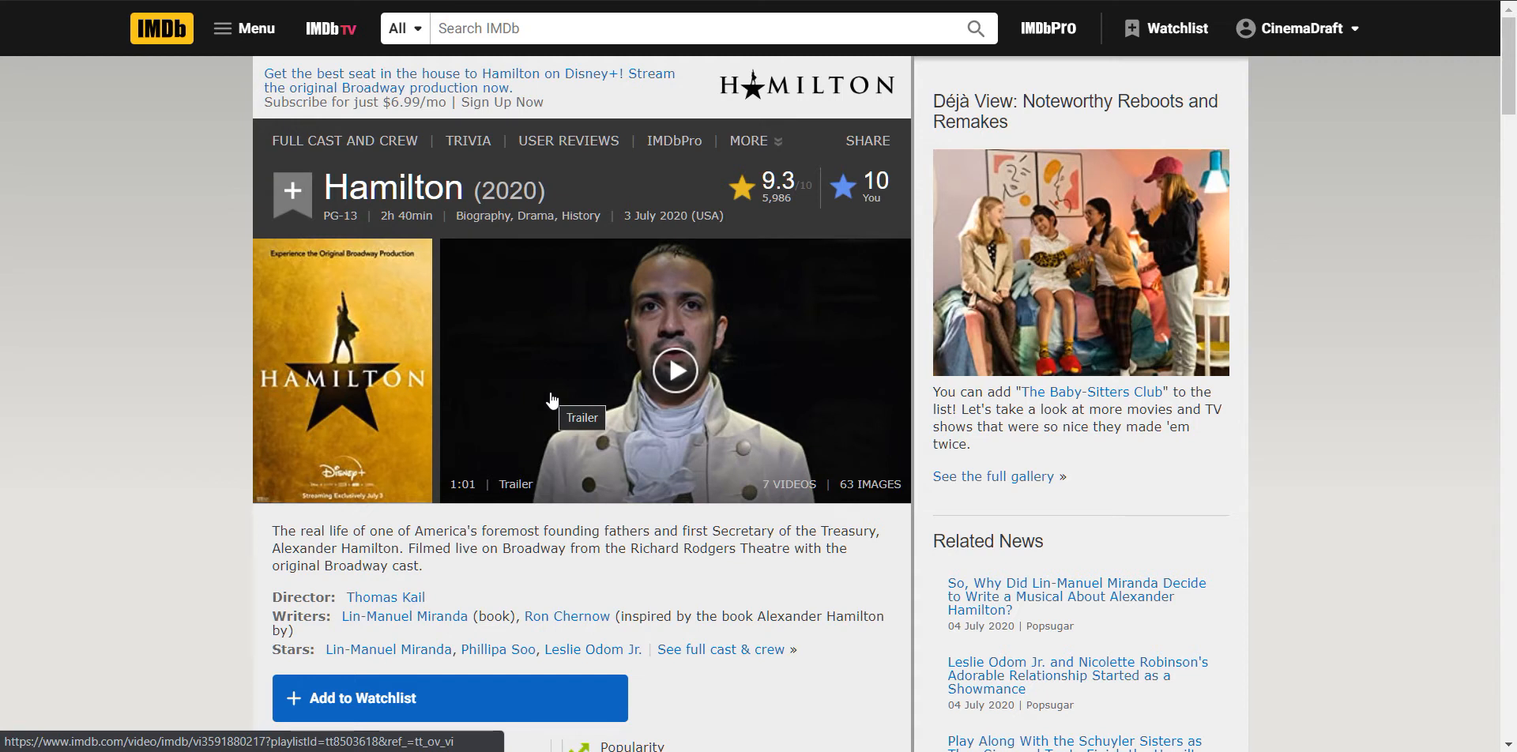
mouse_move(829, 196)
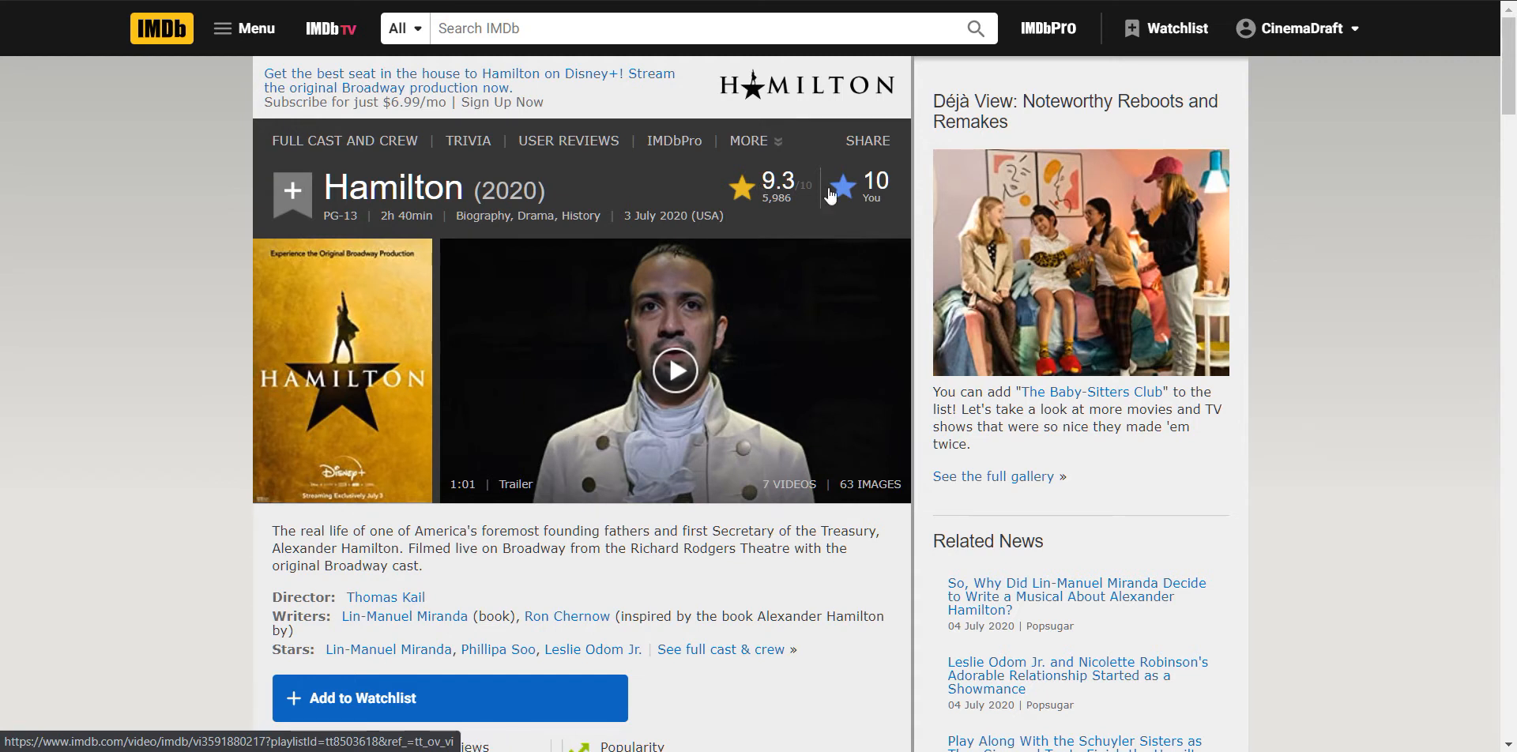
mouse_move(715, 578)
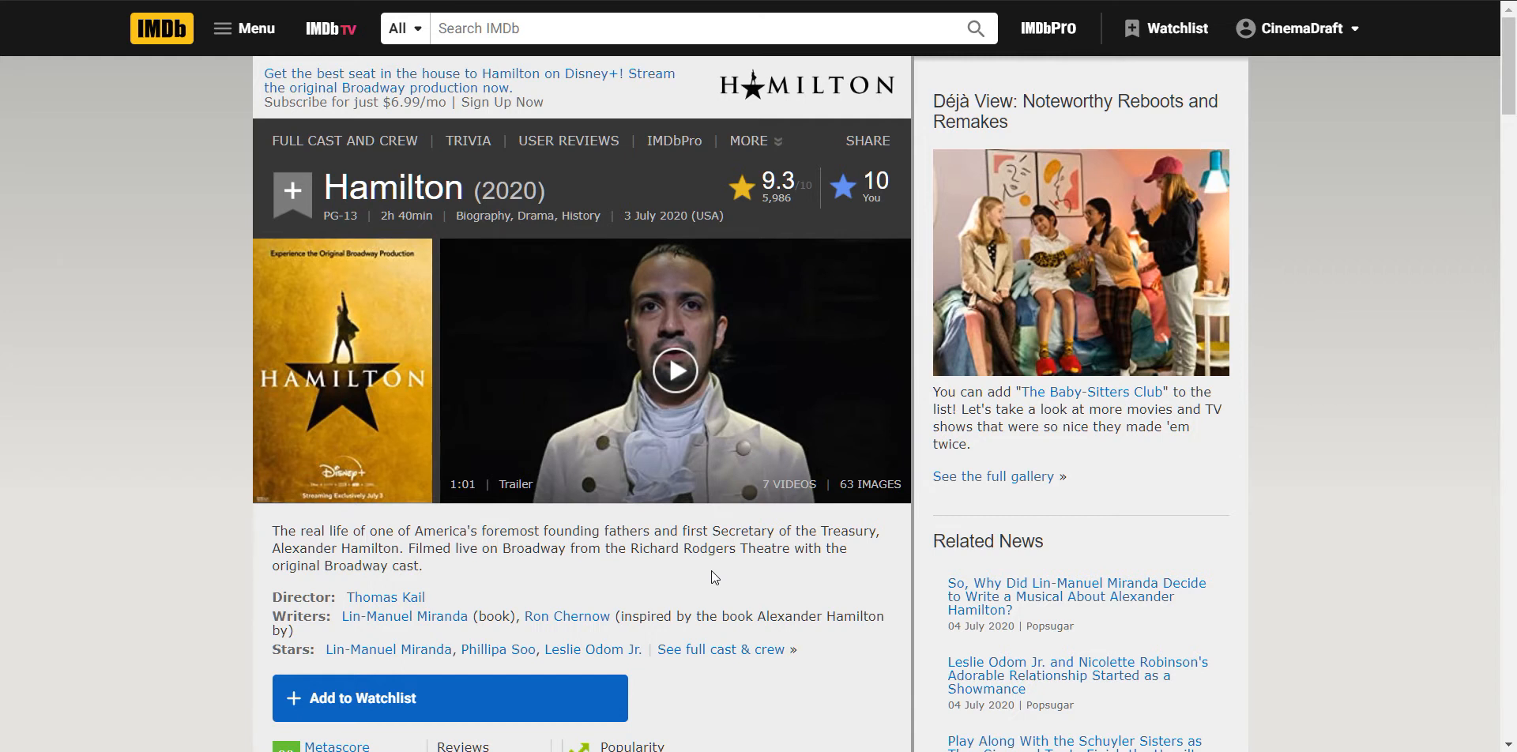
mouse_move(691, 552)
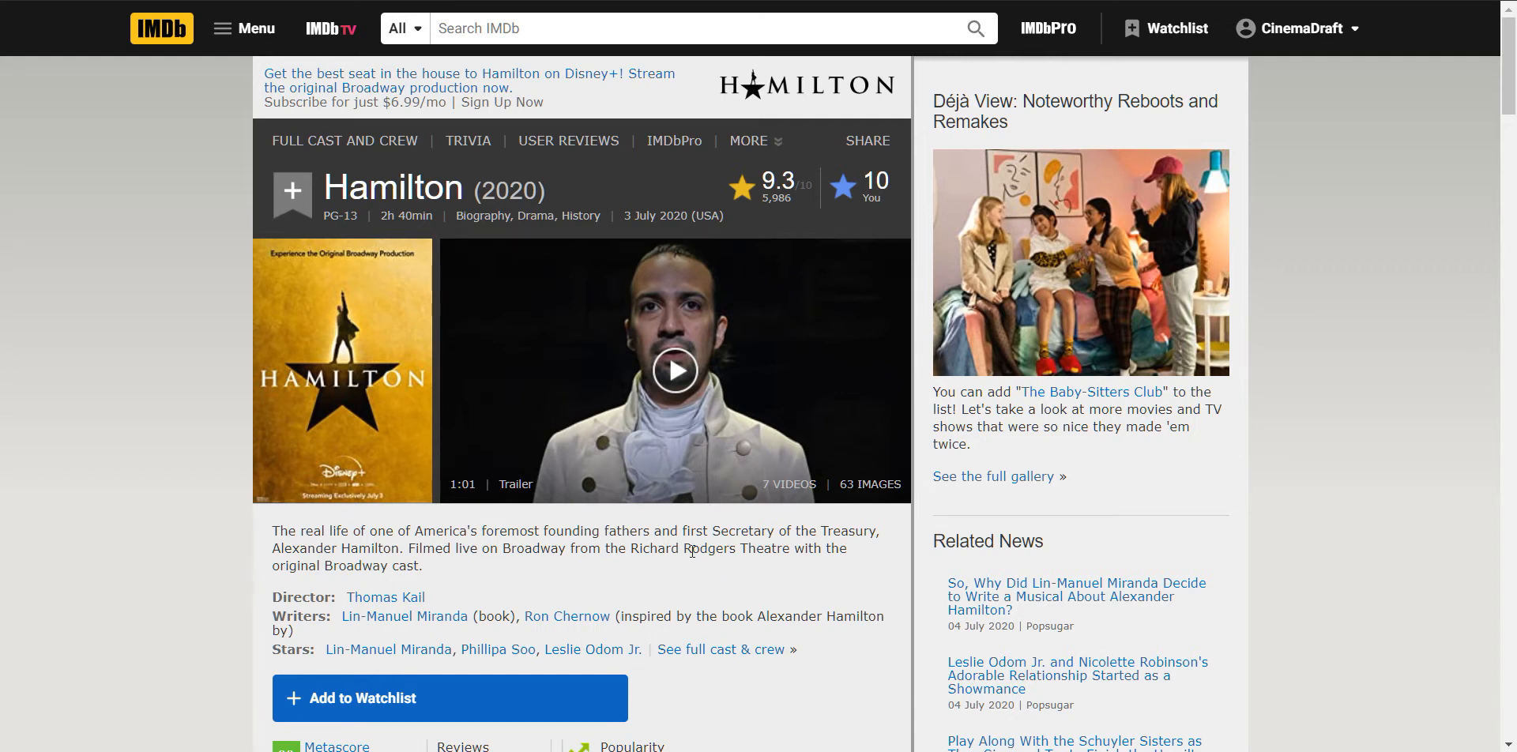
mouse_move(688, 550)
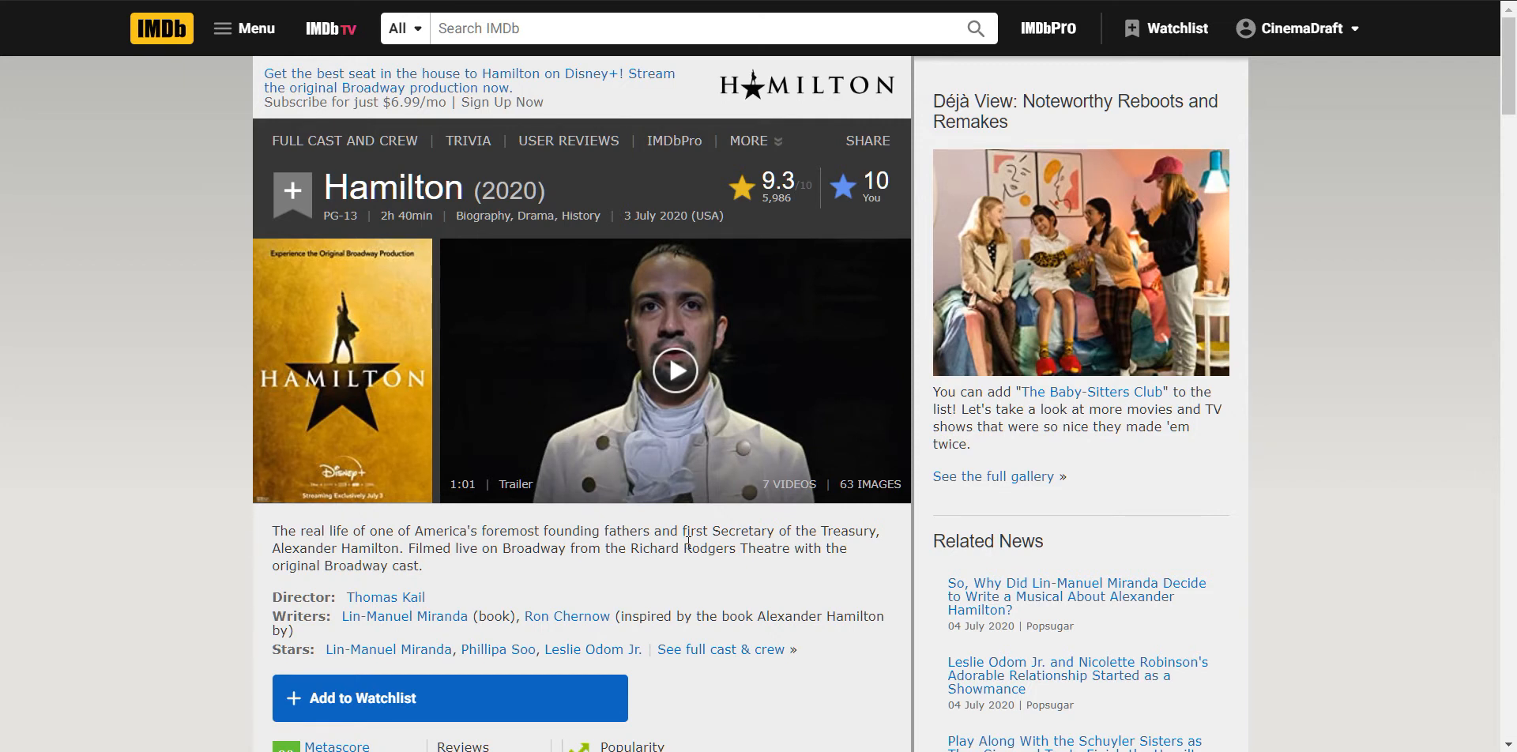
mouse_move(618, 463)
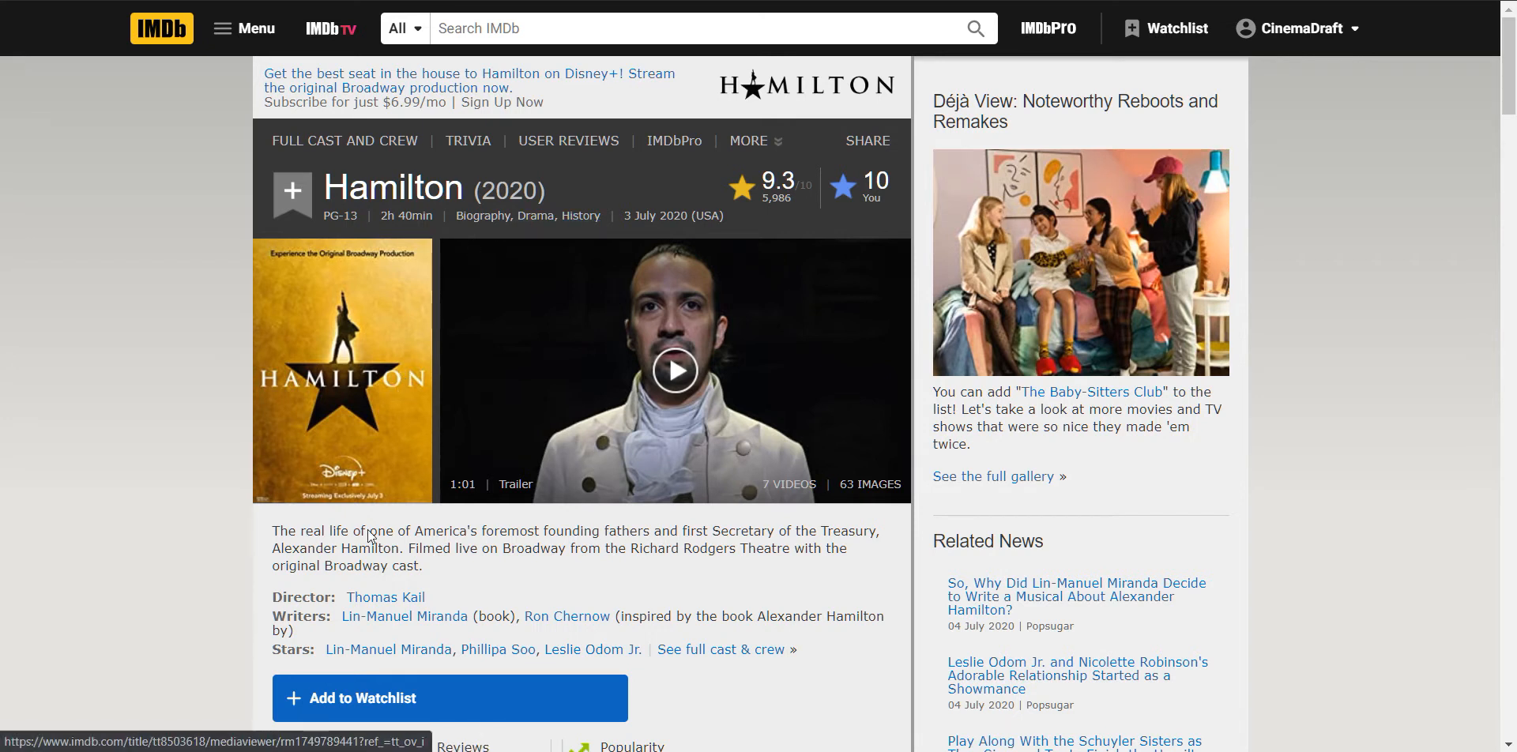
mouse_move(475, 346)
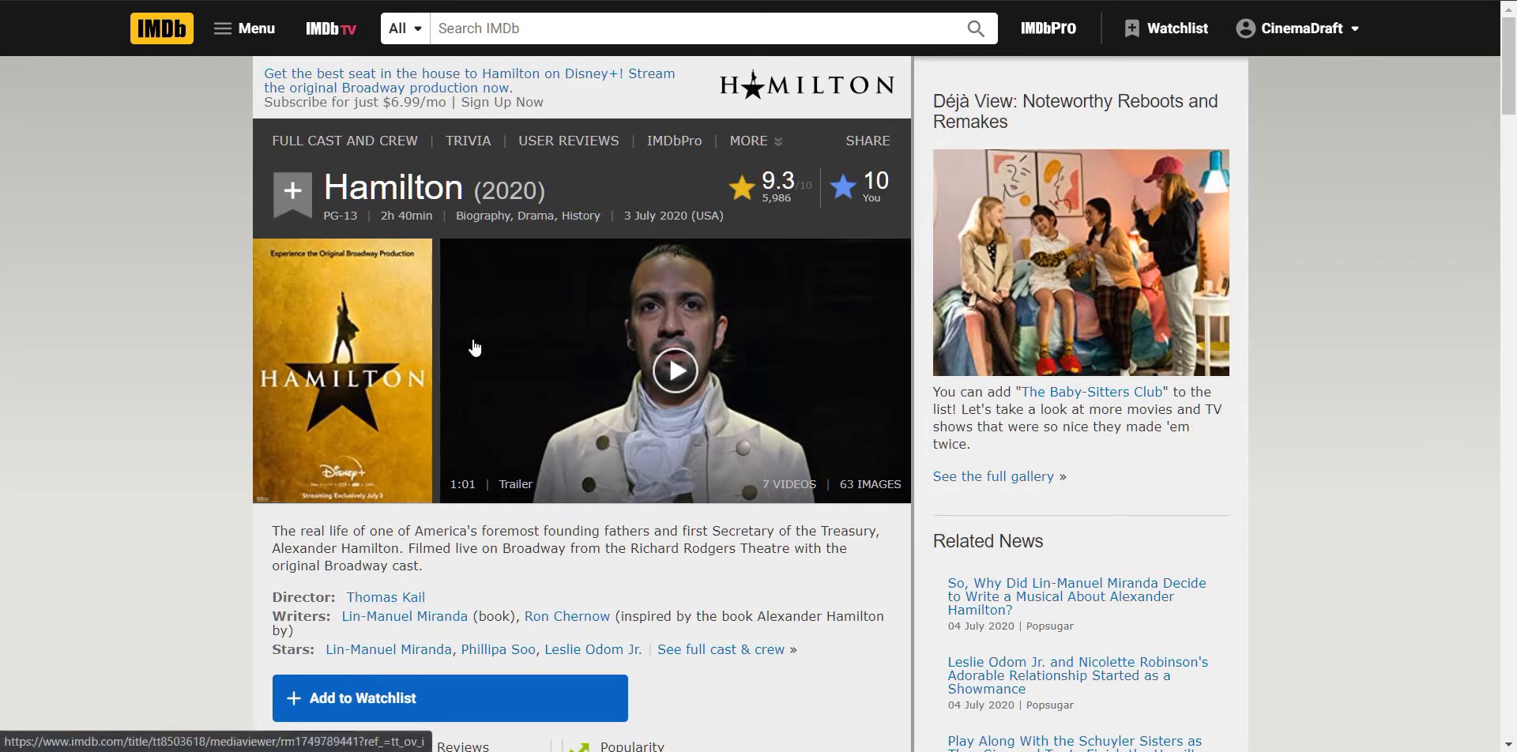
mouse_move(735, 497)
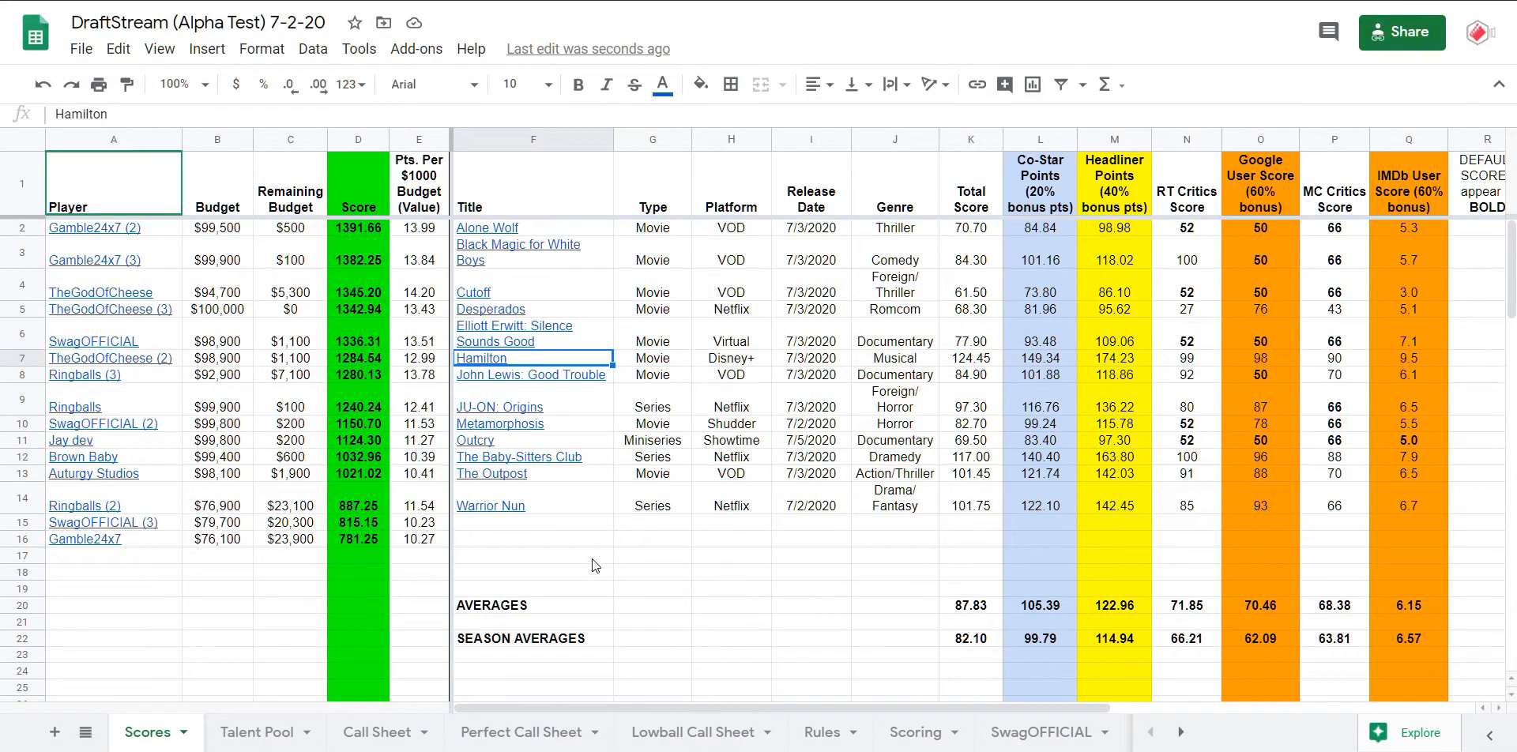
mouse_move(995, 362)
text(96)
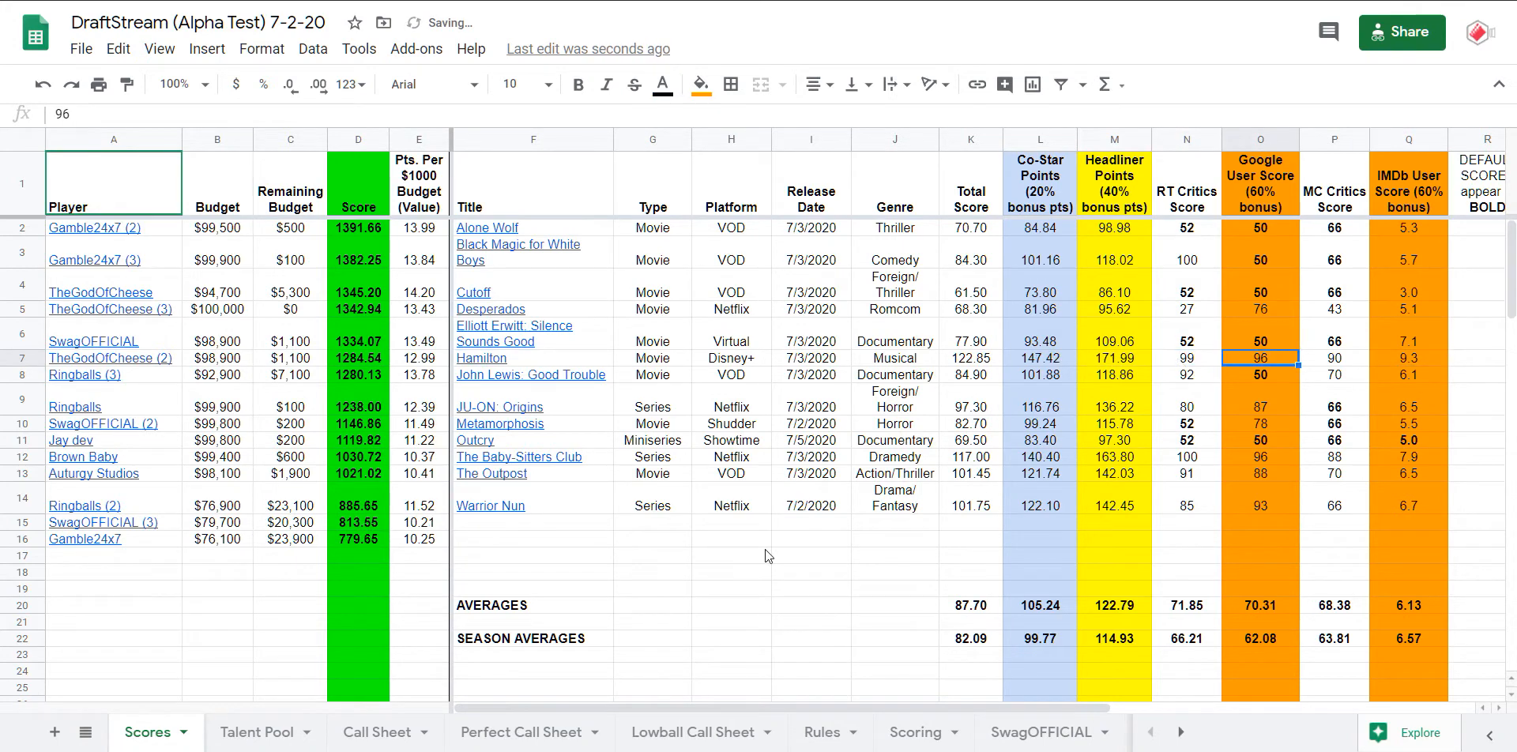
mouse_move(482, 359)
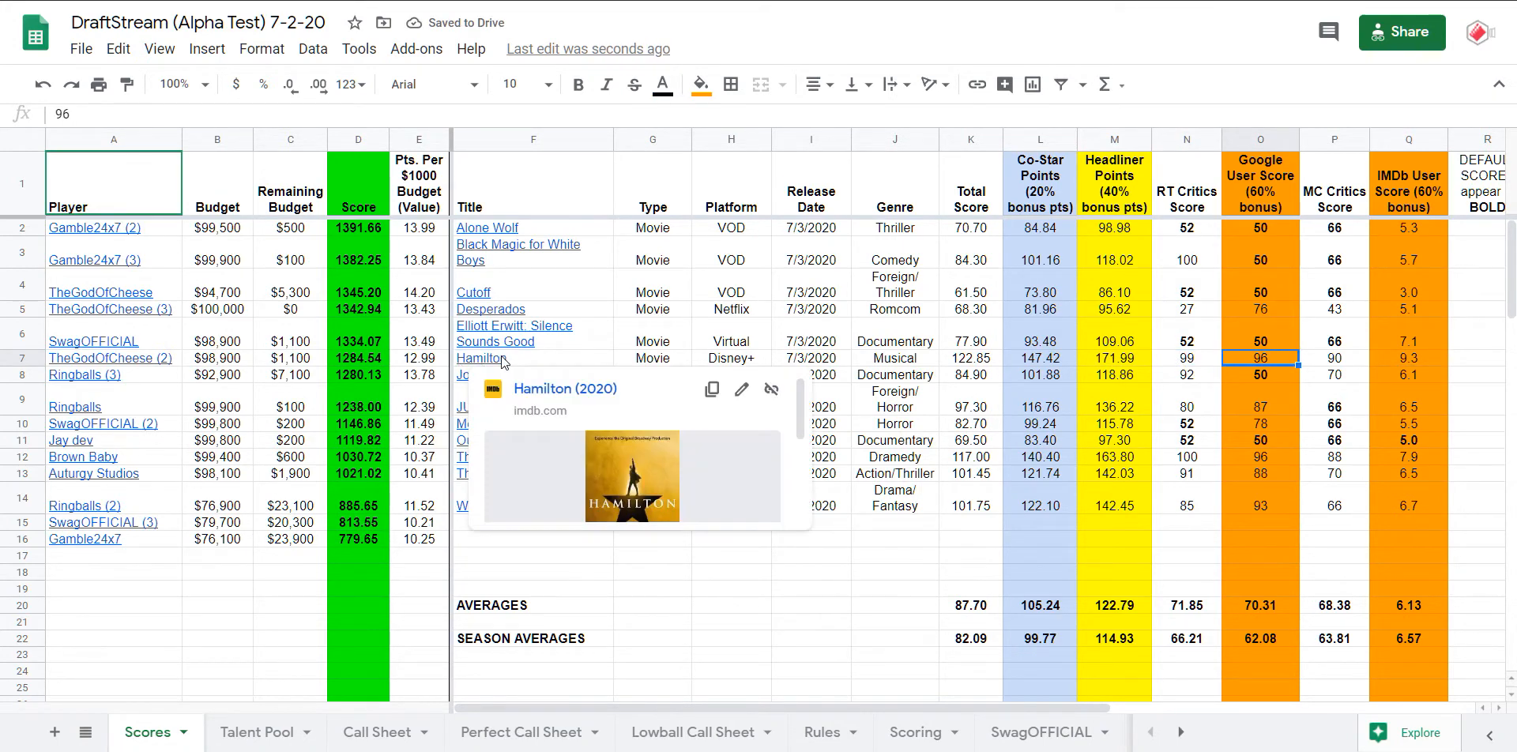
click(895, 571)
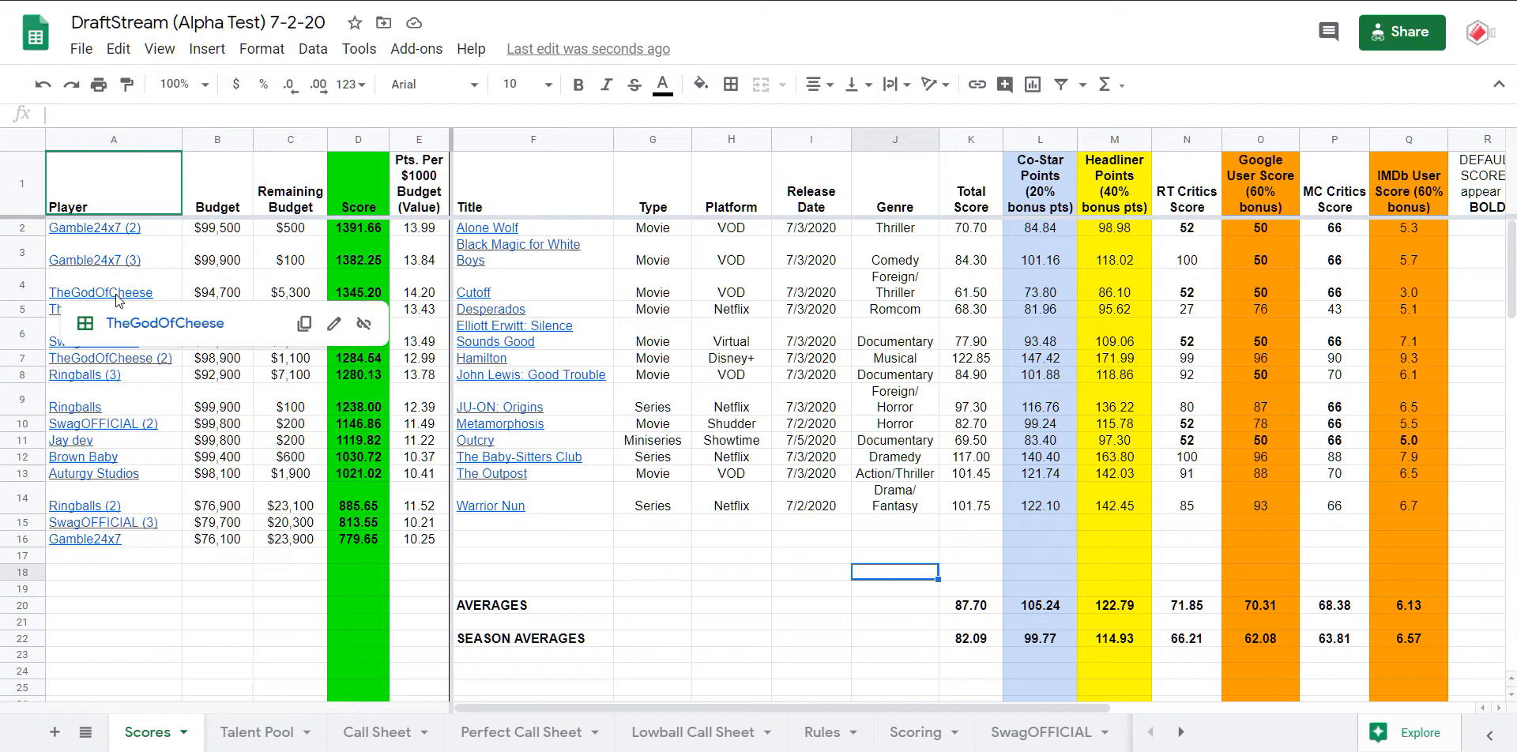
click(114, 292)
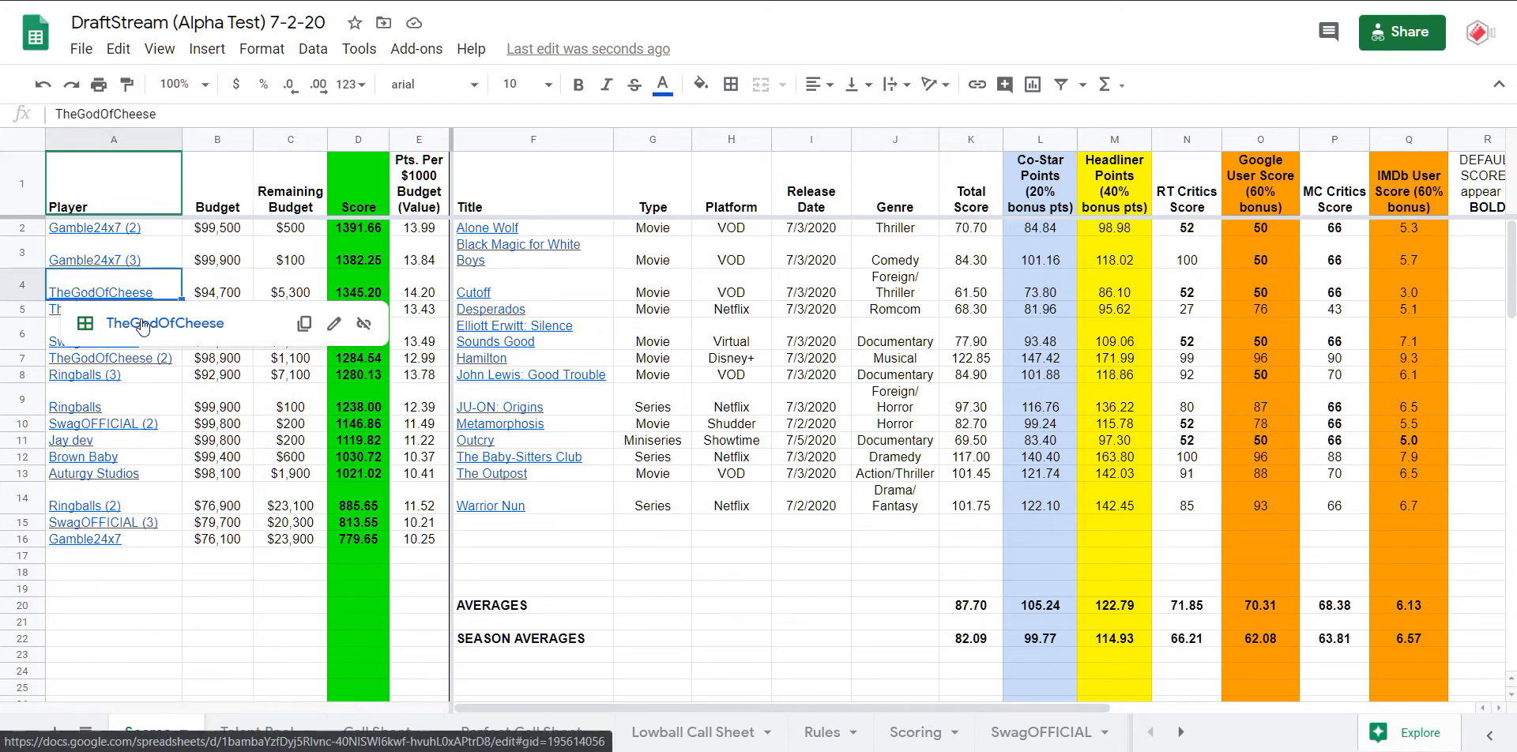
click(866, 732)
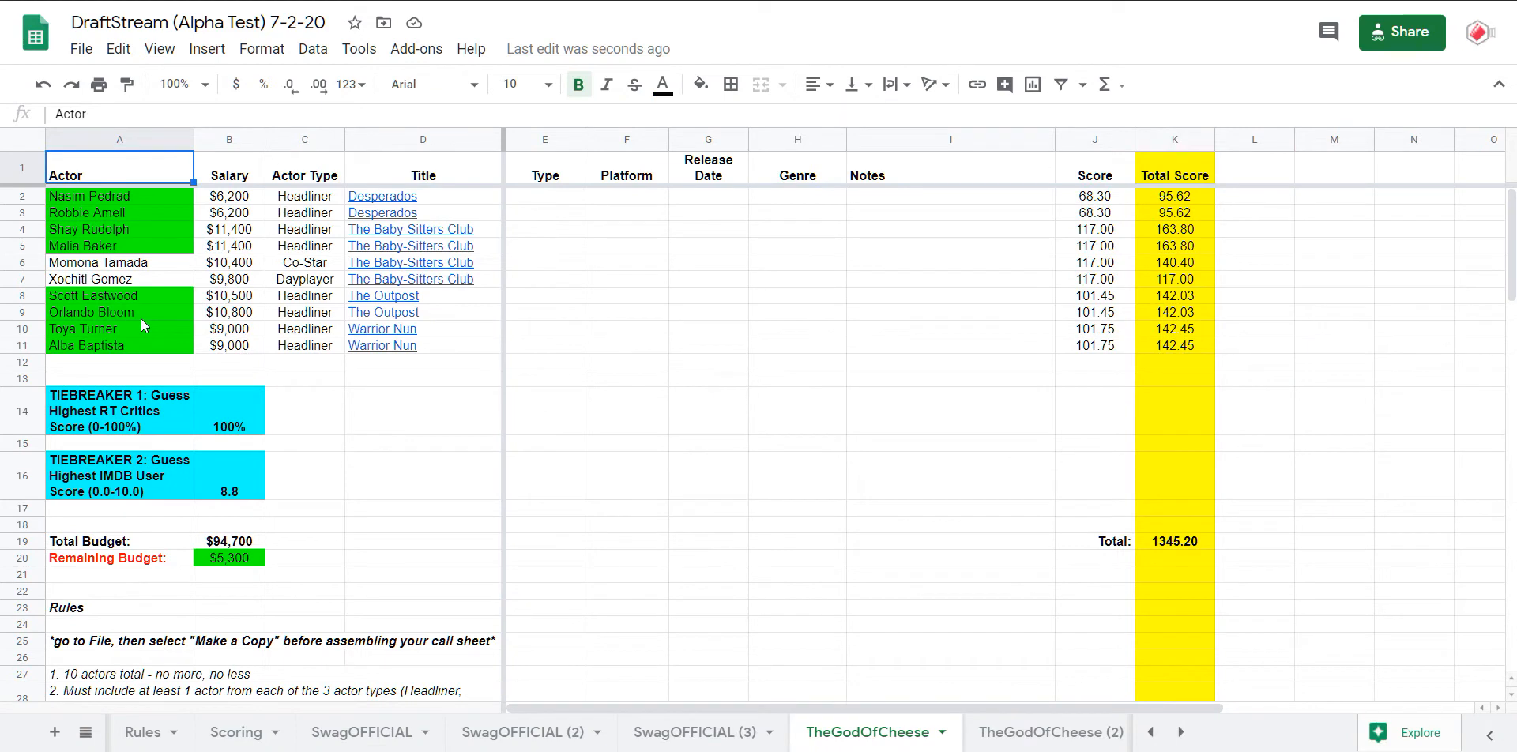
mouse_move(437, 229)
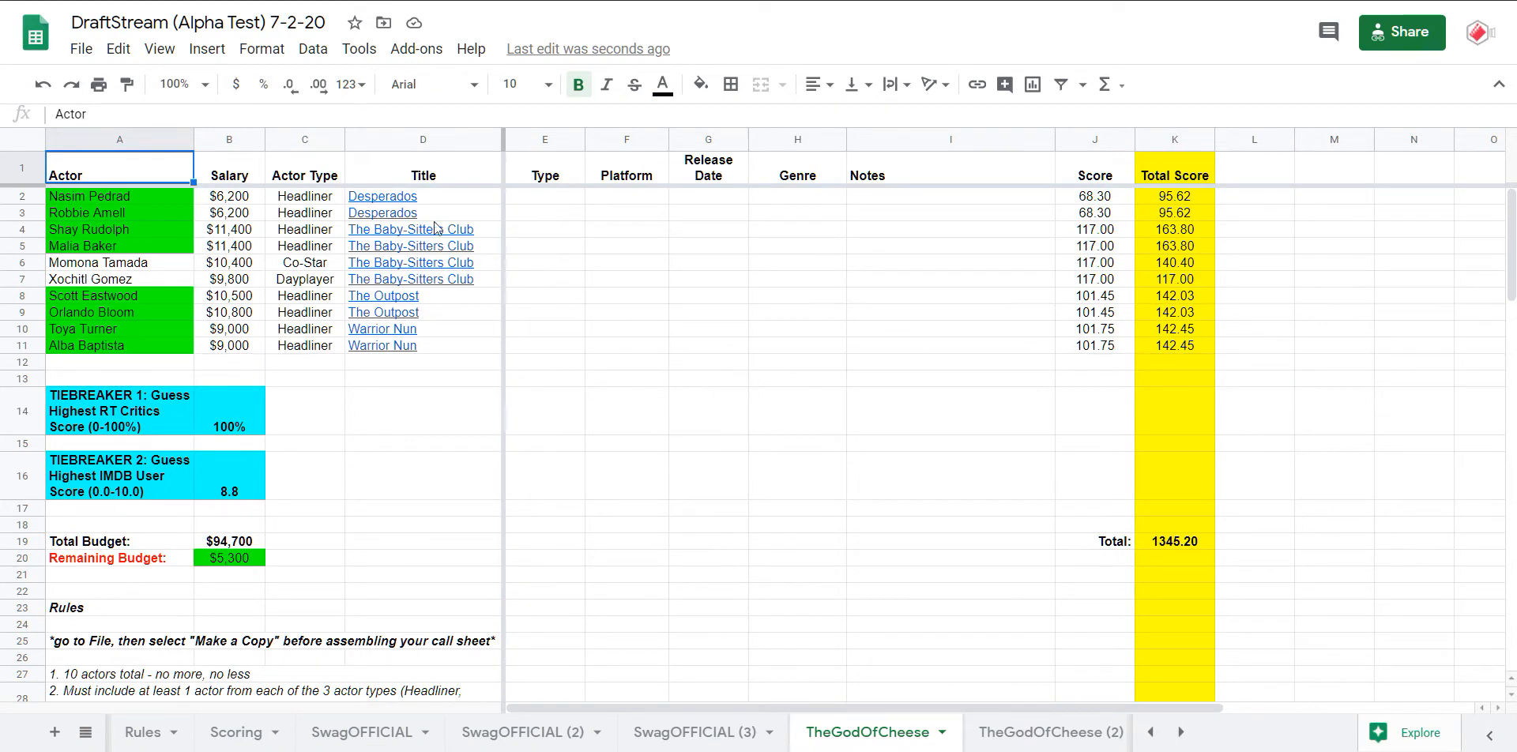
drag(424, 196, 423, 212)
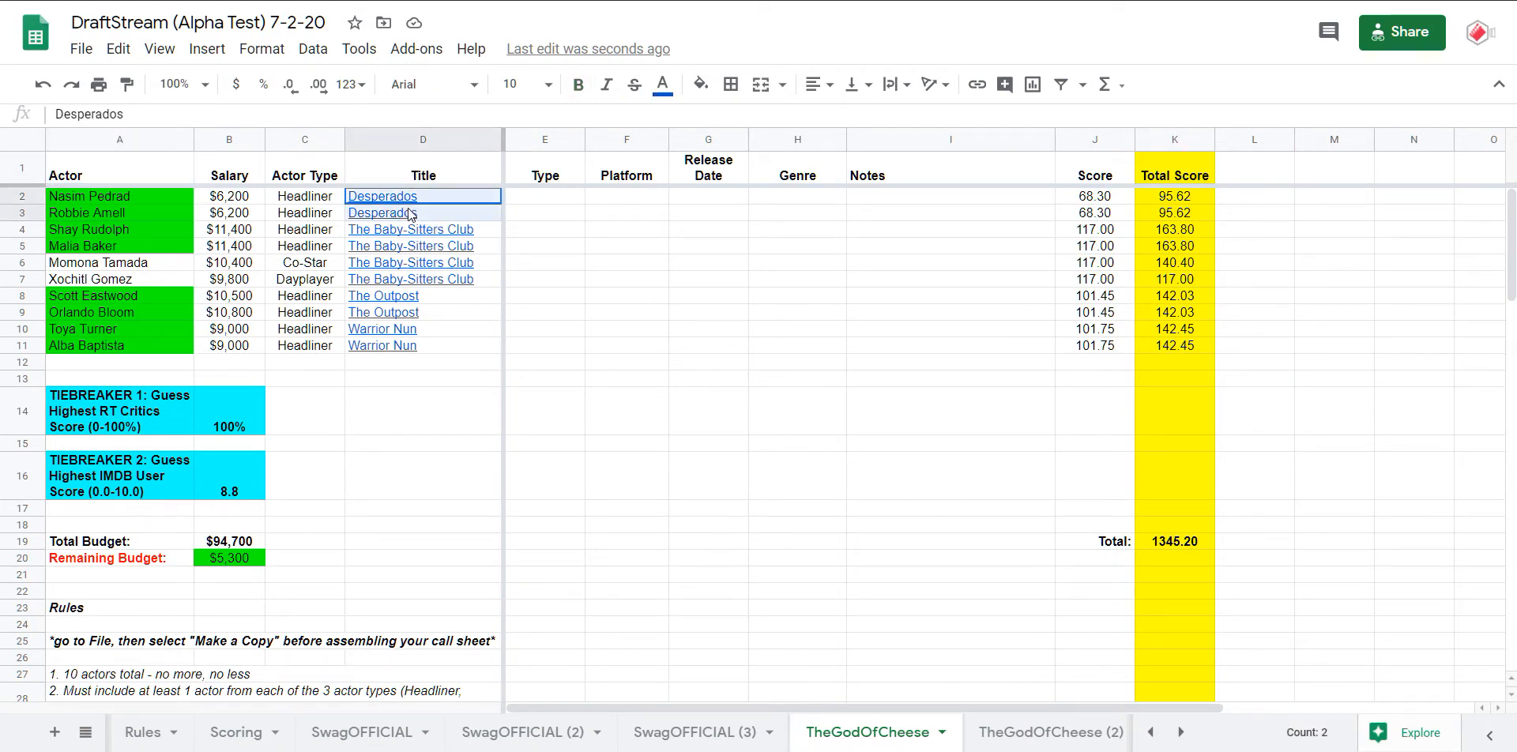
click(422, 211)
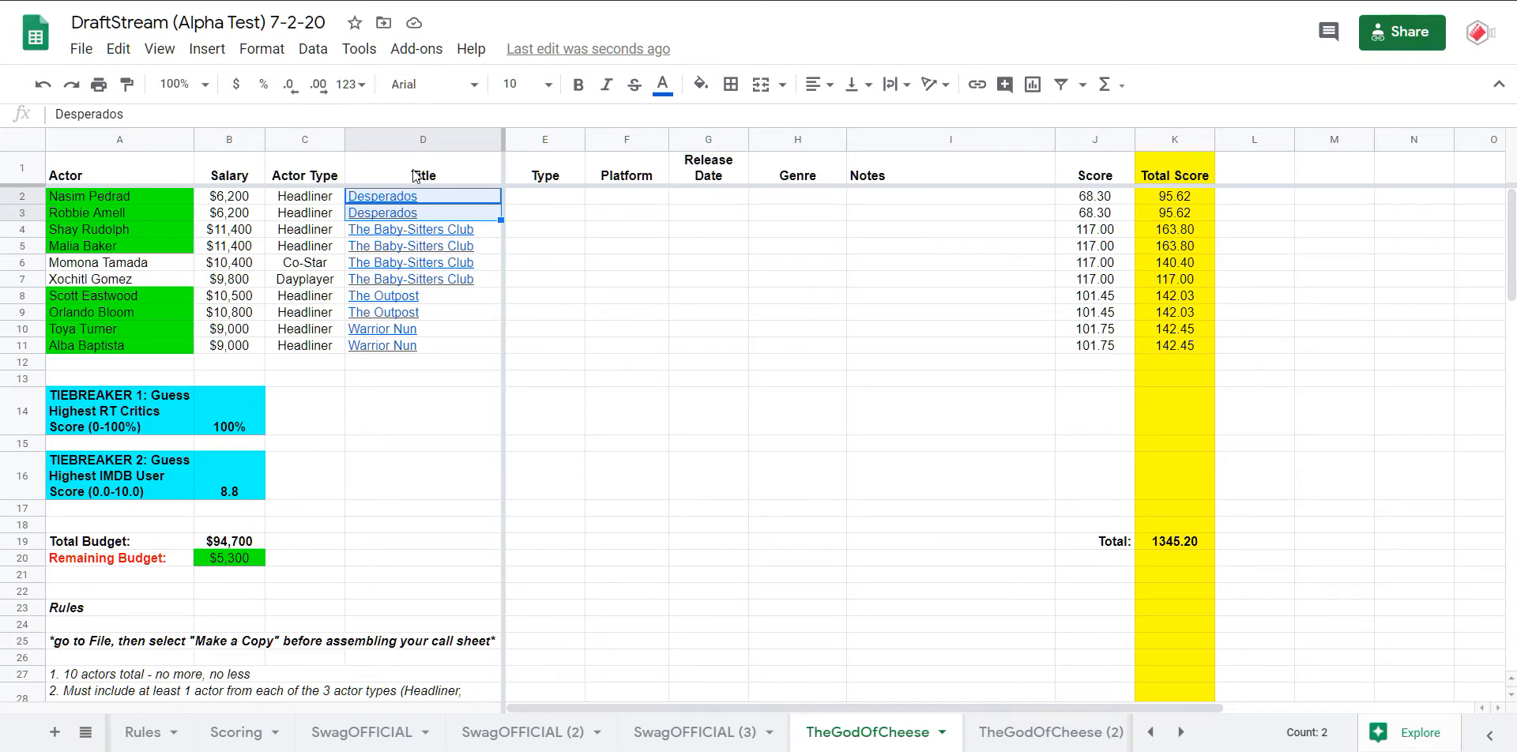
click(422, 229)
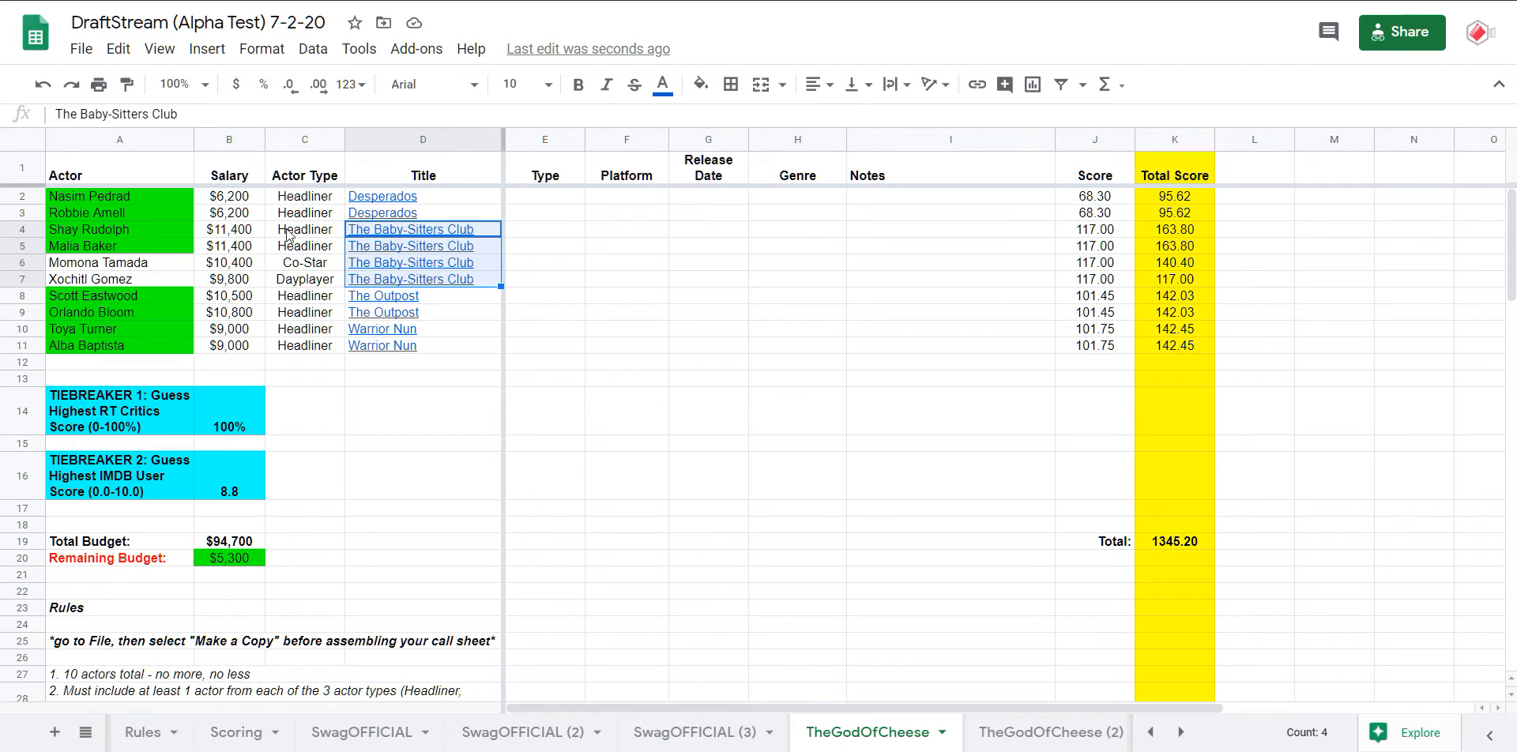
mouse_move(402, 286)
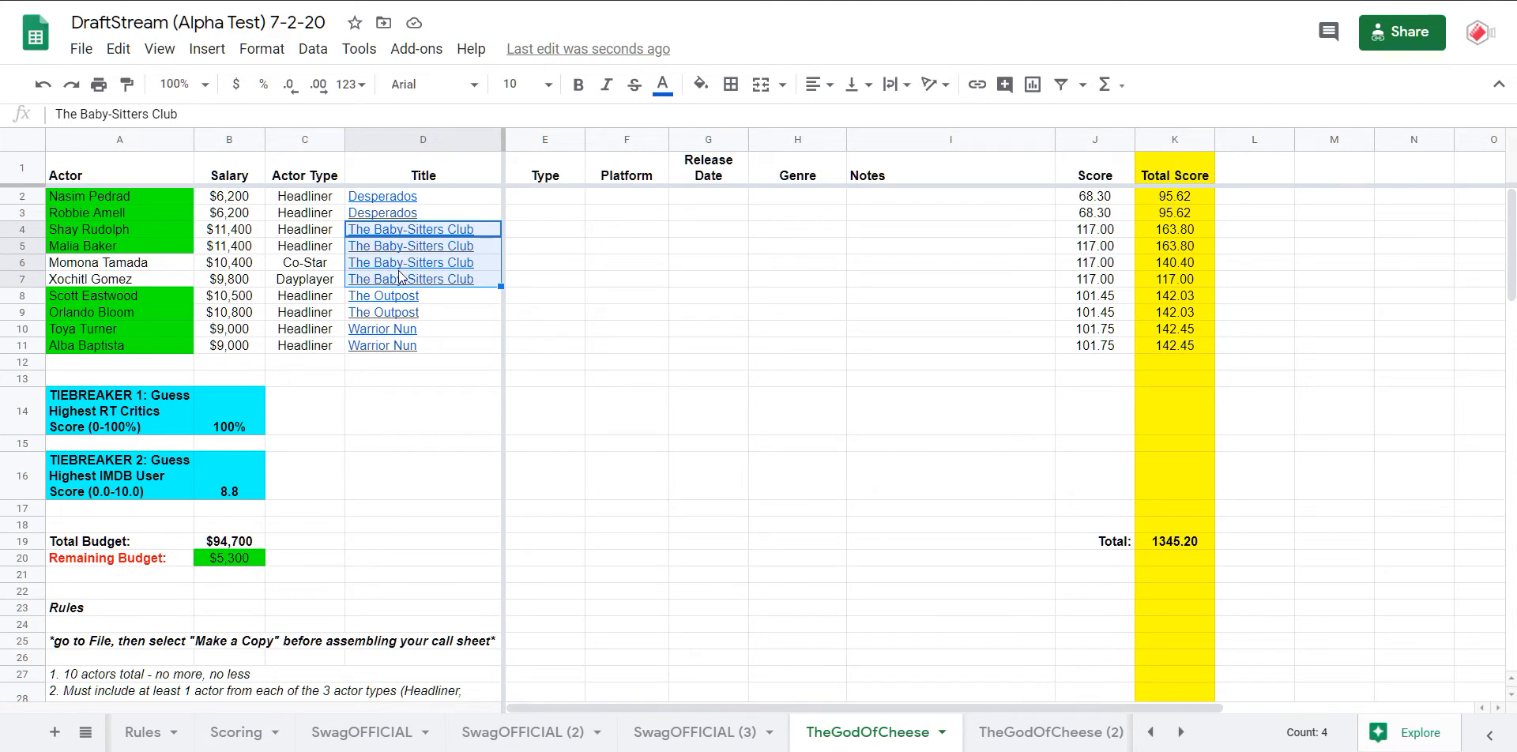
click(423, 204)
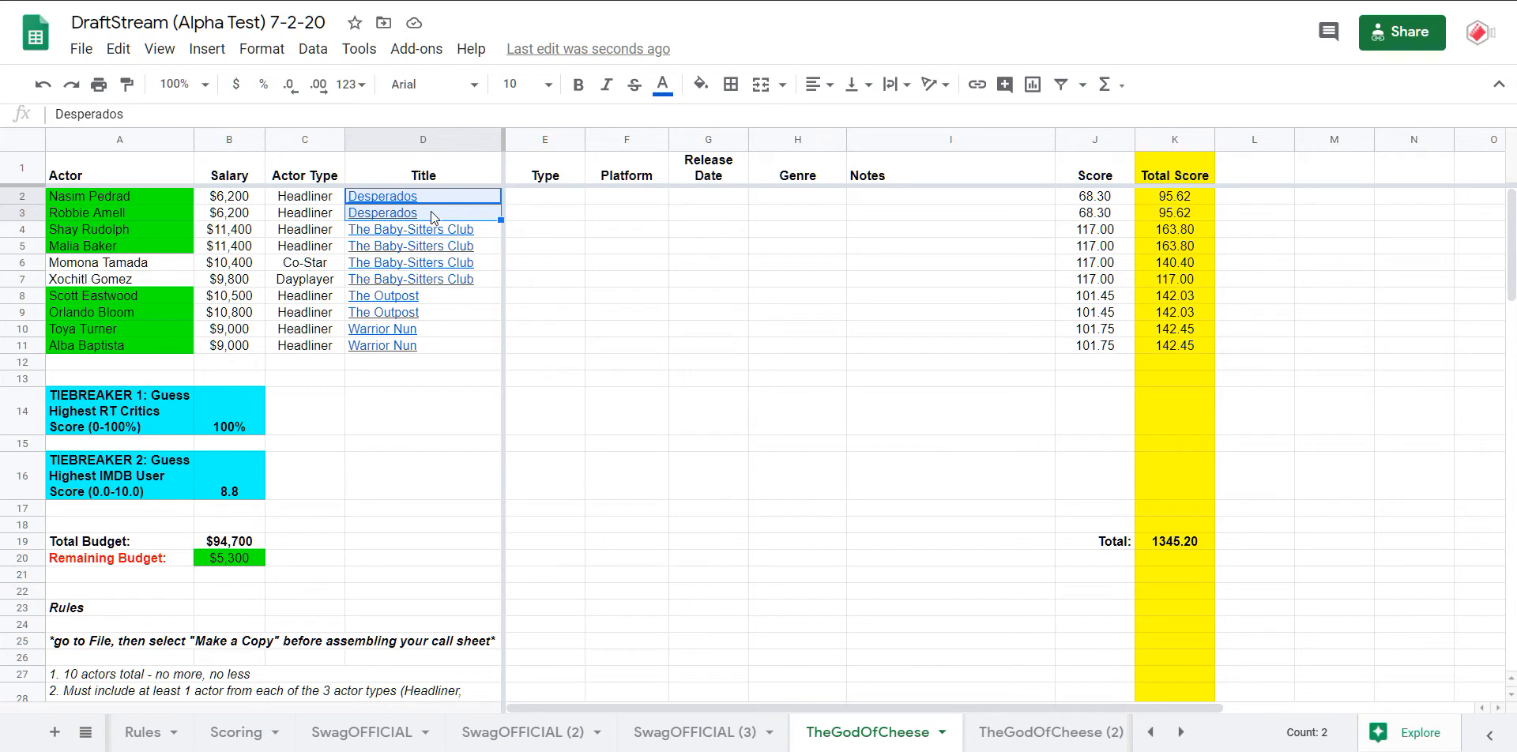
mouse_move(439, 302)
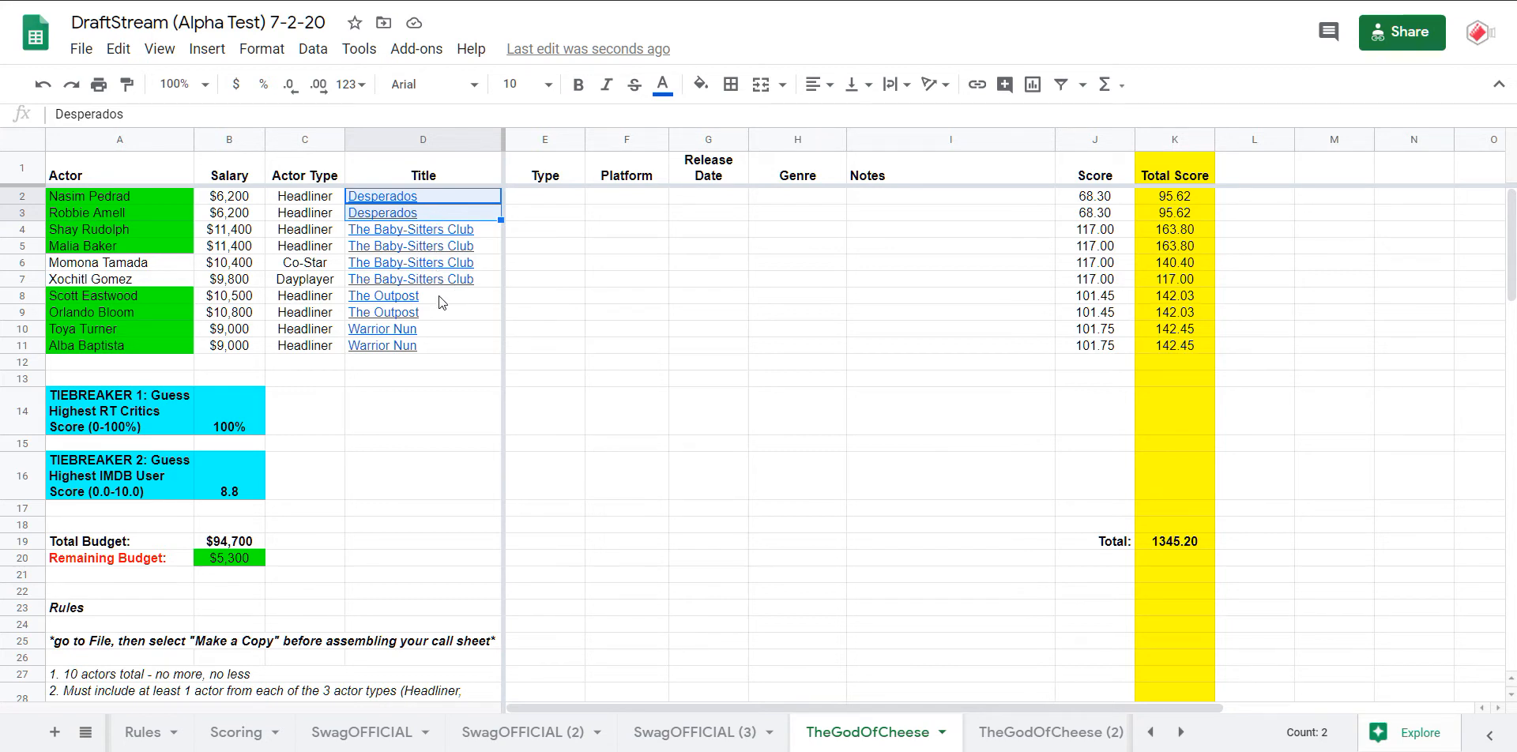
click(383, 296)
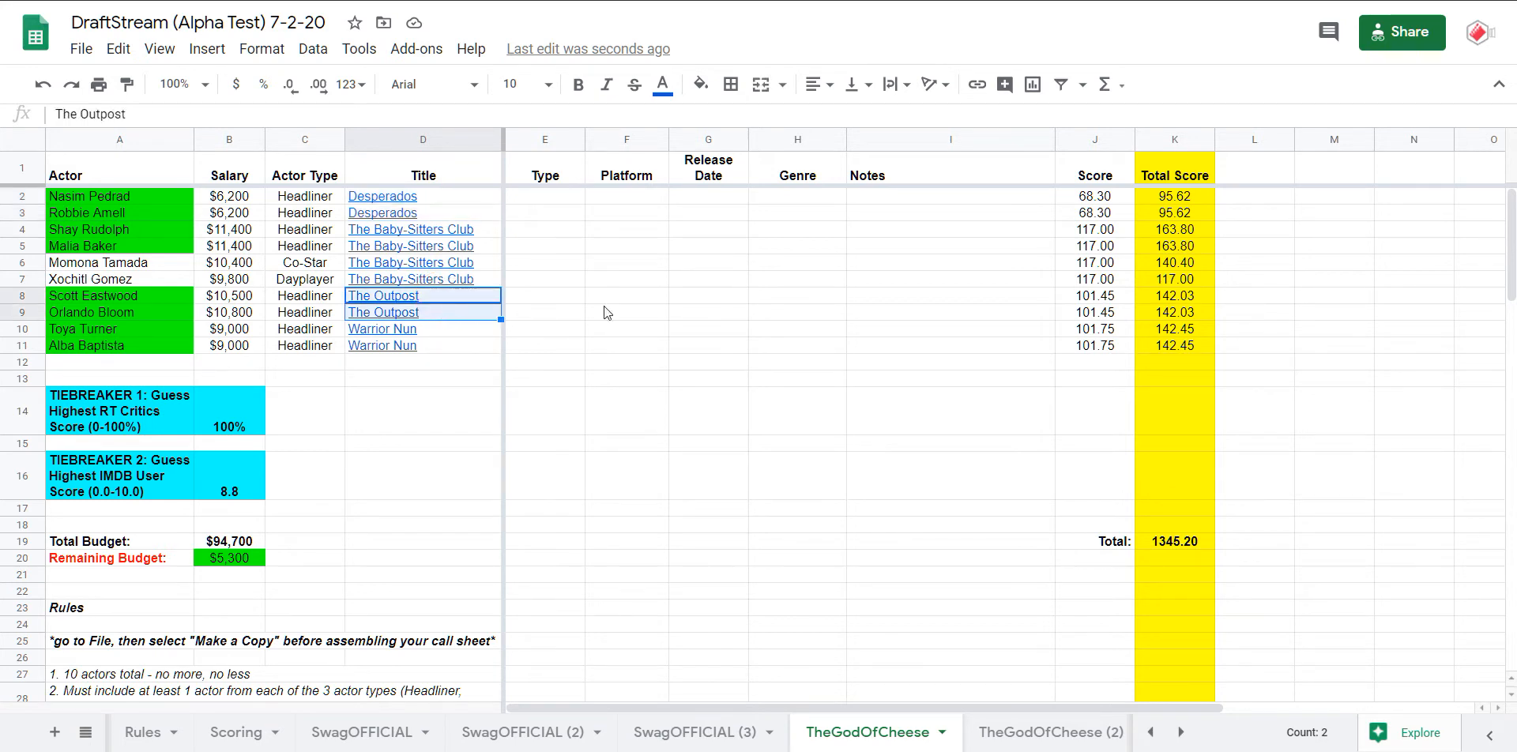
mouse_move(985, 313)
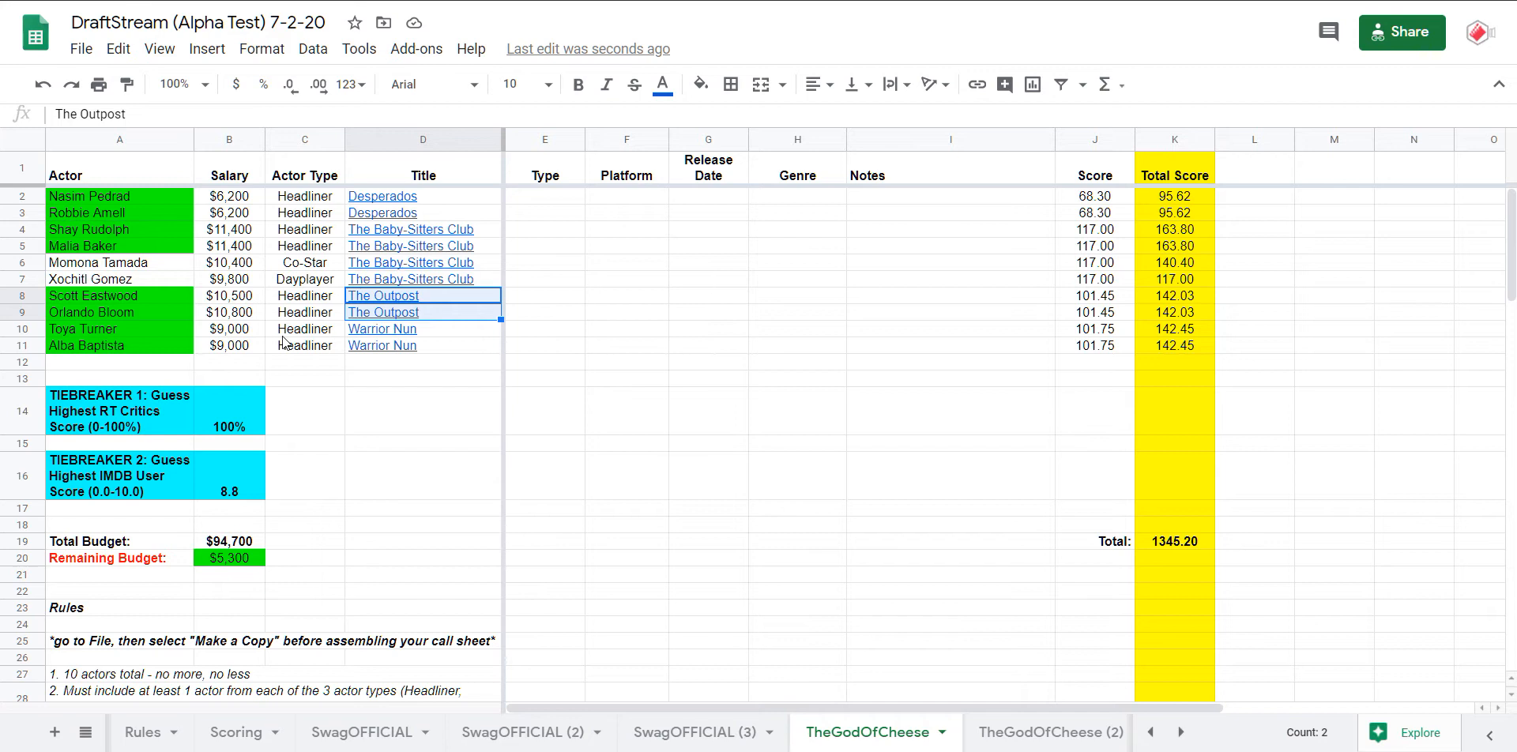
click(383, 329)
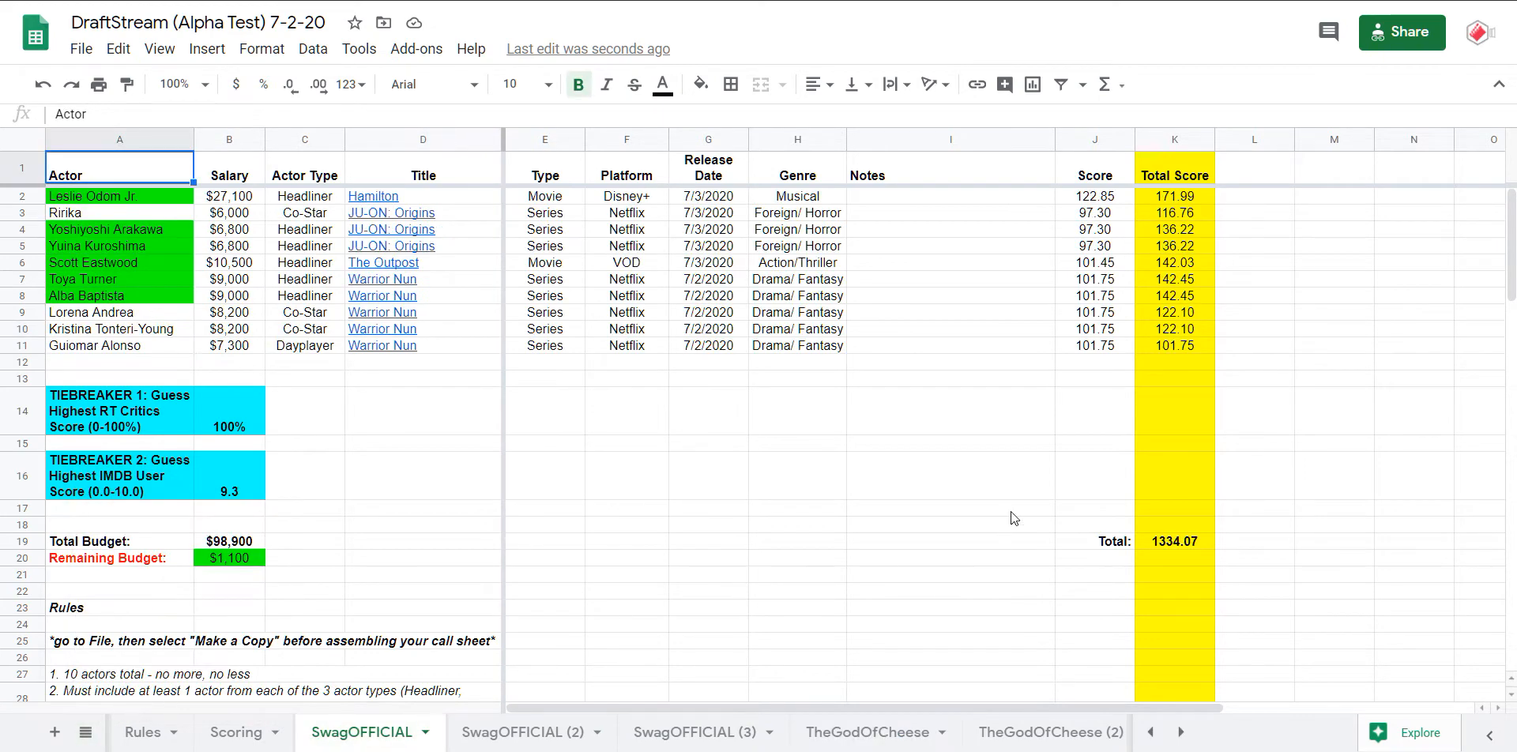
mouse_move(188, 496)
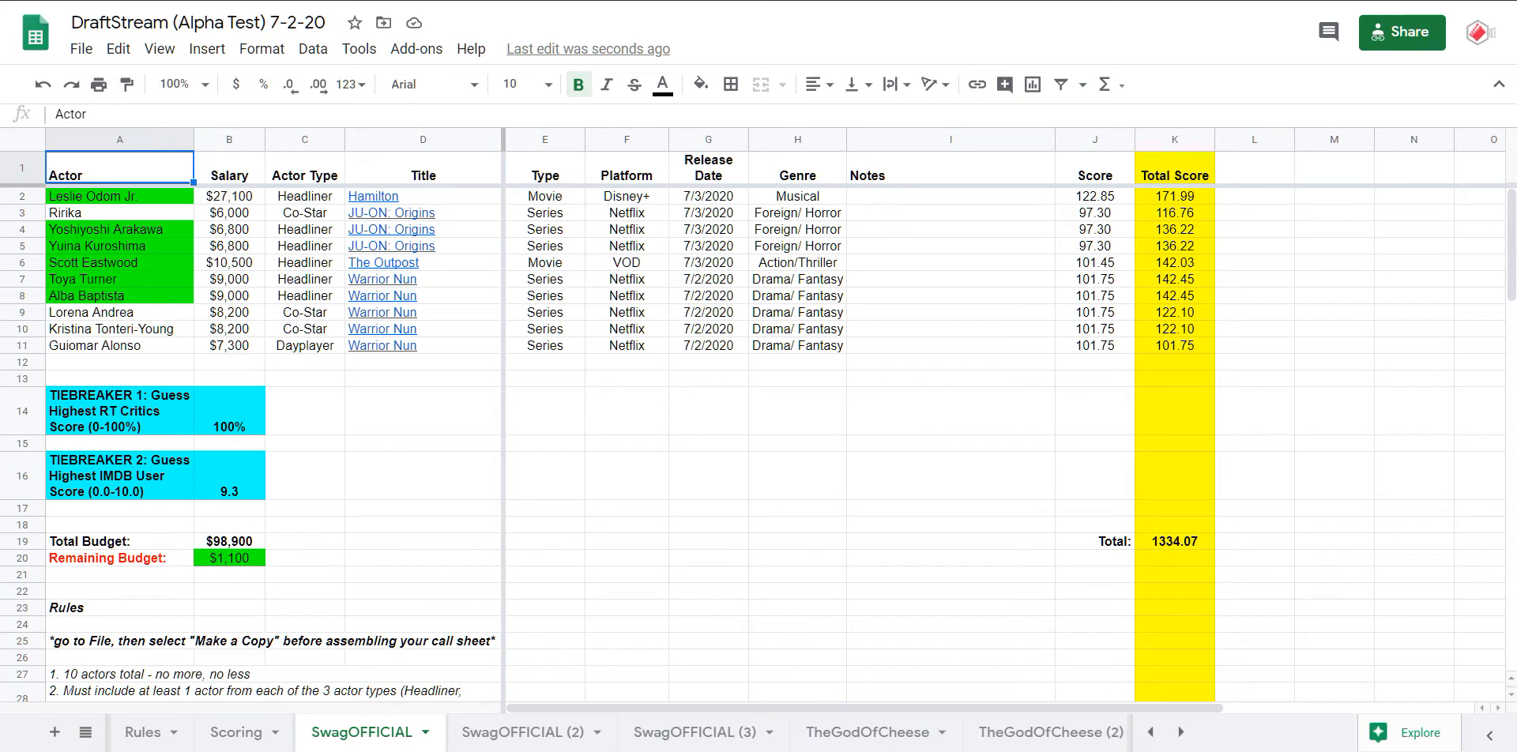
mouse_move(484, 252)
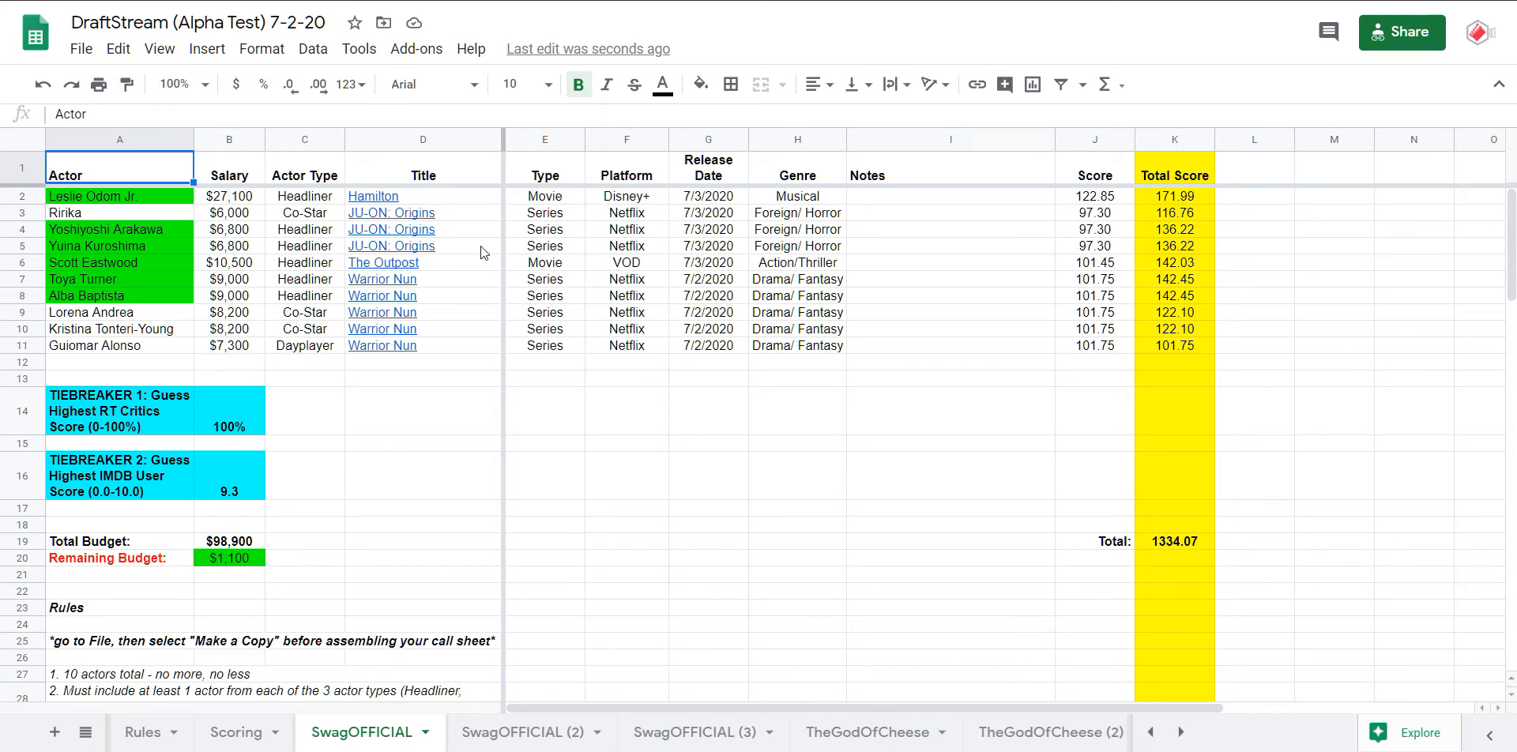
click(373, 196)
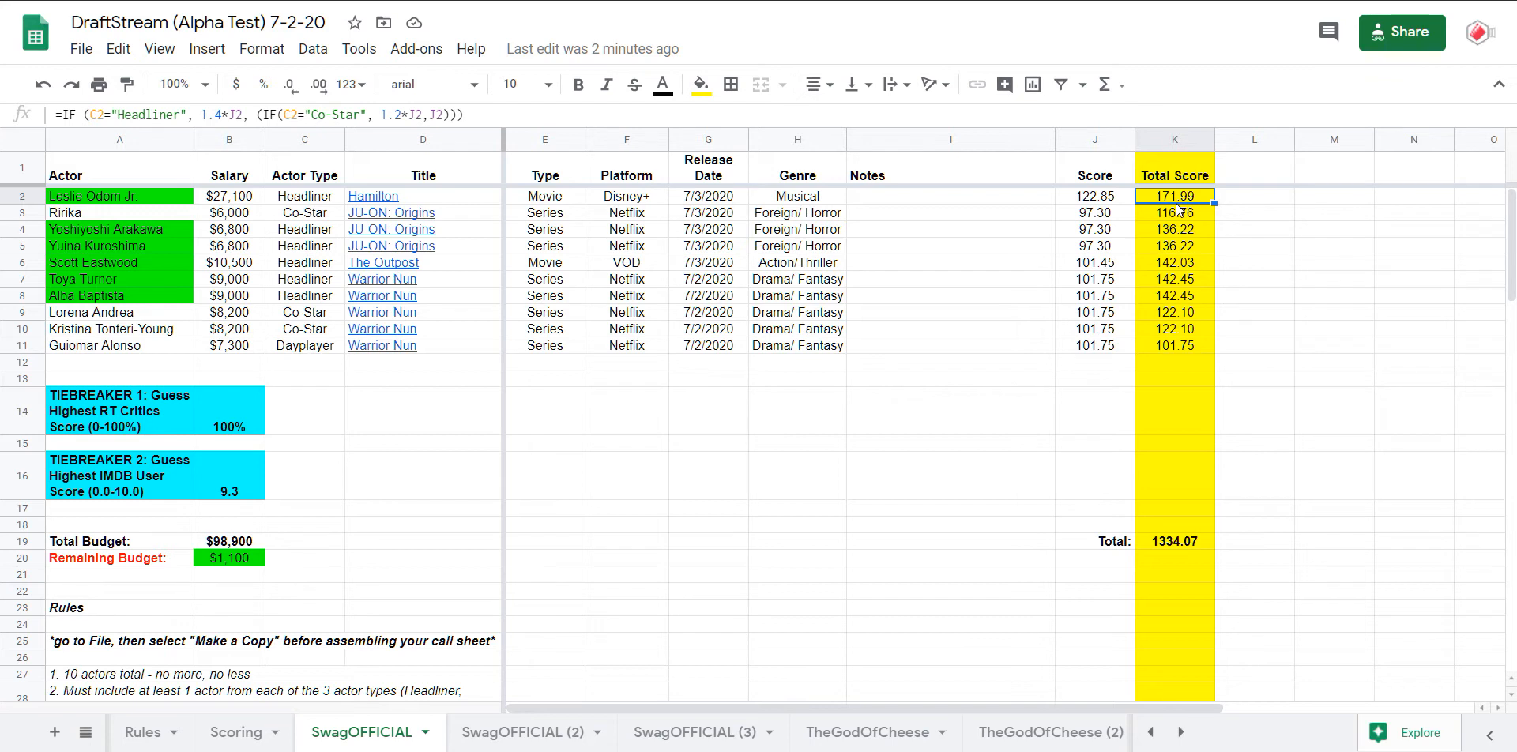
mouse_move(1045, 317)
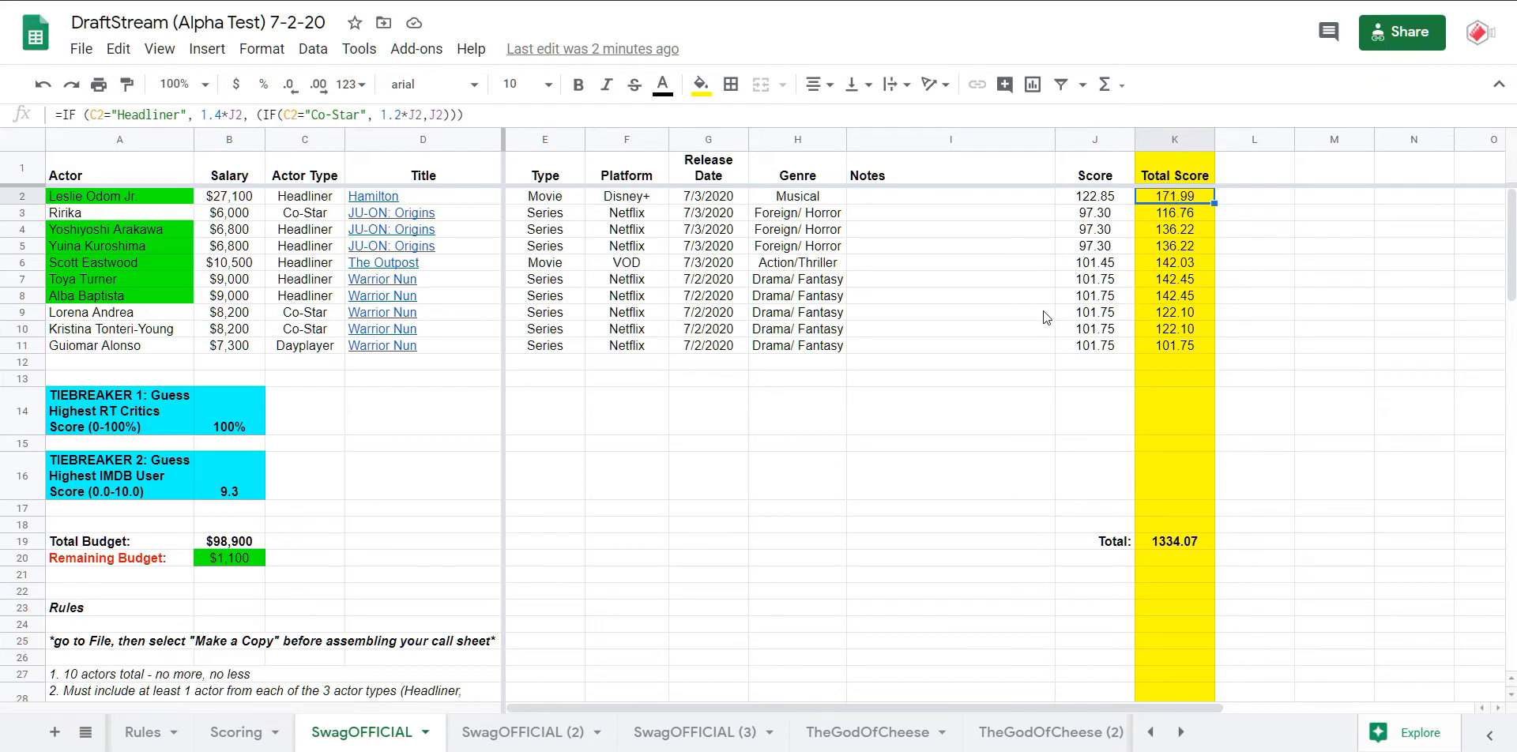
mouse_move(890, 333)
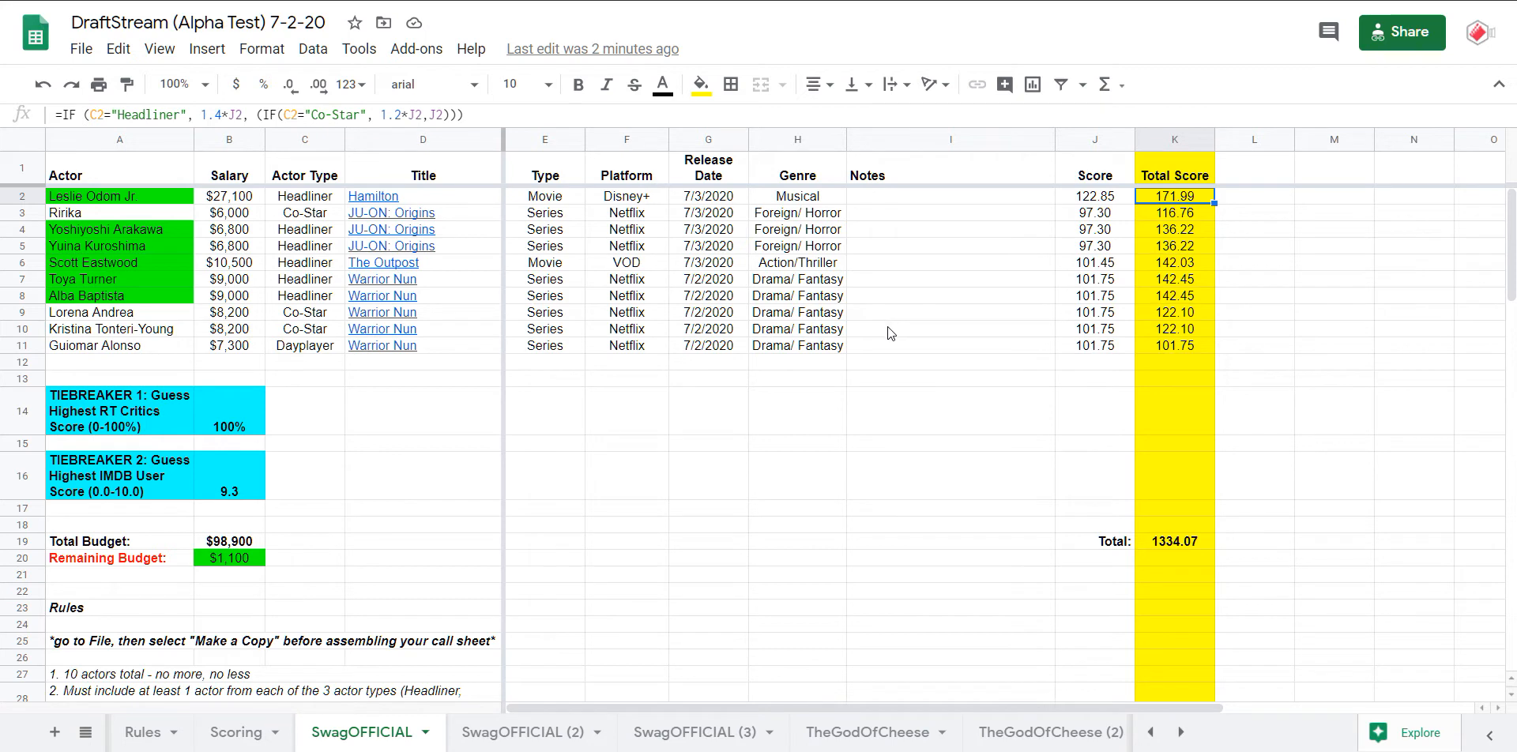
mouse_move(1185, 212)
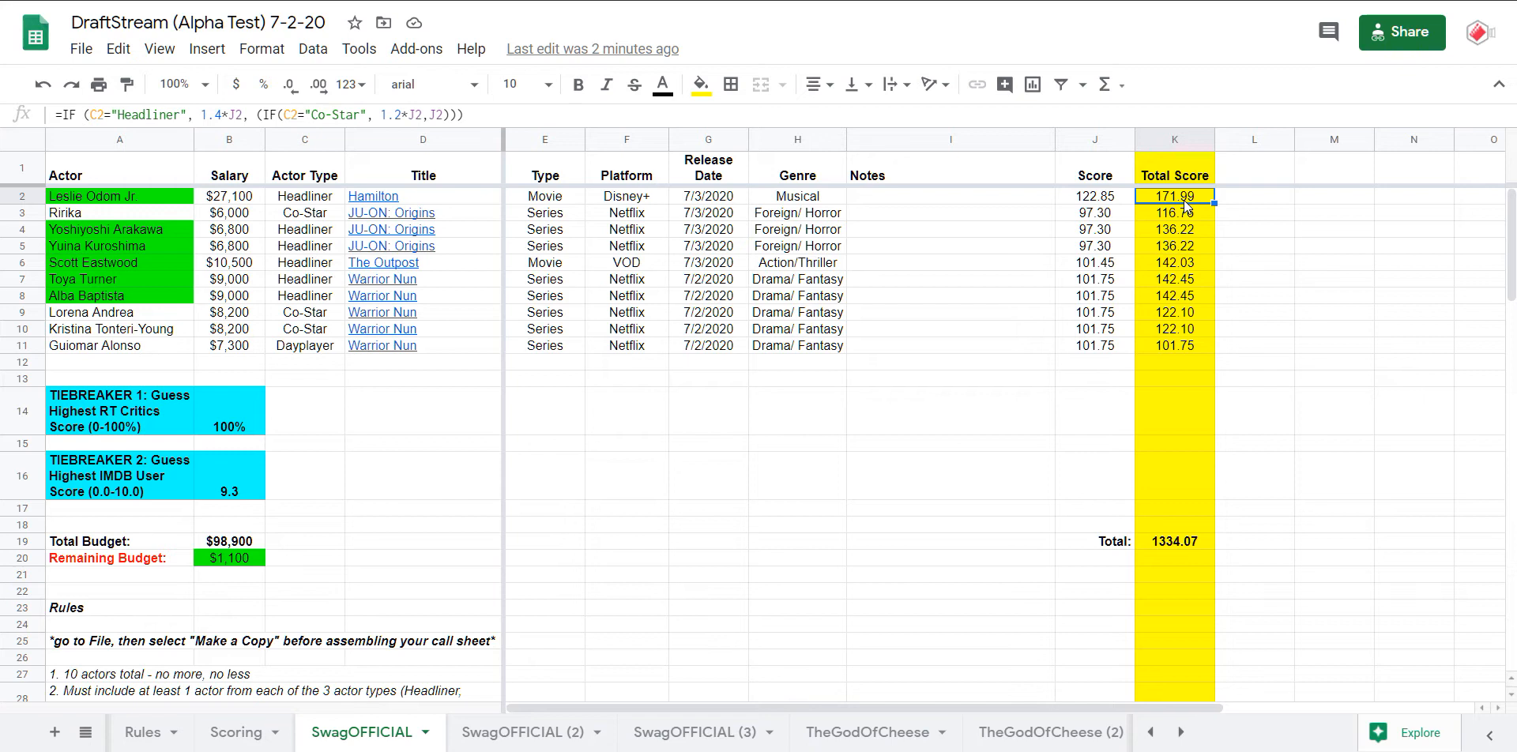
click(119, 196)
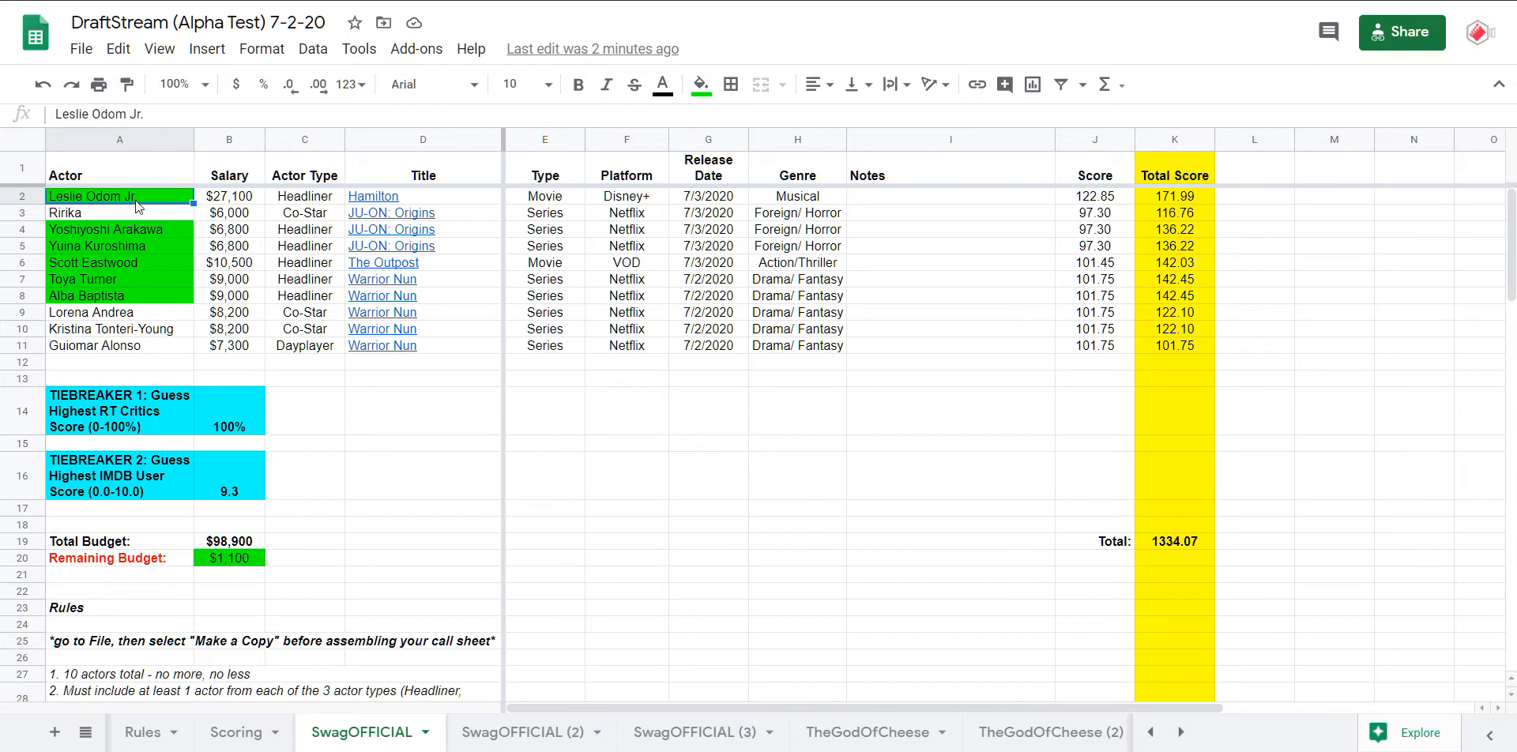
mouse_move(501, 242)
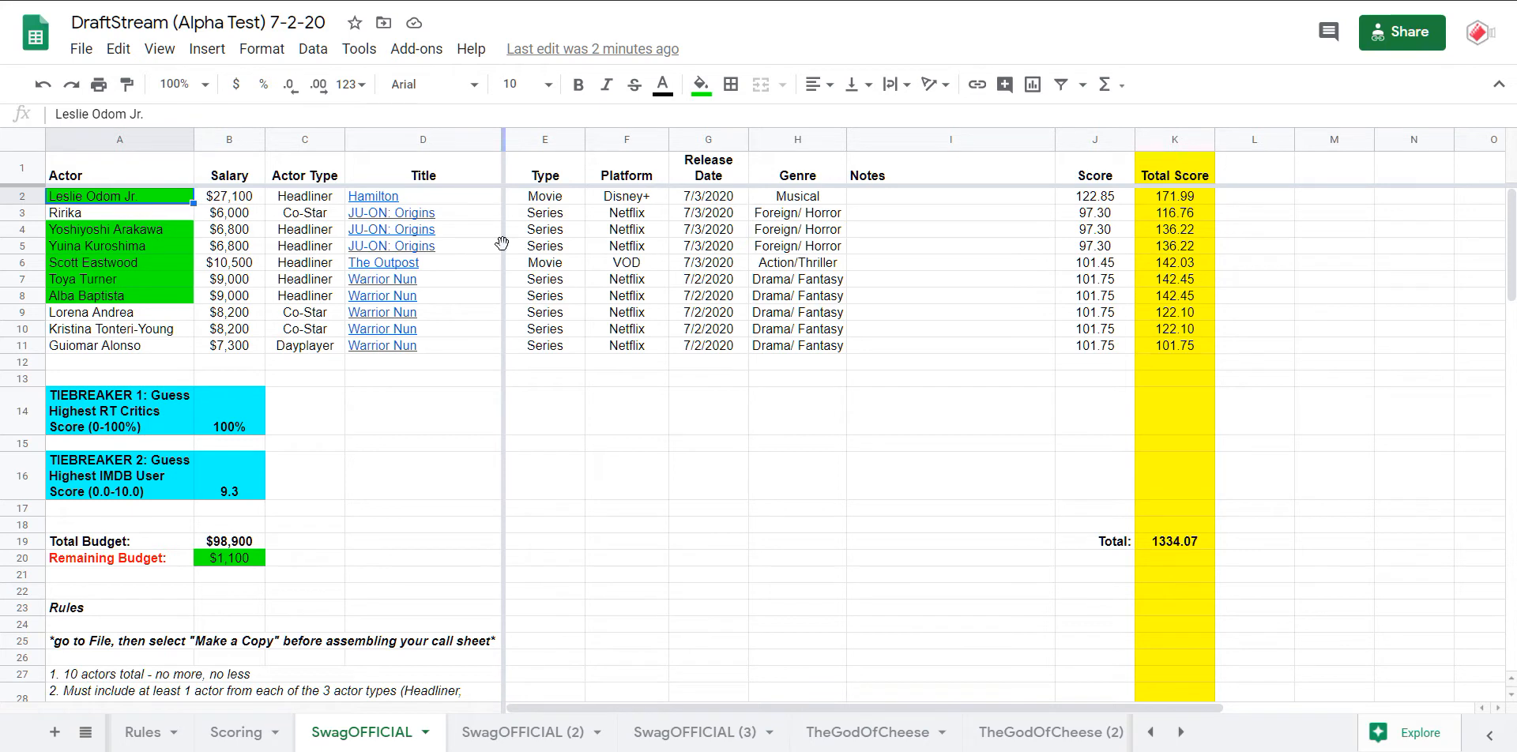
click(423, 212)
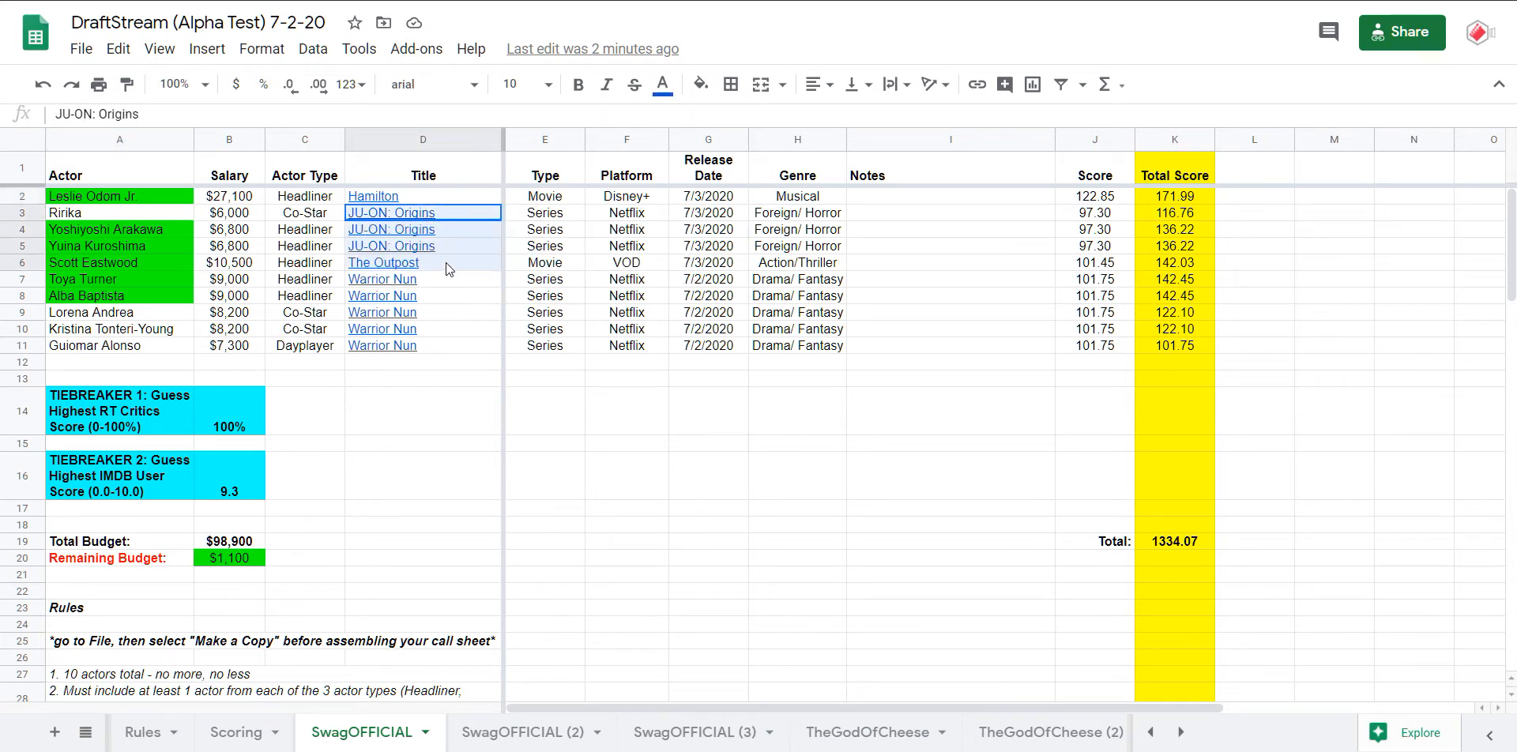
drag(423, 212, 424, 245)
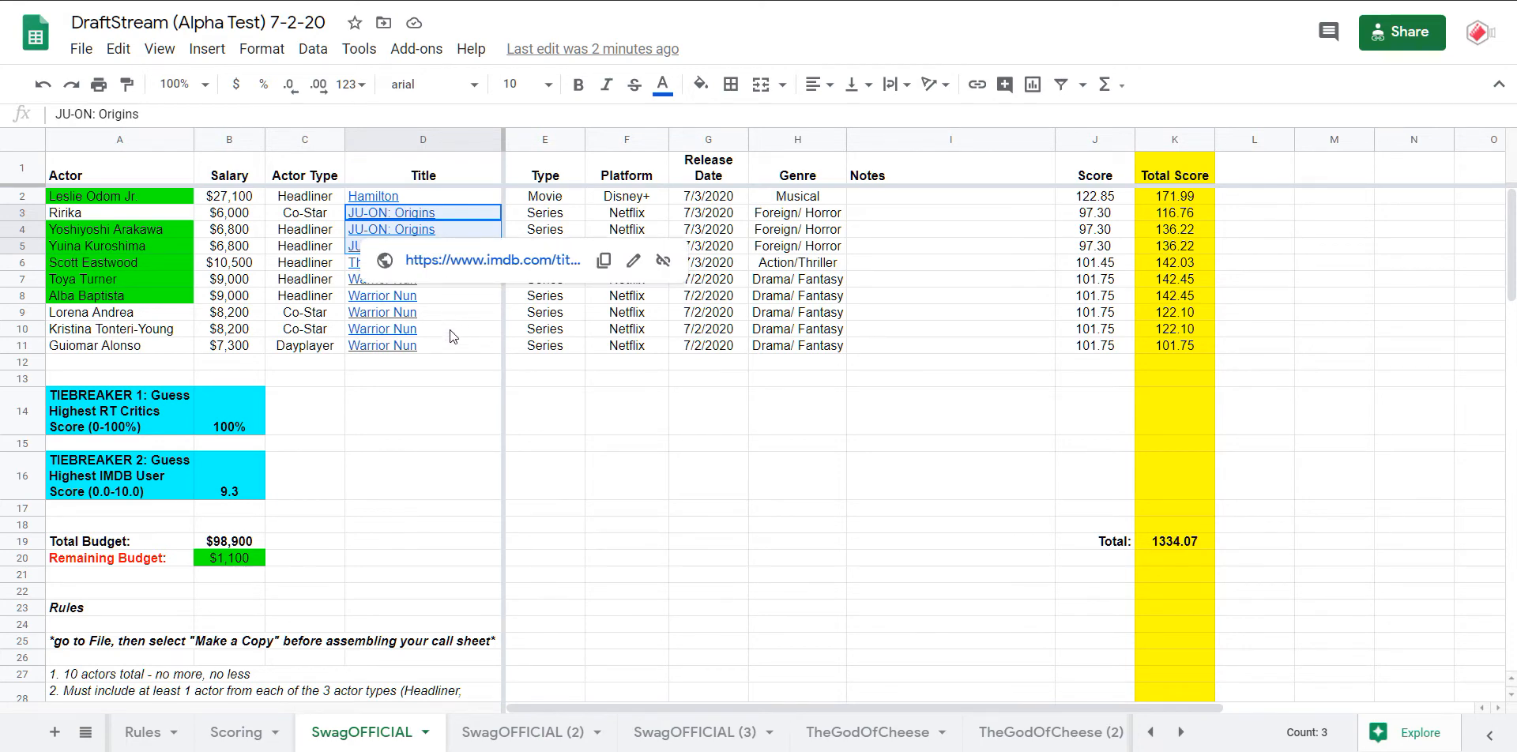
click(382, 262)
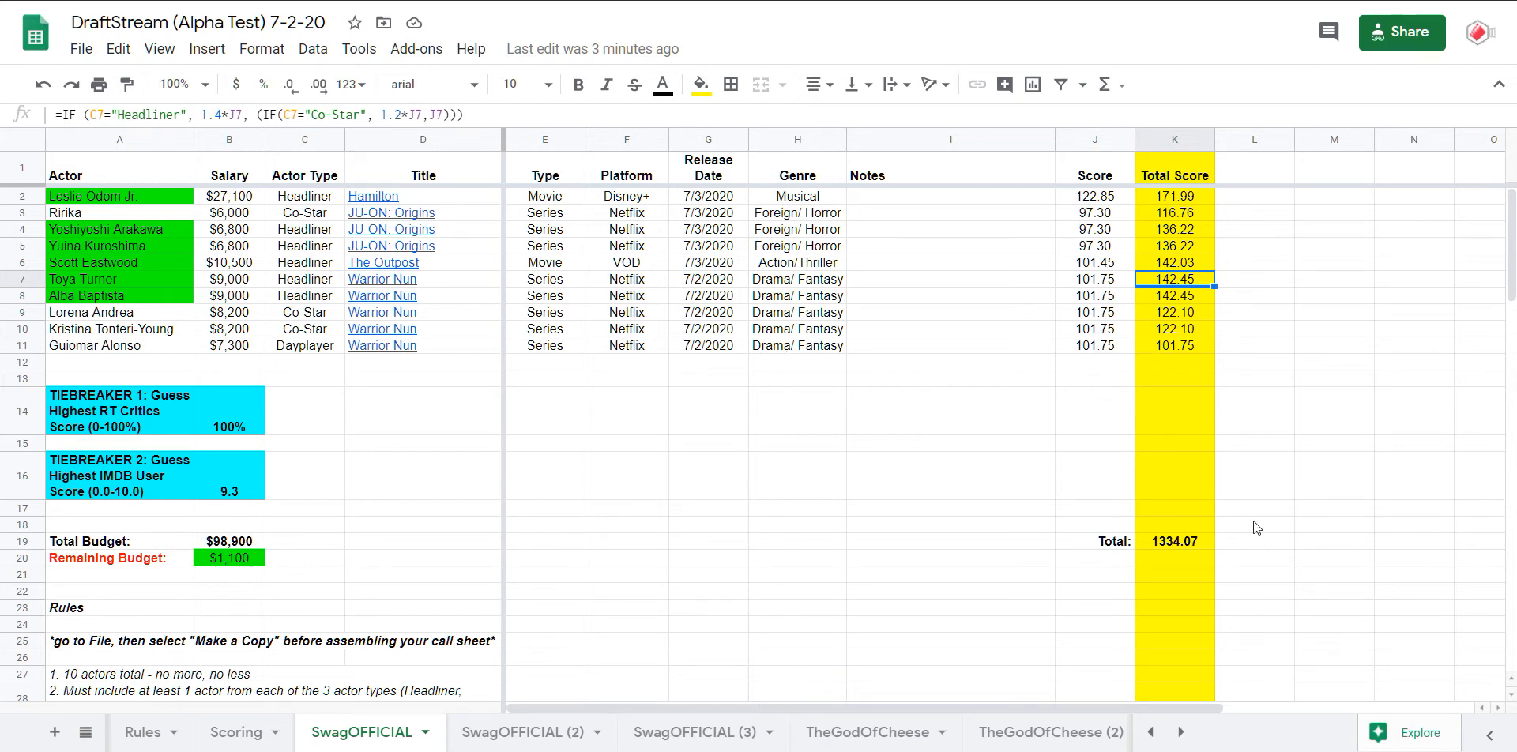
mouse_move(56, 733)
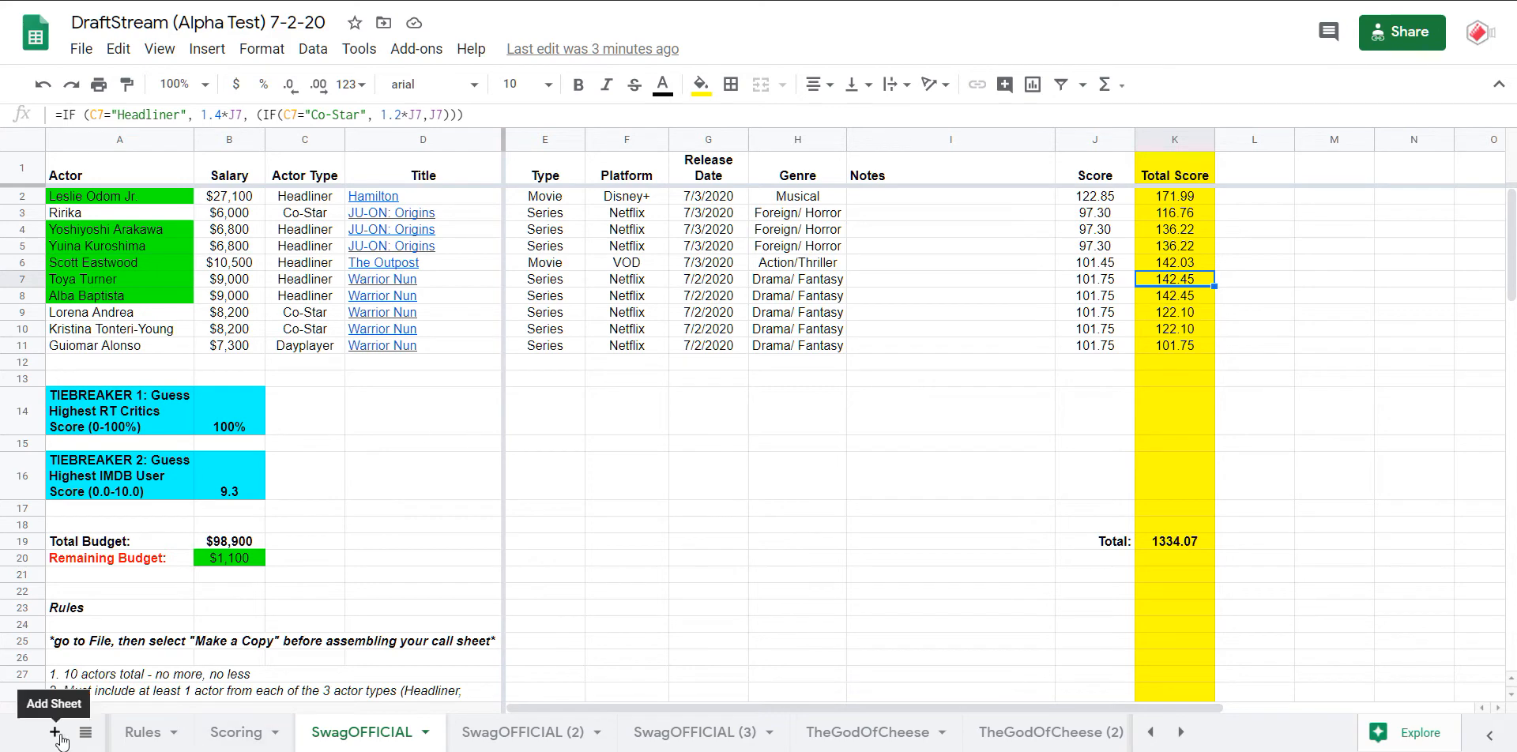
click(85, 732)
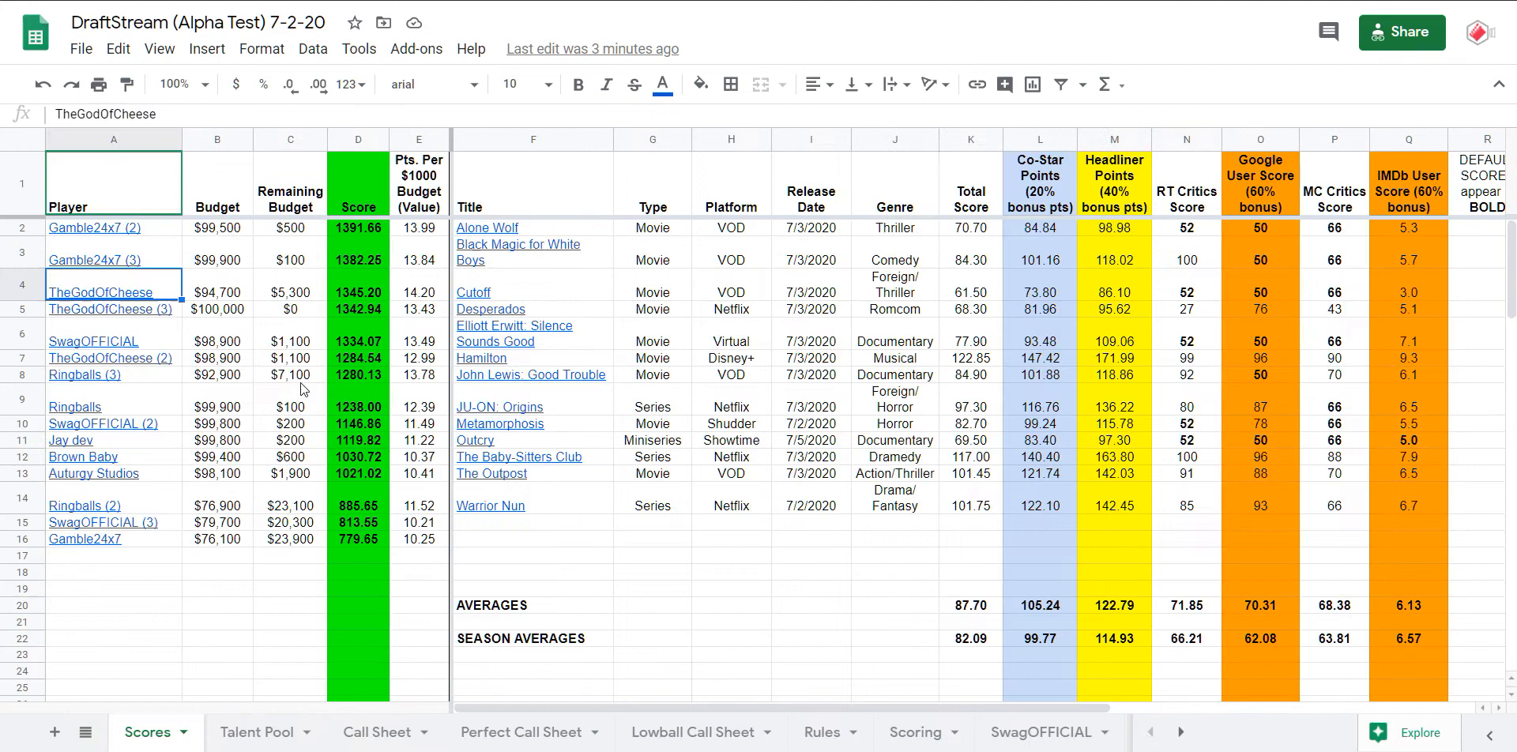
click(93, 341)
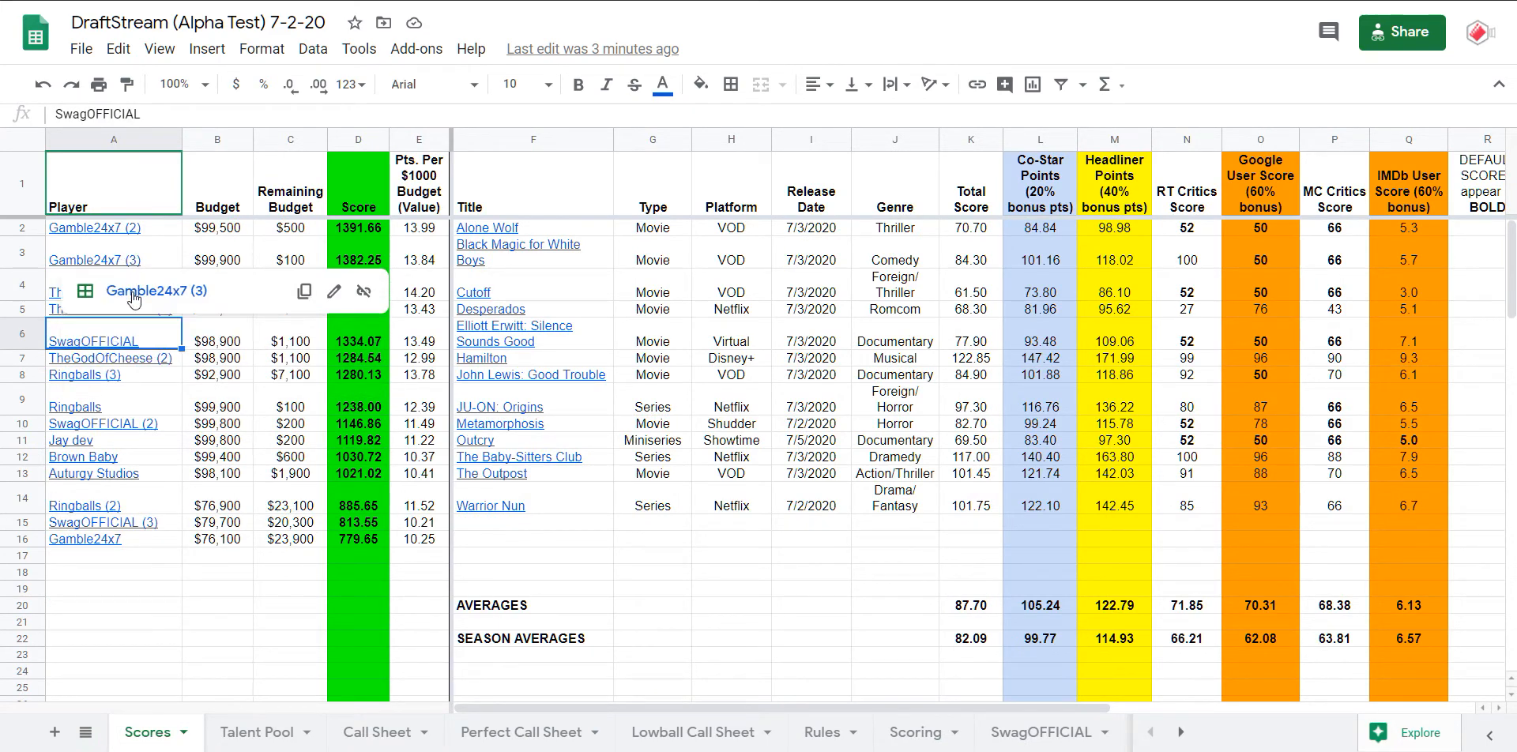
click(112, 291)
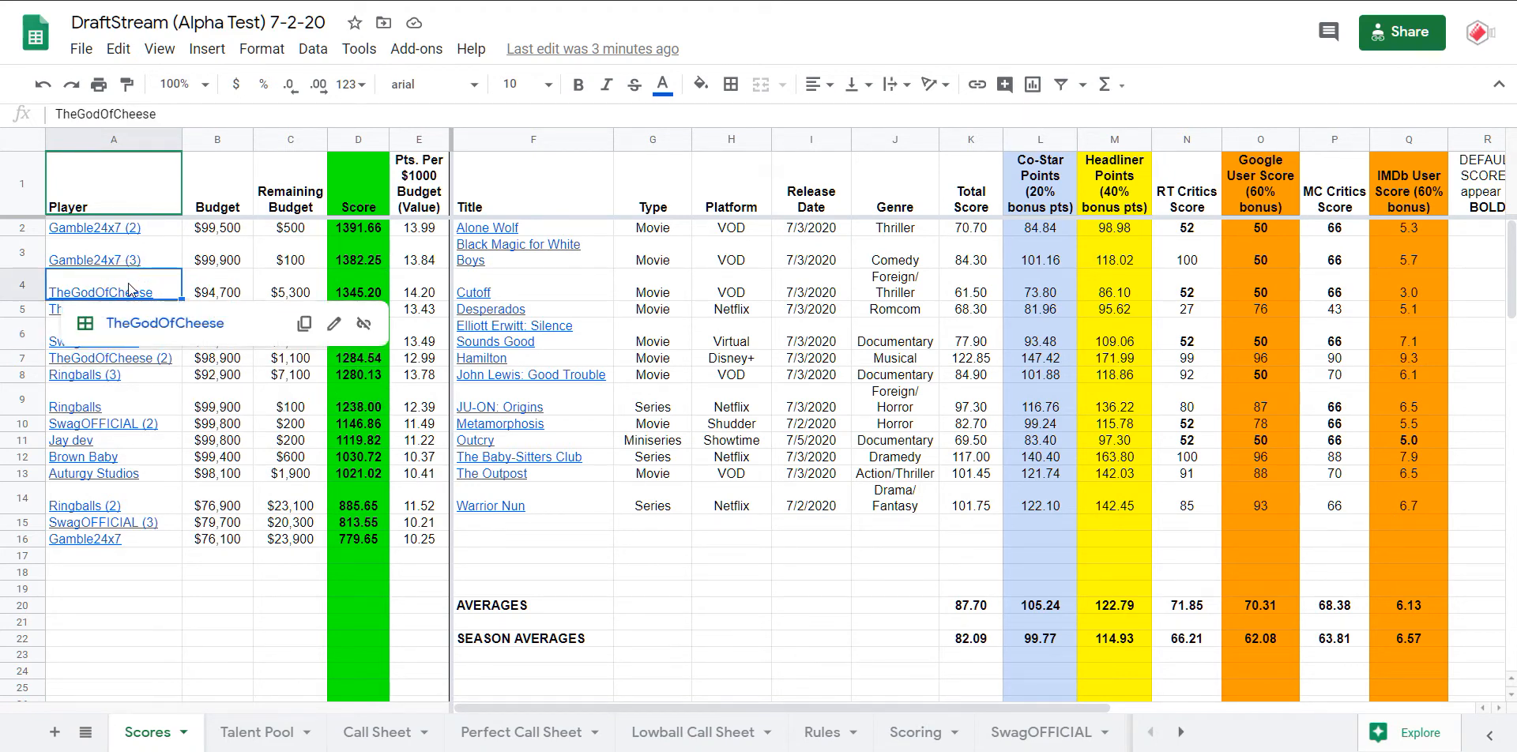
click(520, 732)
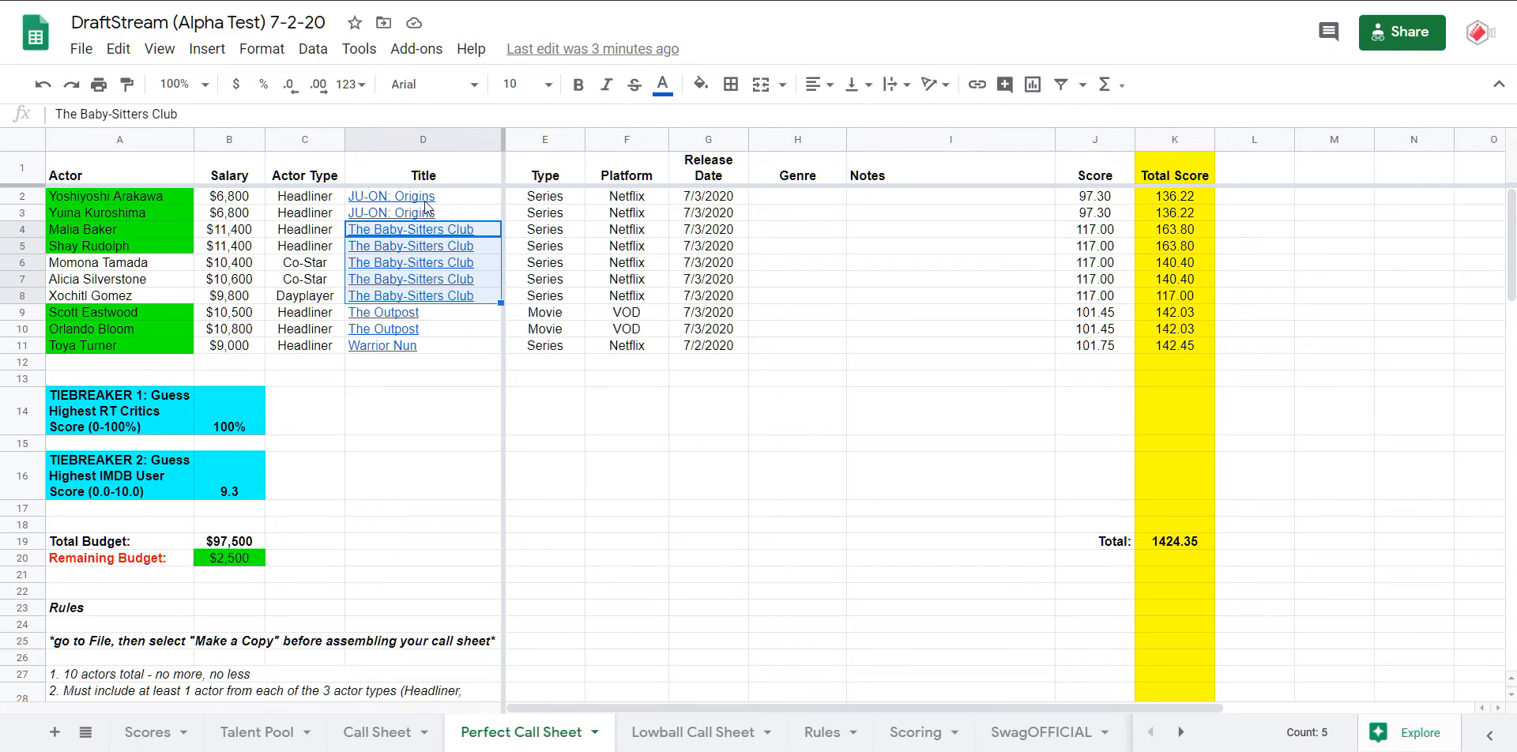
- Check The Outpost and Warrior Nun titles on the Perfect Call Sheet and move to a player's tab
click(424, 311)
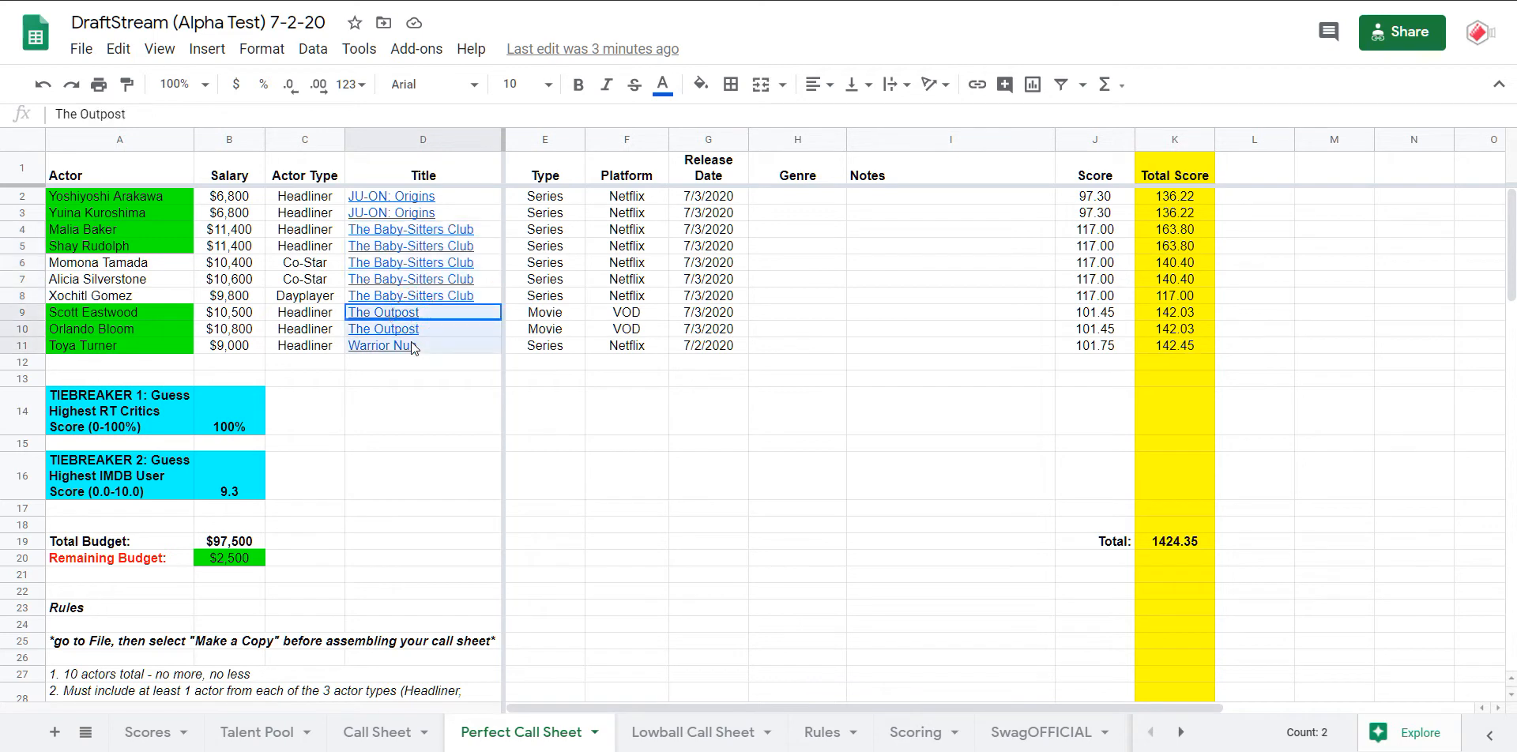
click(423, 346)
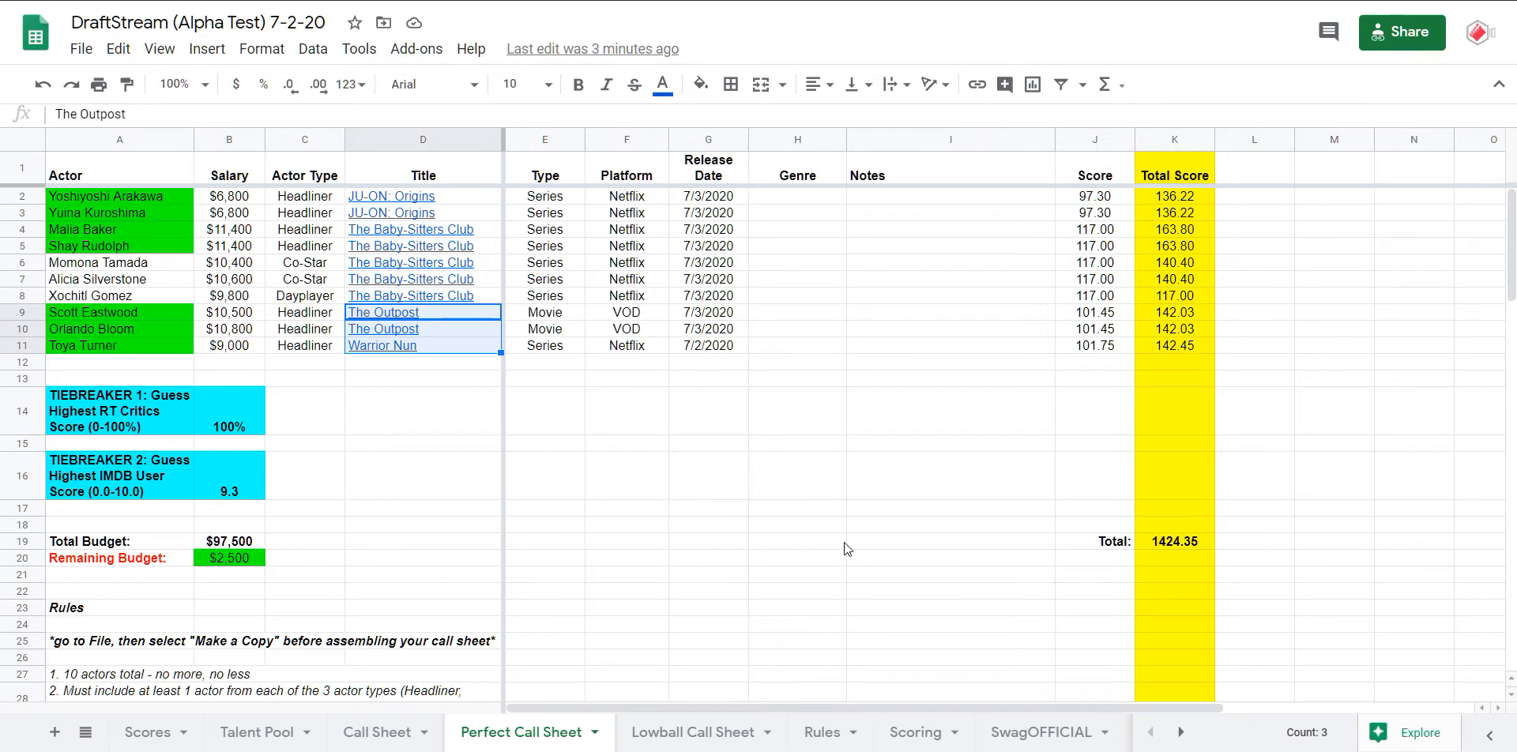
click(86, 732)
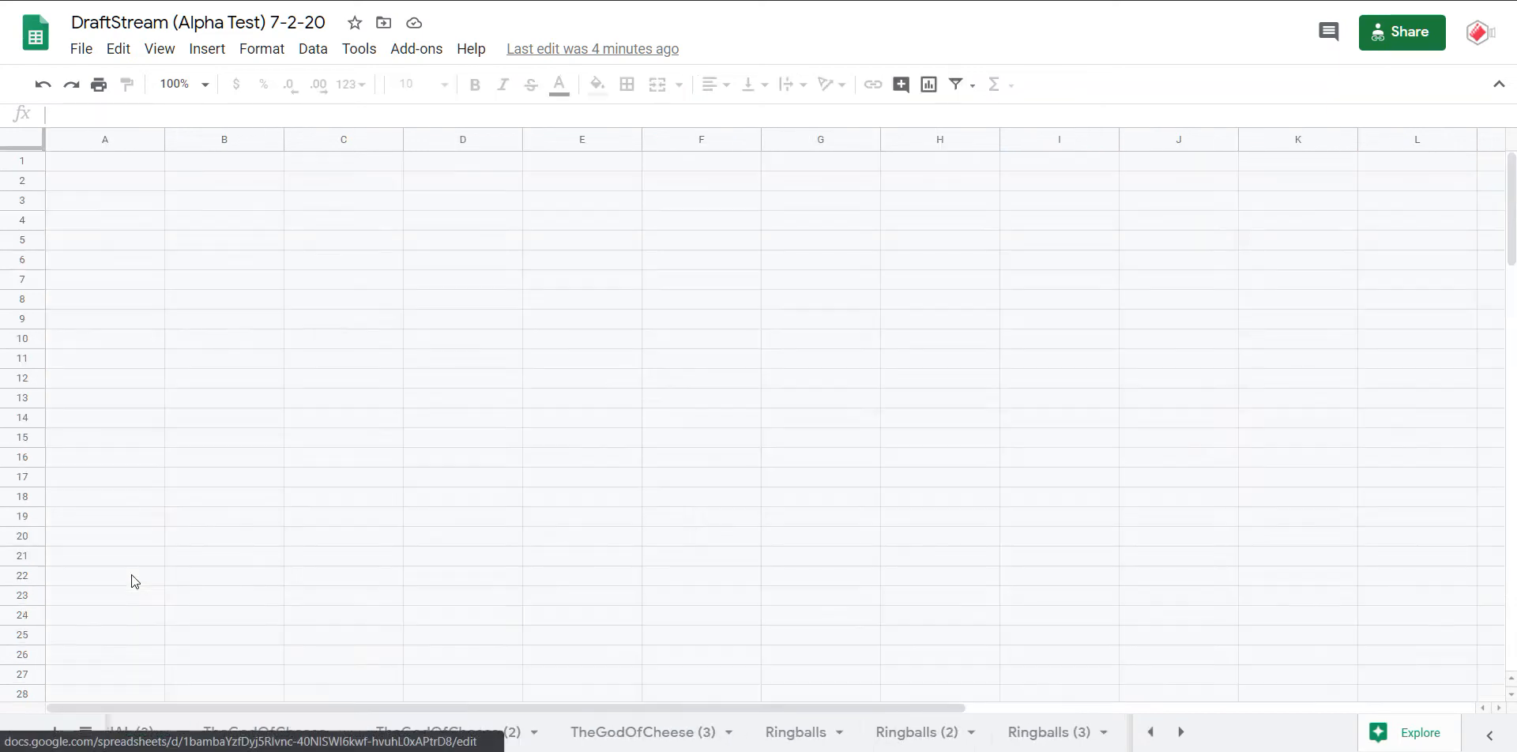
click(1037, 732)
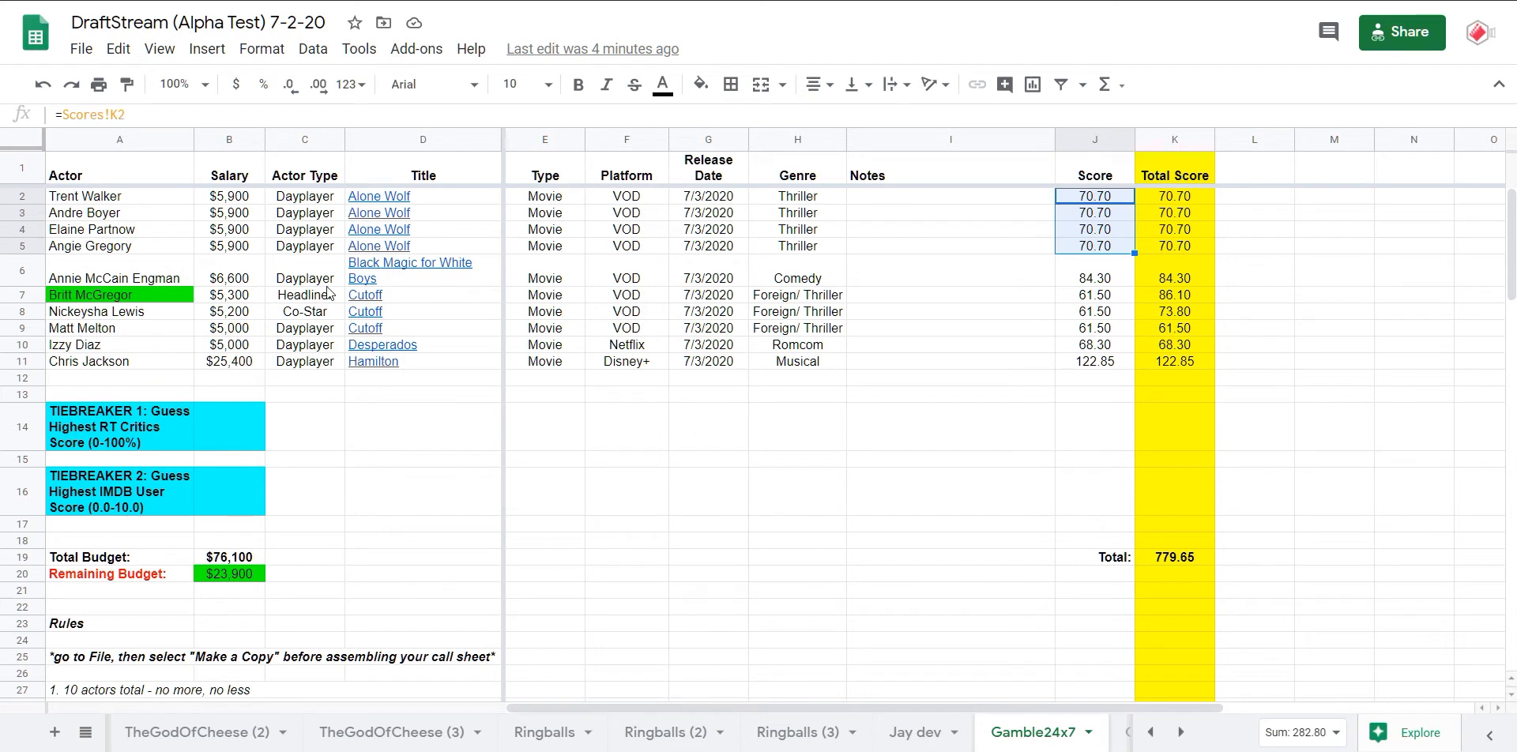
click(410, 268)
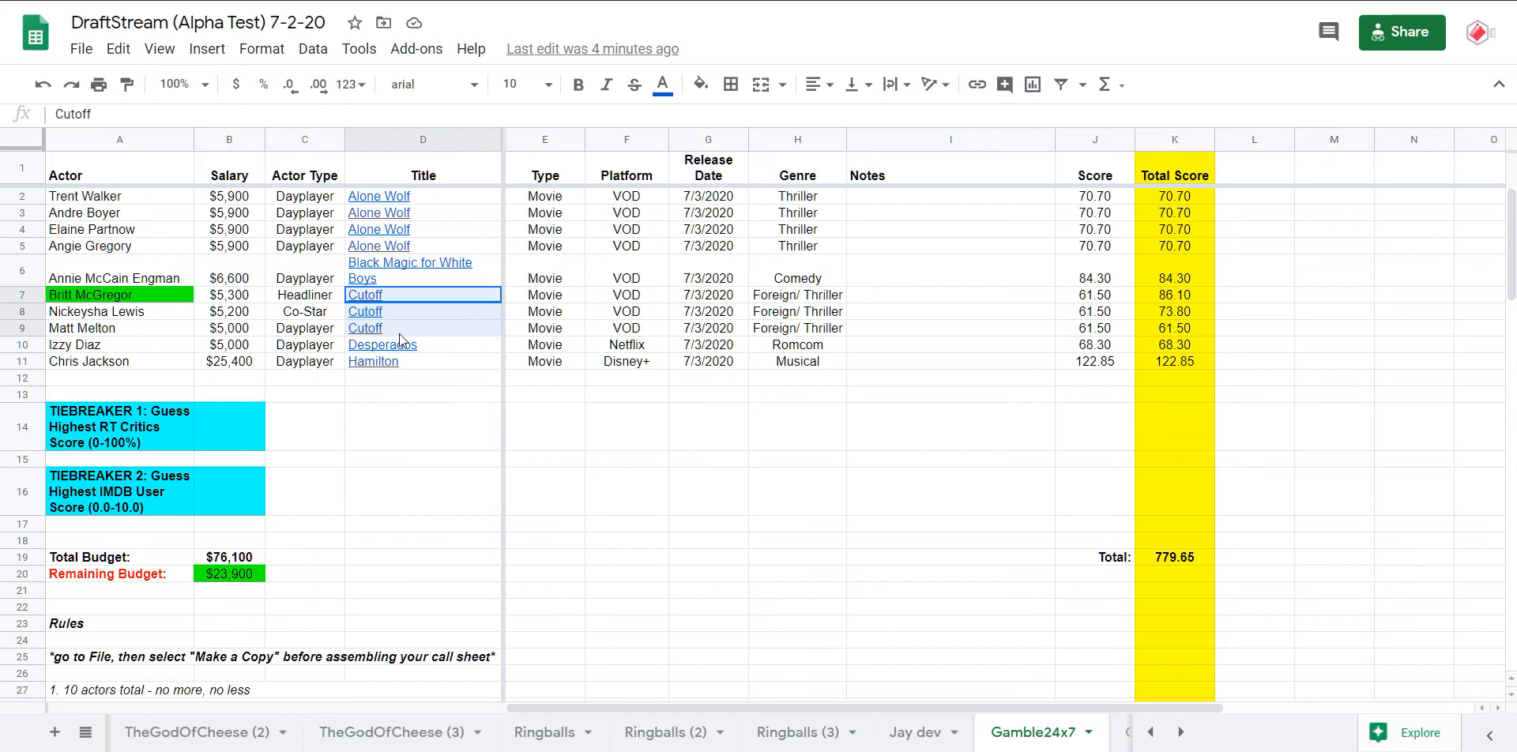
mouse_move(365, 329)
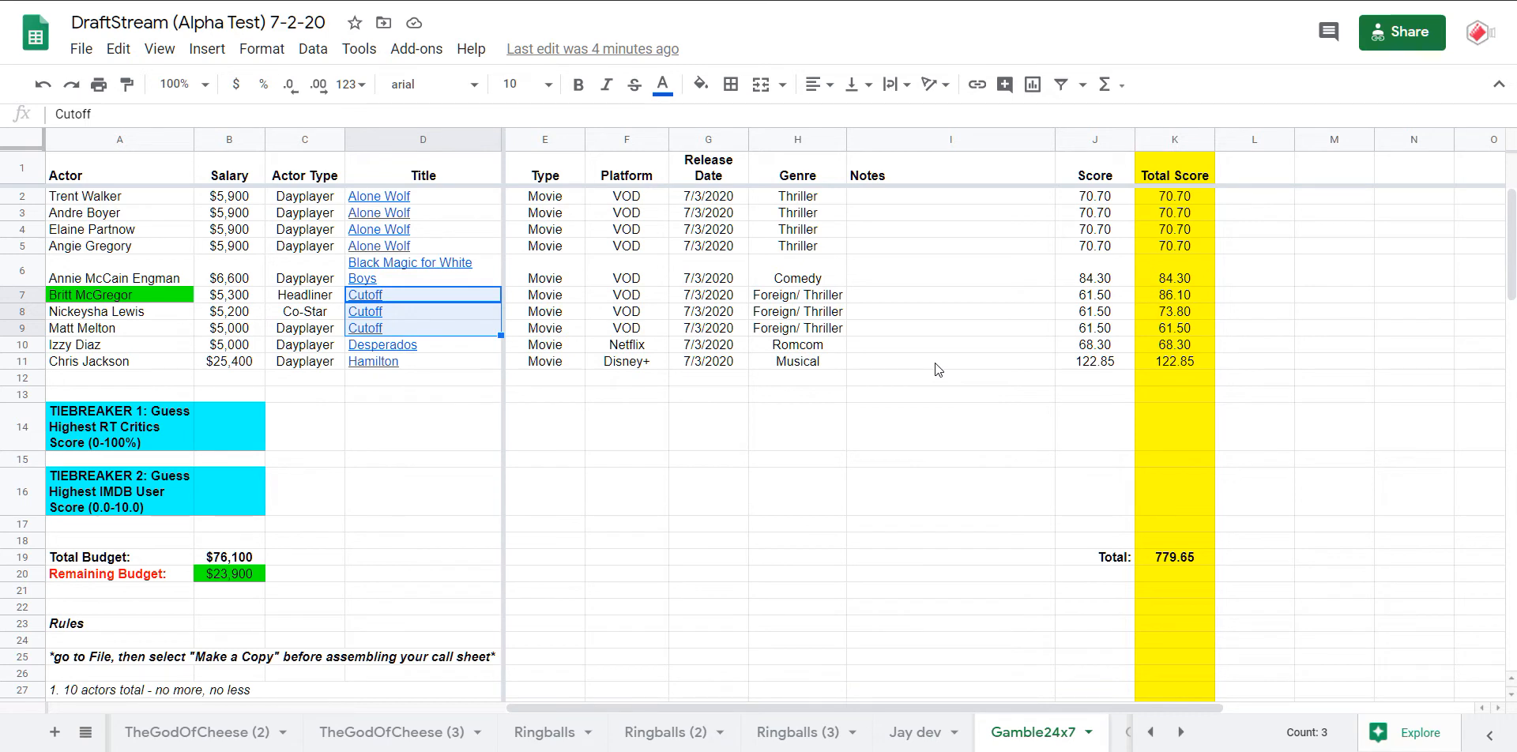
mouse_move(781, 339)
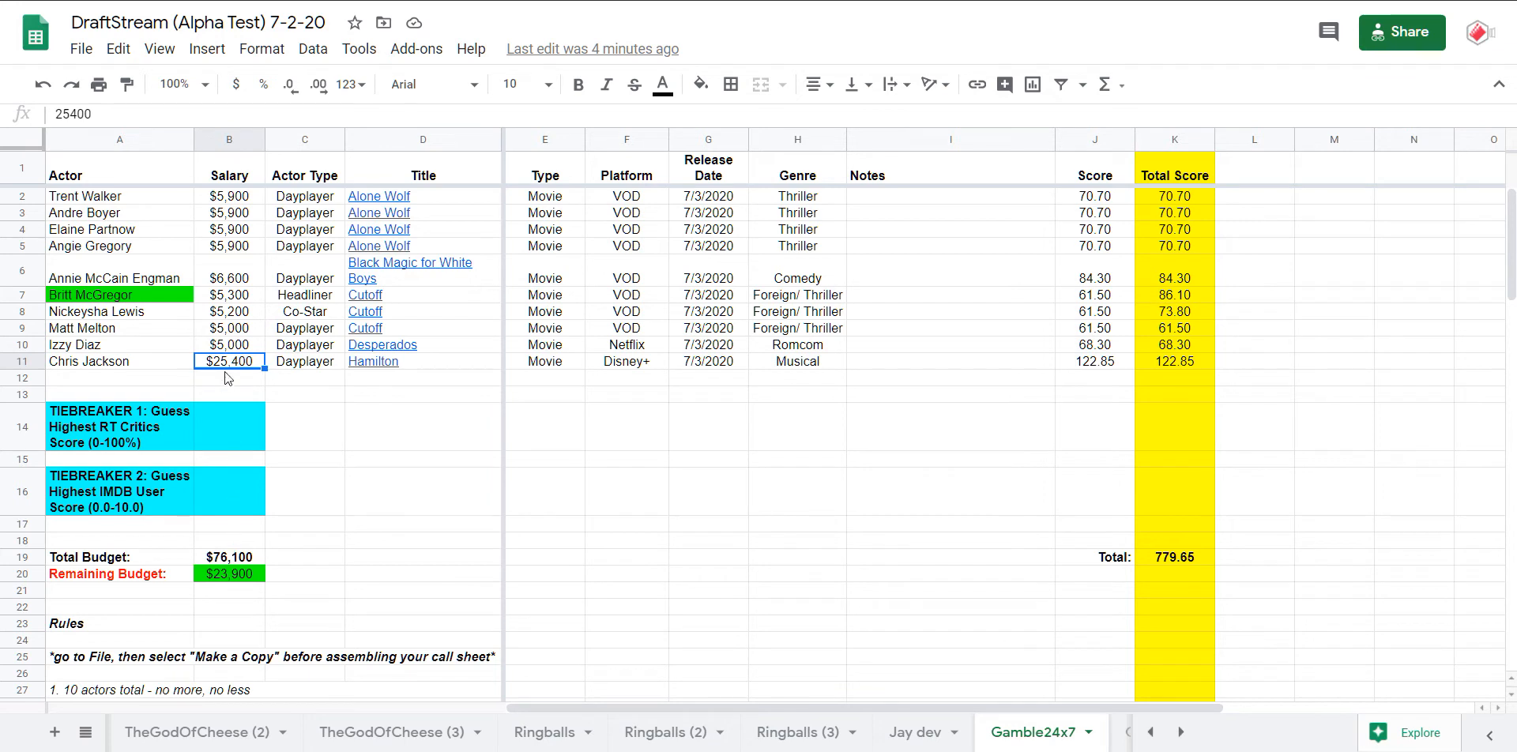
mouse_move(487, 379)
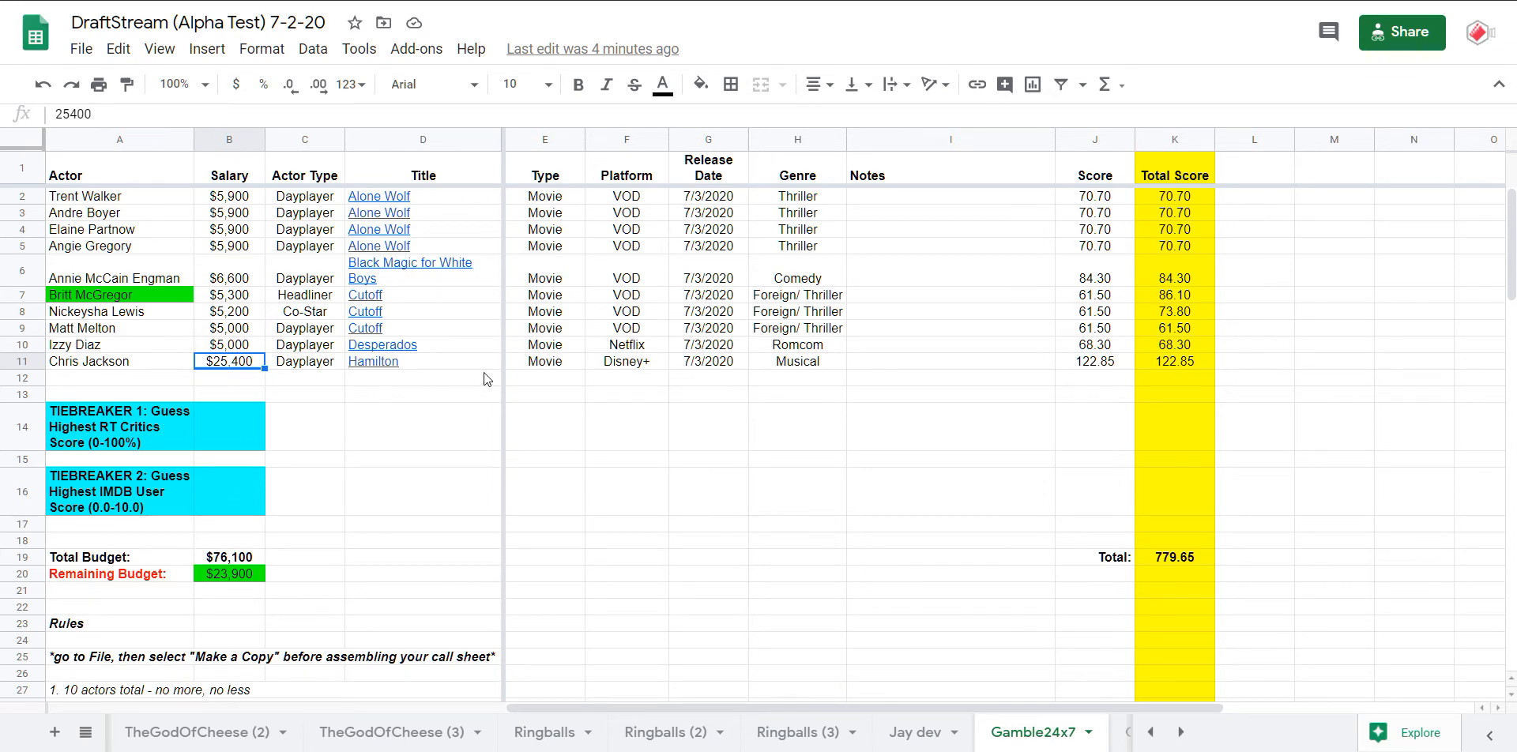
click(85, 733)
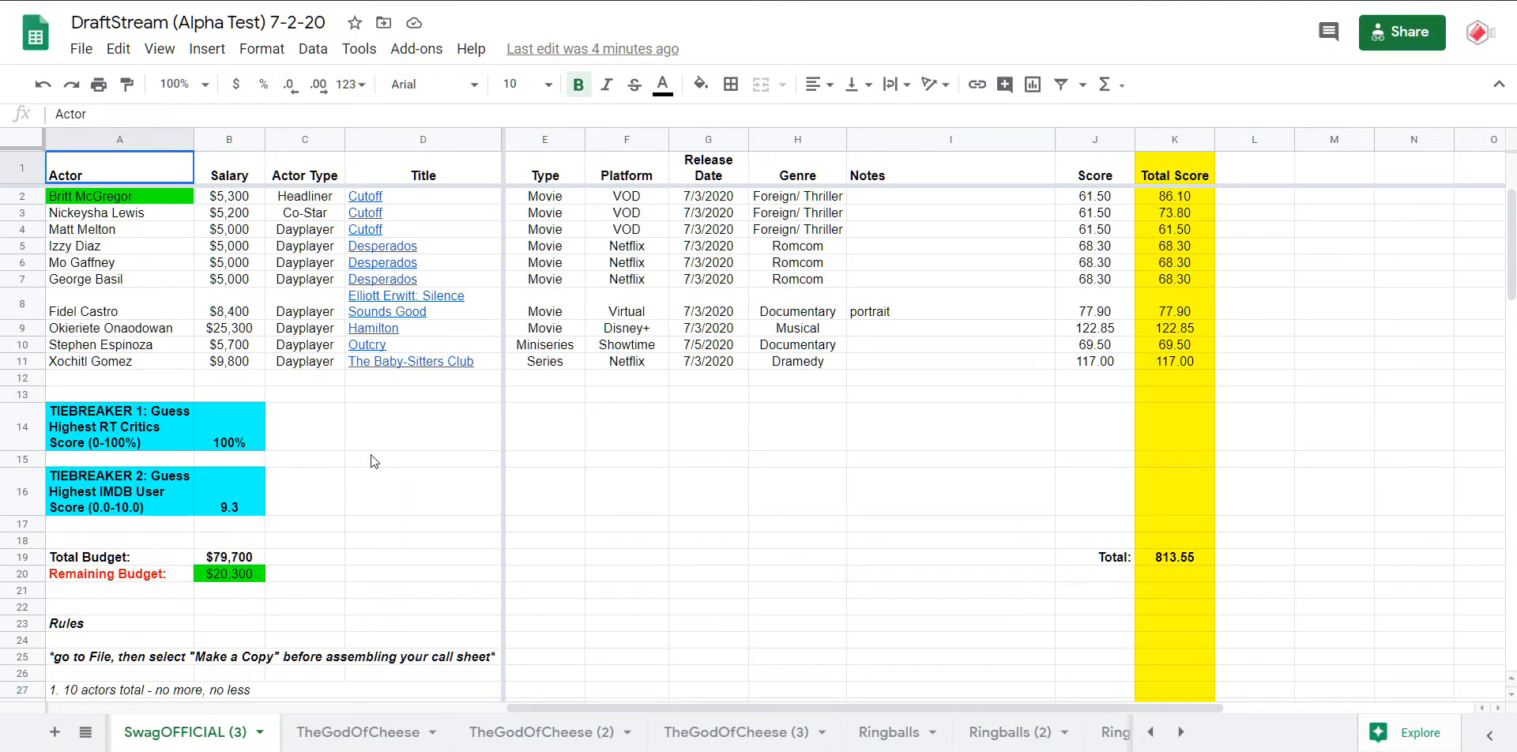
mouse_move(365, 462)
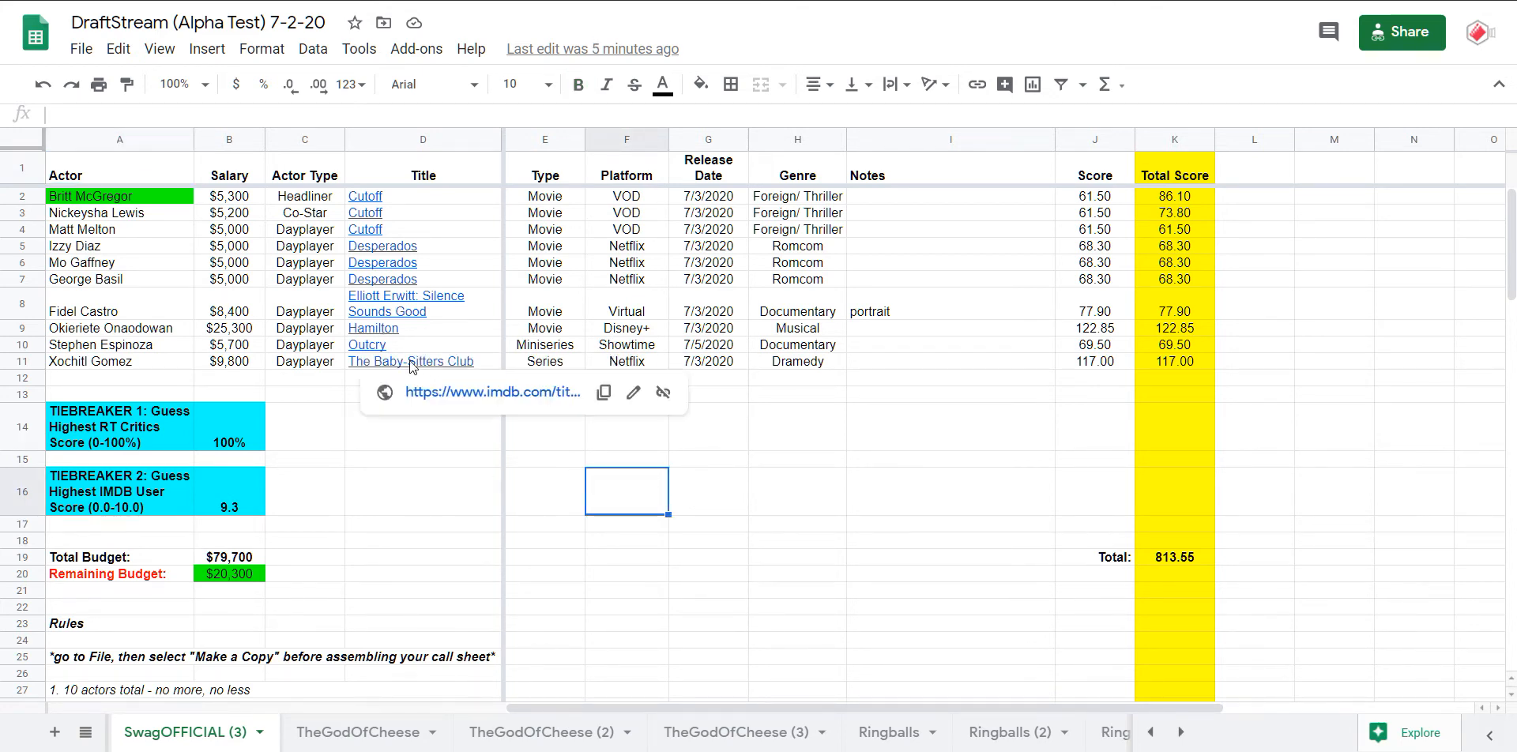
mouse_move(471, 367)
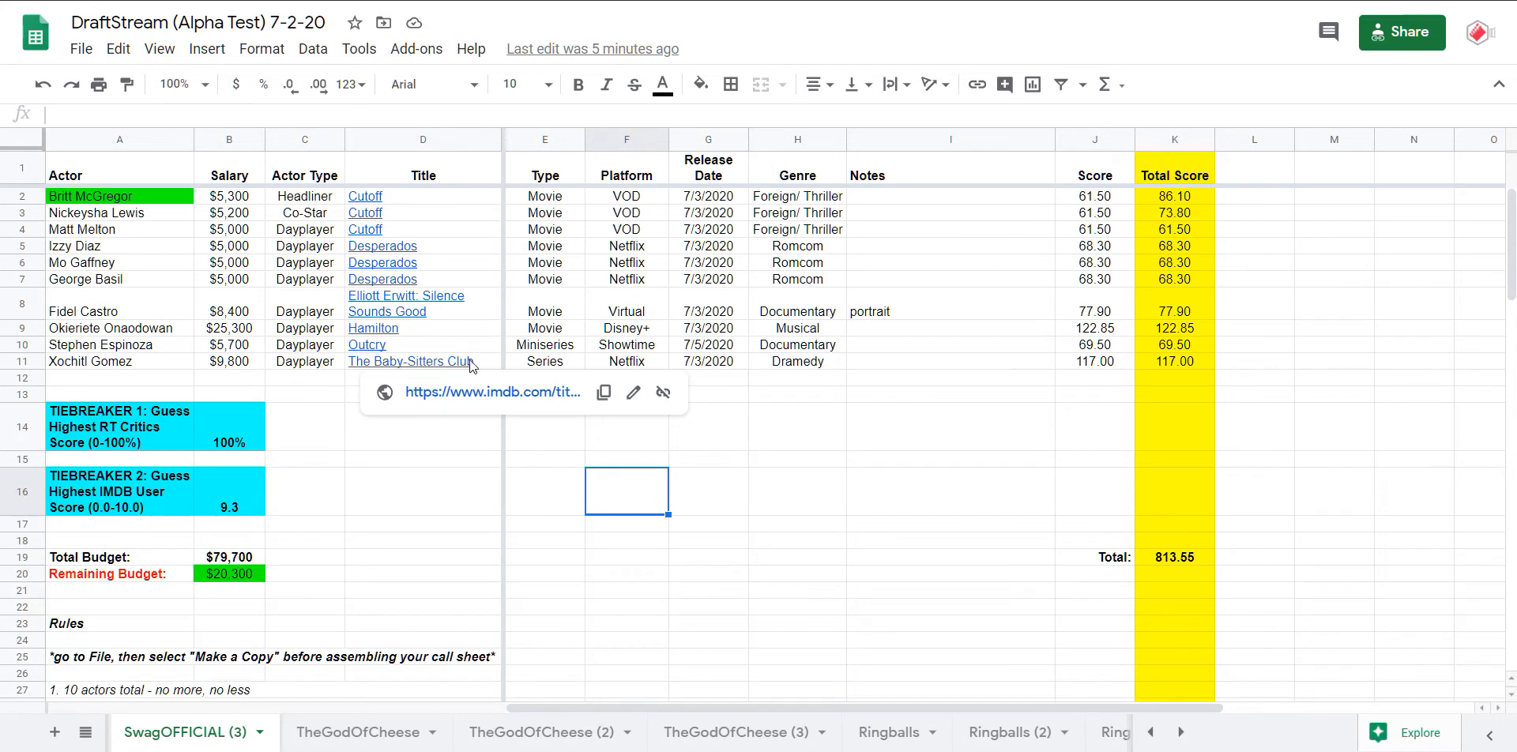
mouse_move(1103, 368)
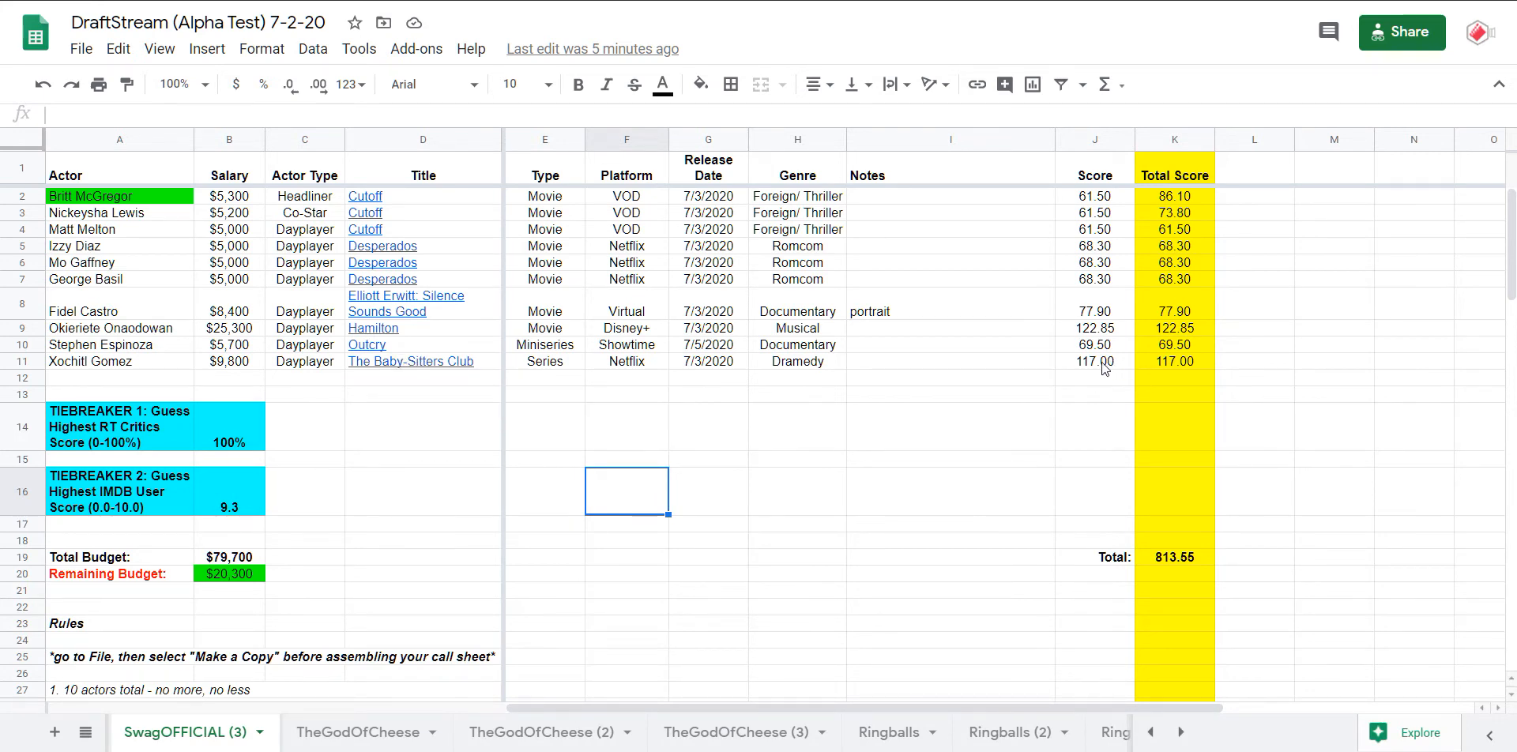
click(1095, 360)
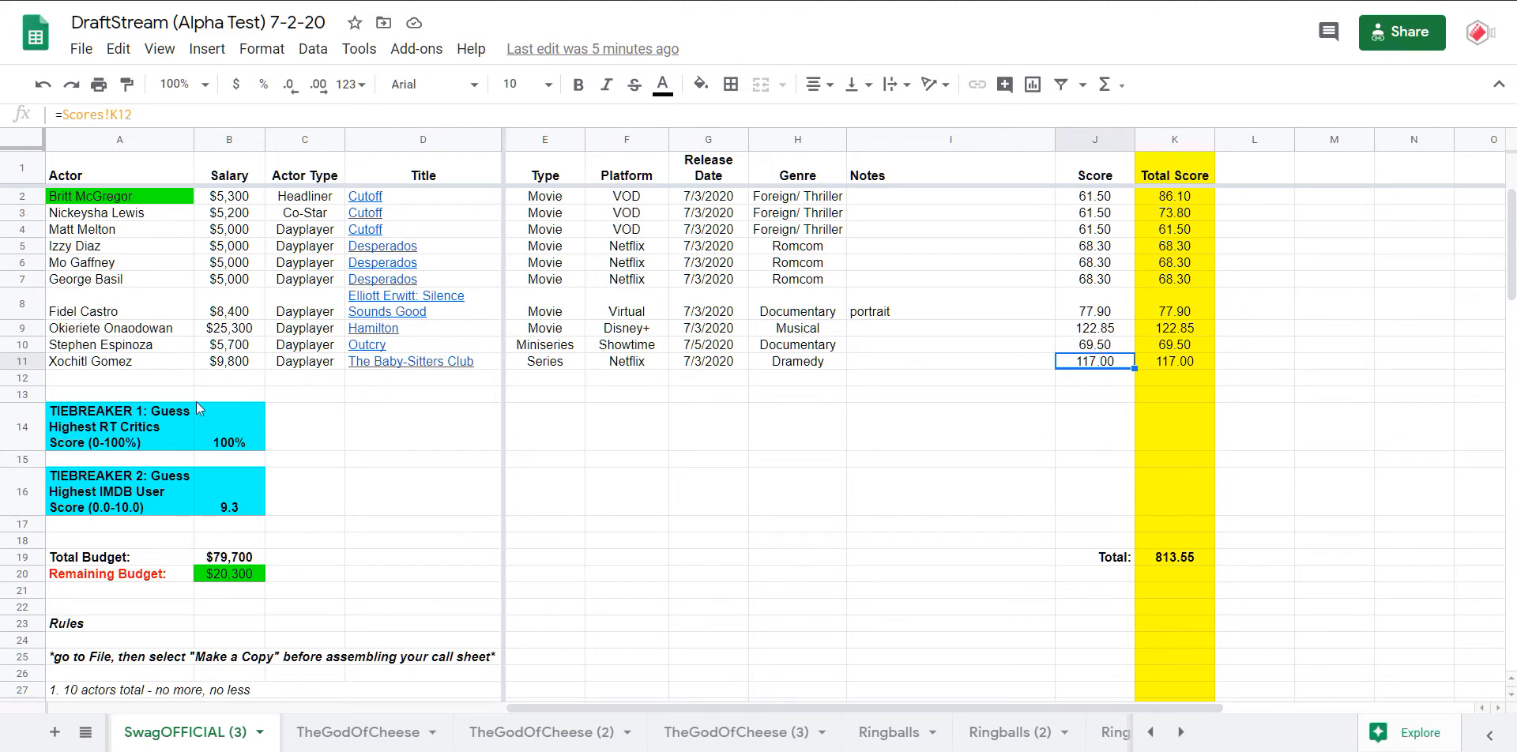
click(229, 557)
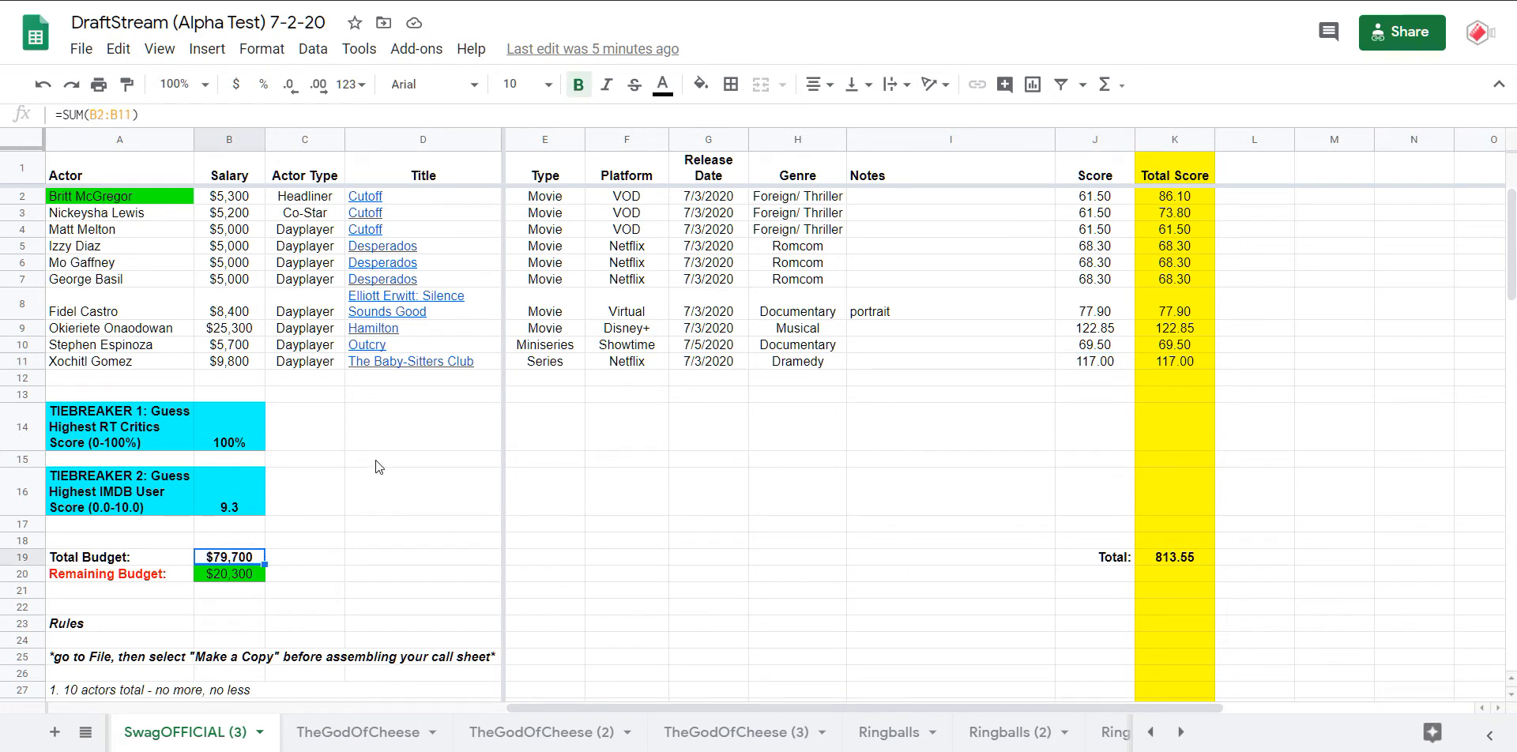
mouse_move(428, 201)
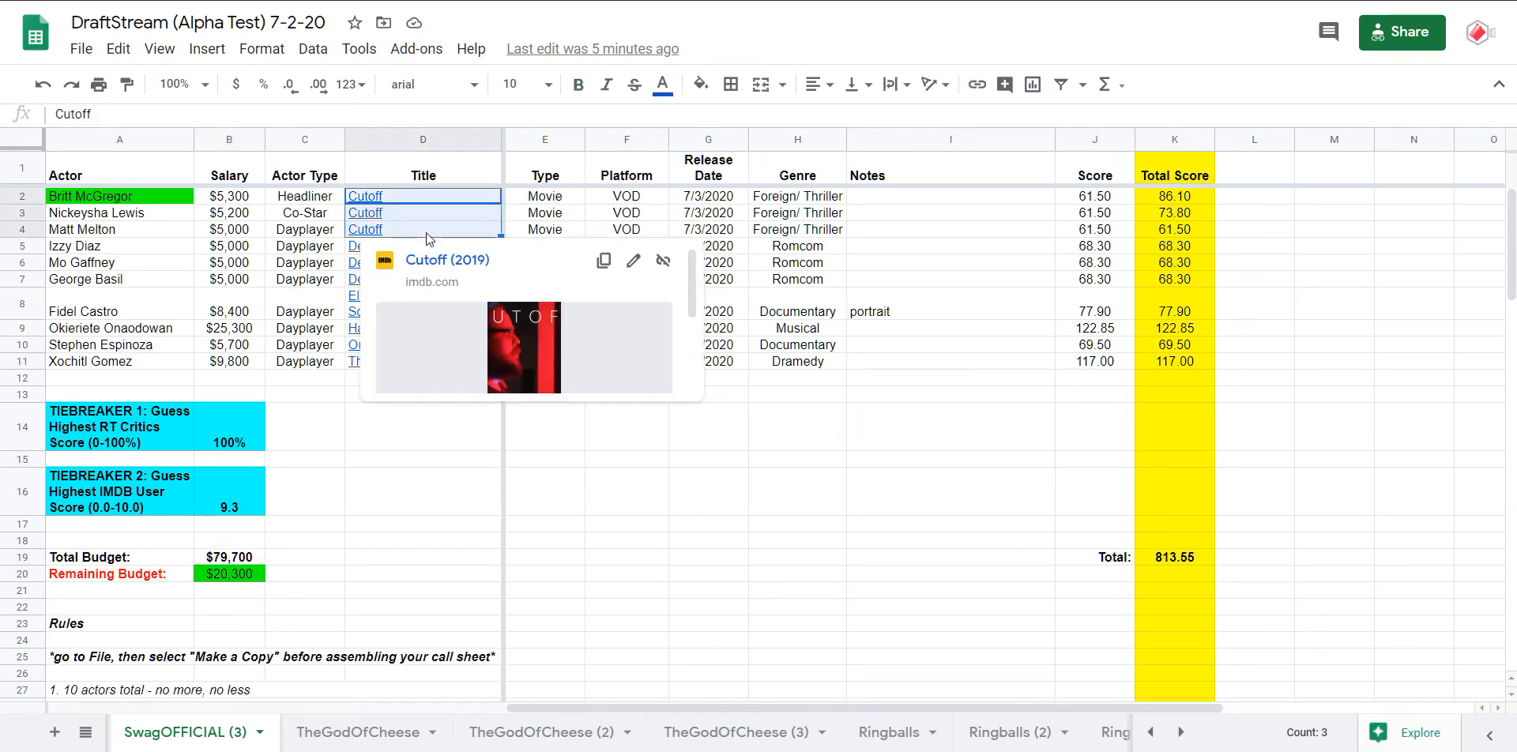
click(708, 229)
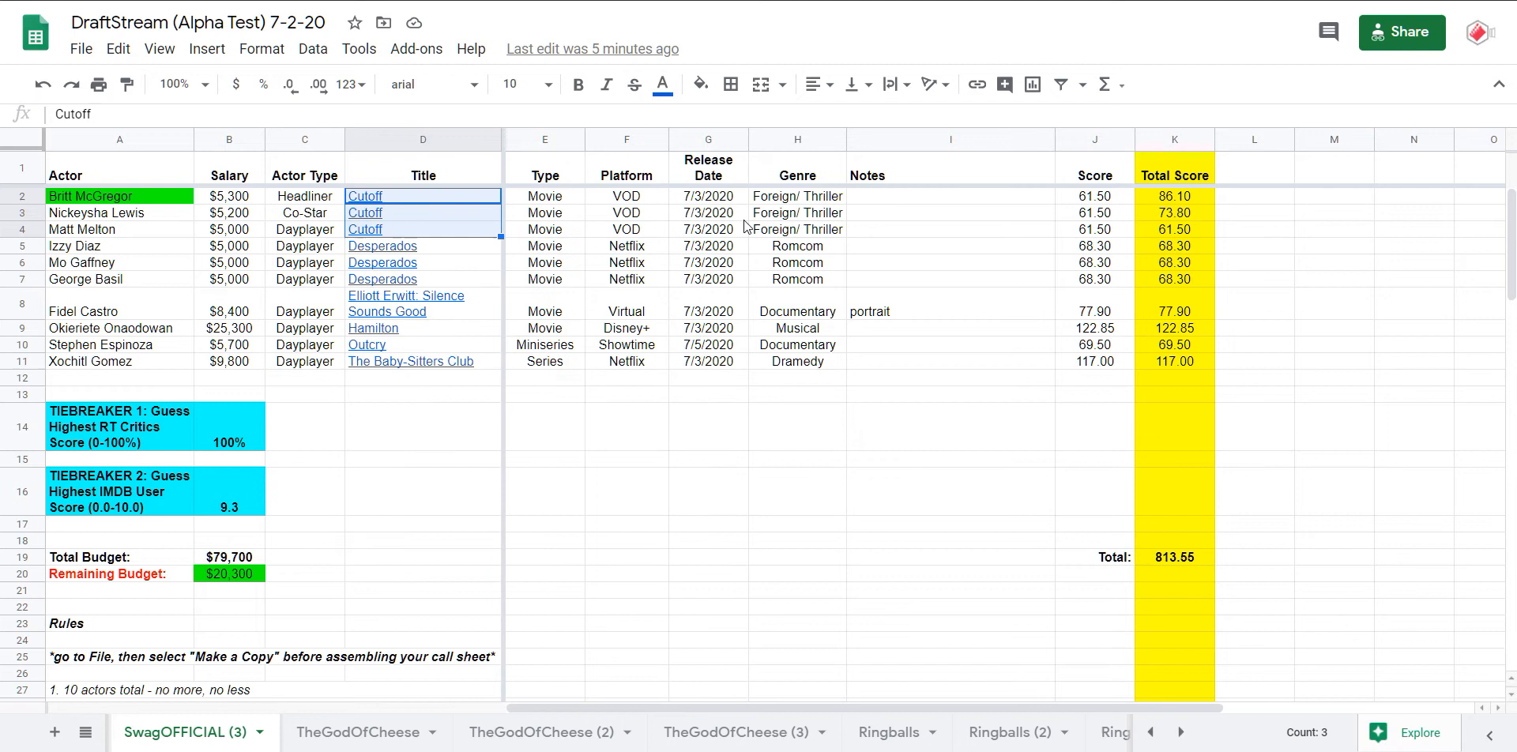
click(423, 247)
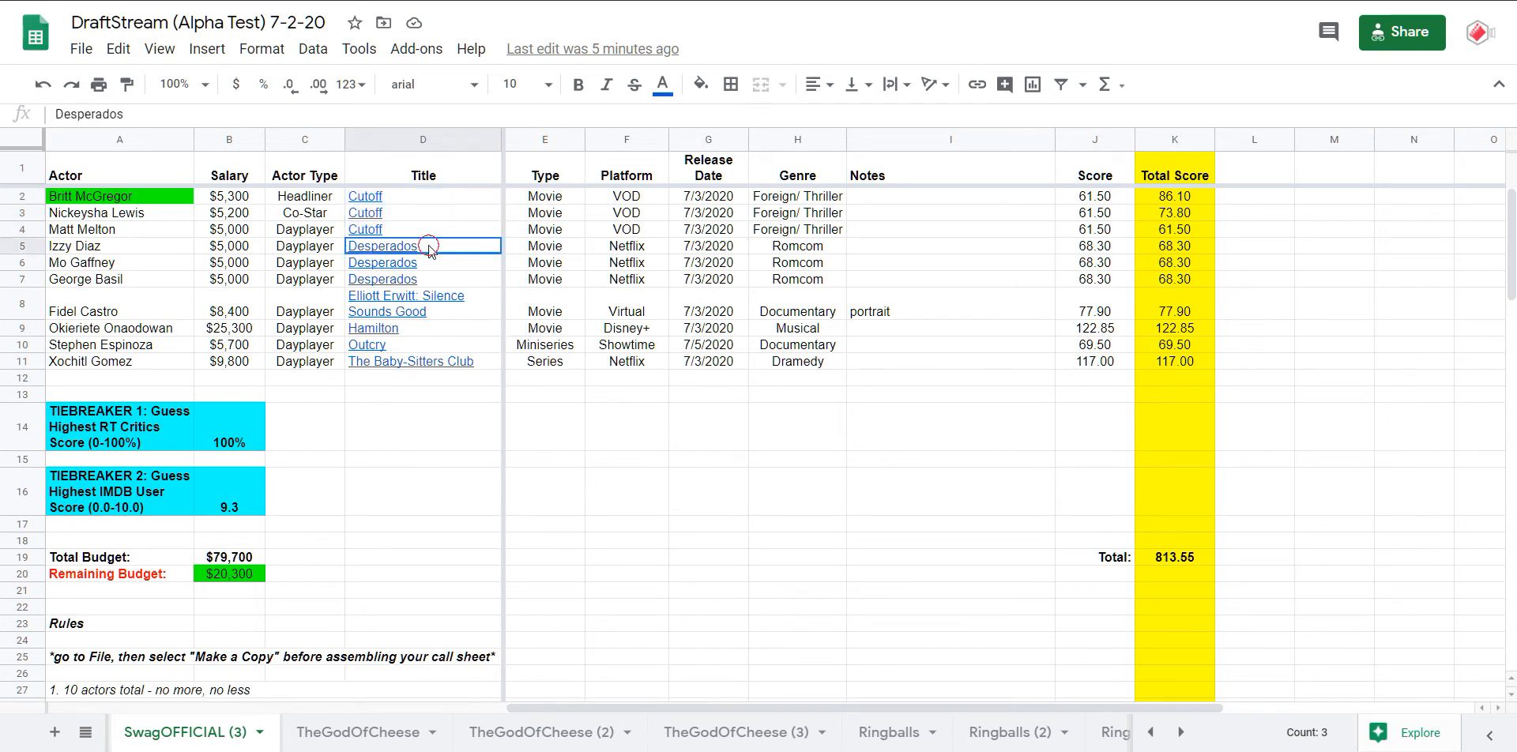
drag(424, 245, 424, 278)
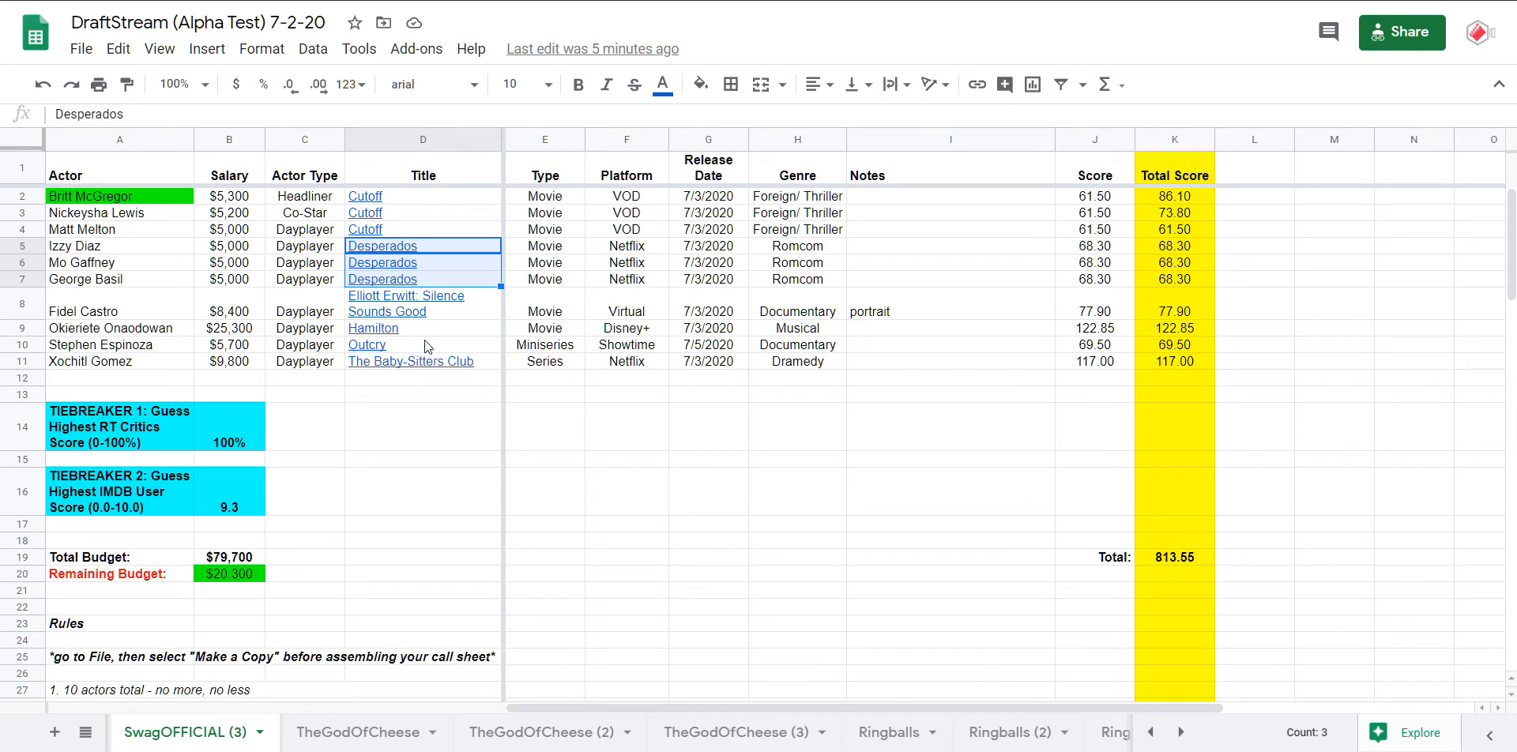
click(423, 304)
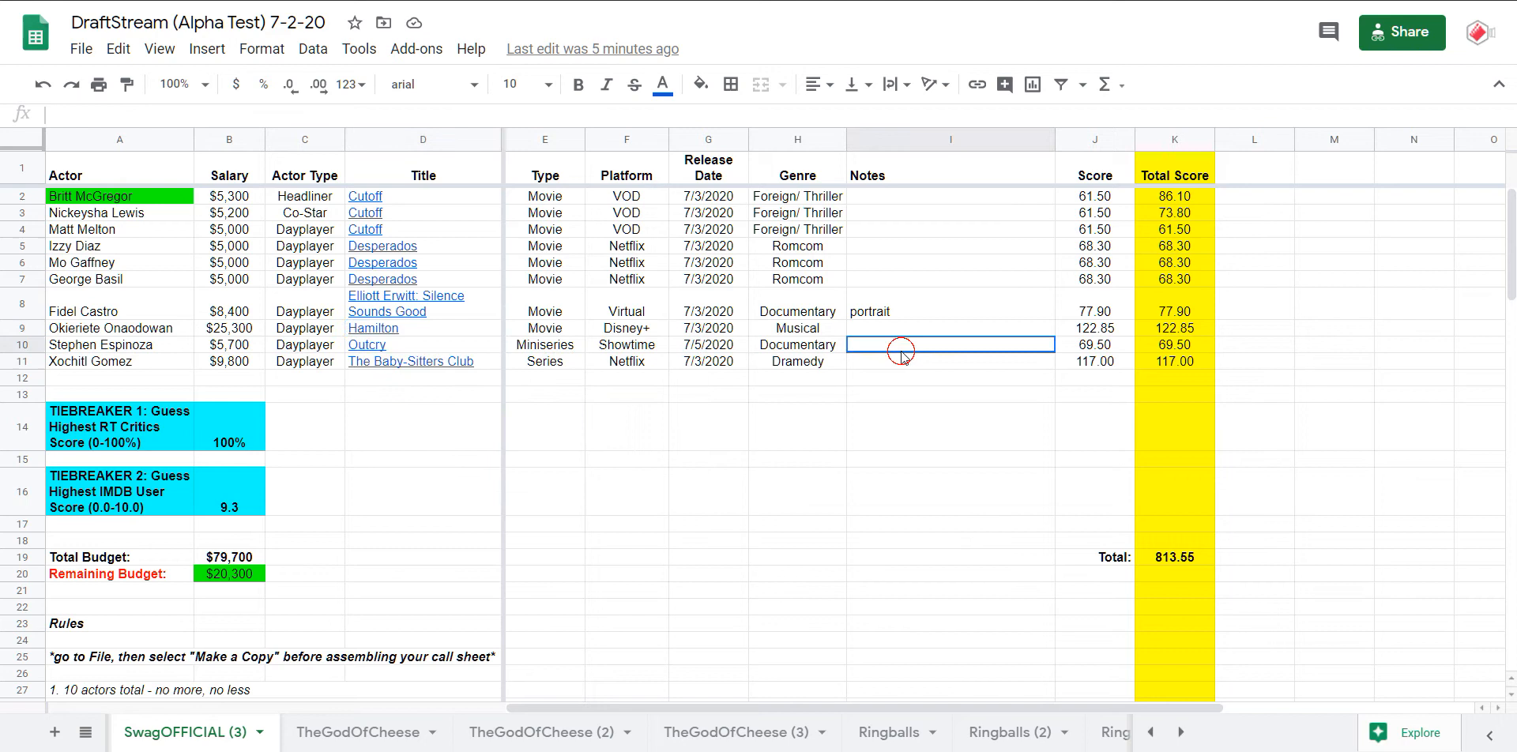
click(373, 327)
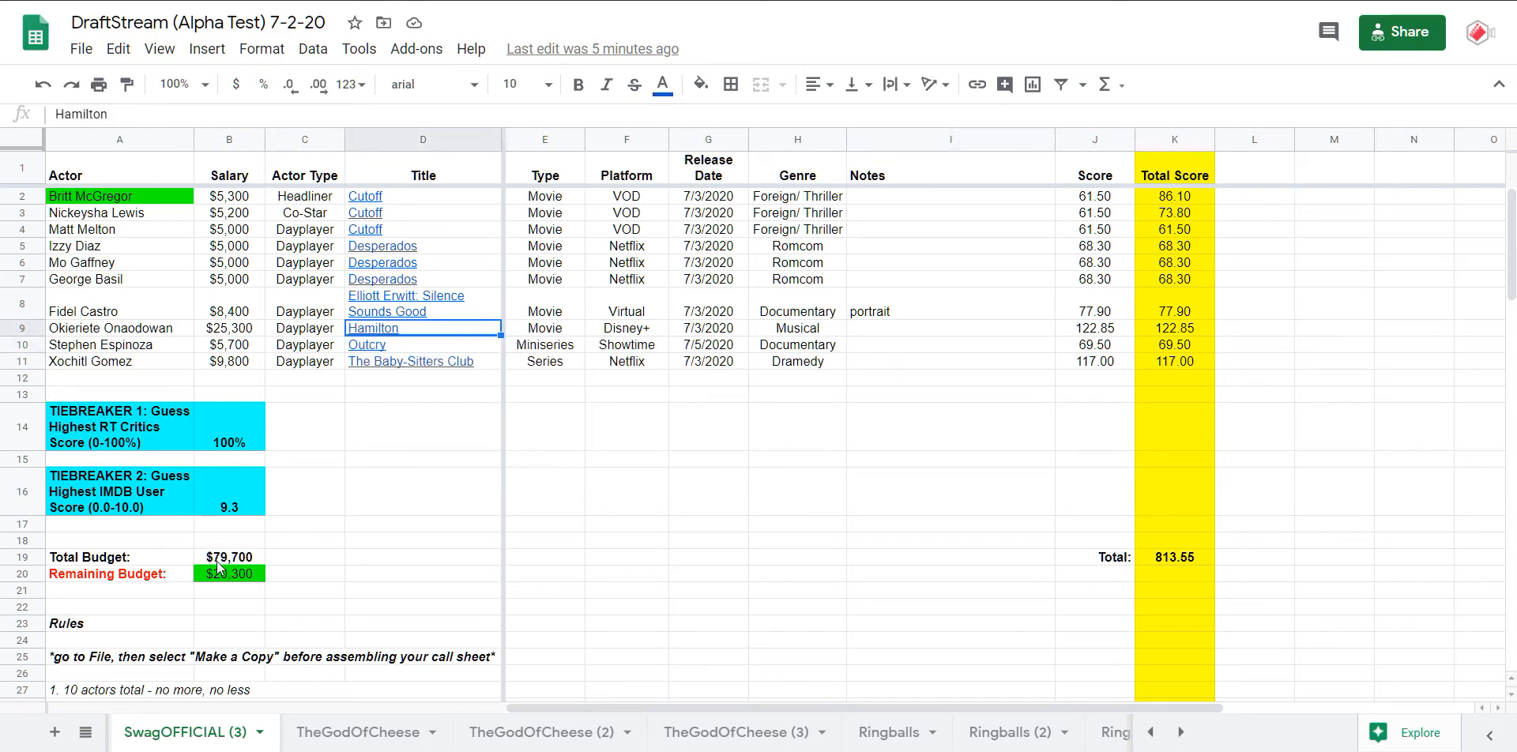
click(229, 556)
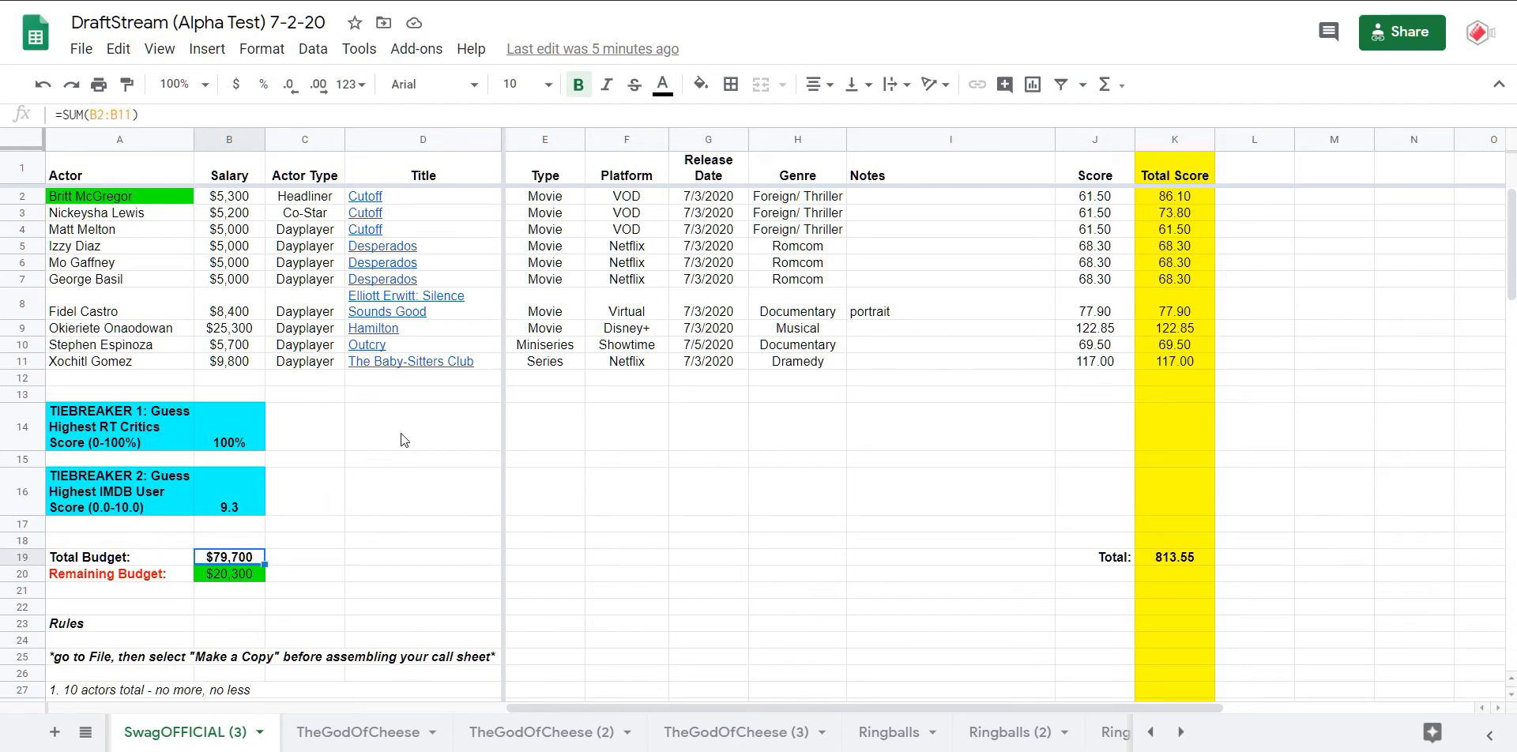
mouse_move(373, 328)
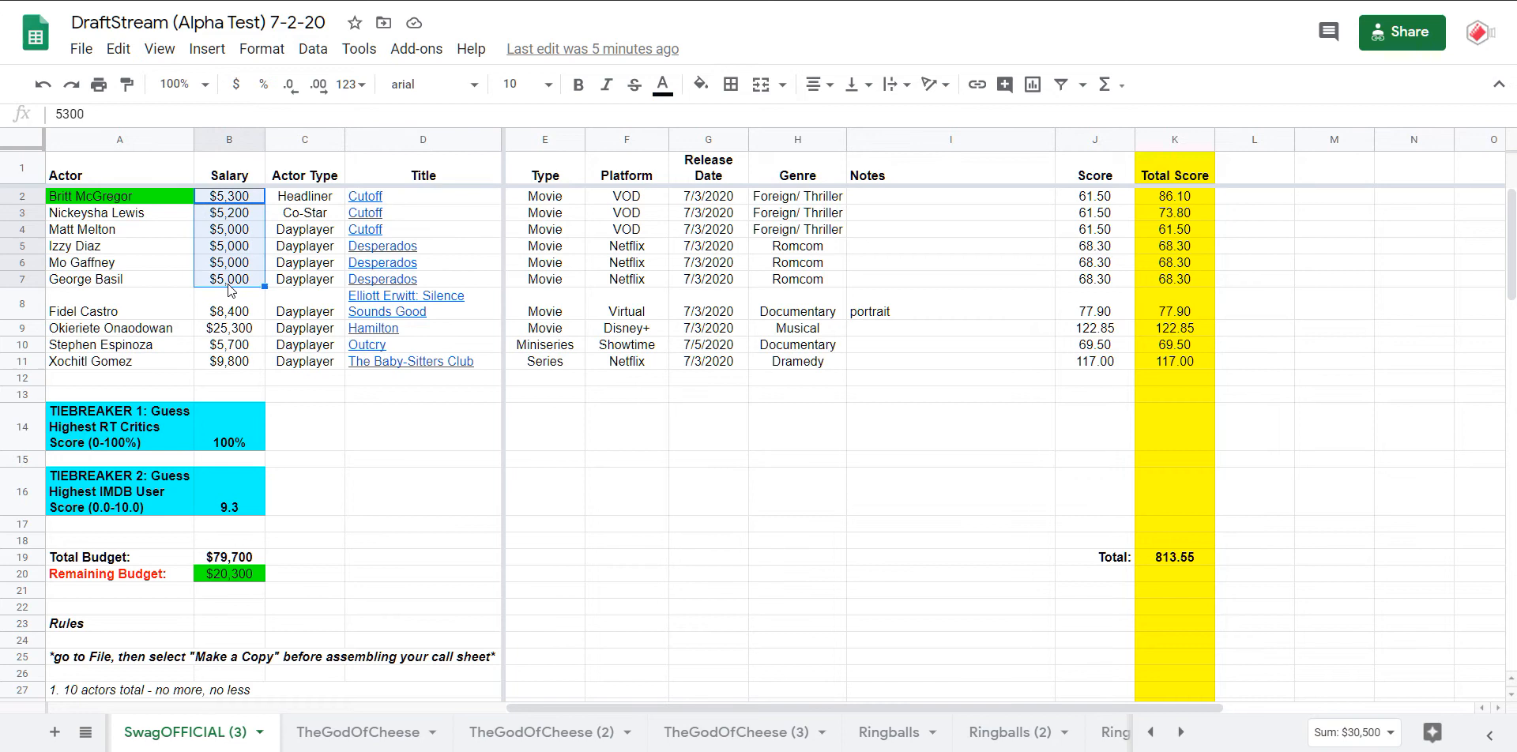
mouse_move(367, 345)
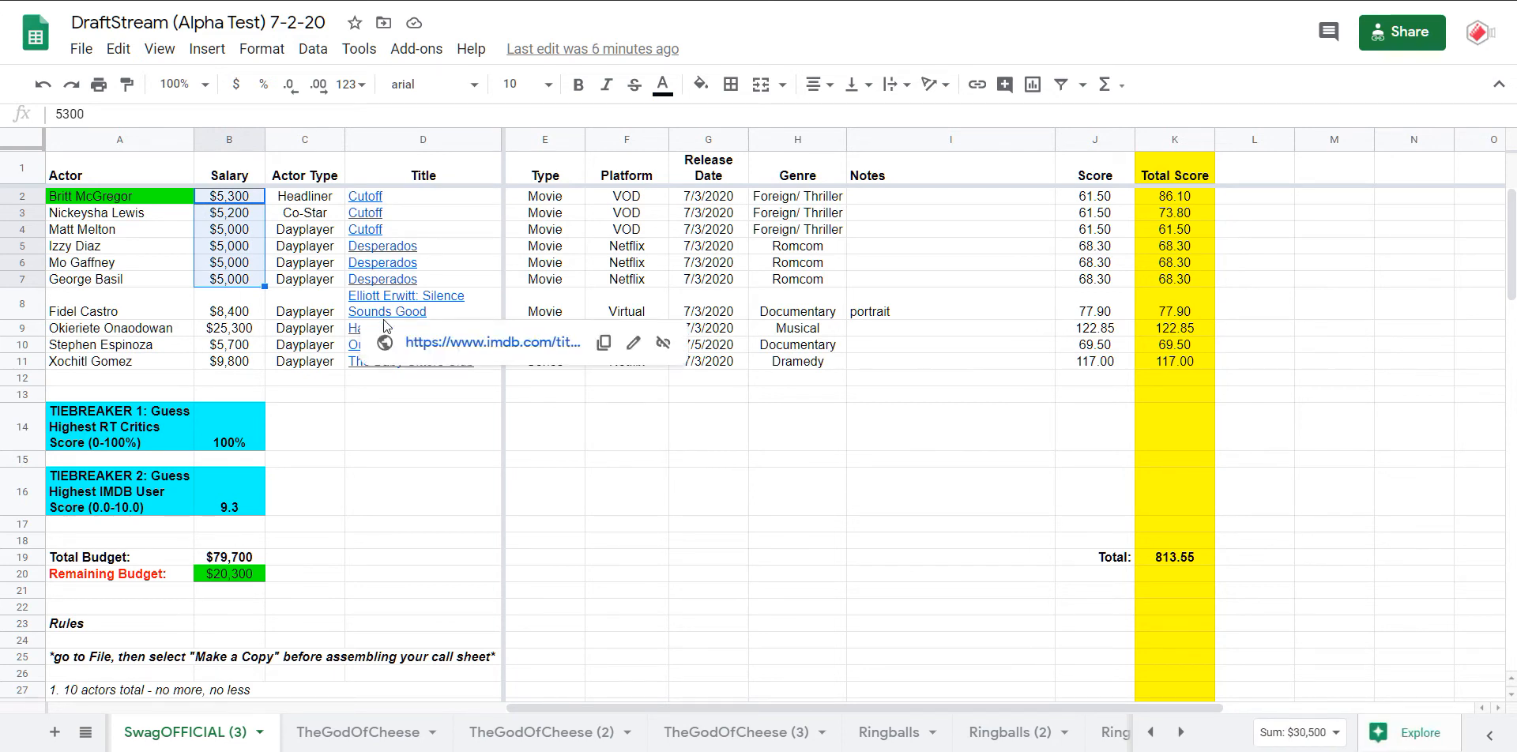
mouse_move(623, 332)
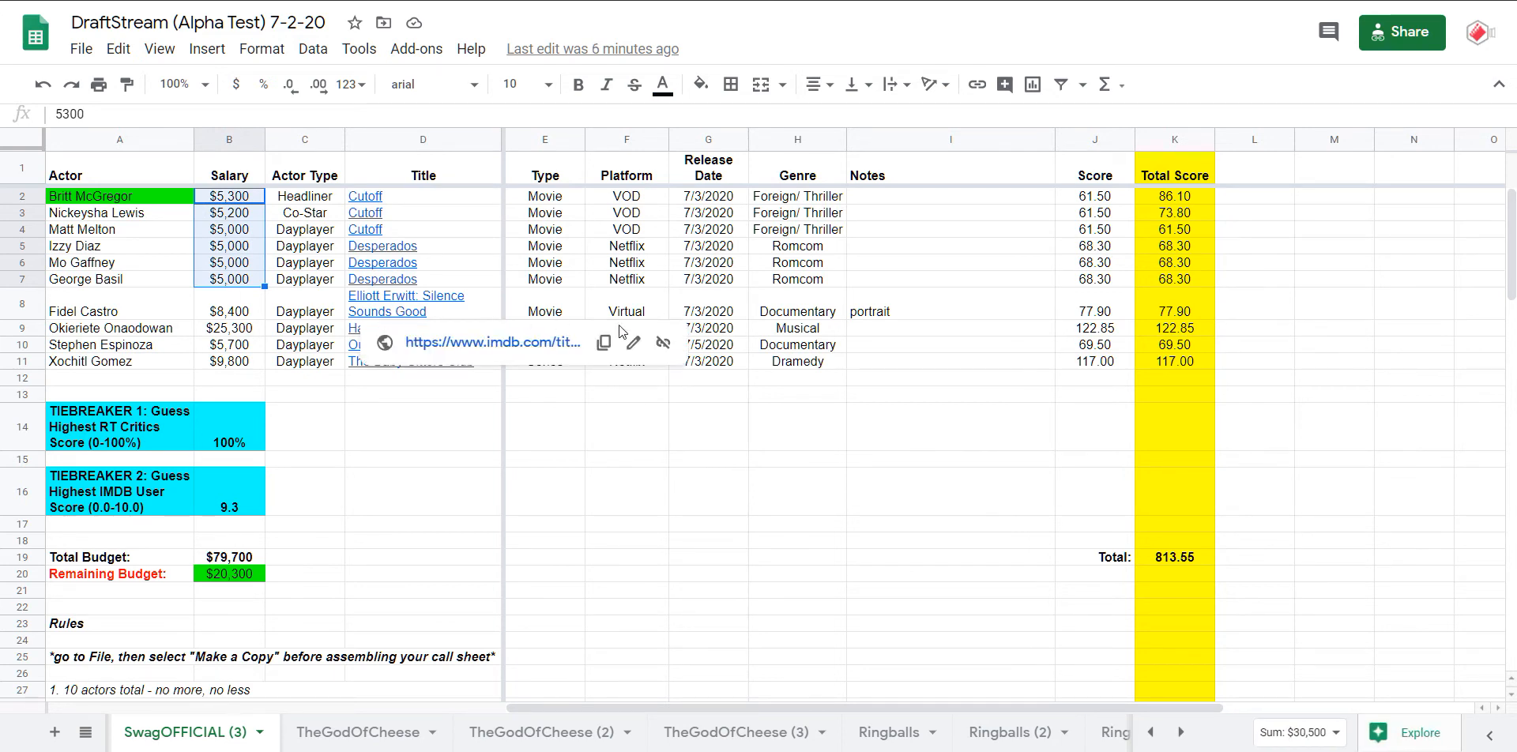
click(796, 394)
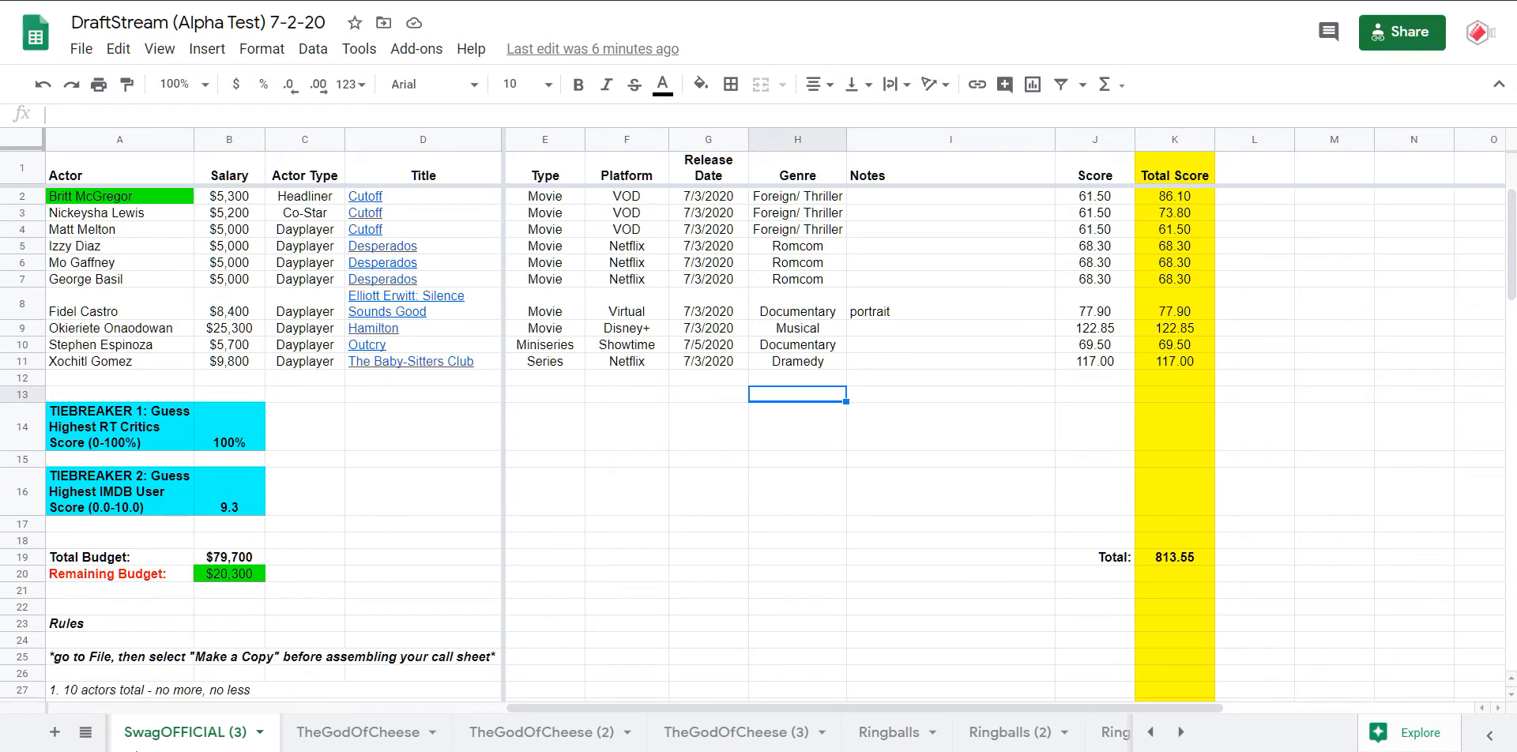
click(85, 732)
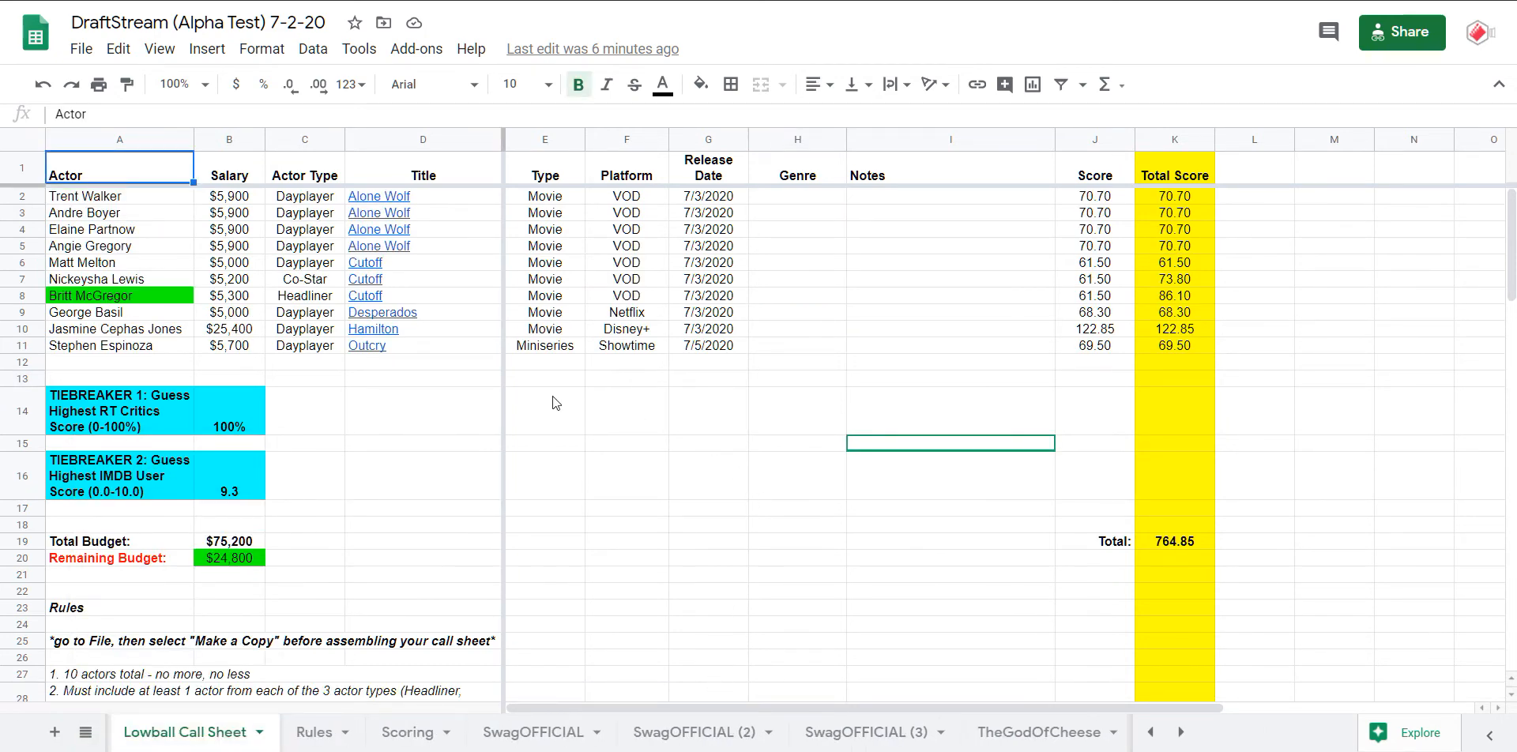
- Check the Cutoff and Outcry title cells, the total budget formula and Hamilton's $25,400 salary
drag(423, 196, 424, 247)
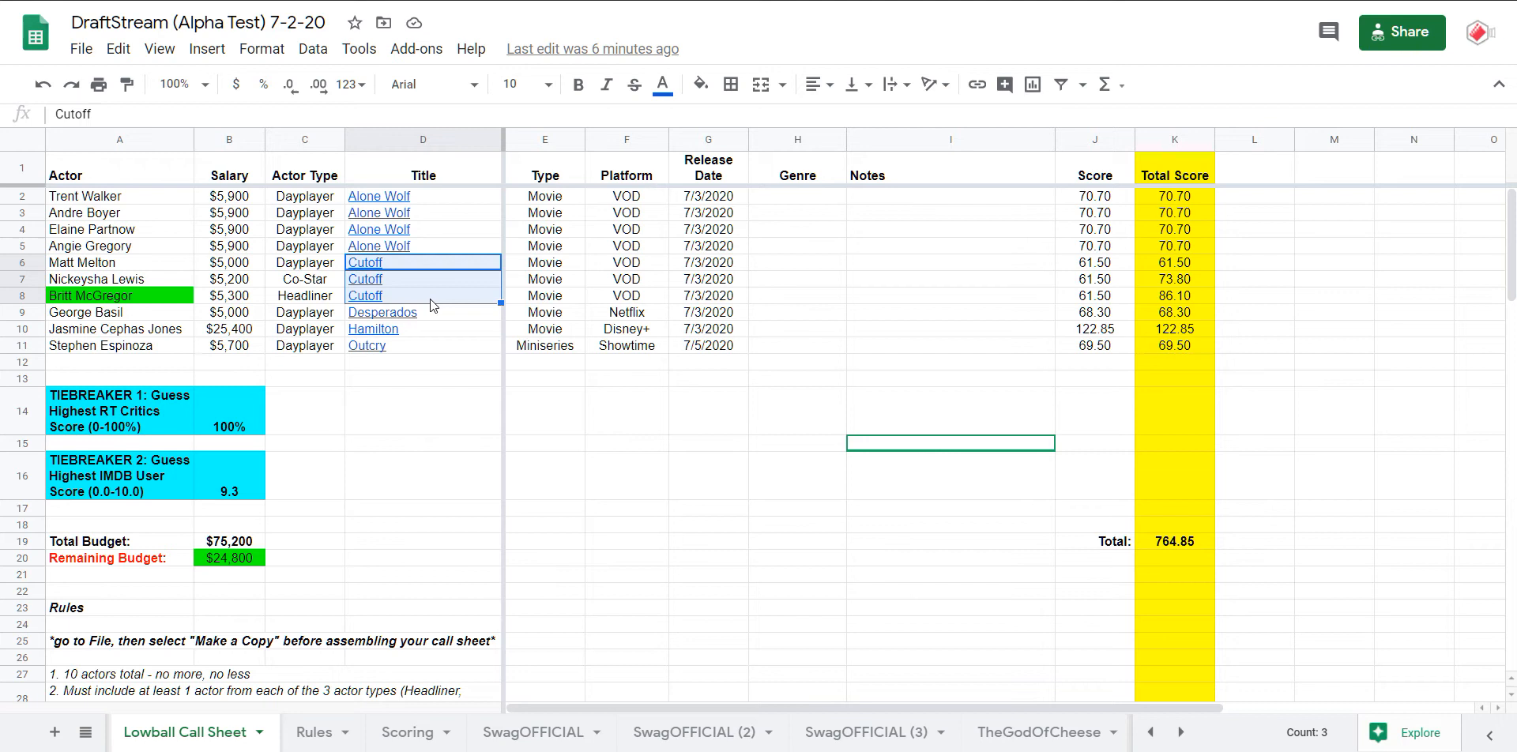
click(422, 312)
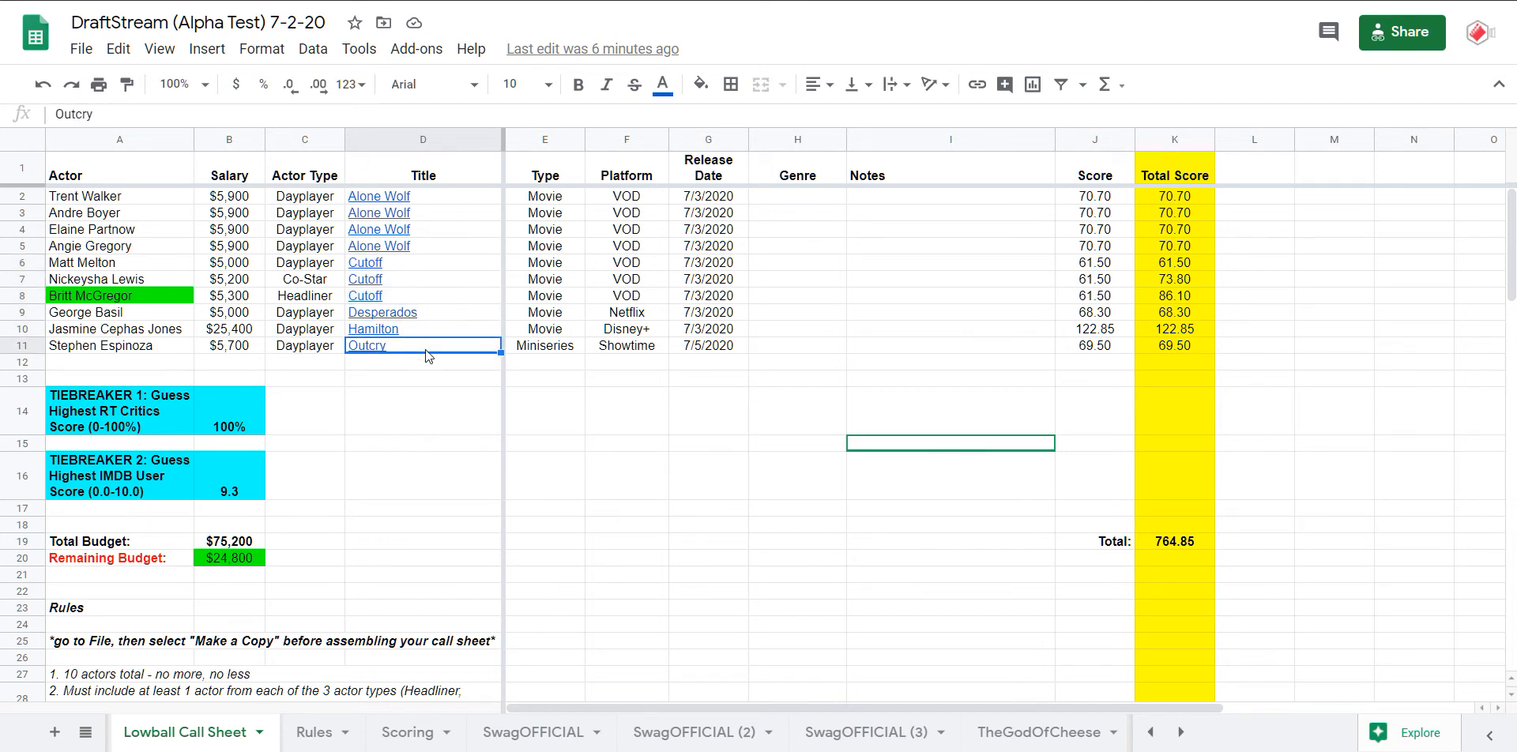
click(373, 328)
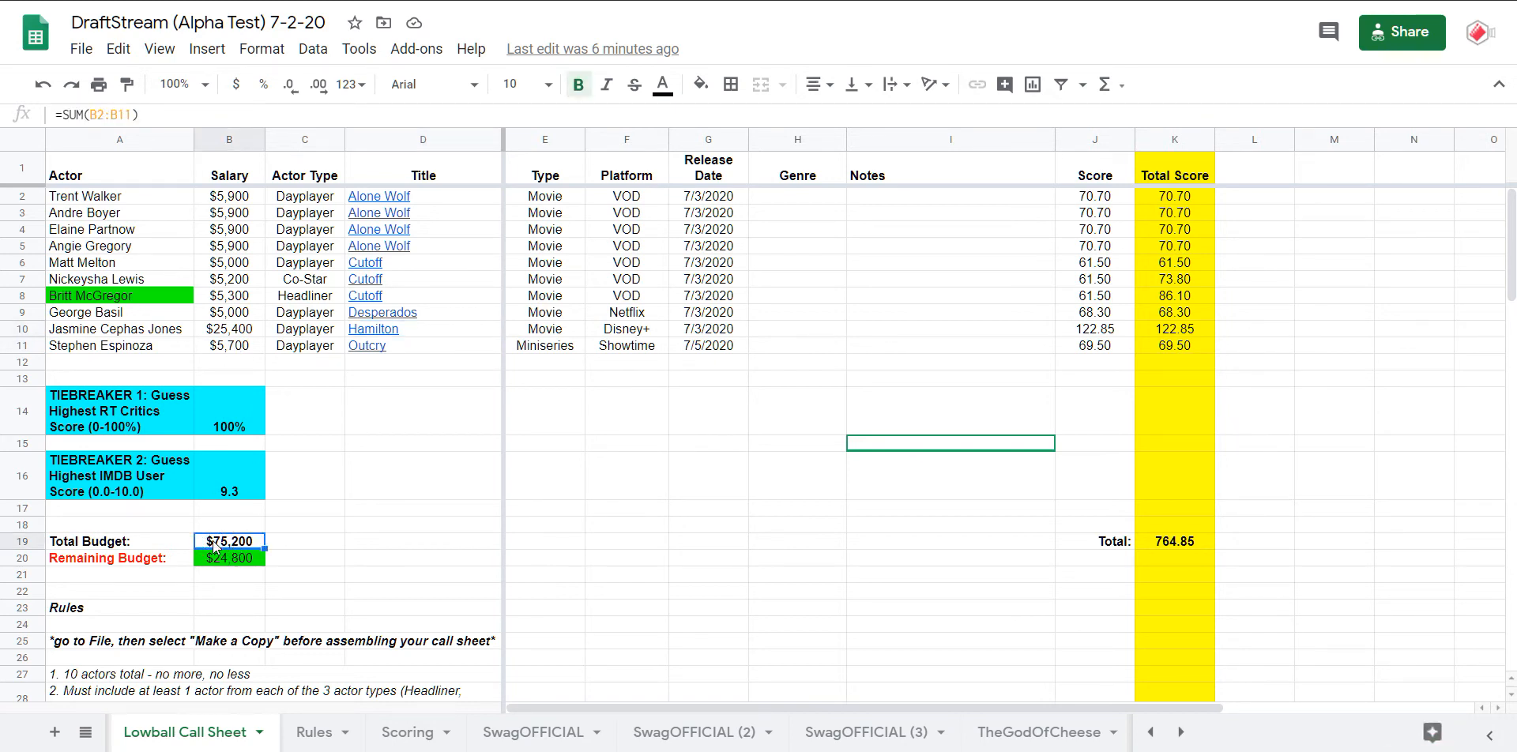
mouse_move(596, 528)
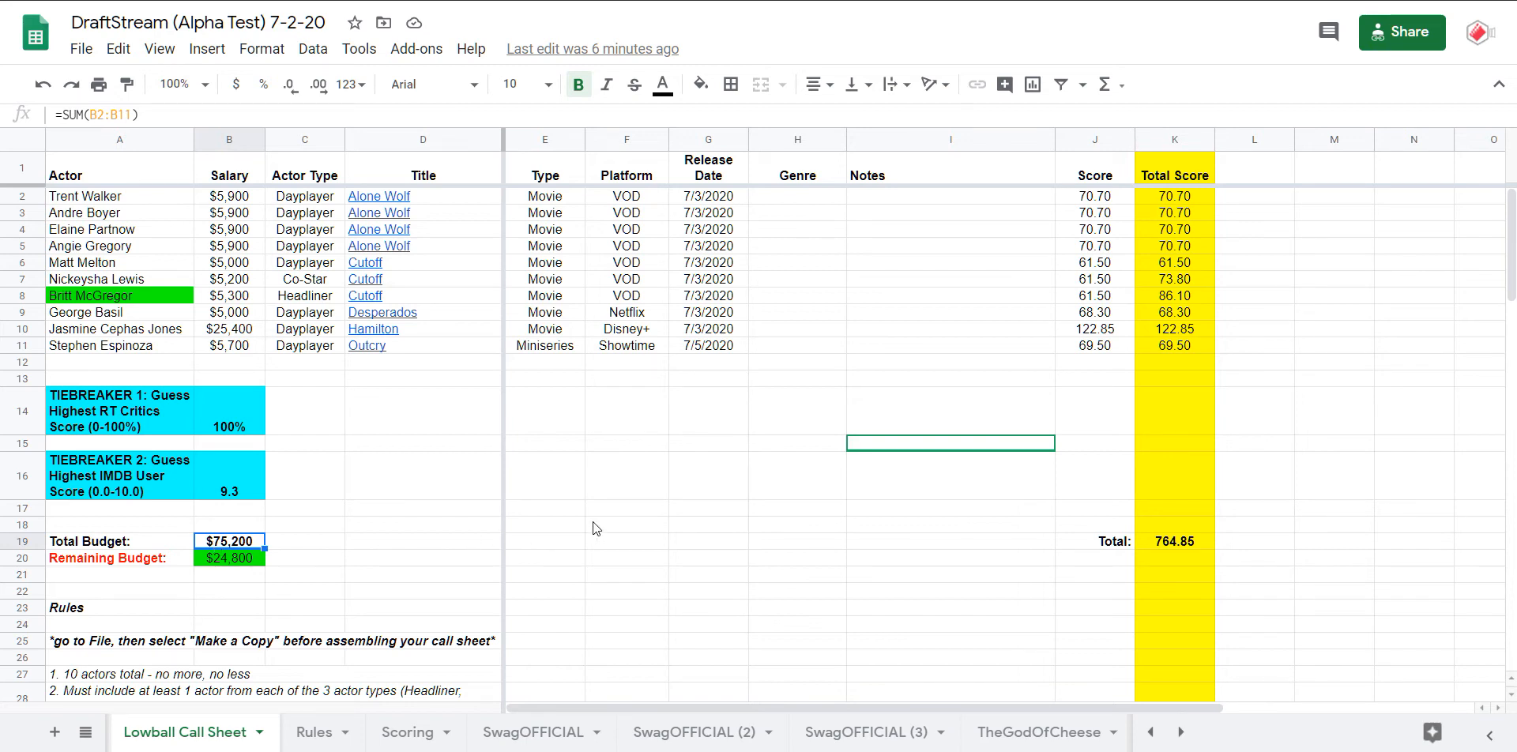
mouse_move(594, 528)
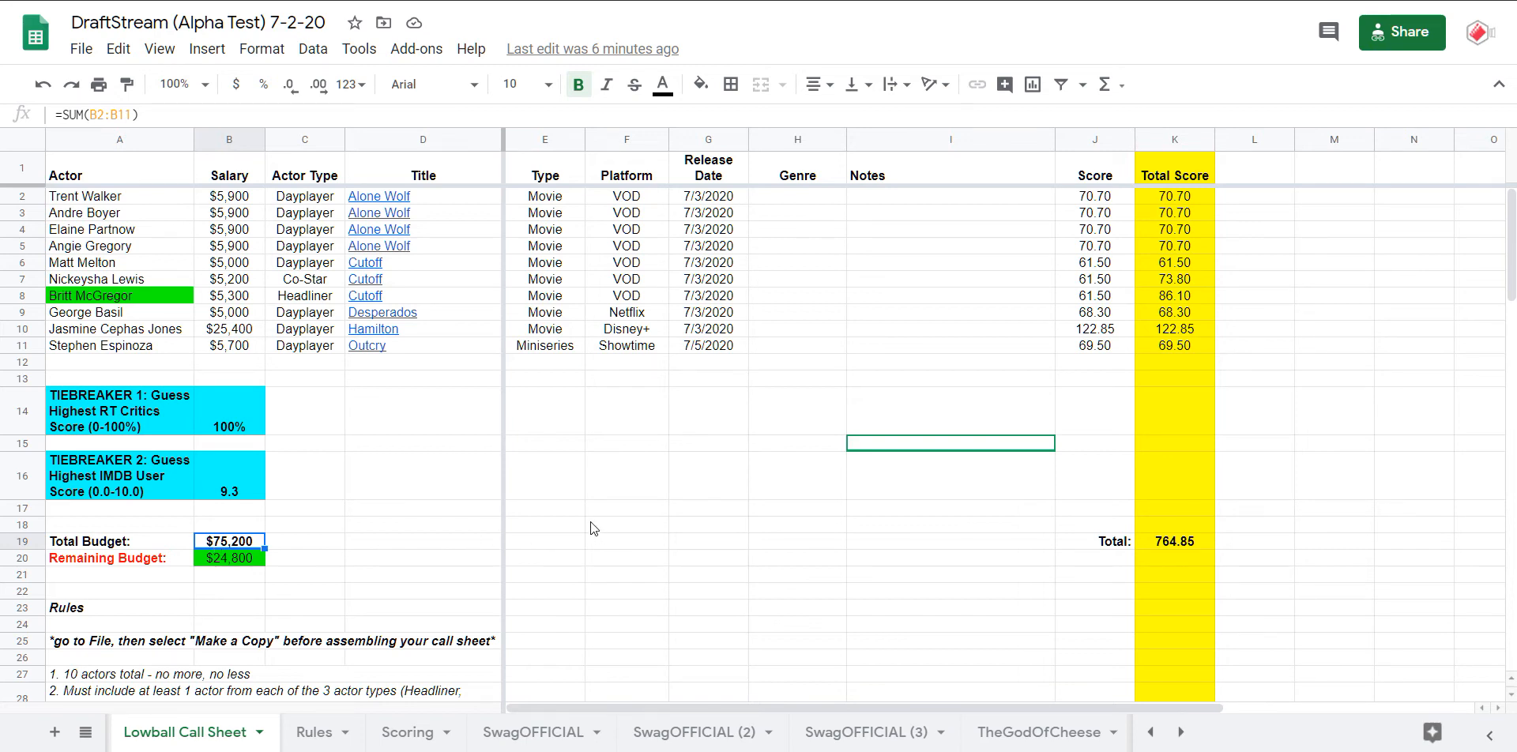
mouse_move(590, 526)
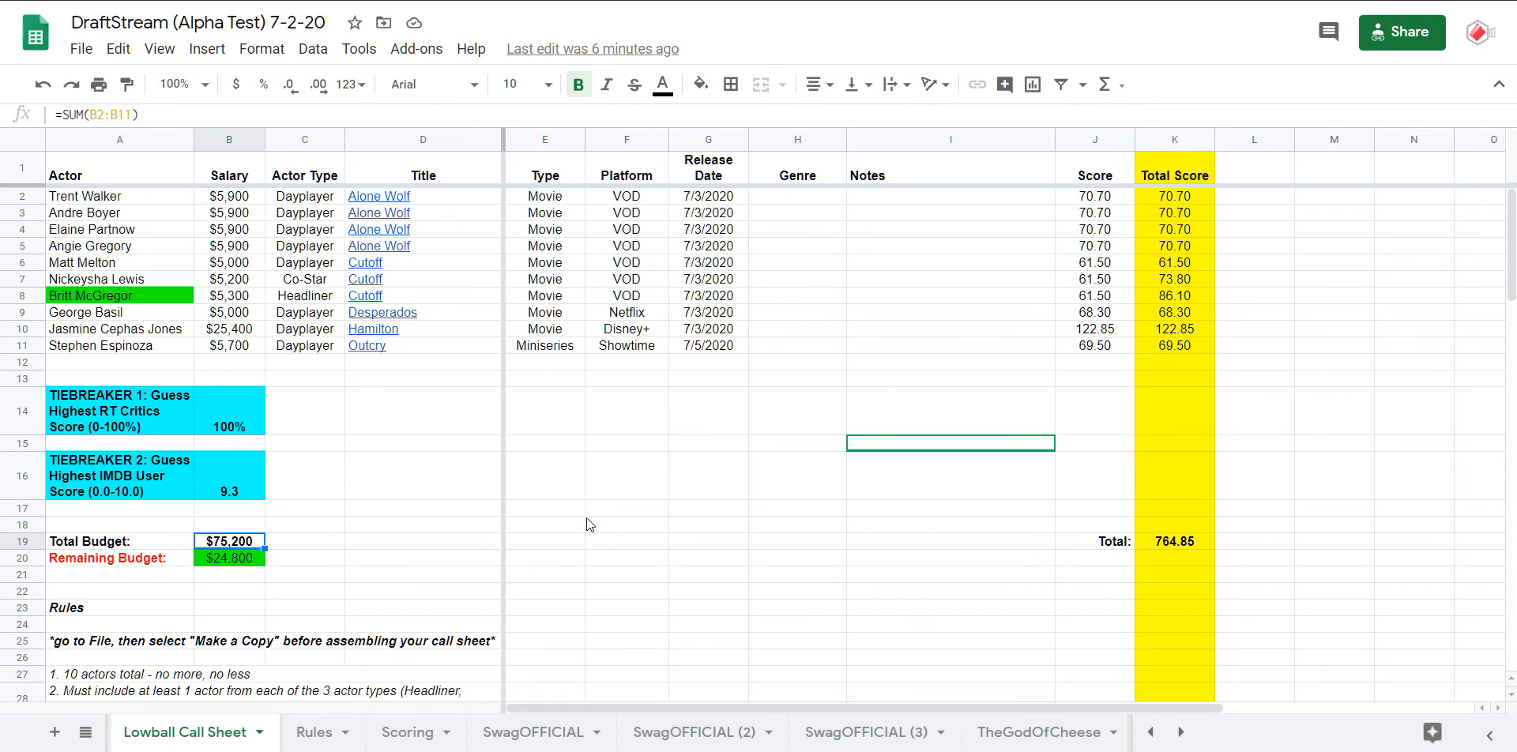
mouse_move(1093, 221)
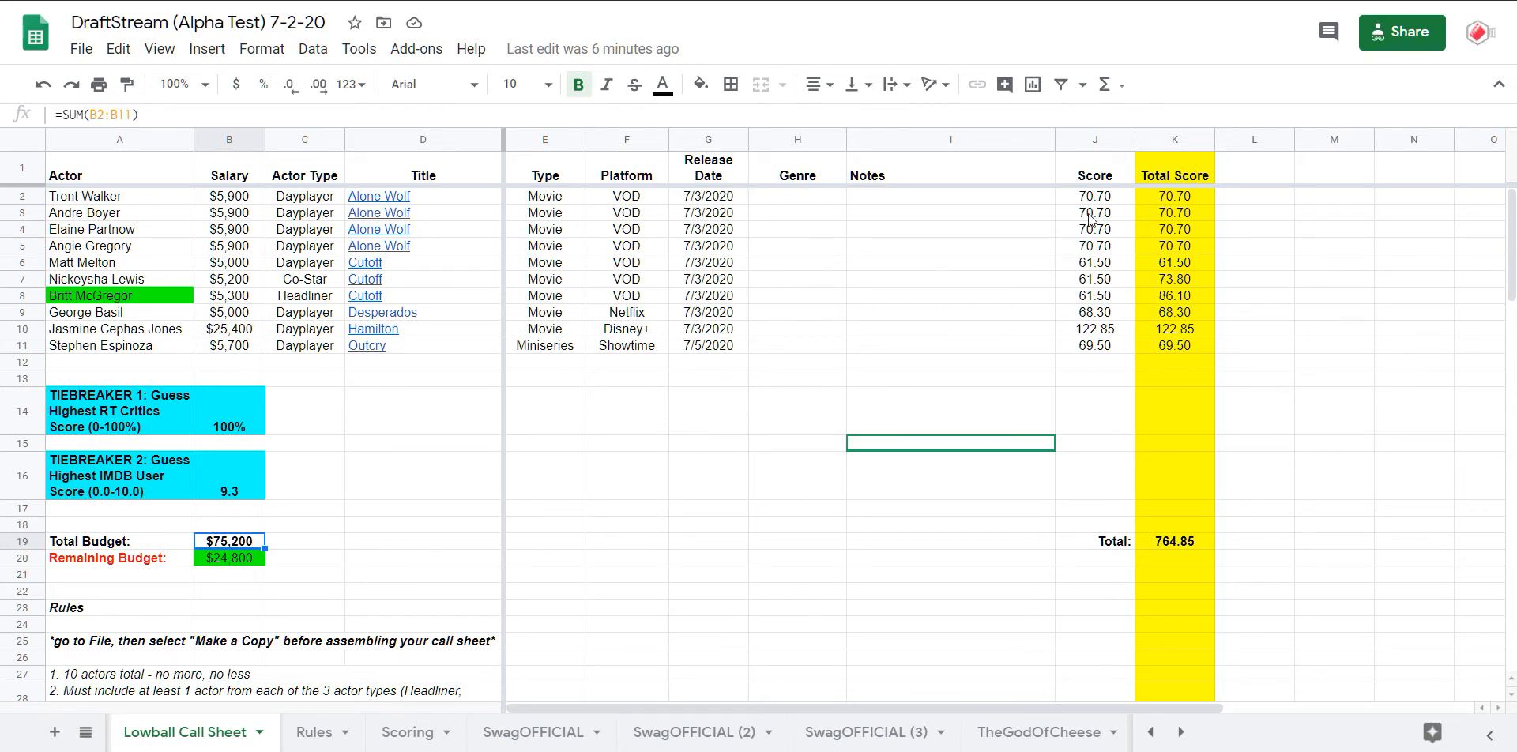
mouse_move(1075, 269)
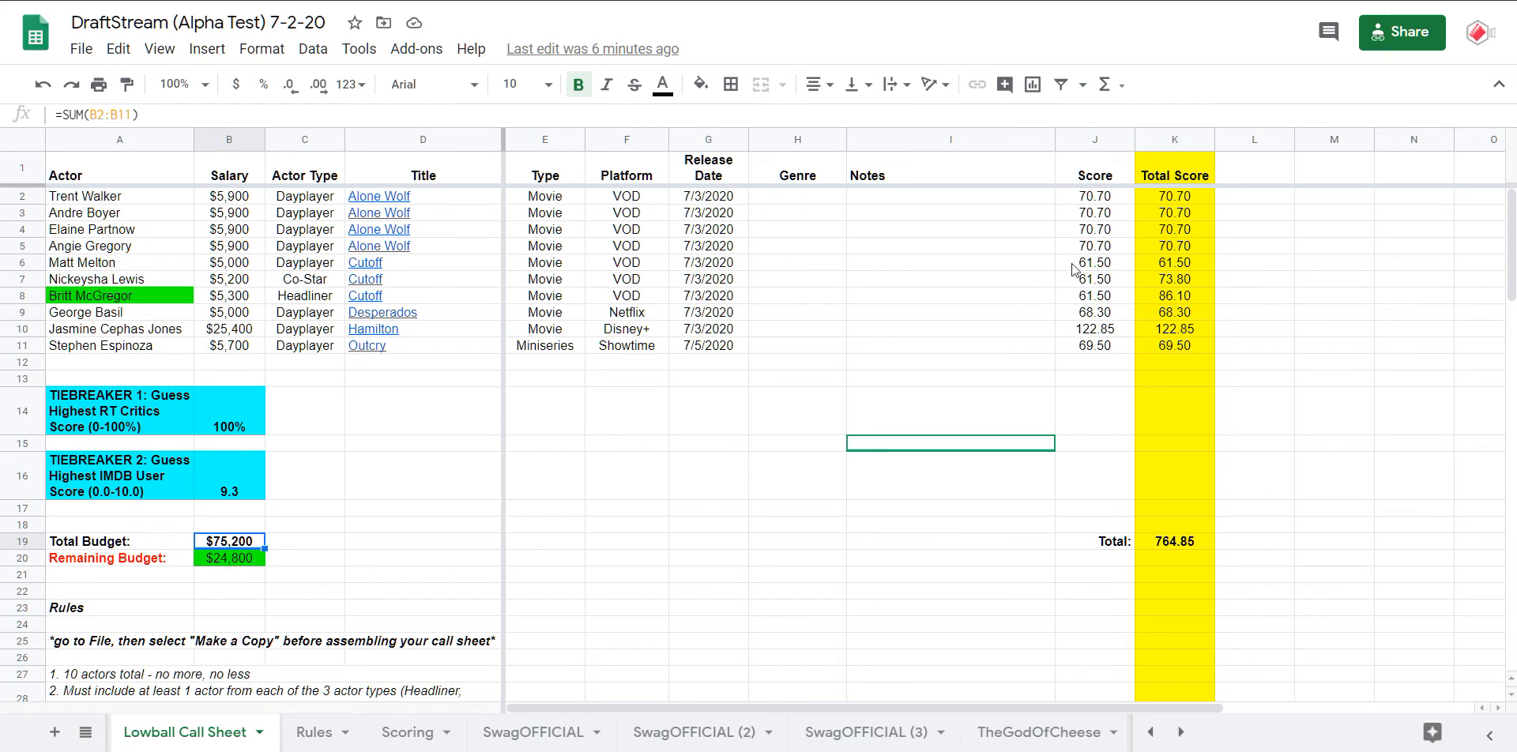
mouse_move(421, 328)
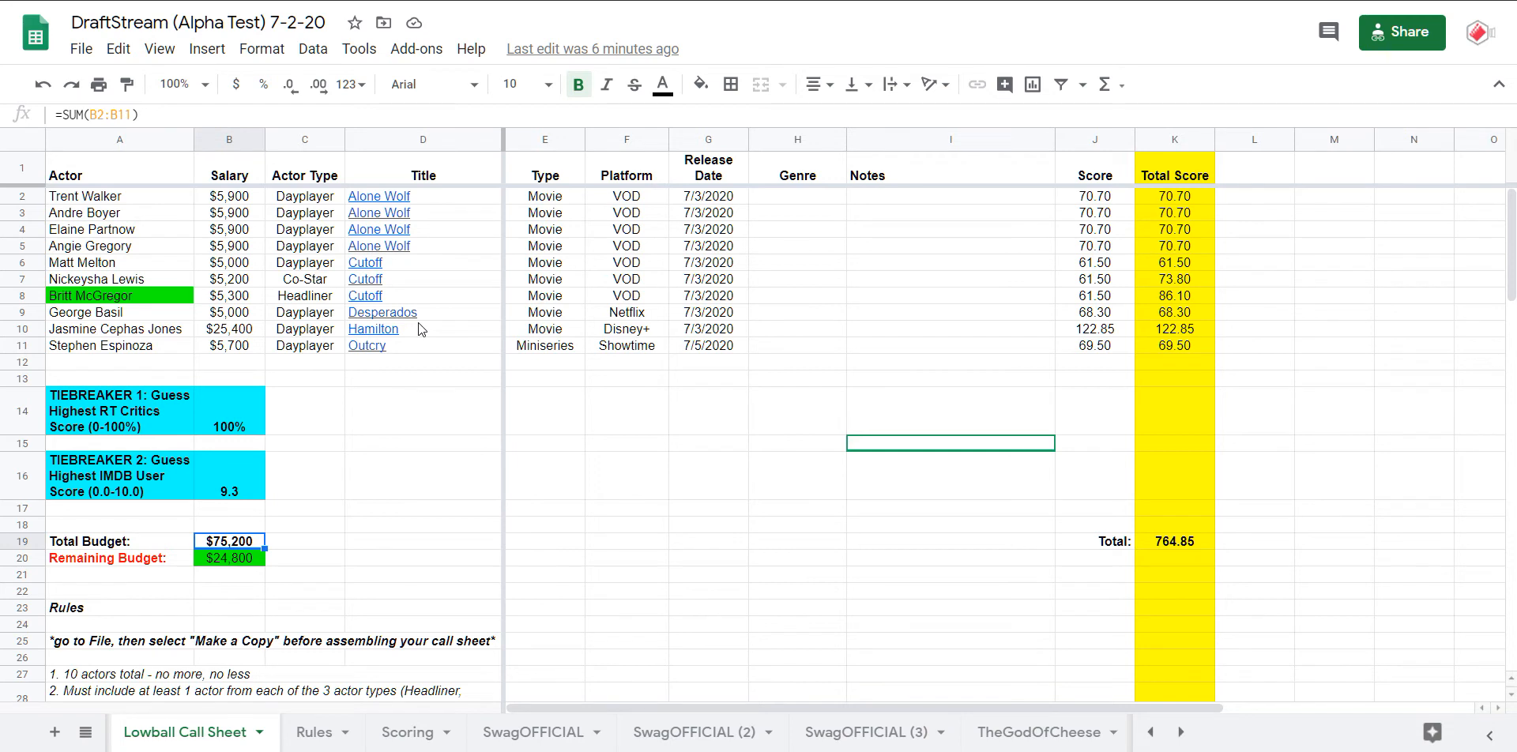
mouse_move(420, 329)
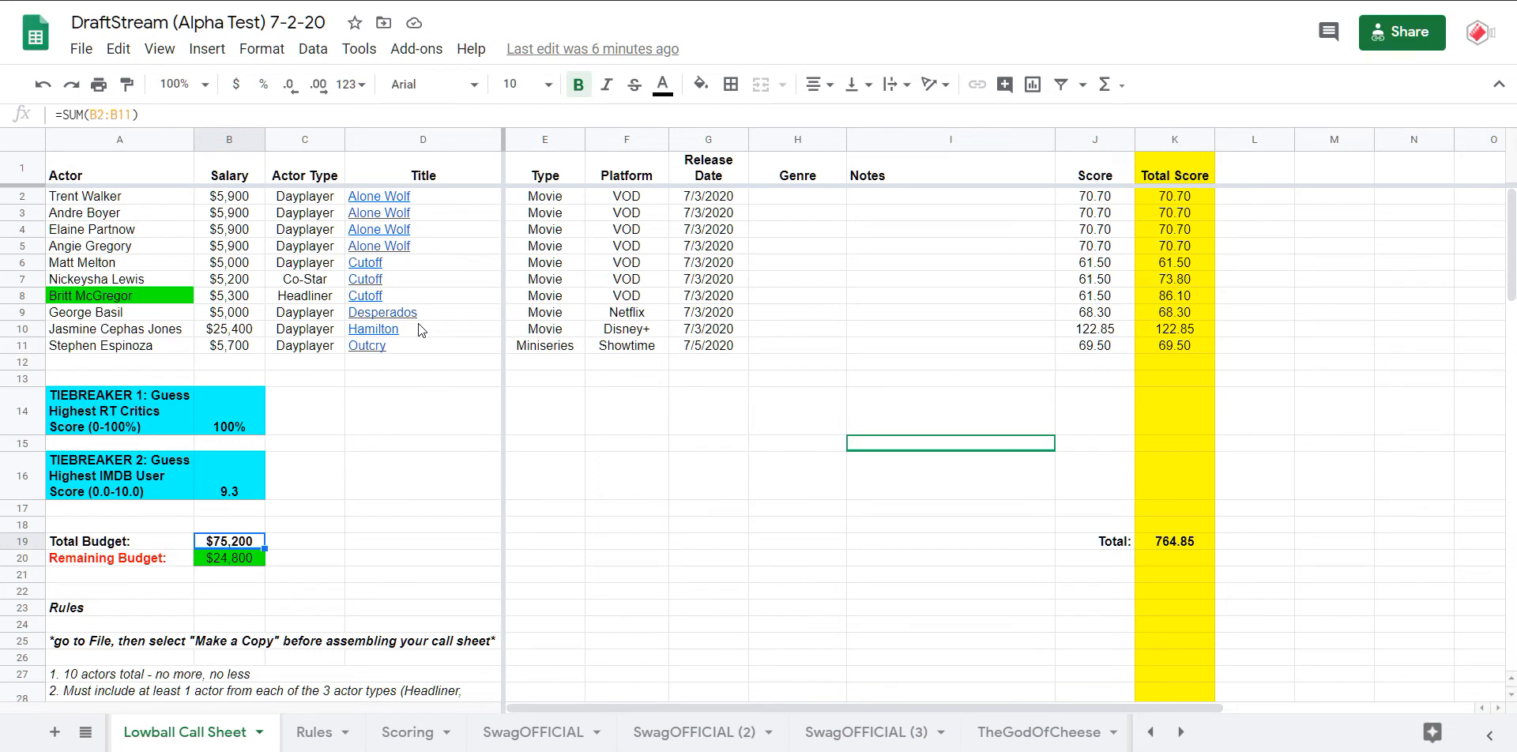
click(229, 329)
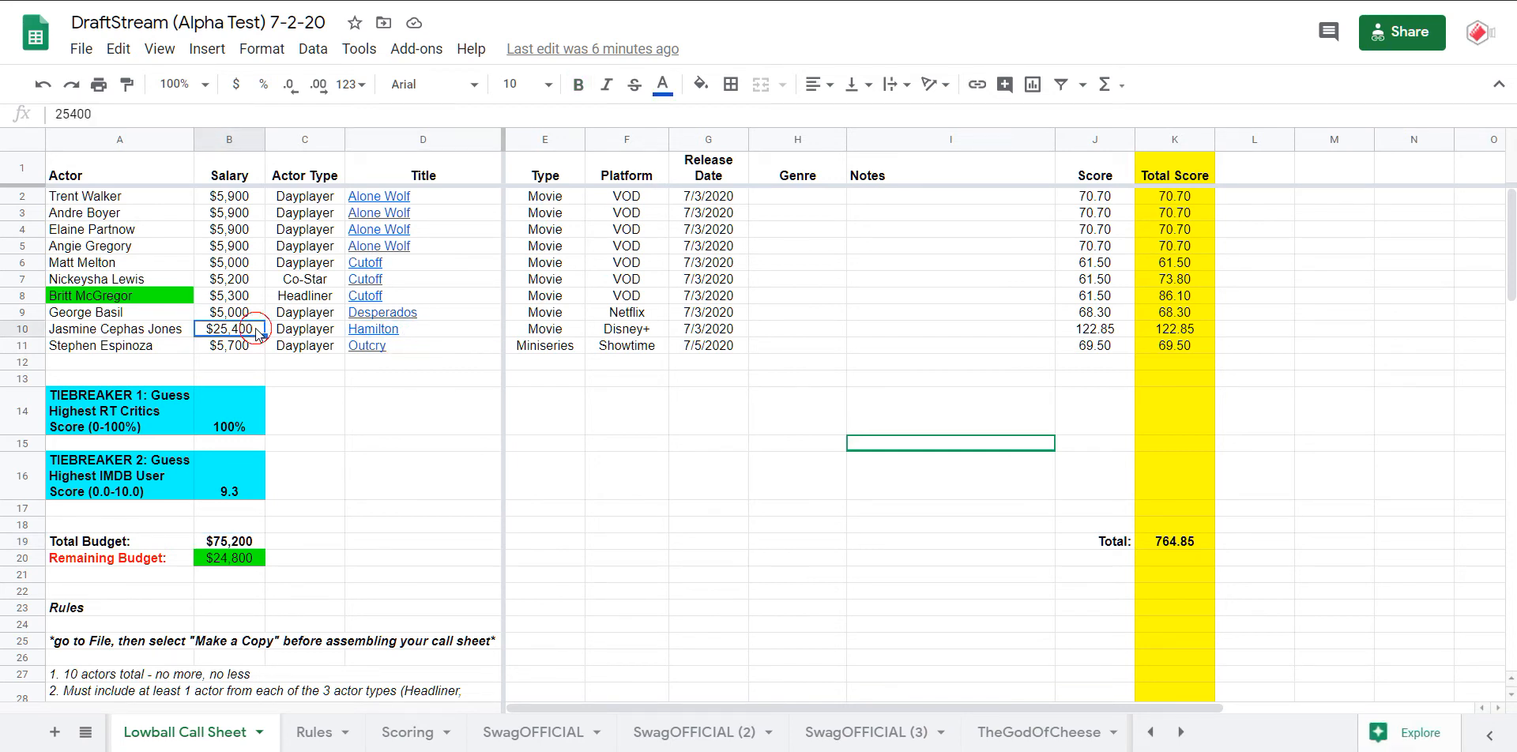
mouse_move(1053, 343)
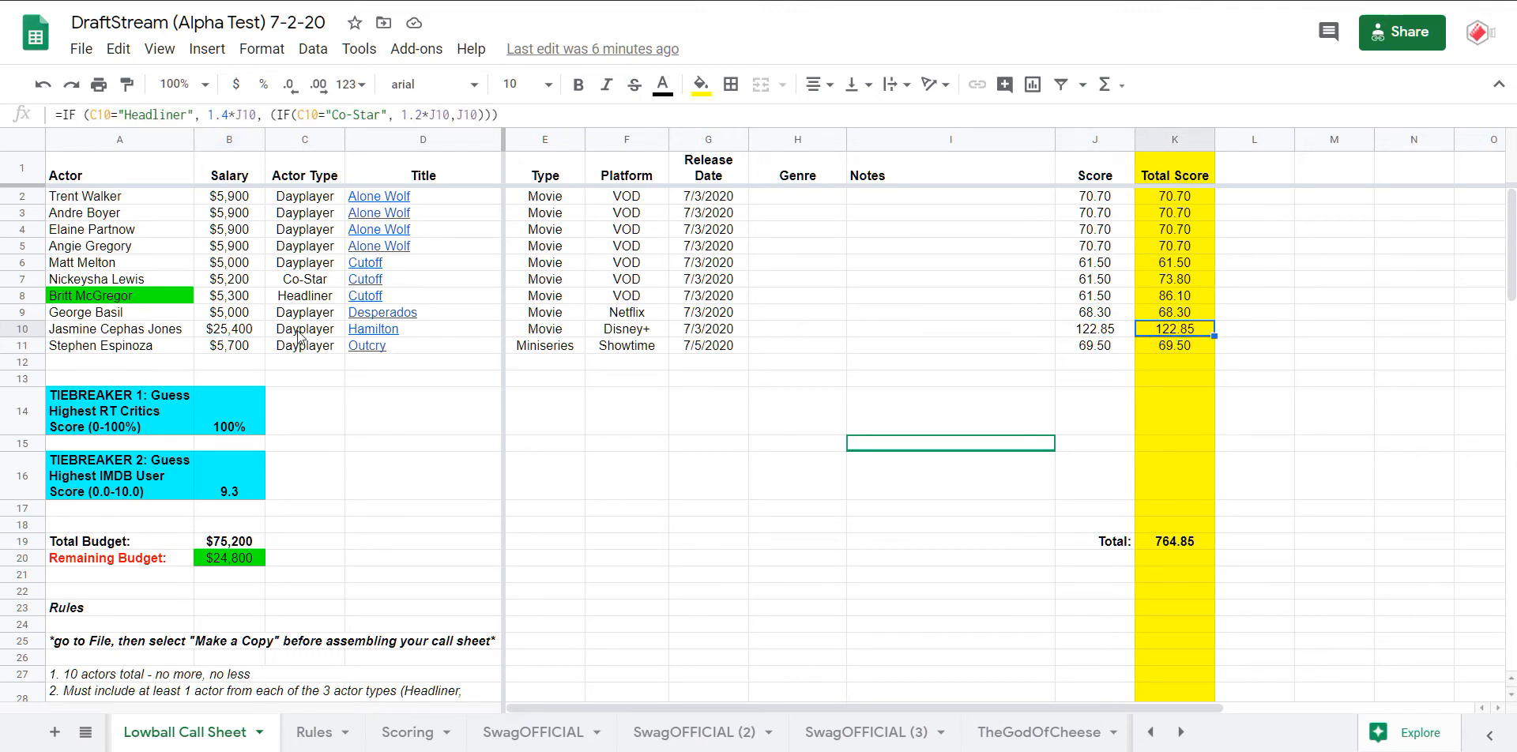
click(85, 732)
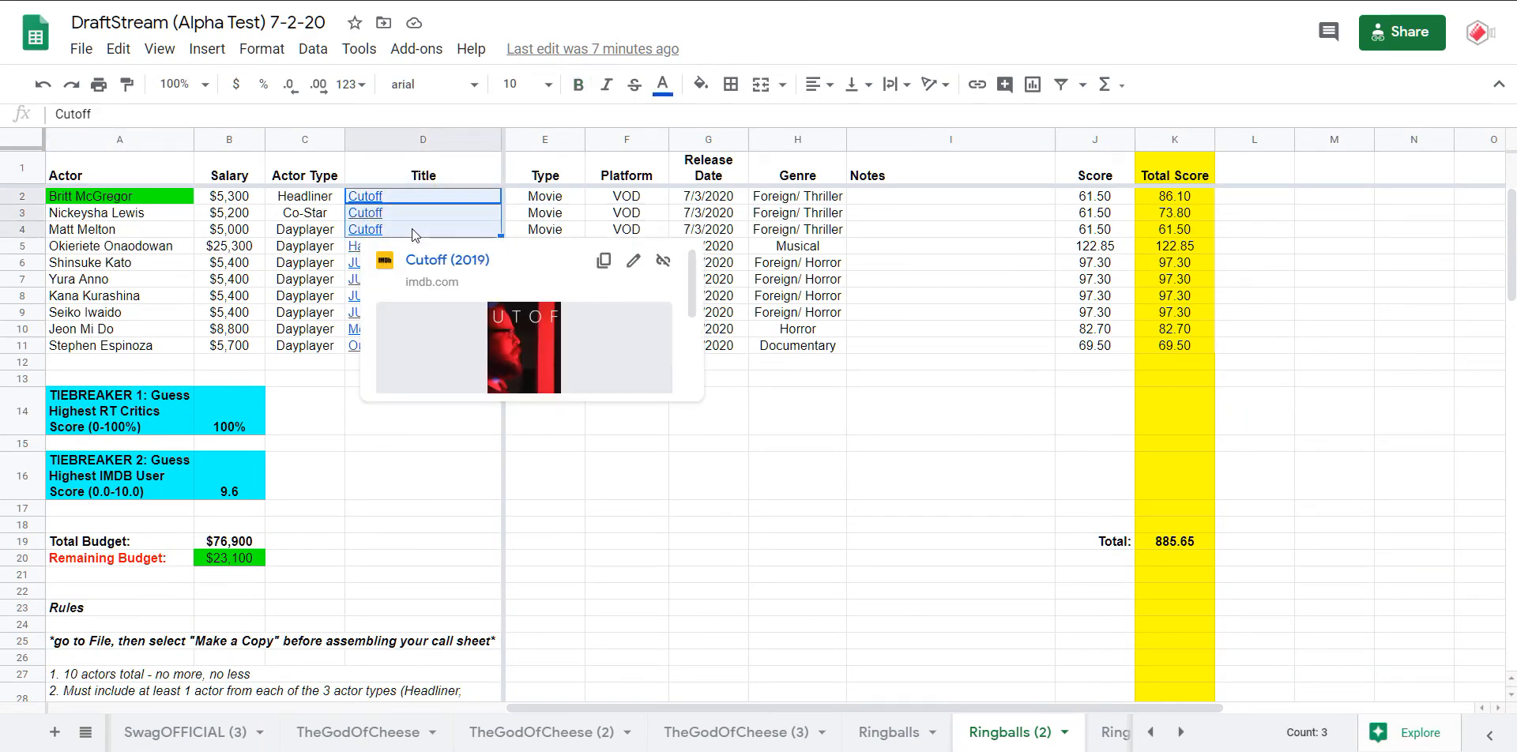
- Check JU-ON: Origins titles and Metamorphosis's genre and $8,800 salary, then return to the Scores leaderboard
click(304, 379)
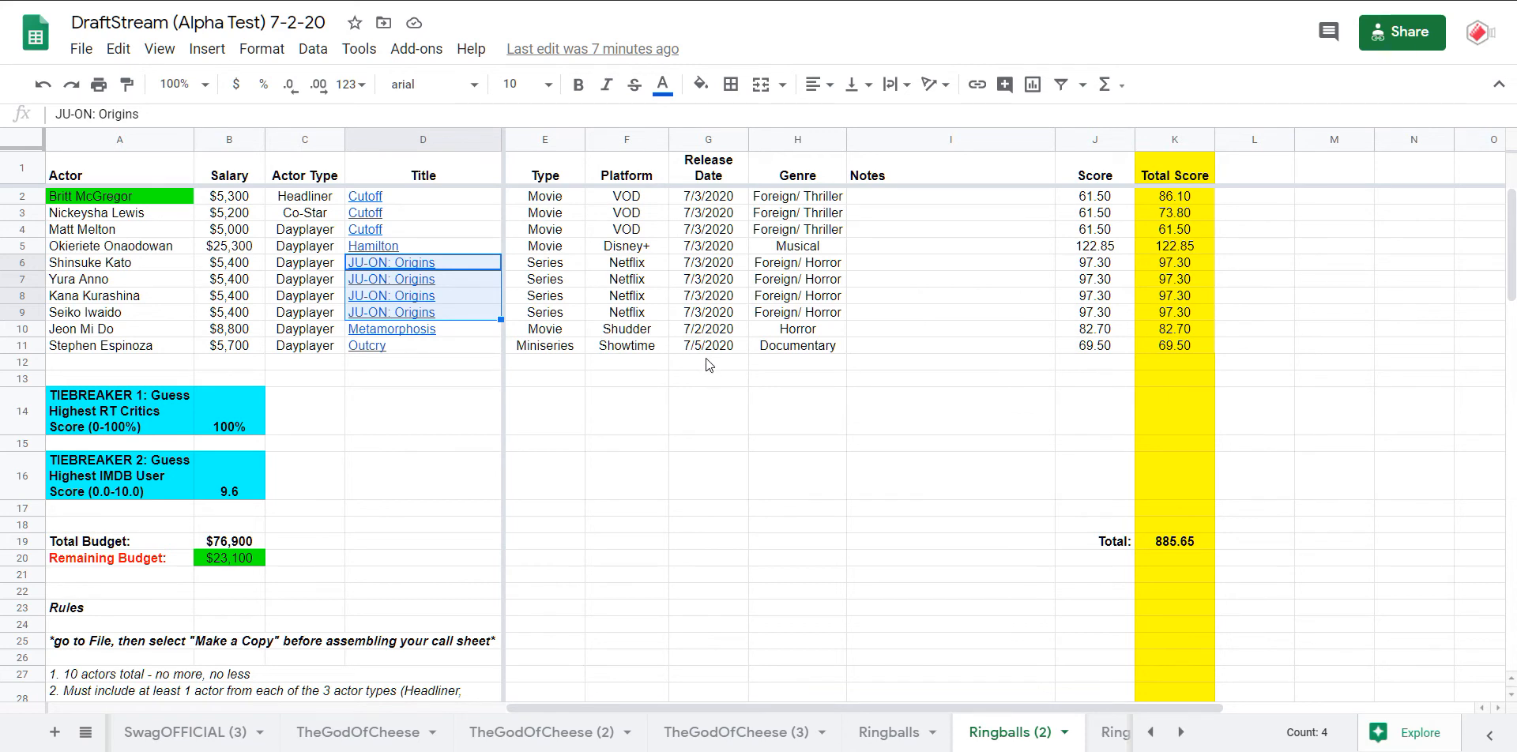
mouse_move(731, 324)
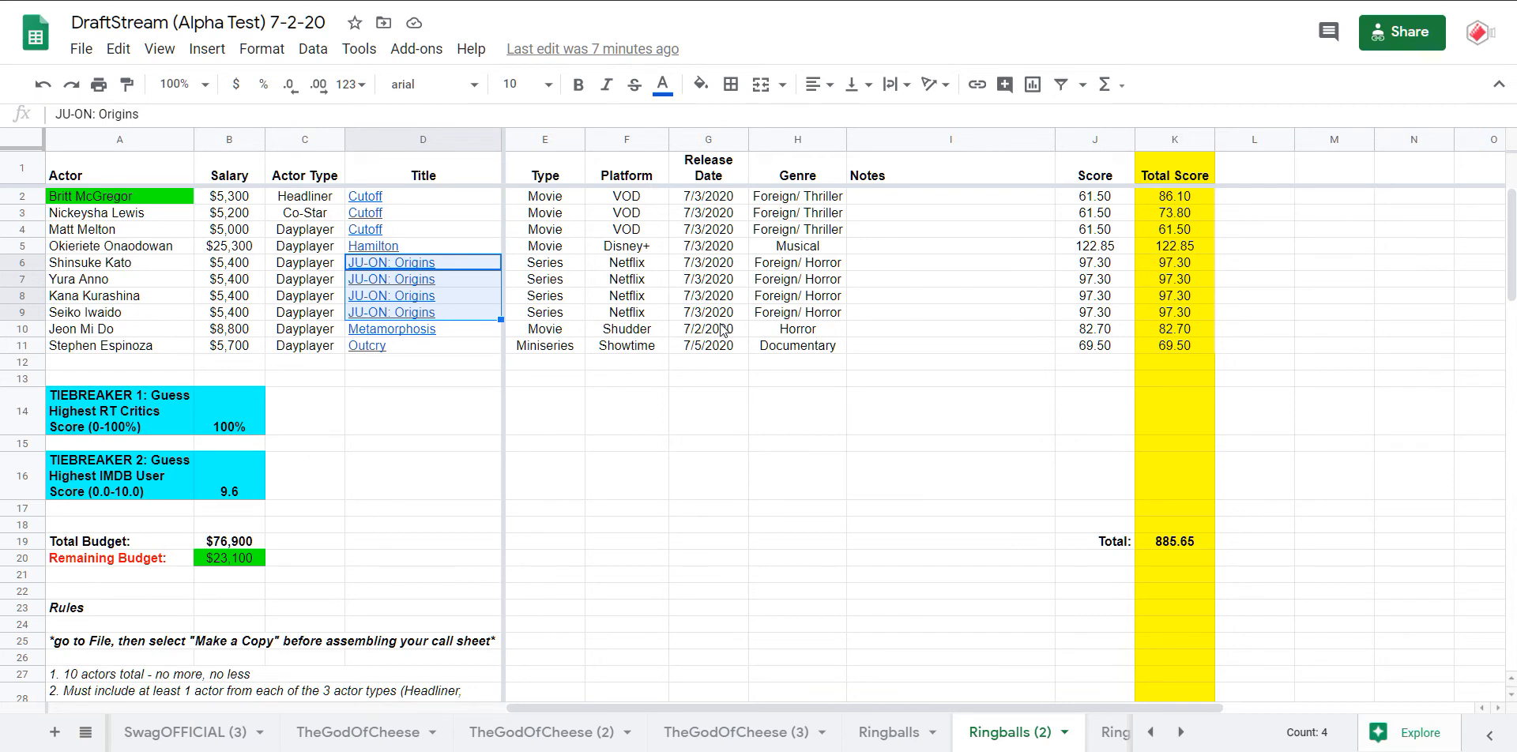
mouse_move(279, 436)
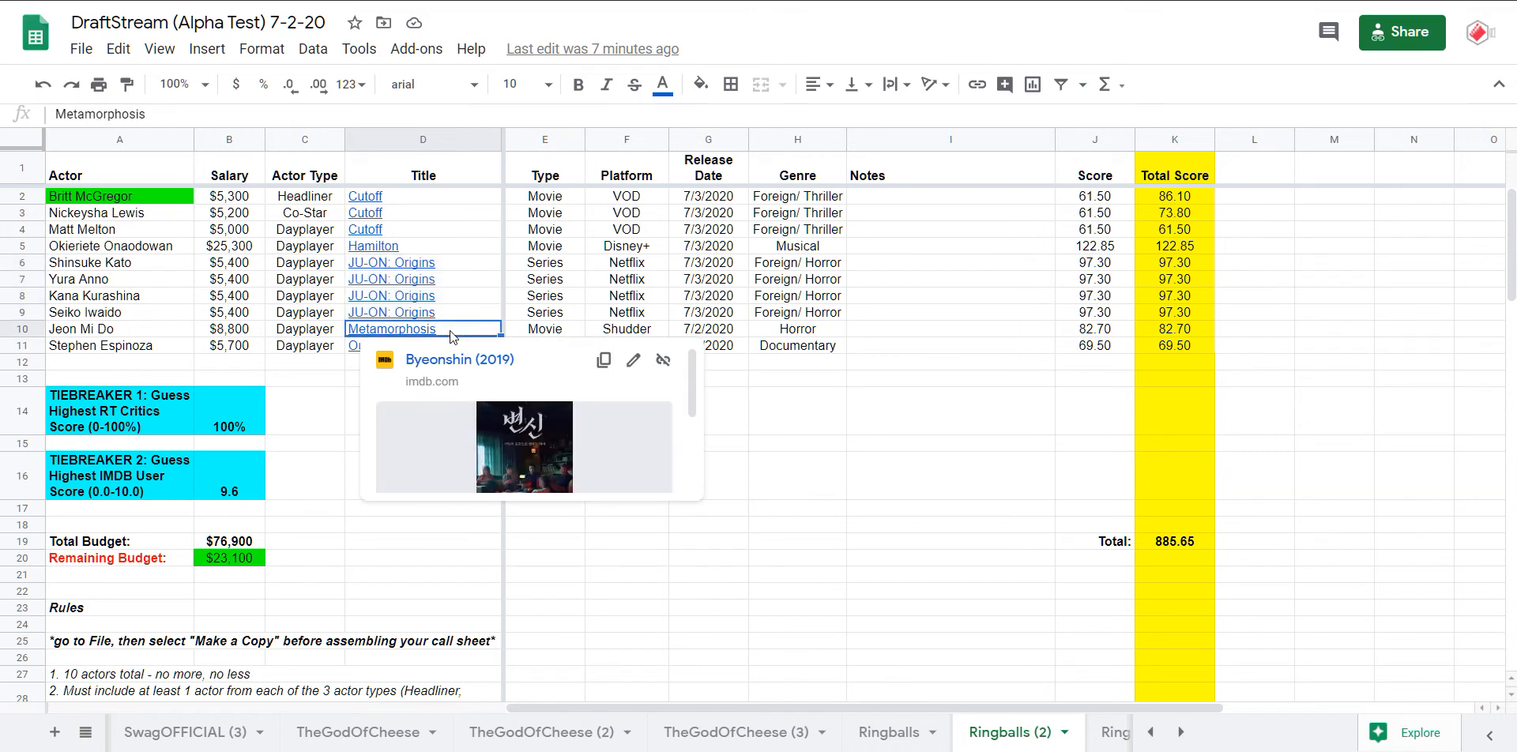
click(796, 329)
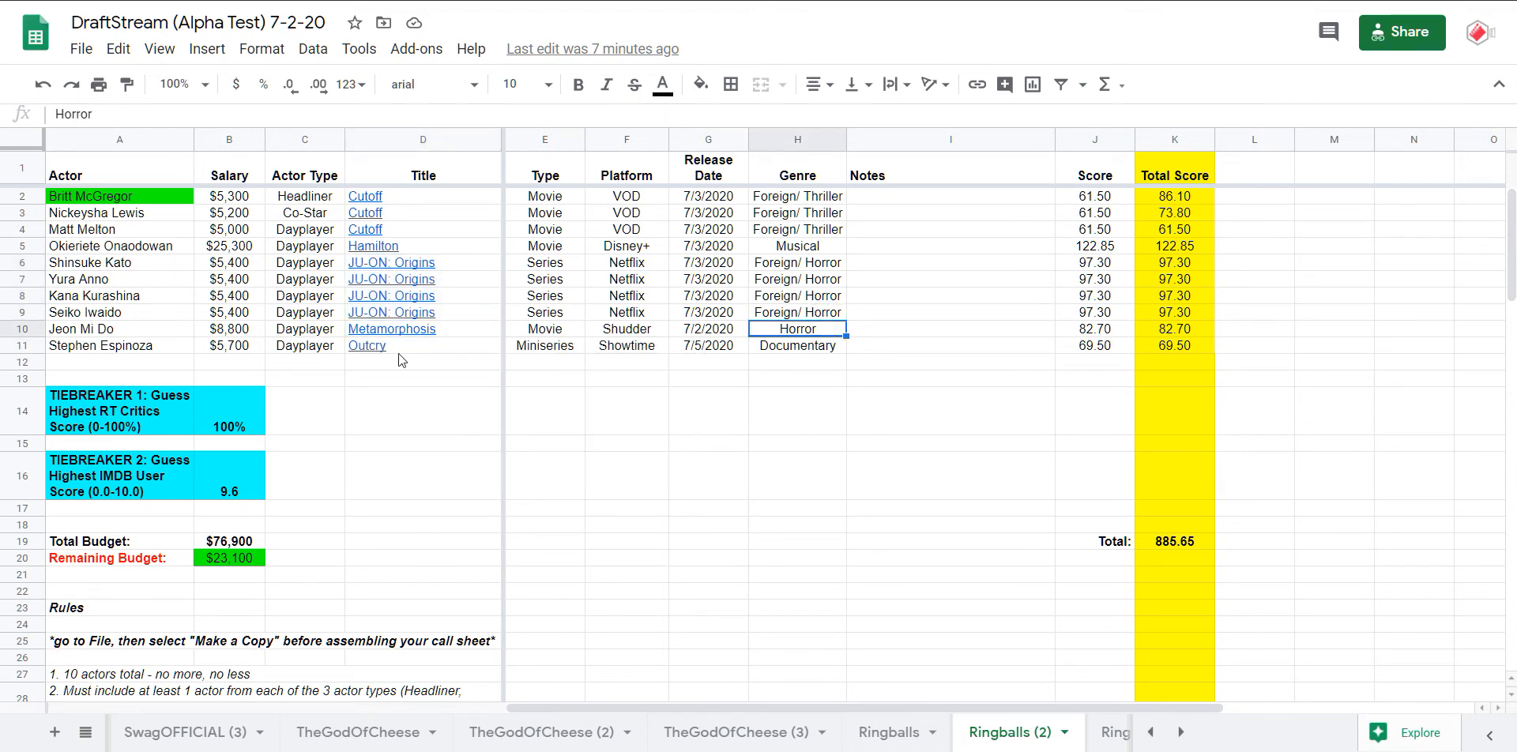
click(229, 328)
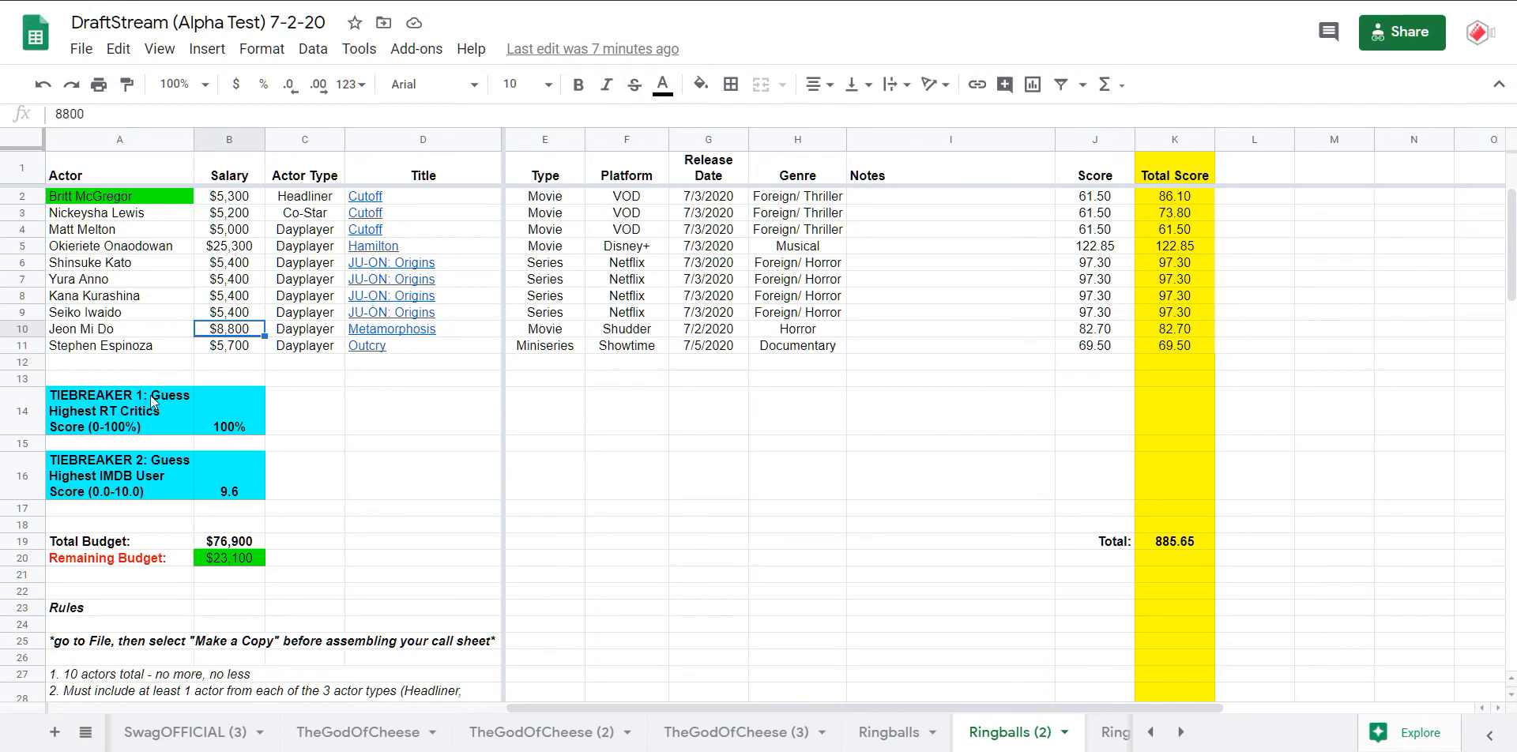
mouse_move(474, 353)
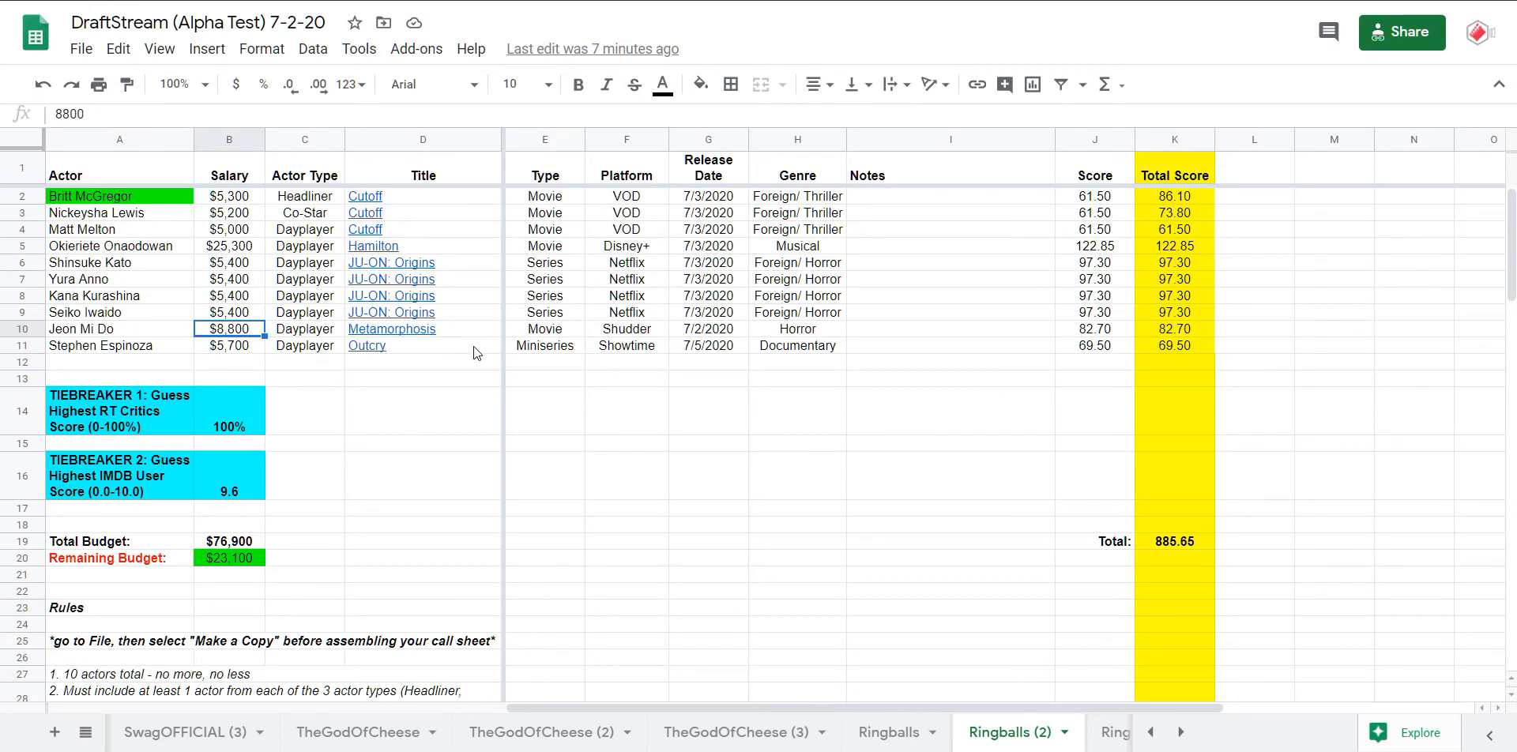
click(1094, 347)
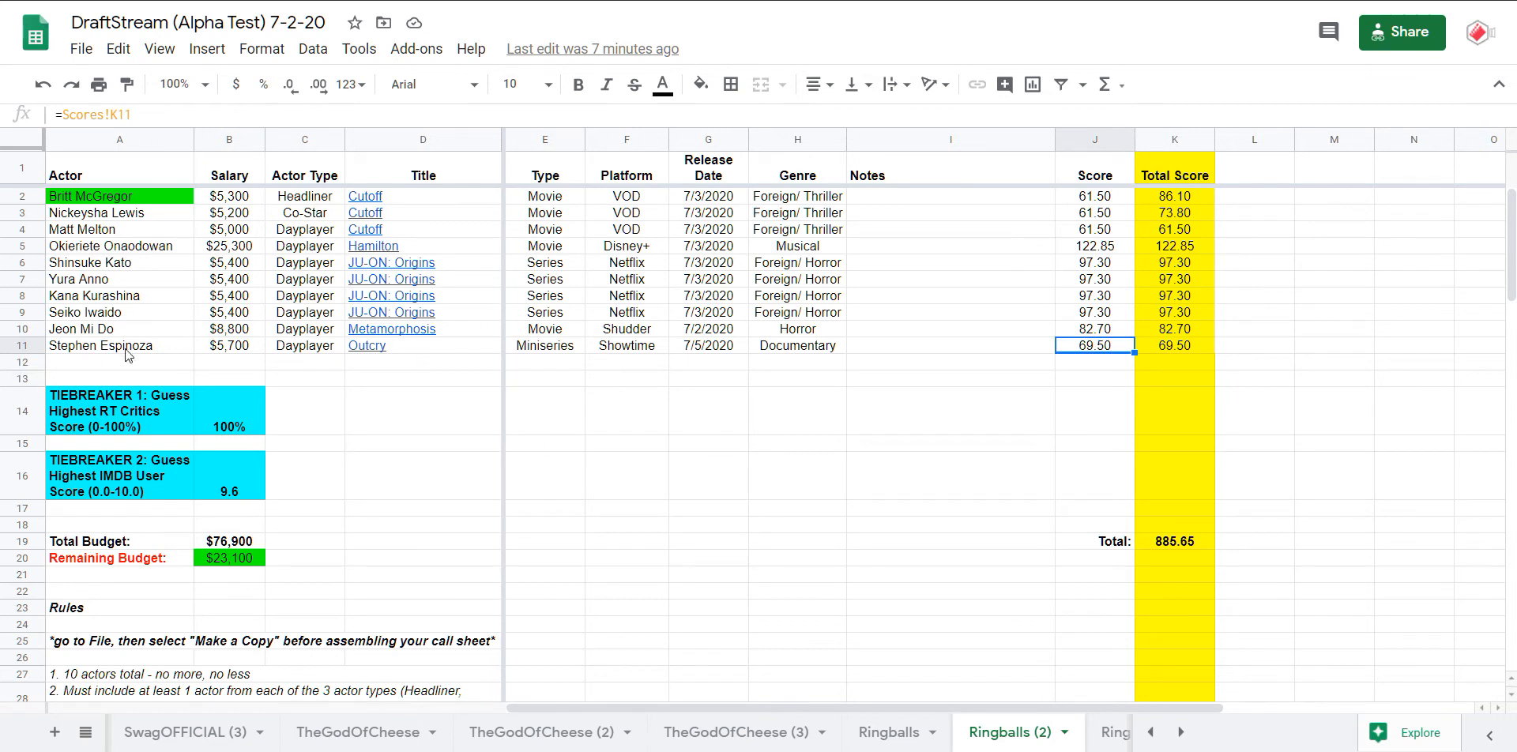
click(118, 347)
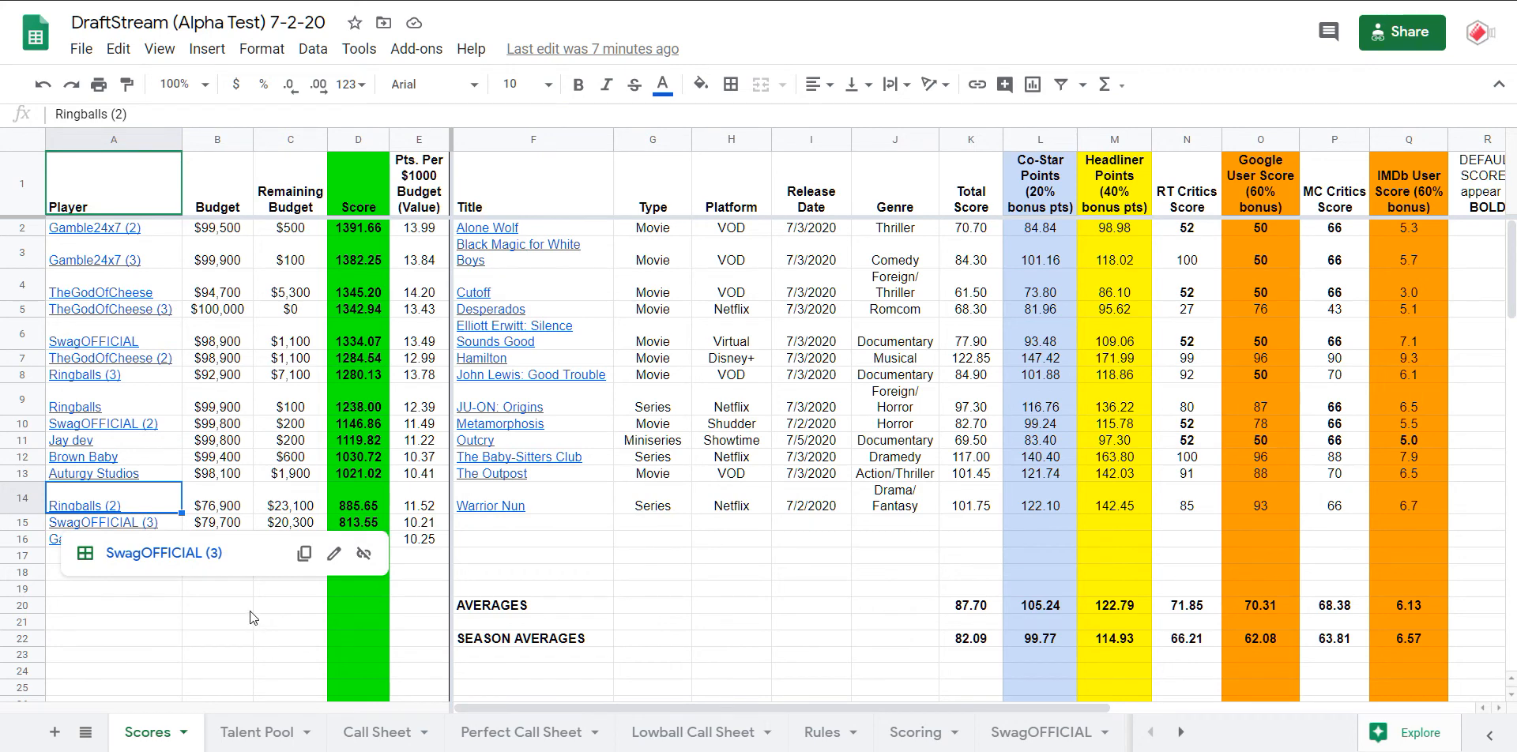
mouse_move(182, 471)
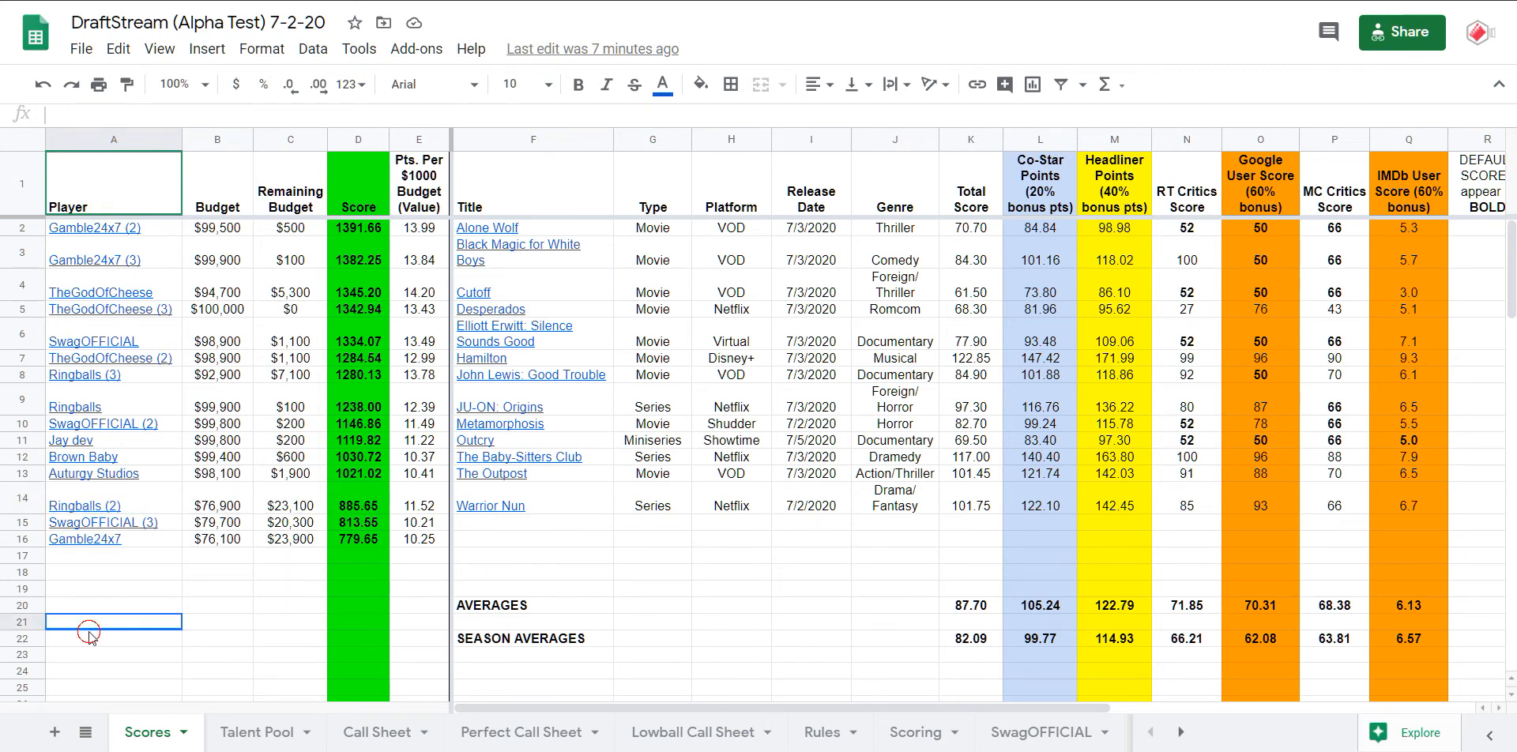
- Jump from Brown Baby's leaderboard entry to its call sheet (1030.72 points, $600 left)
click(84, 457)
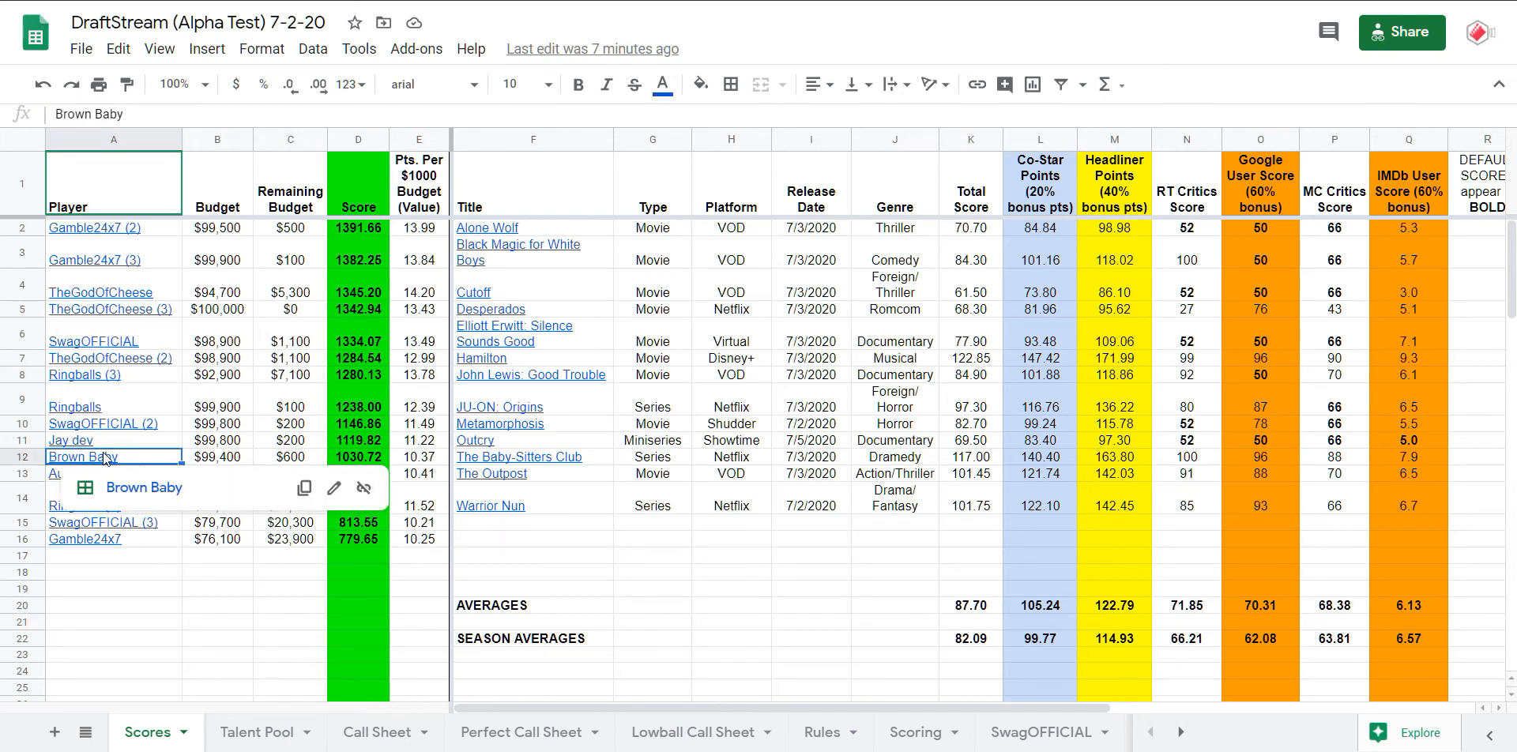
click(1059, 731)
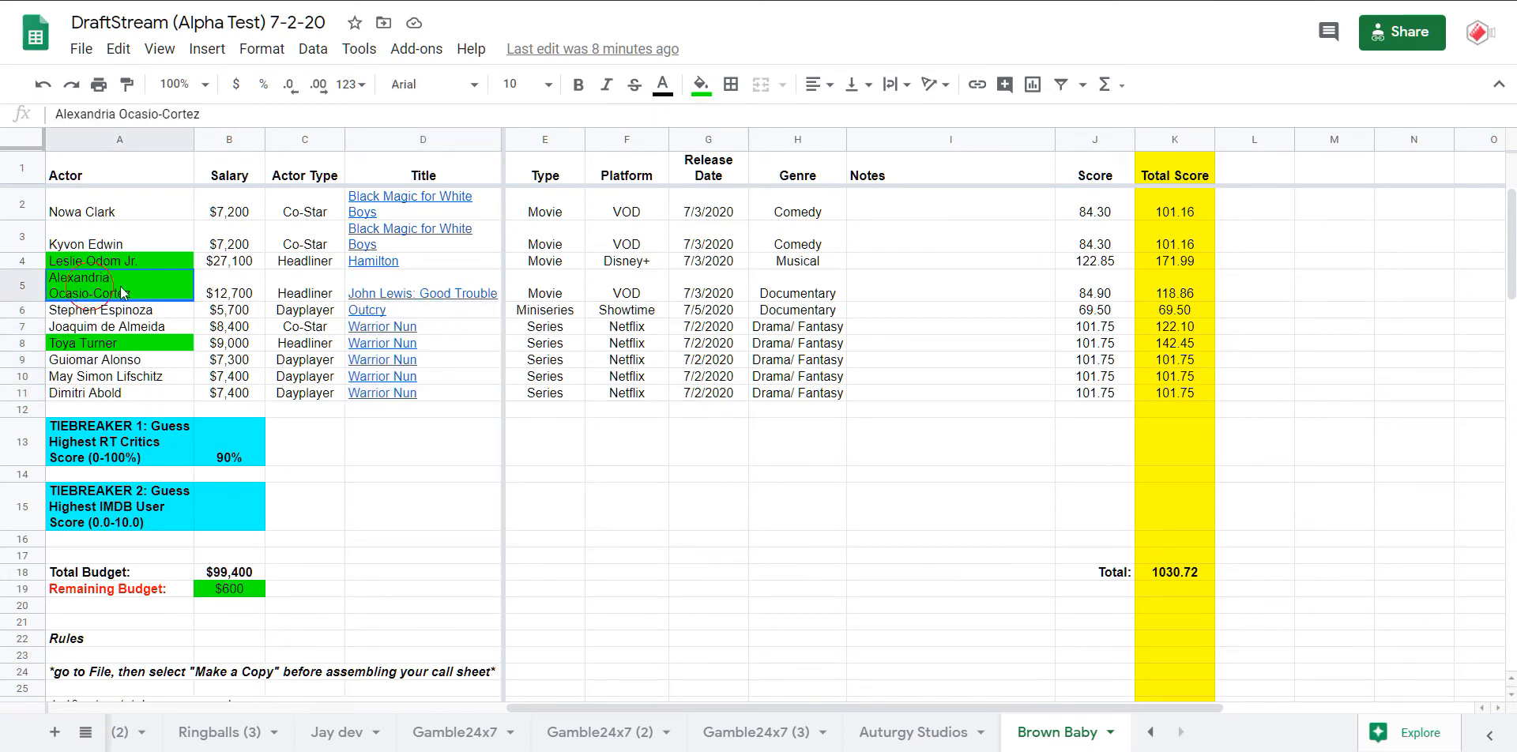
- Select the John Lewis: Good Trouble pick row and the two Black Magic for White Boys picks
click(1127, 292)
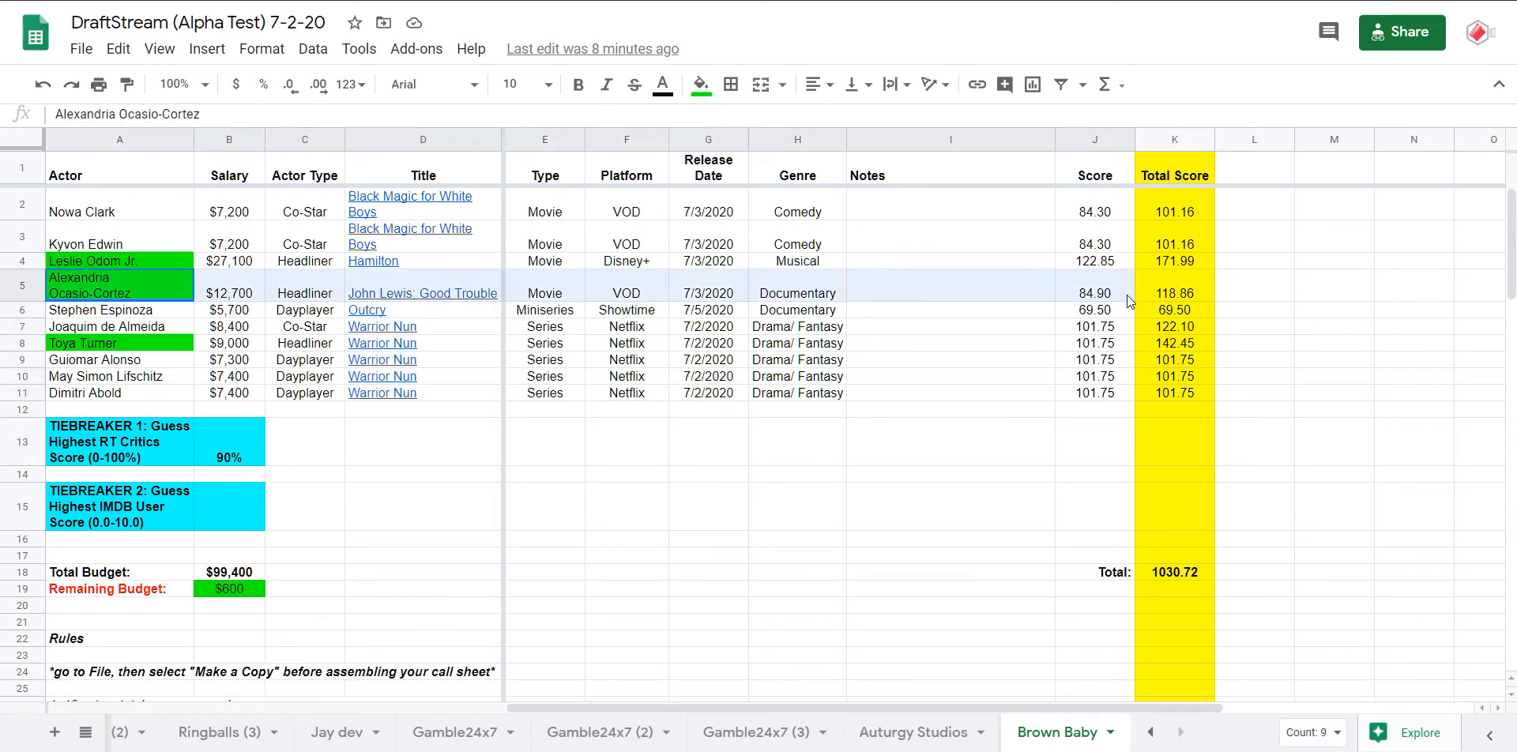
click(1174, 294)
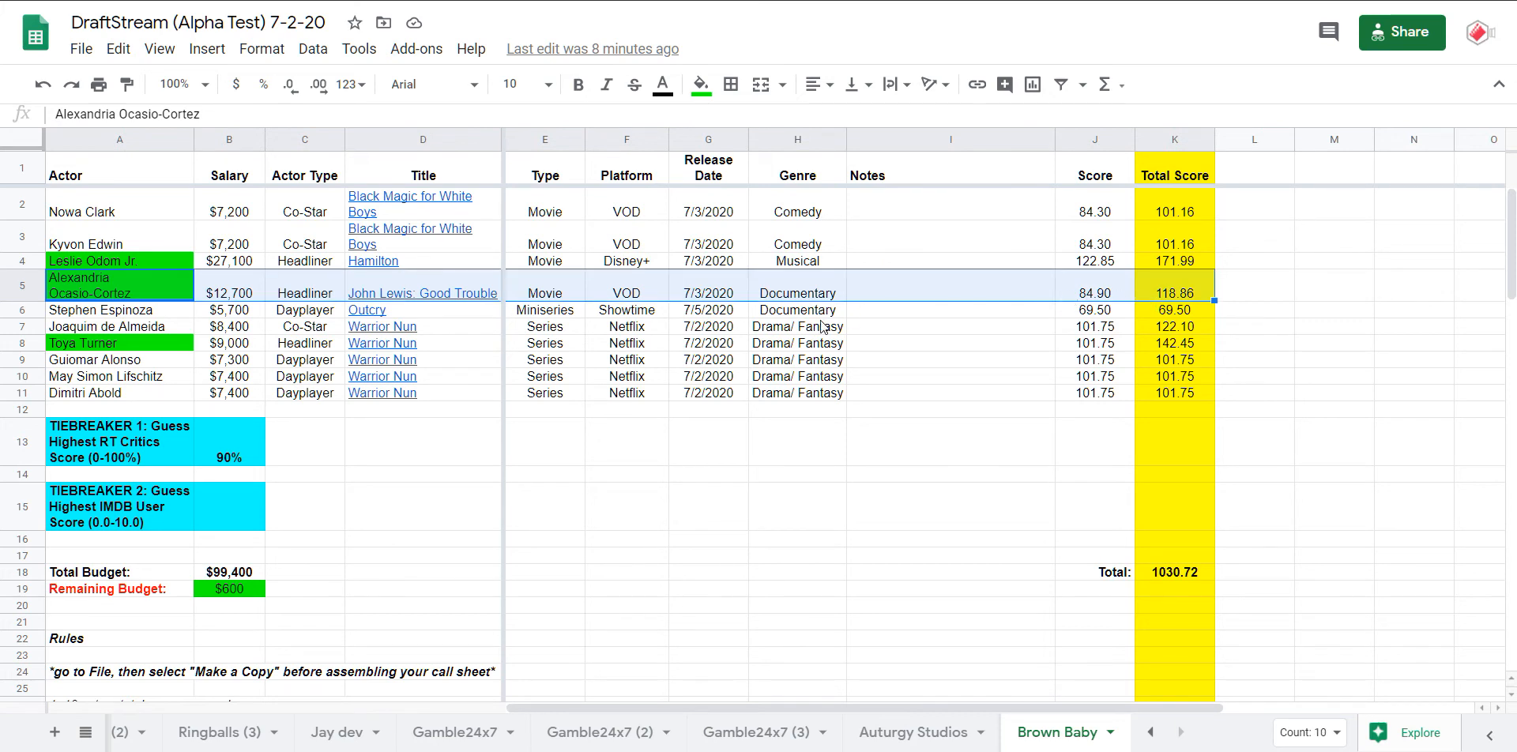
mouse_move(570, 264)
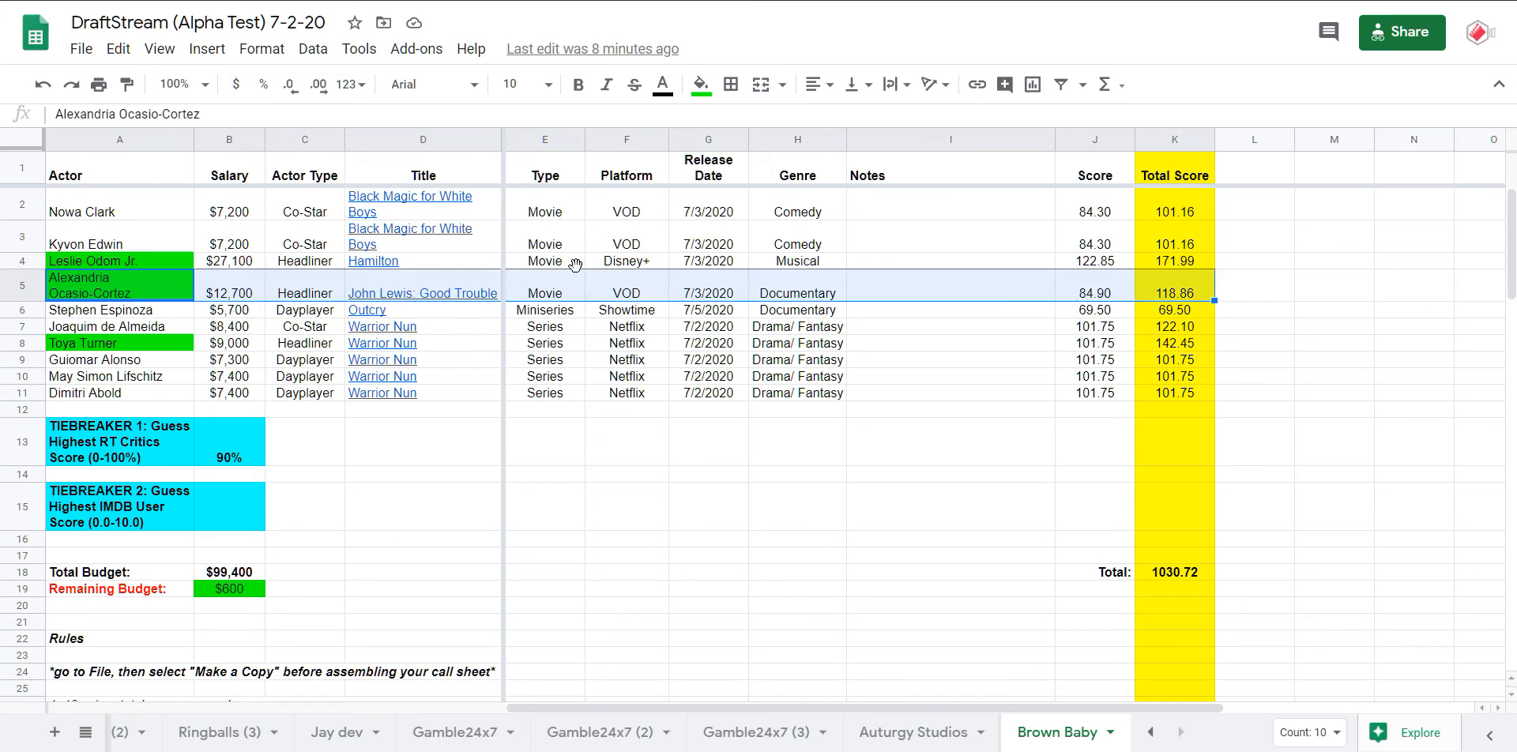
mouse_move(165, 270)
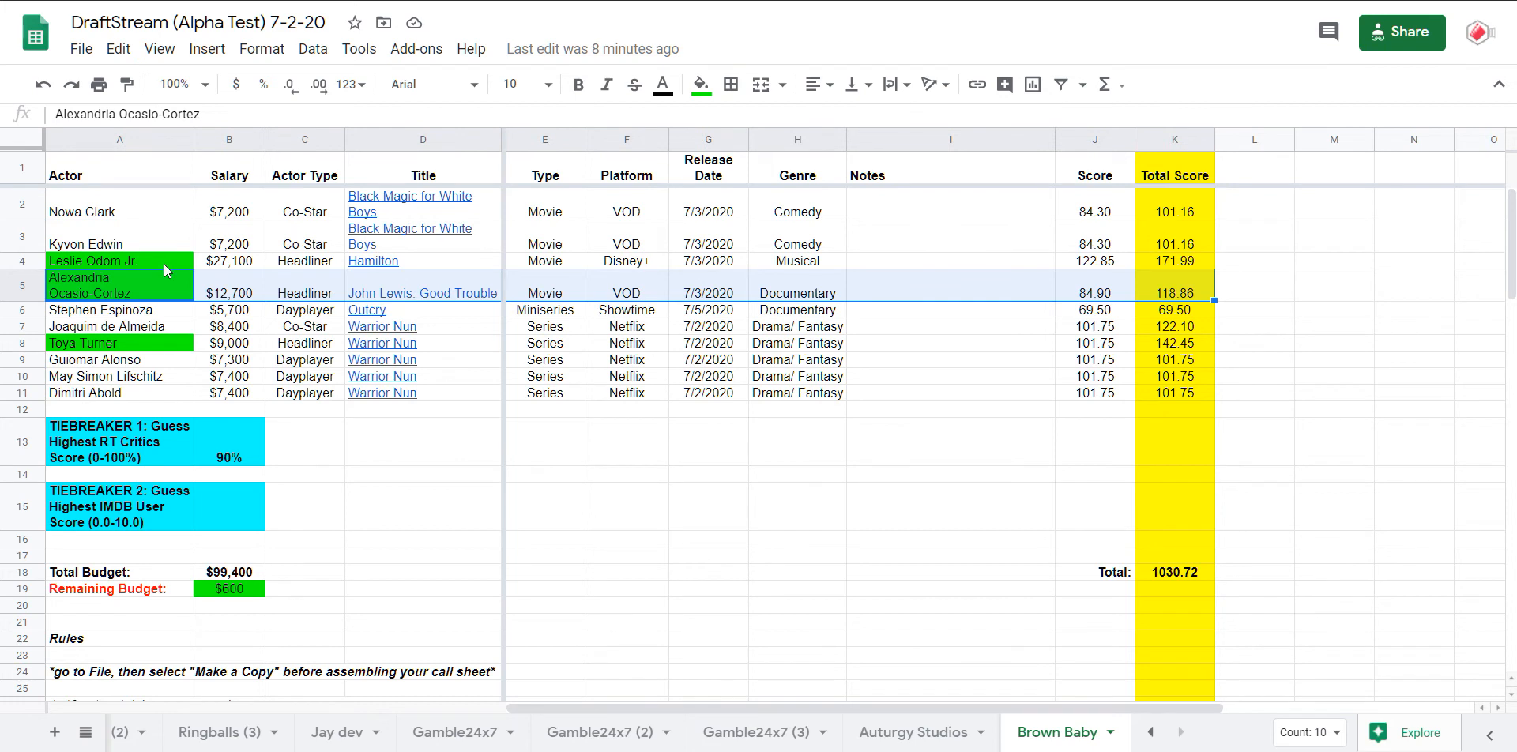
click(120, 260)
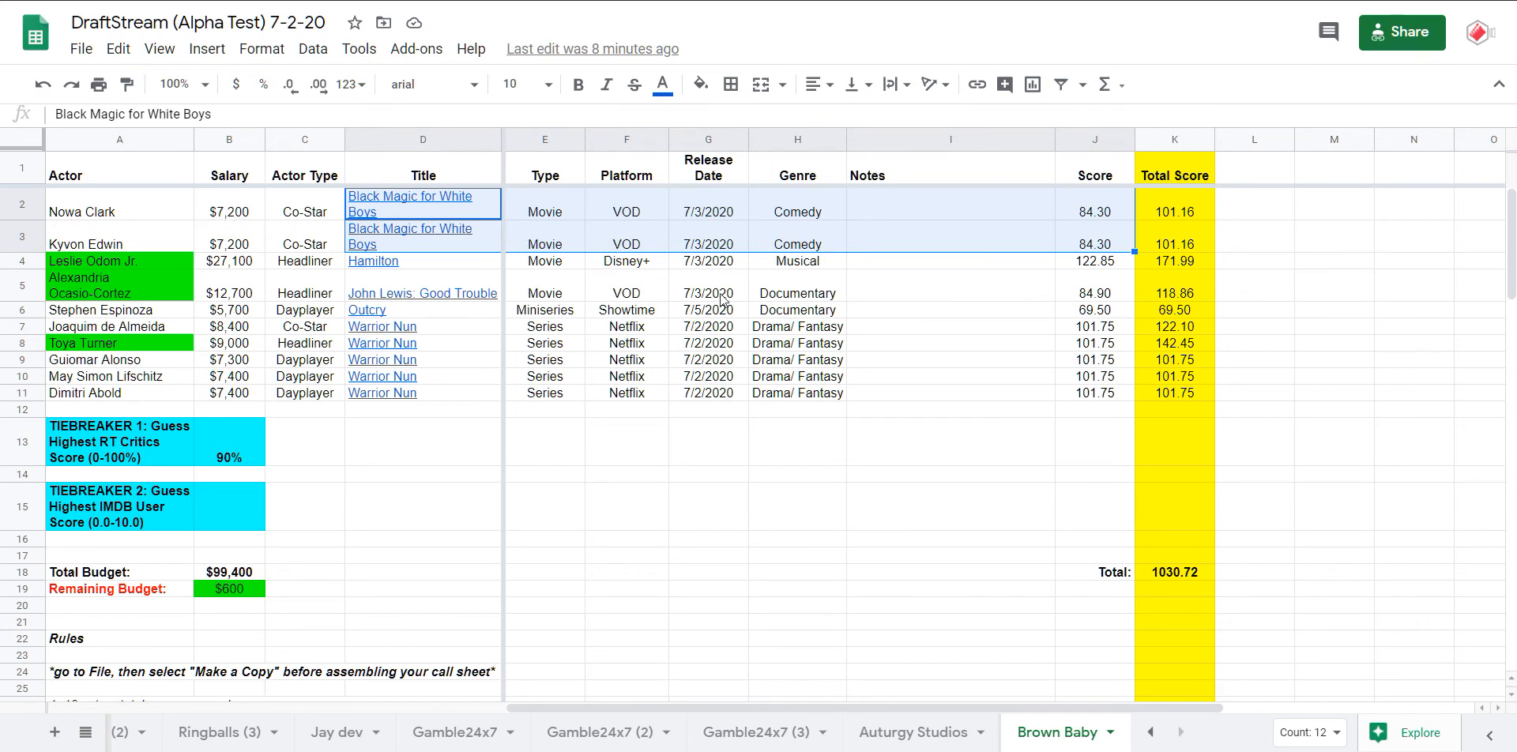
mouse_move(610, 327)
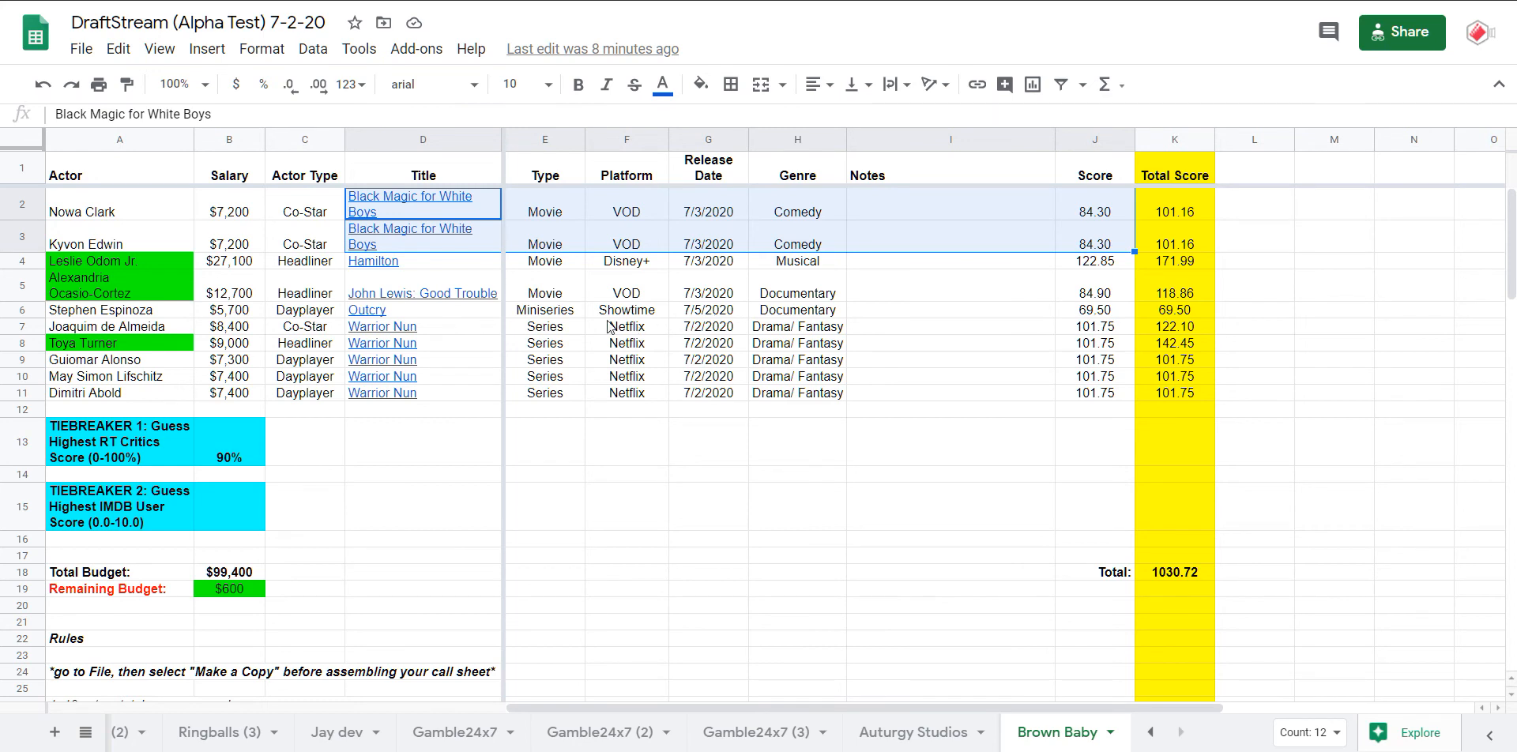
mouse_move(158, 310)
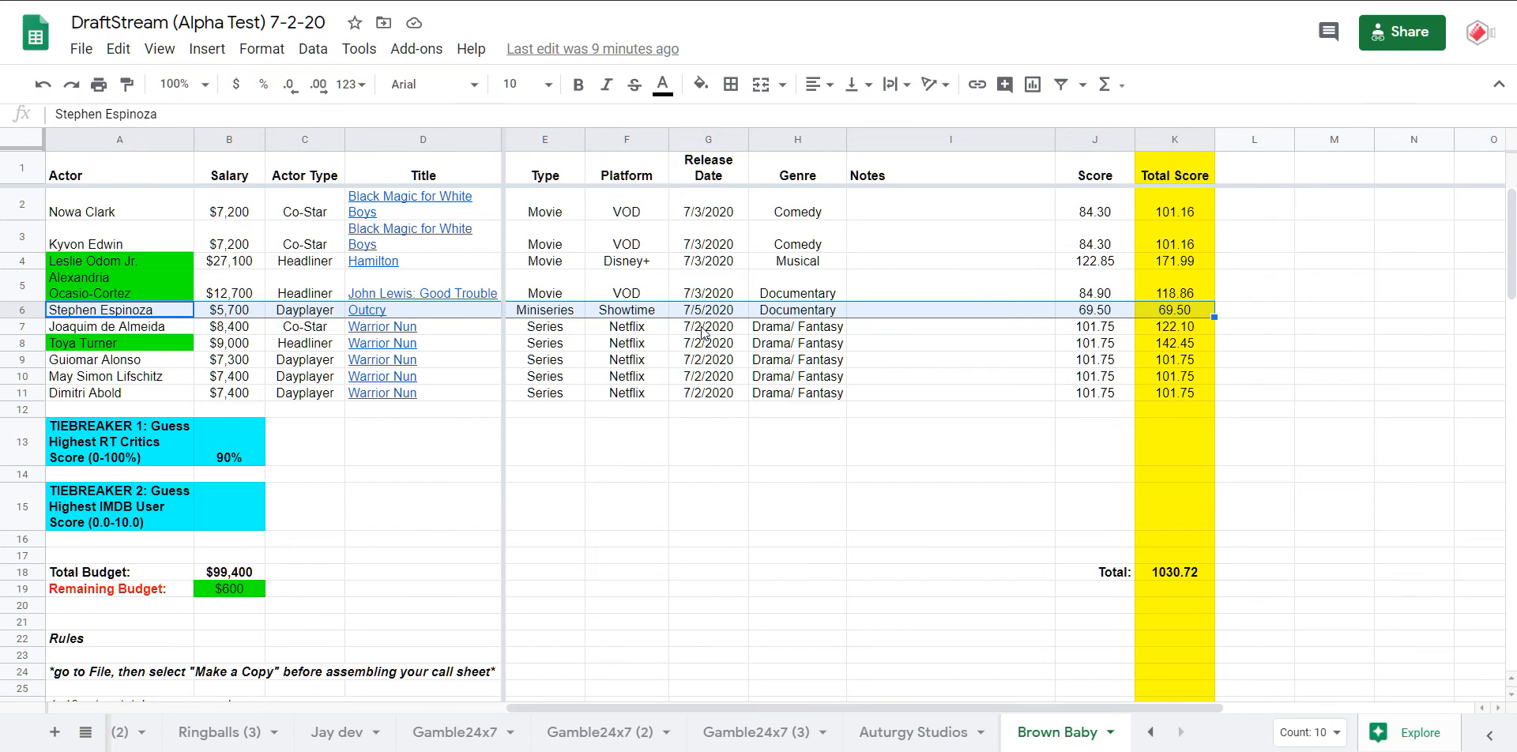
mouse_move(546, 305)
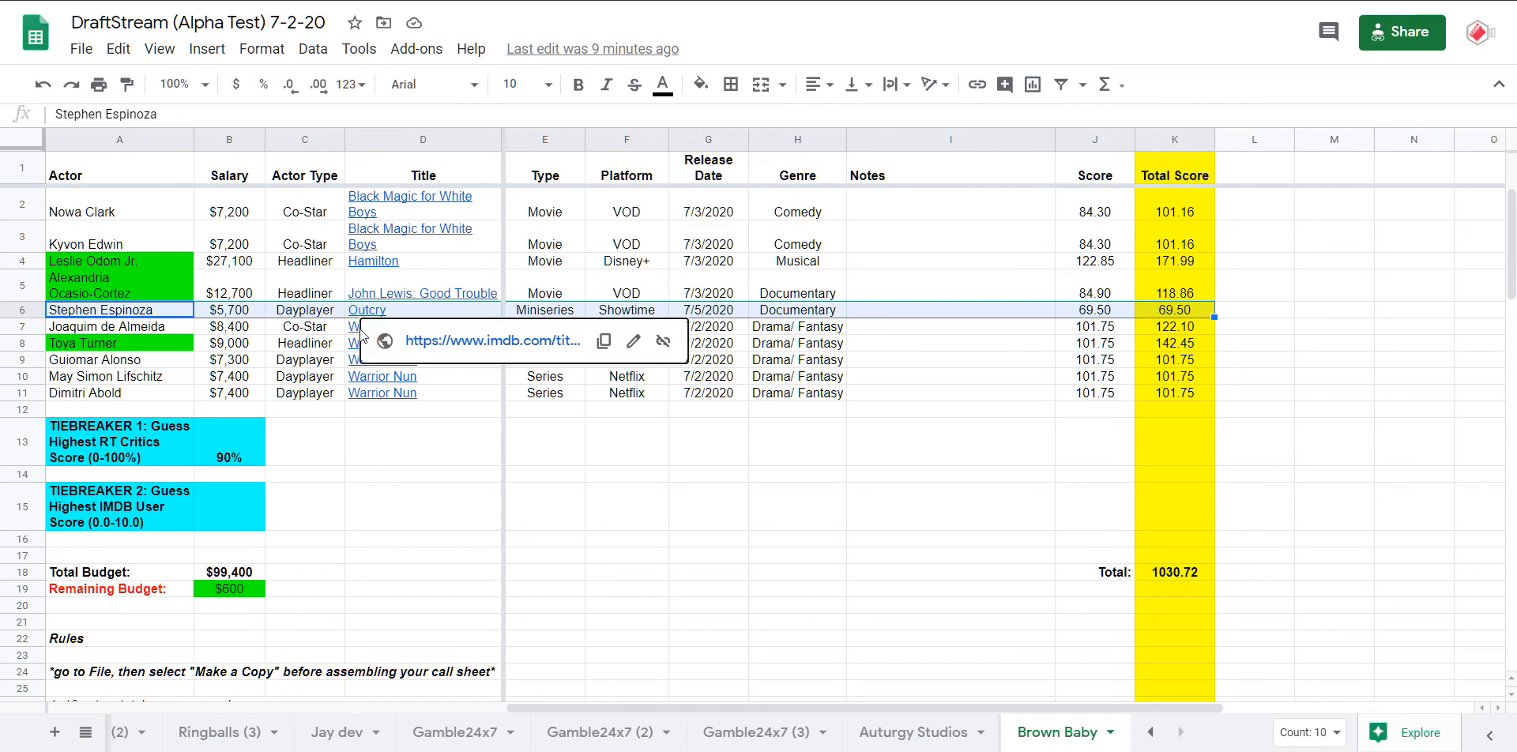
- Preview the Warrior Nun and Hamilton IMDb links, then reselect the Black Magic for White Boys rows
click(381, 325)
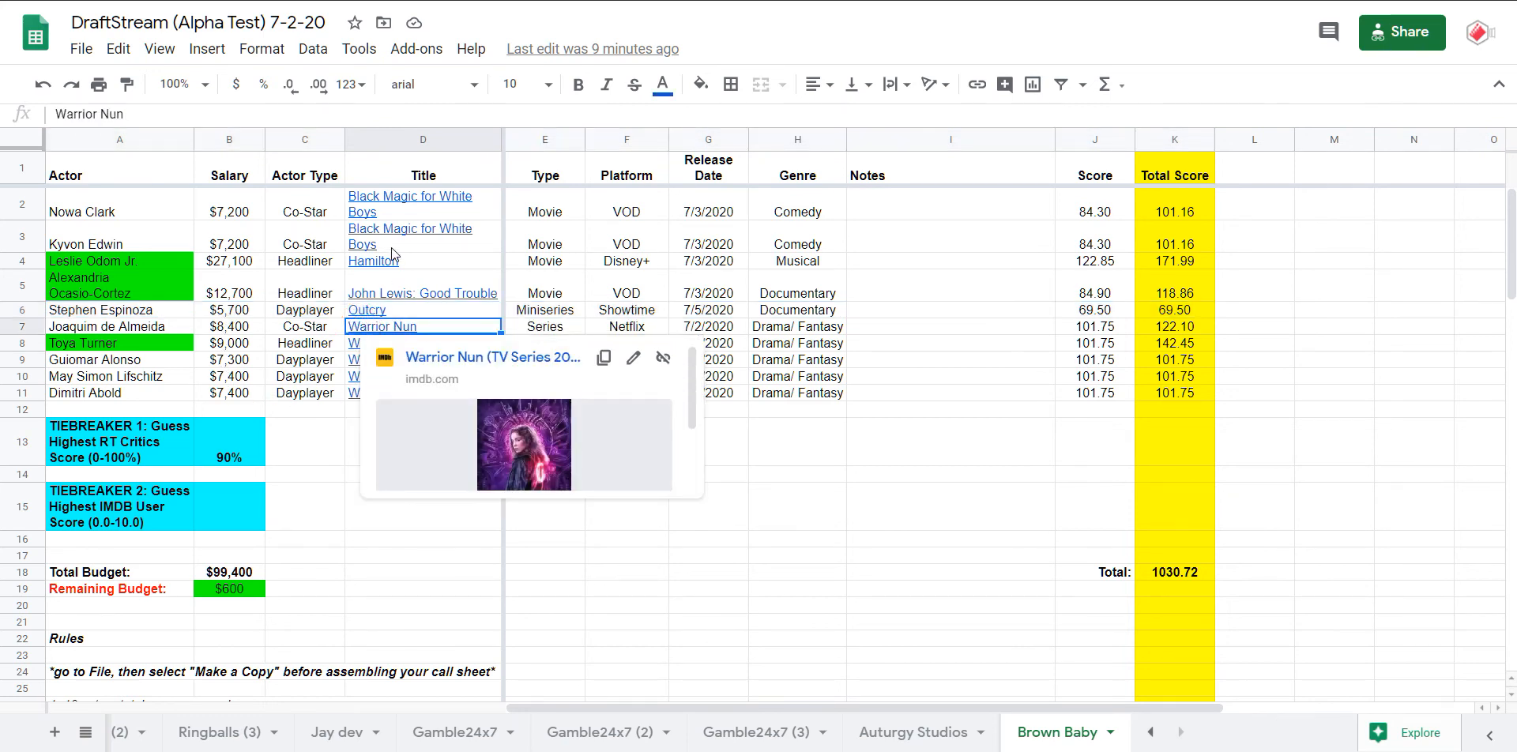
click(373, 261)
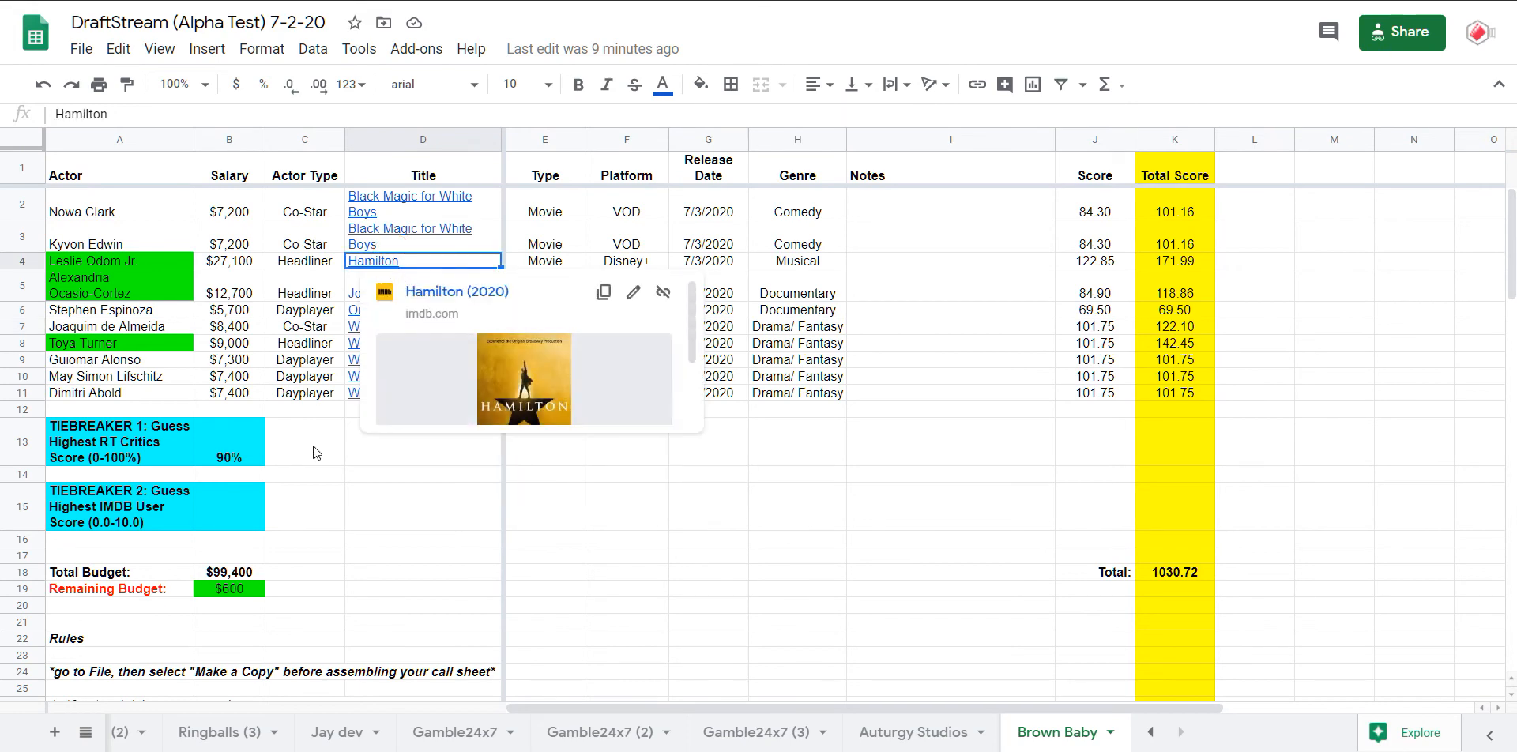
click(422, 555)
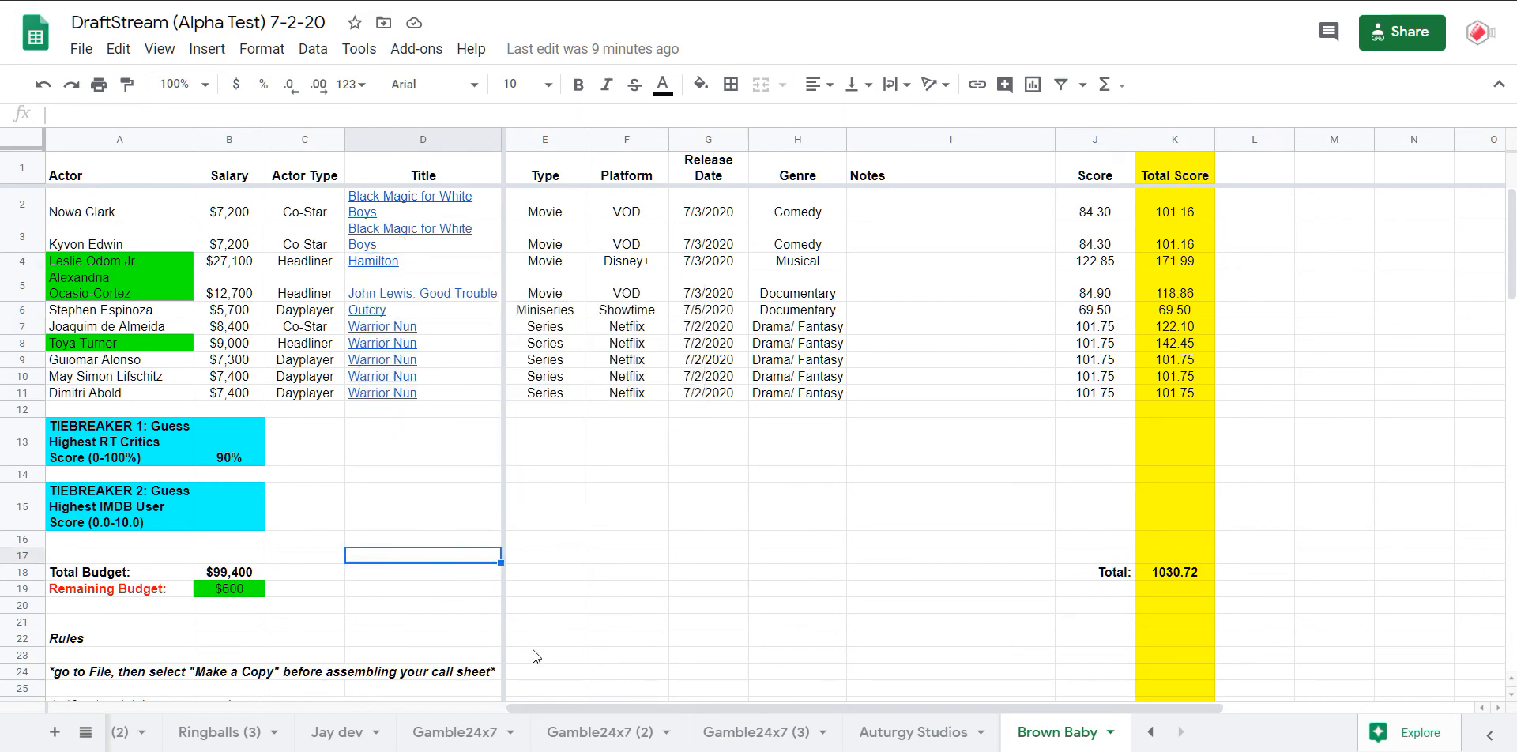
mouse_move(463, 577)
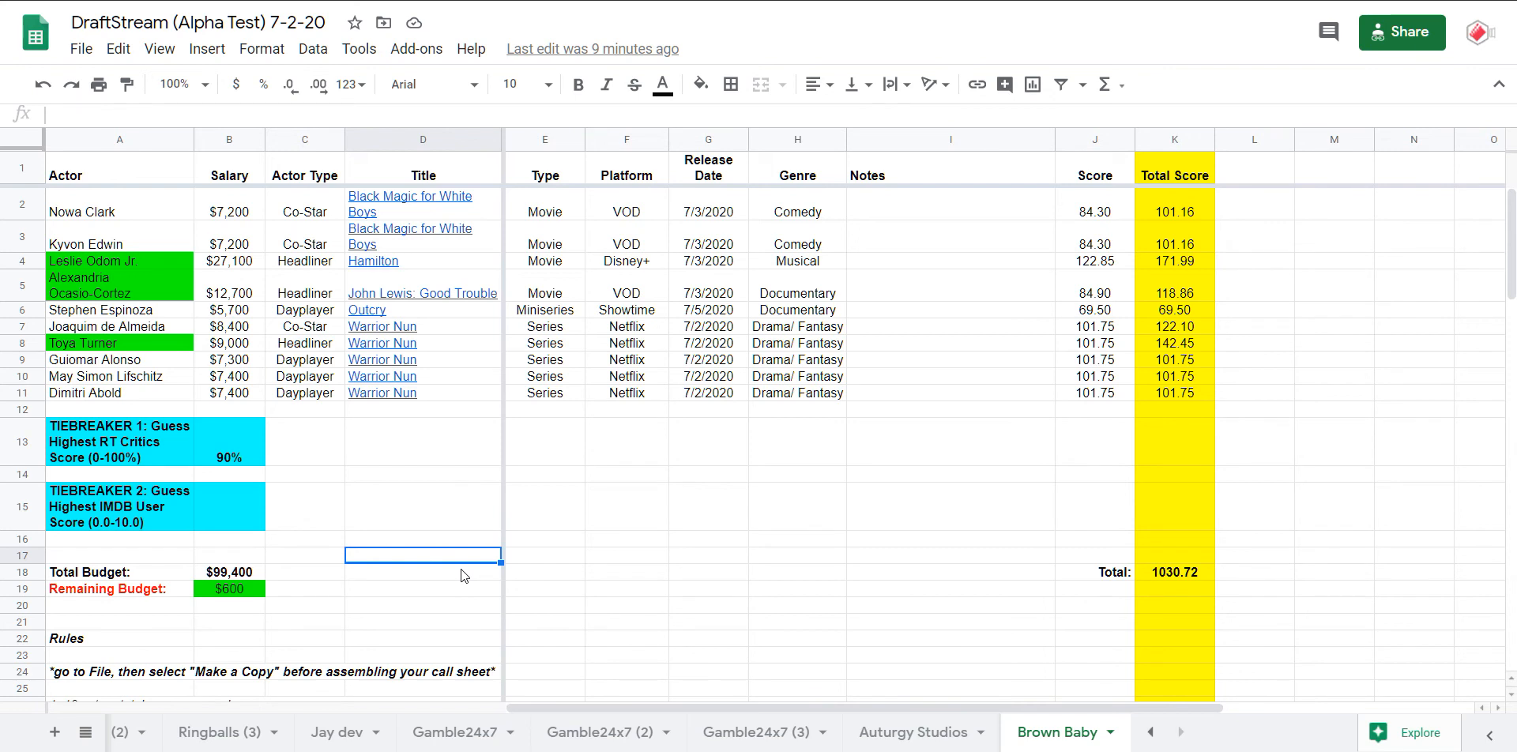
mouse_move(384, 579)
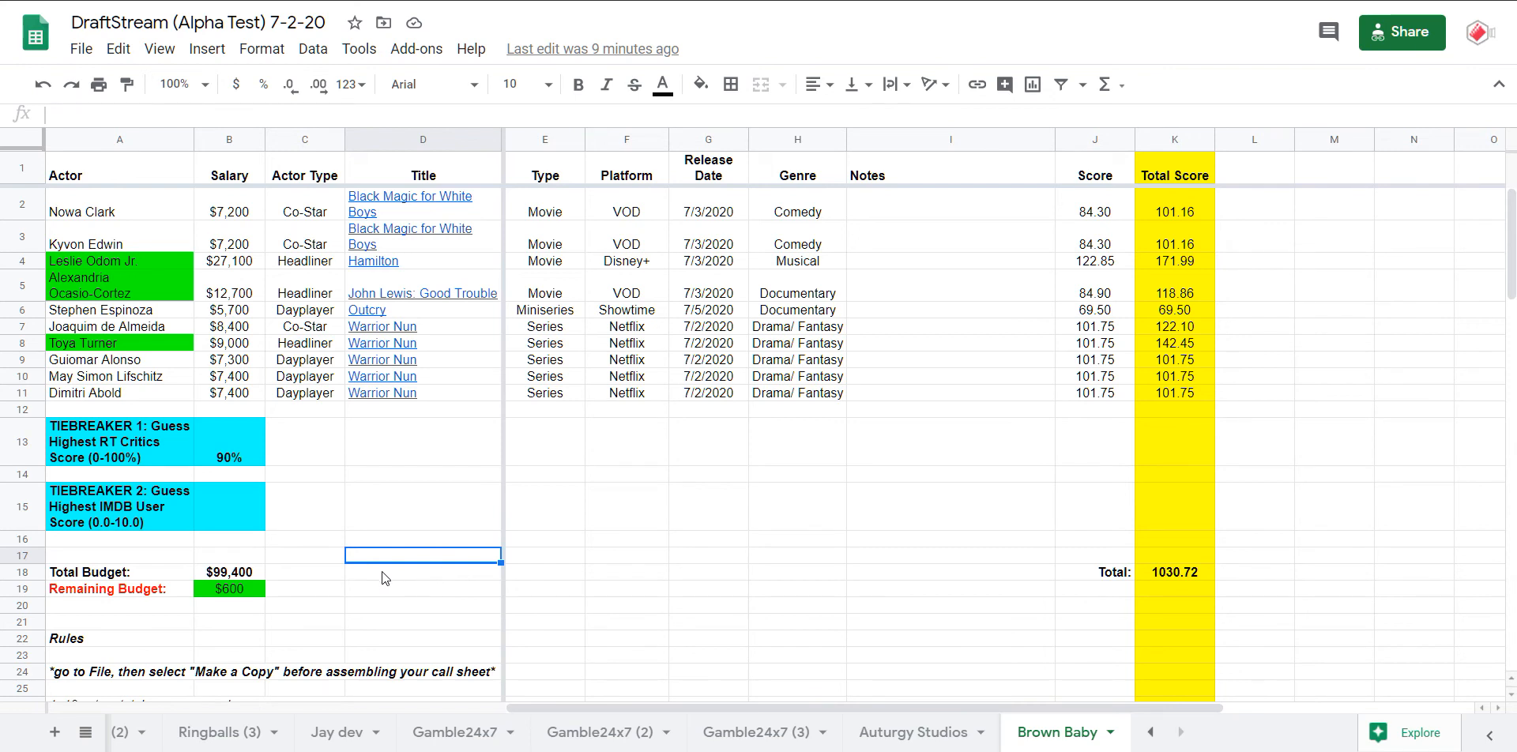
click(422, 294)
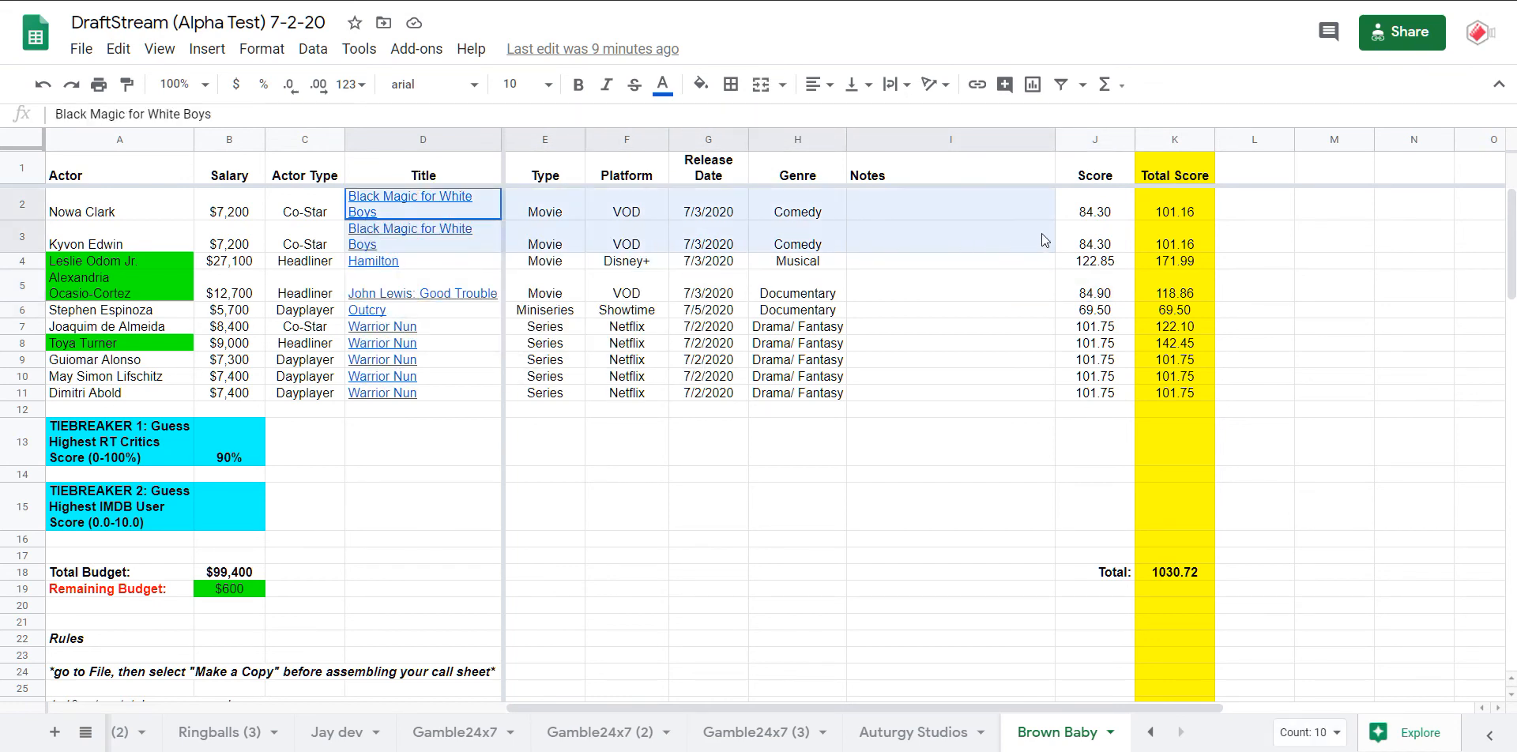
- Return to the Scores leaderboard via the All Sheets list
click(86, 732)
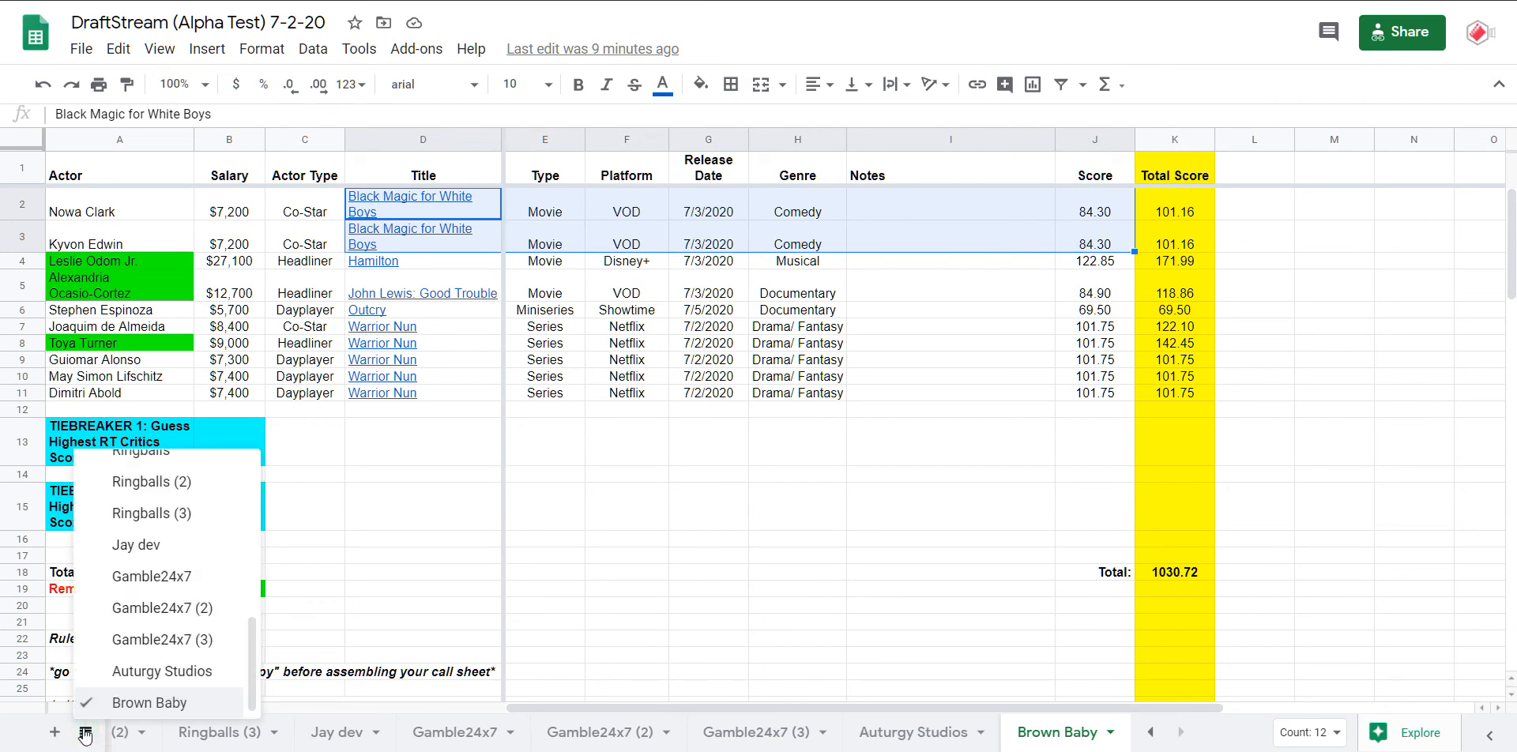
click(145, 732)
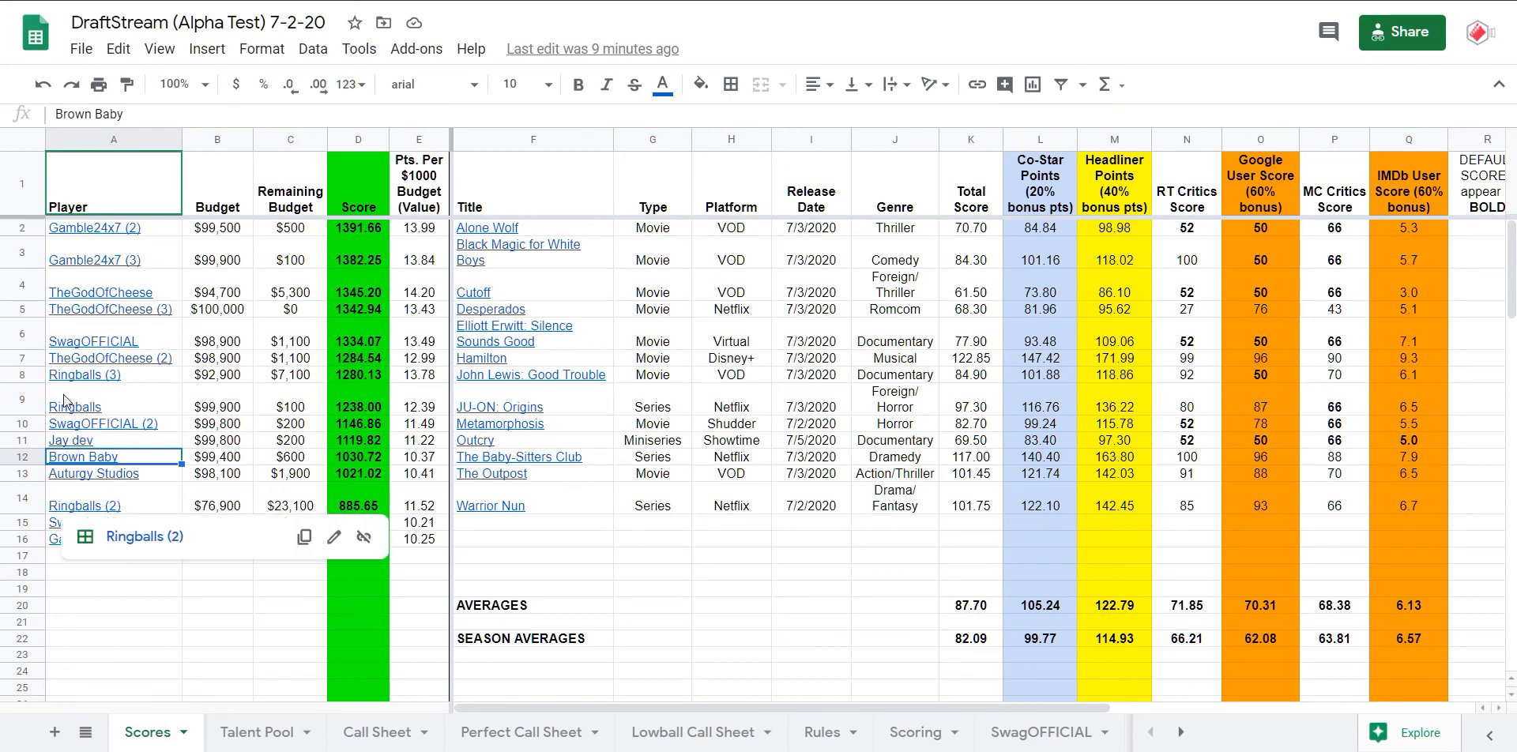
click(218, 638)
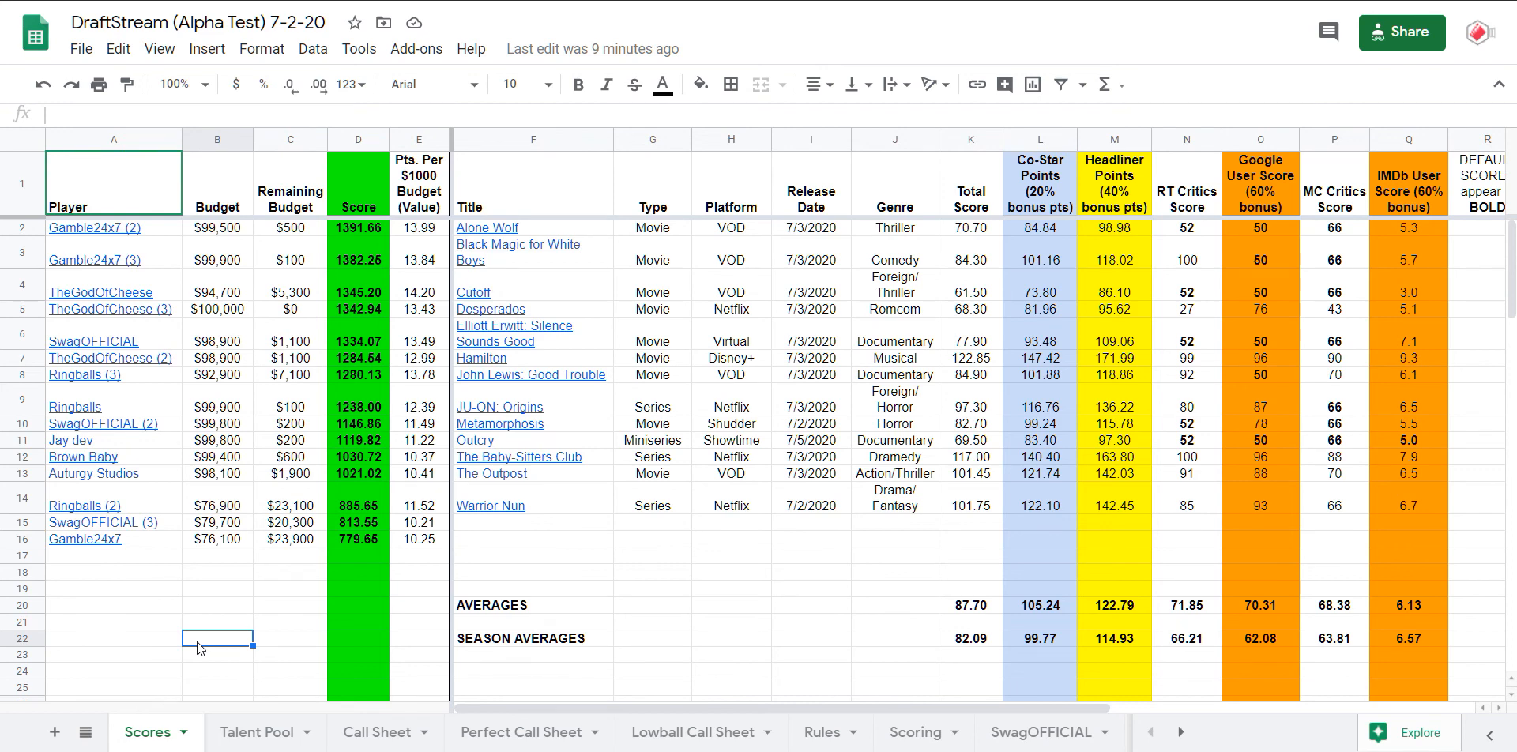
mouse_move(501, 496)
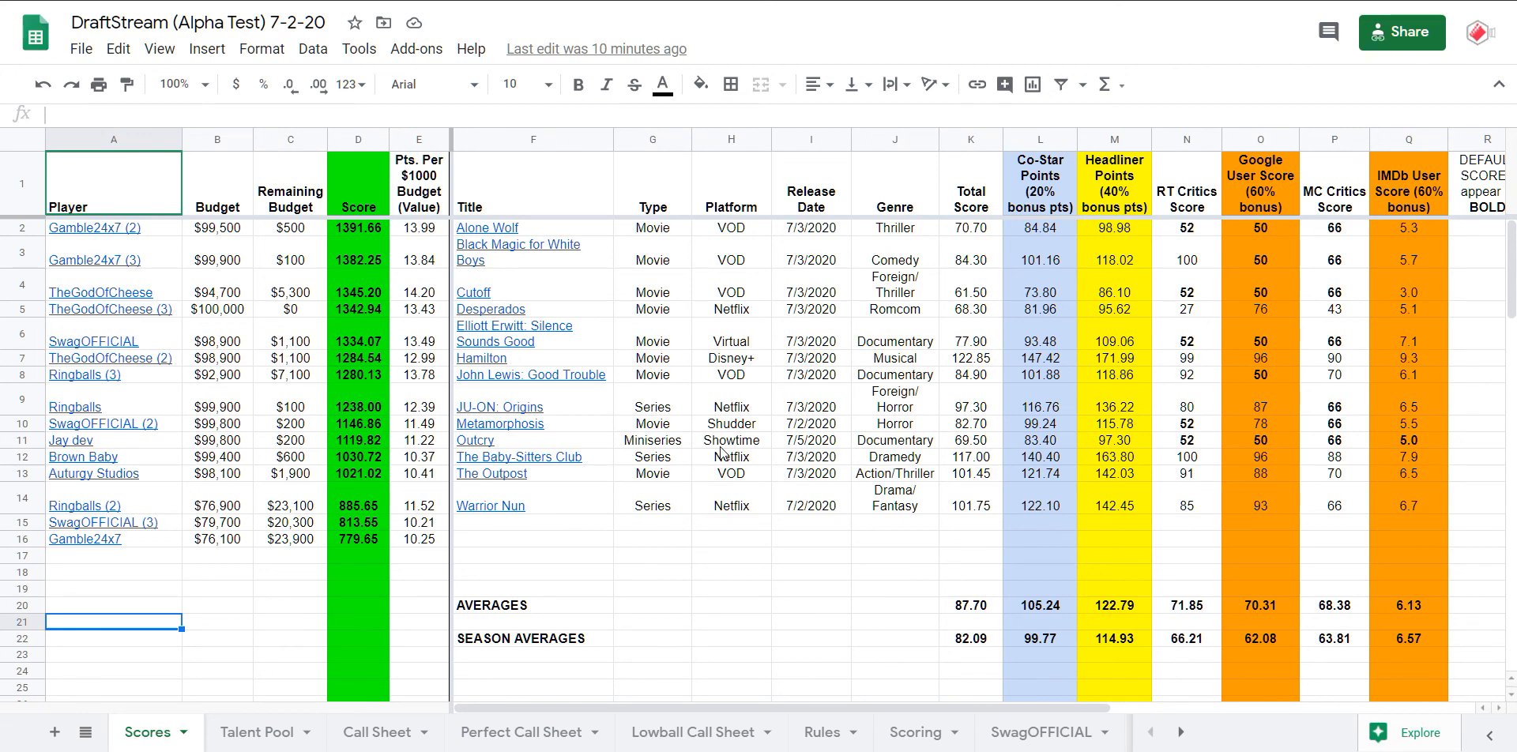
mouse_move(910, 389)
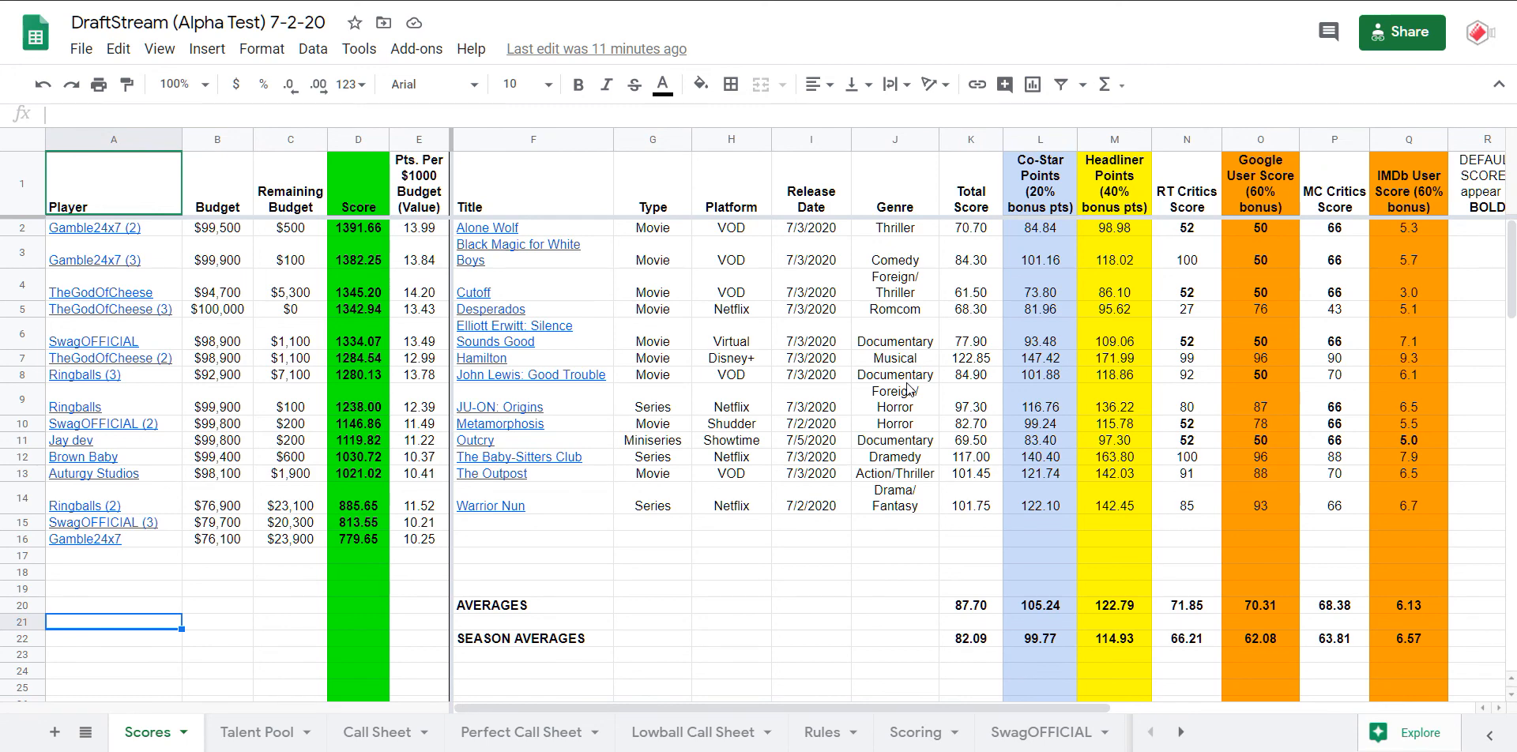
mouse_move(1441, 7)
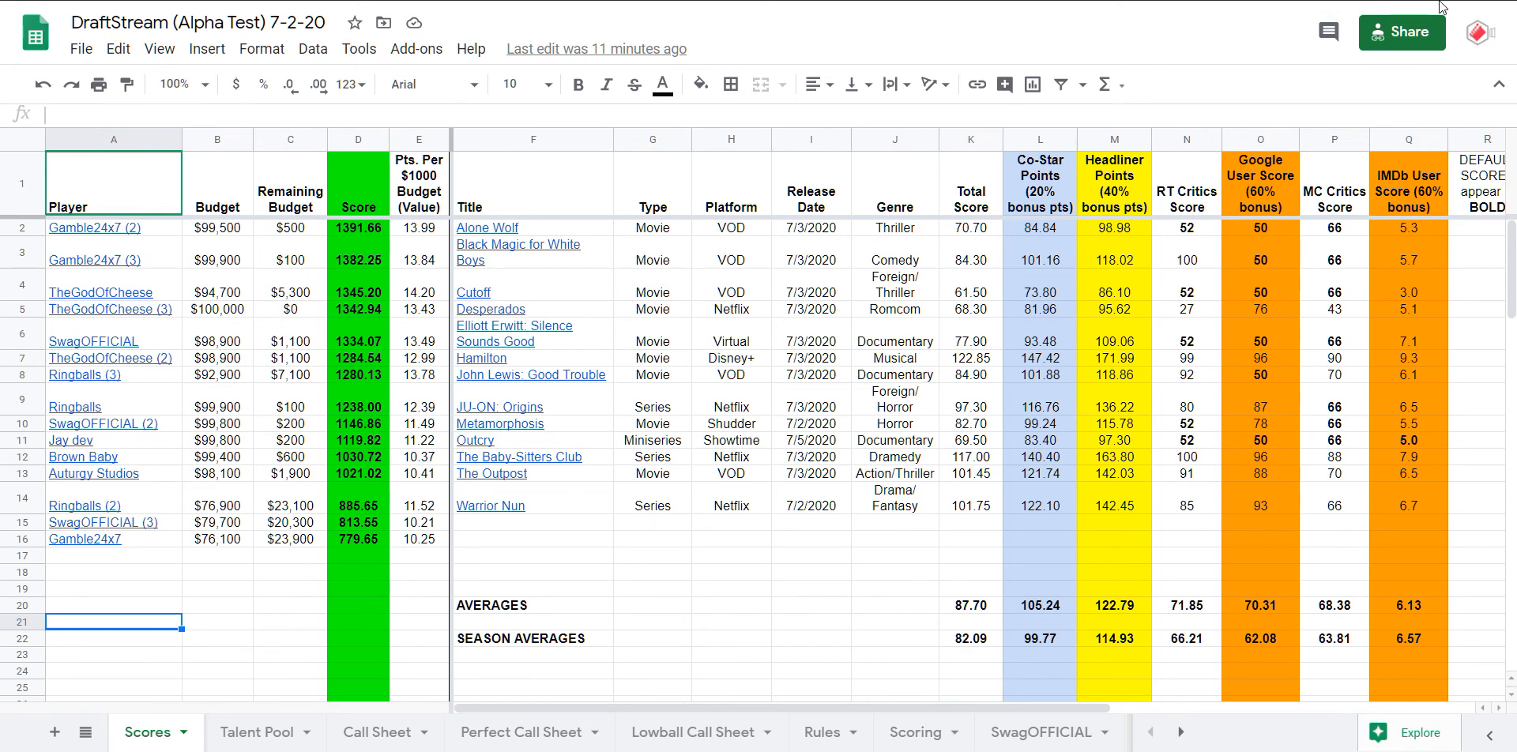